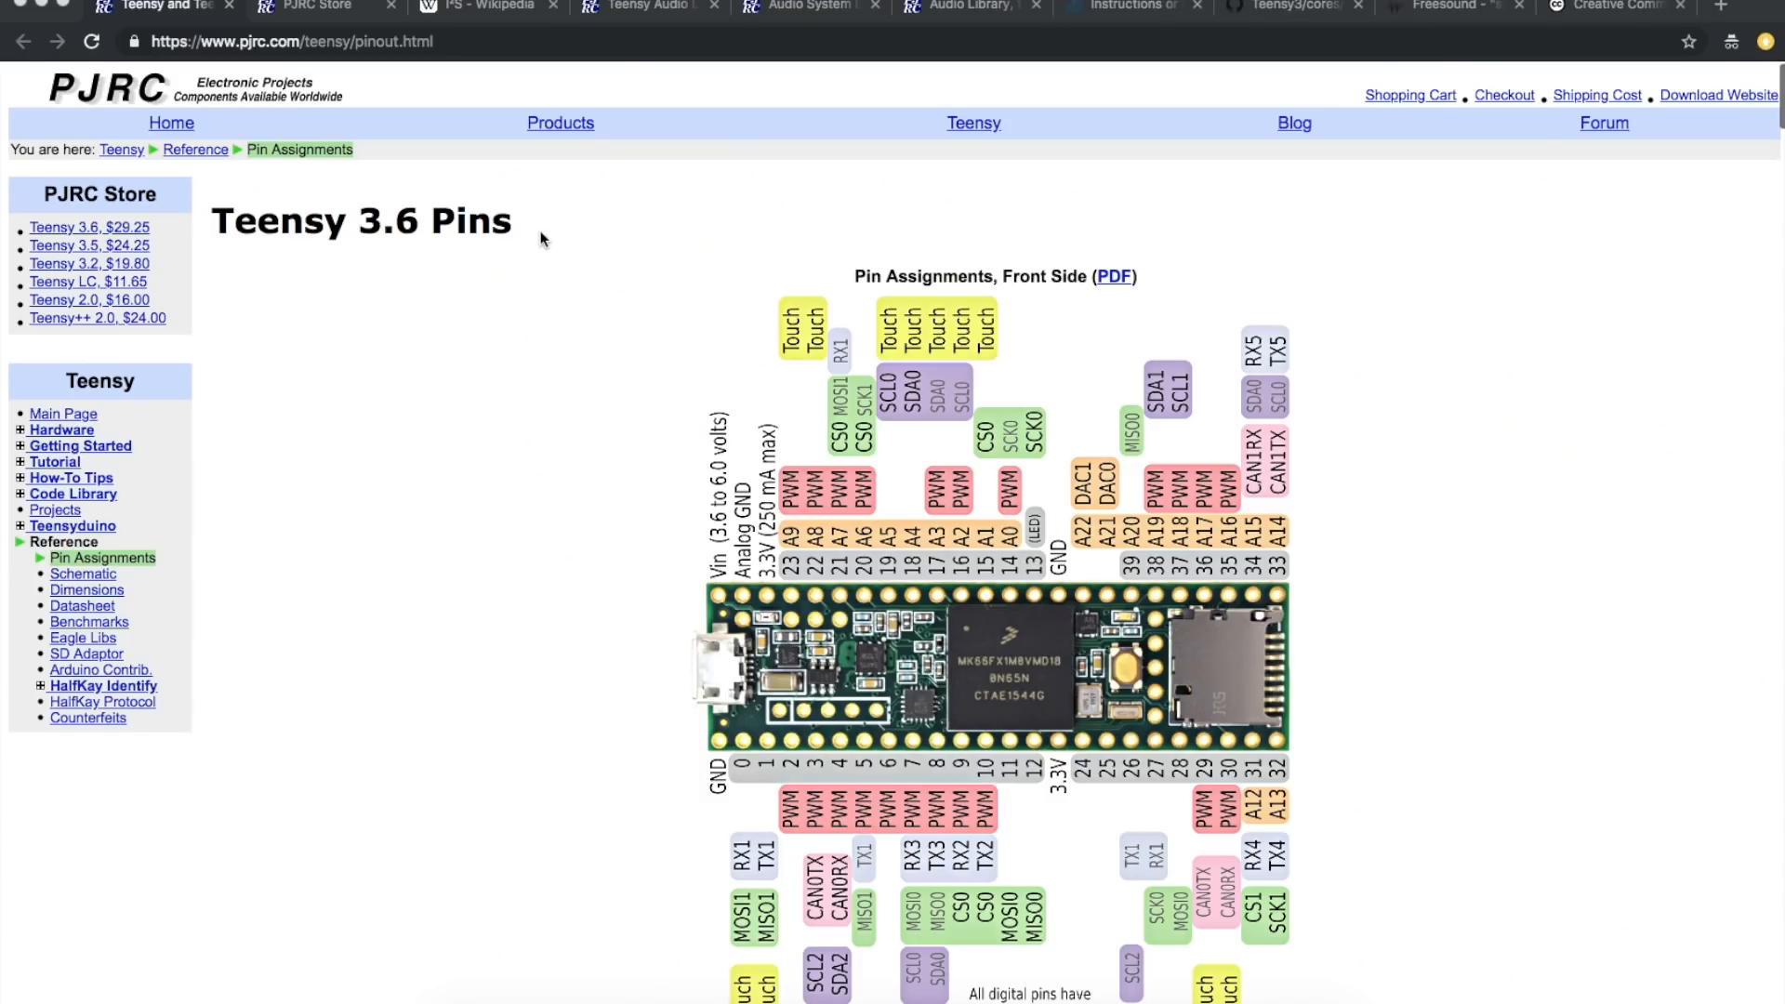
mouse_move(260, 239)
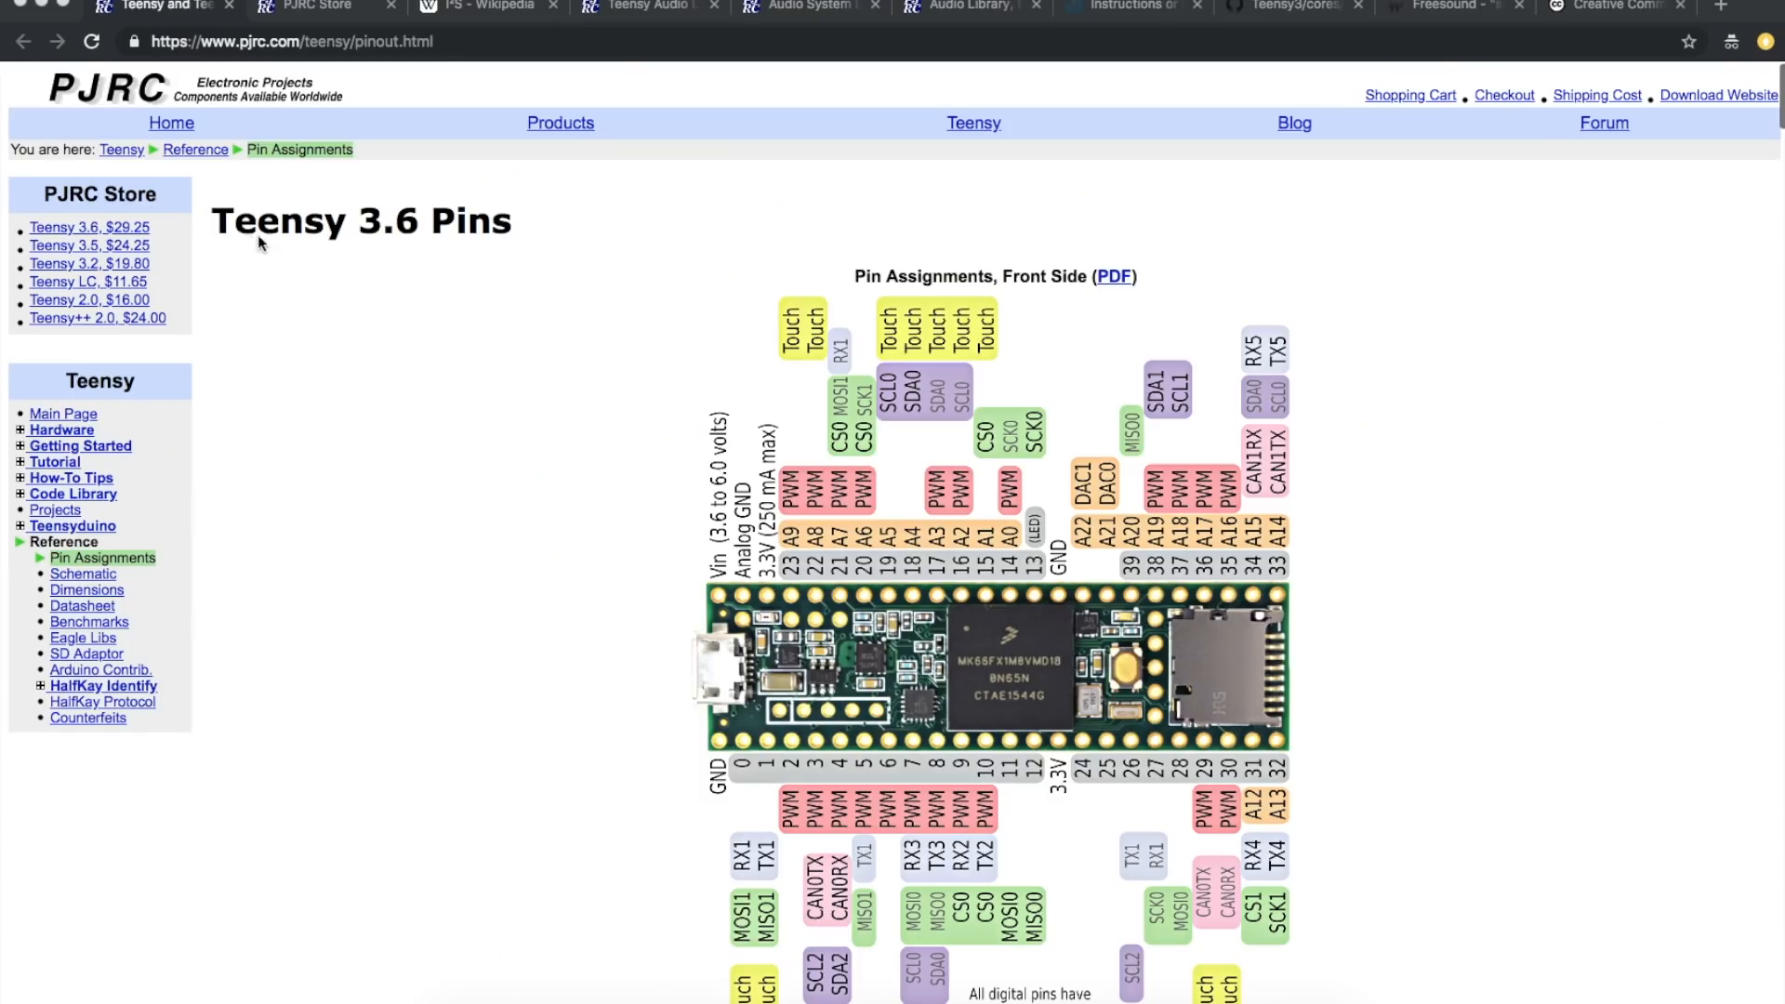
mouse_move(296, 240)
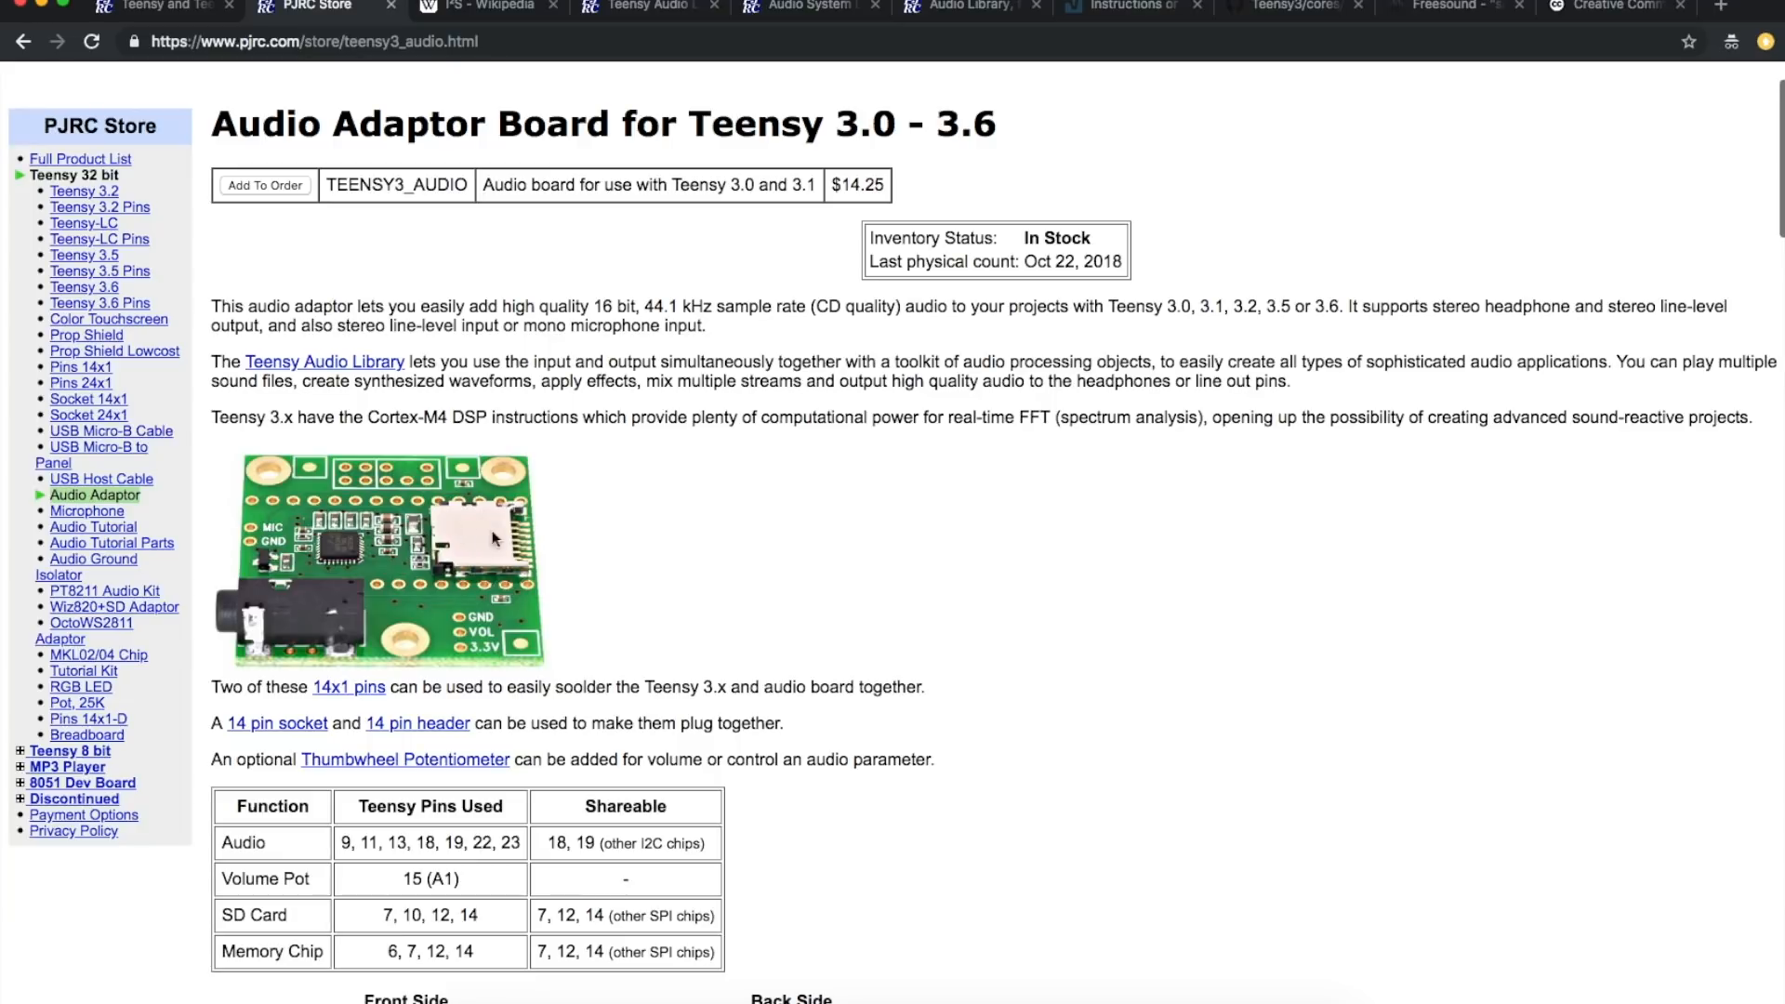
mouse_move(272, 612)
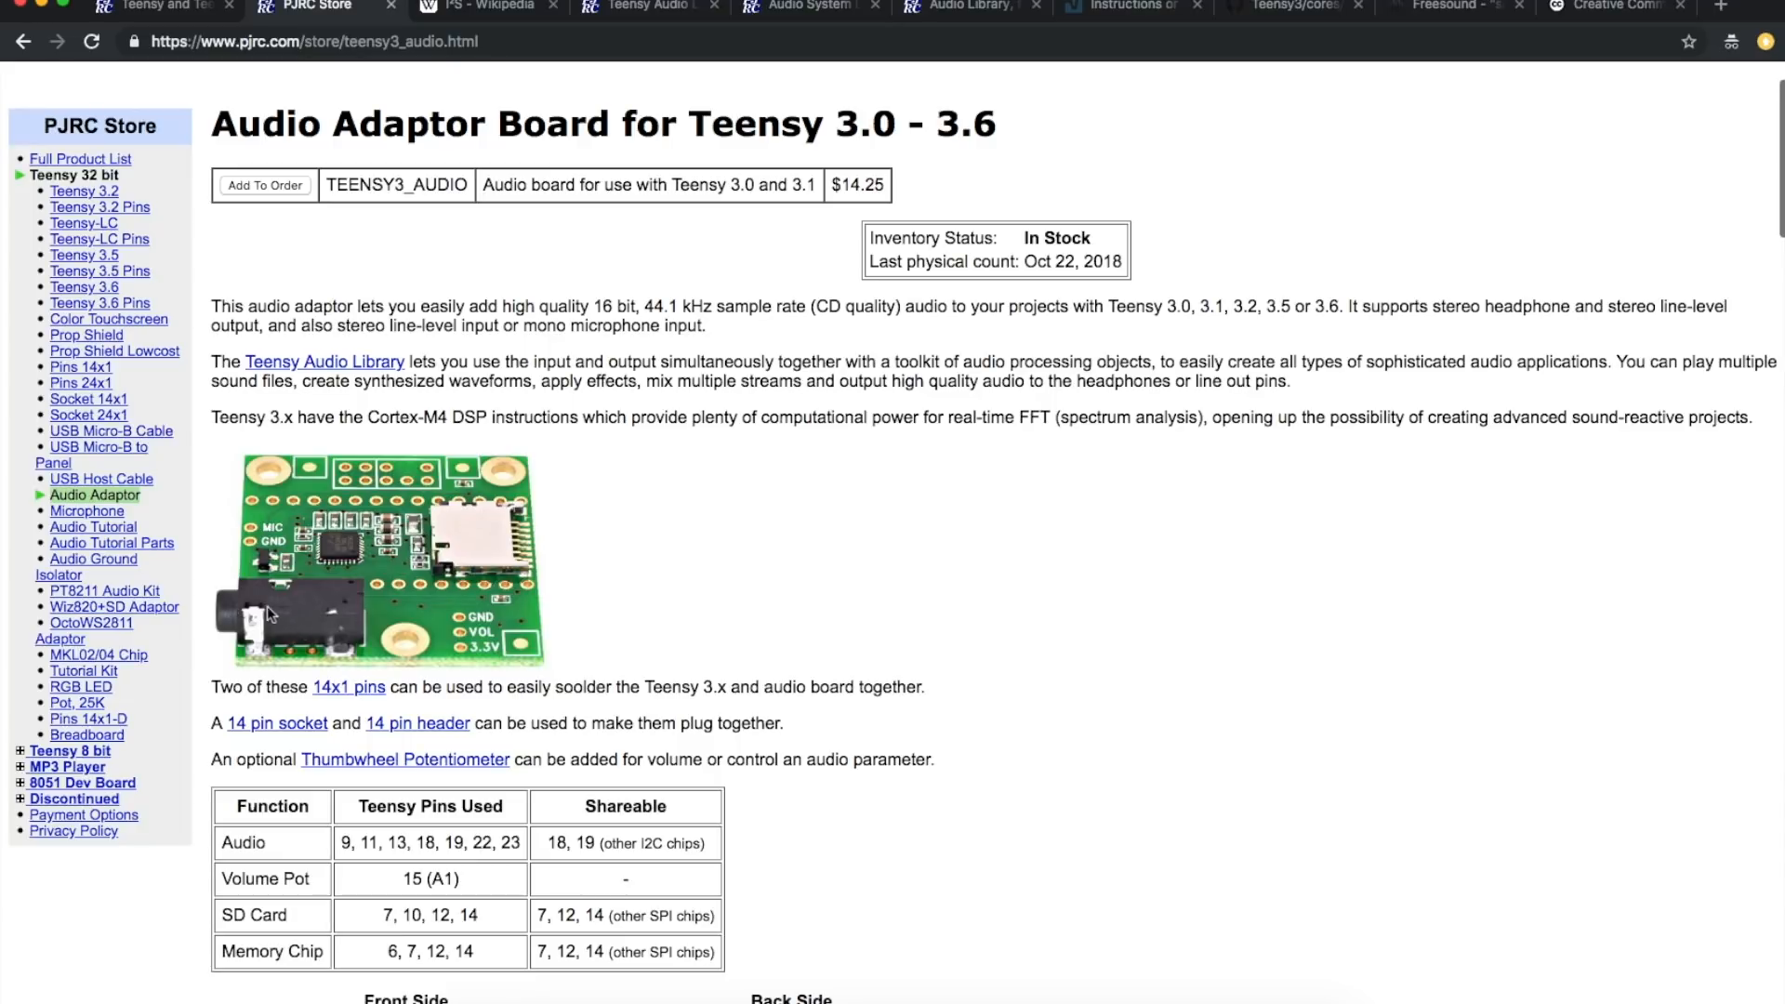
mouse_move(303, 613)
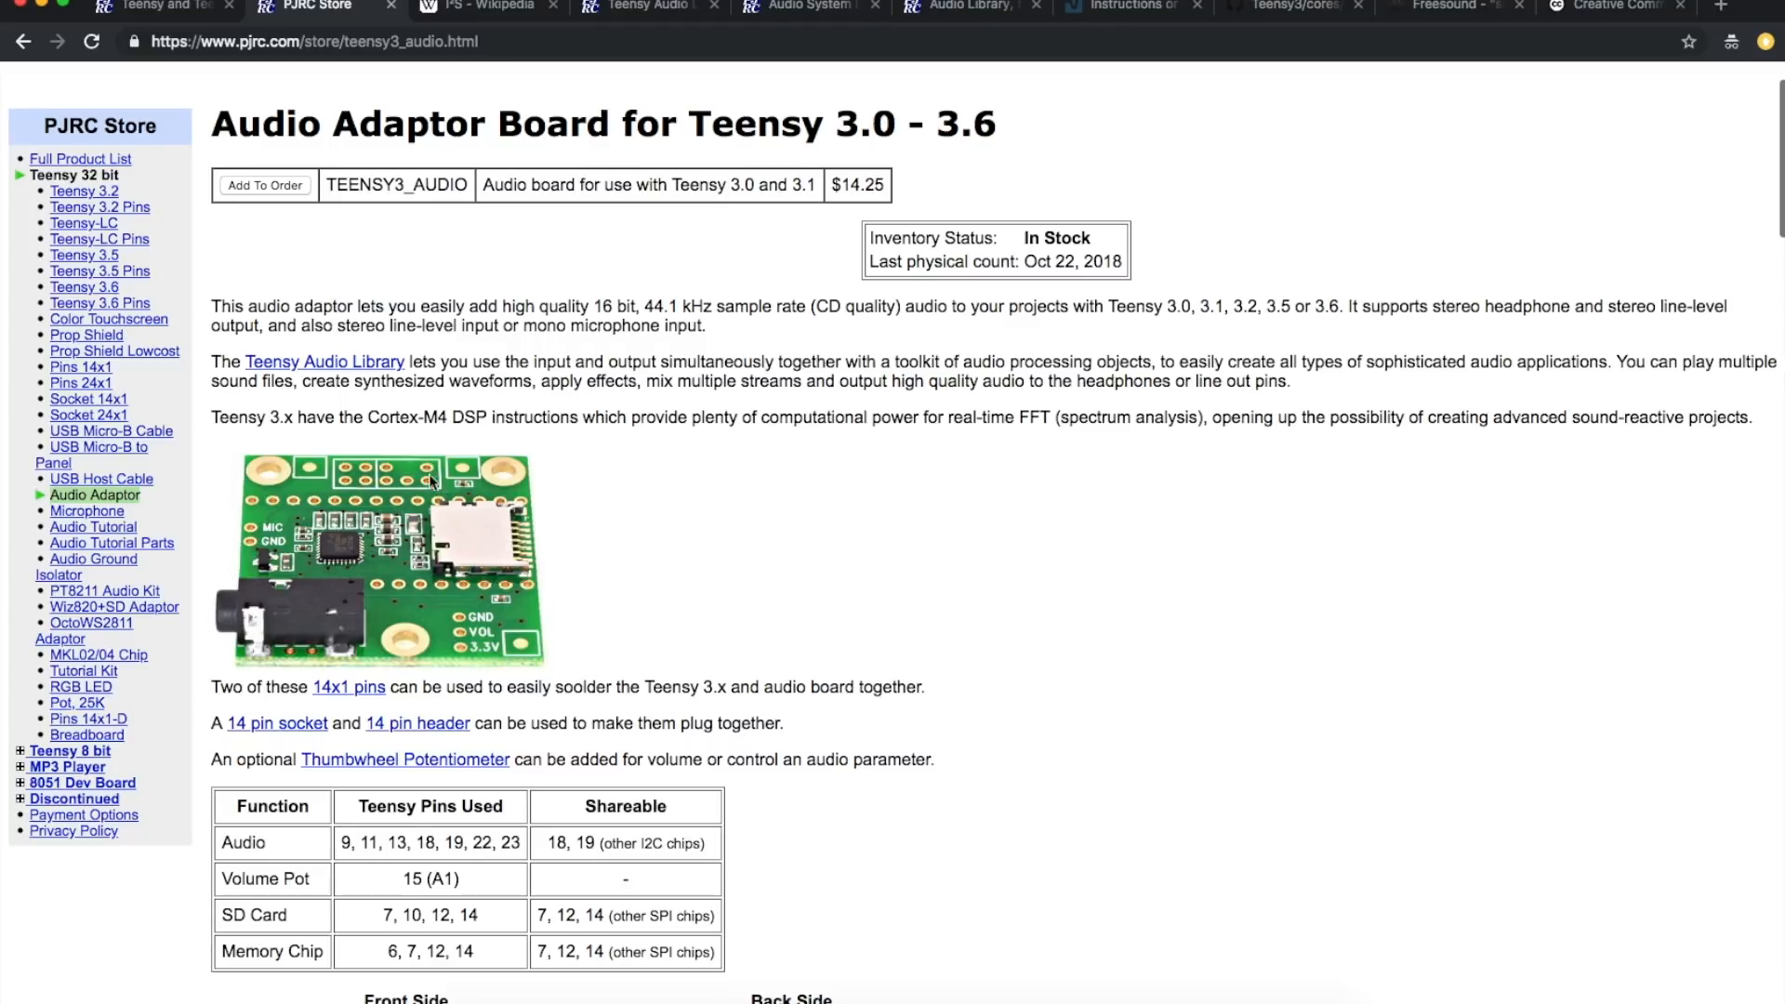
mouse_move(225, 511)
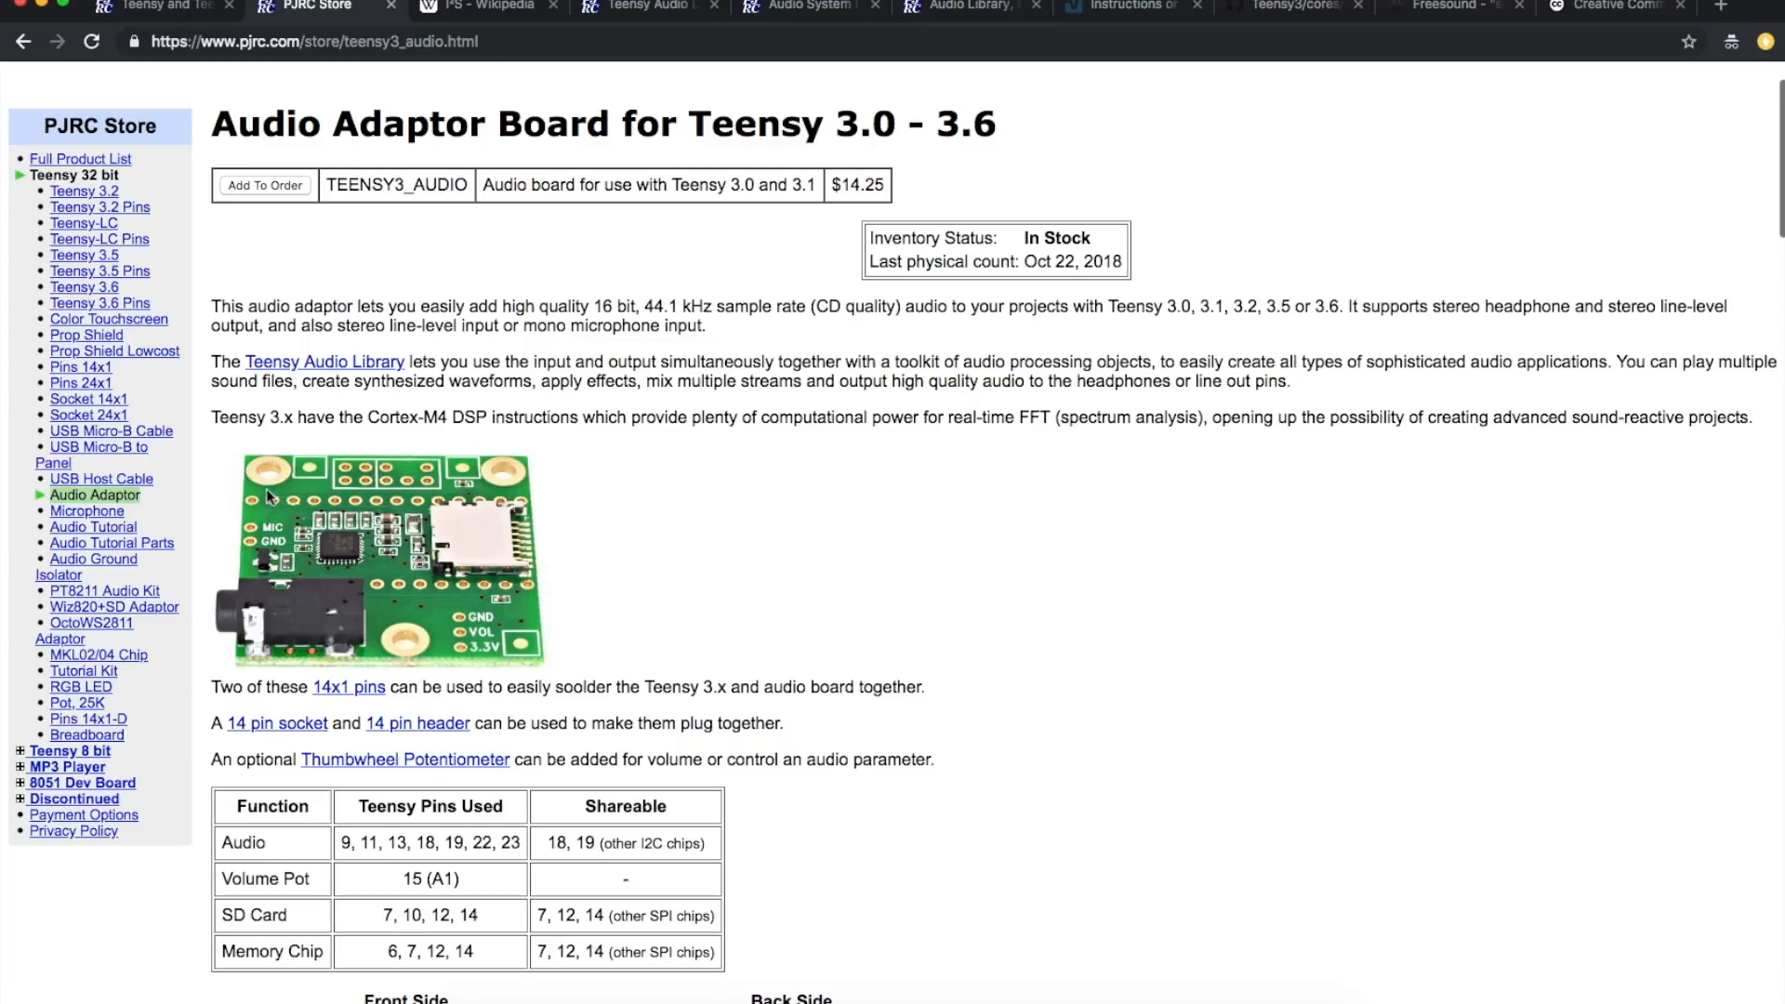
mouse_move(753, 558)
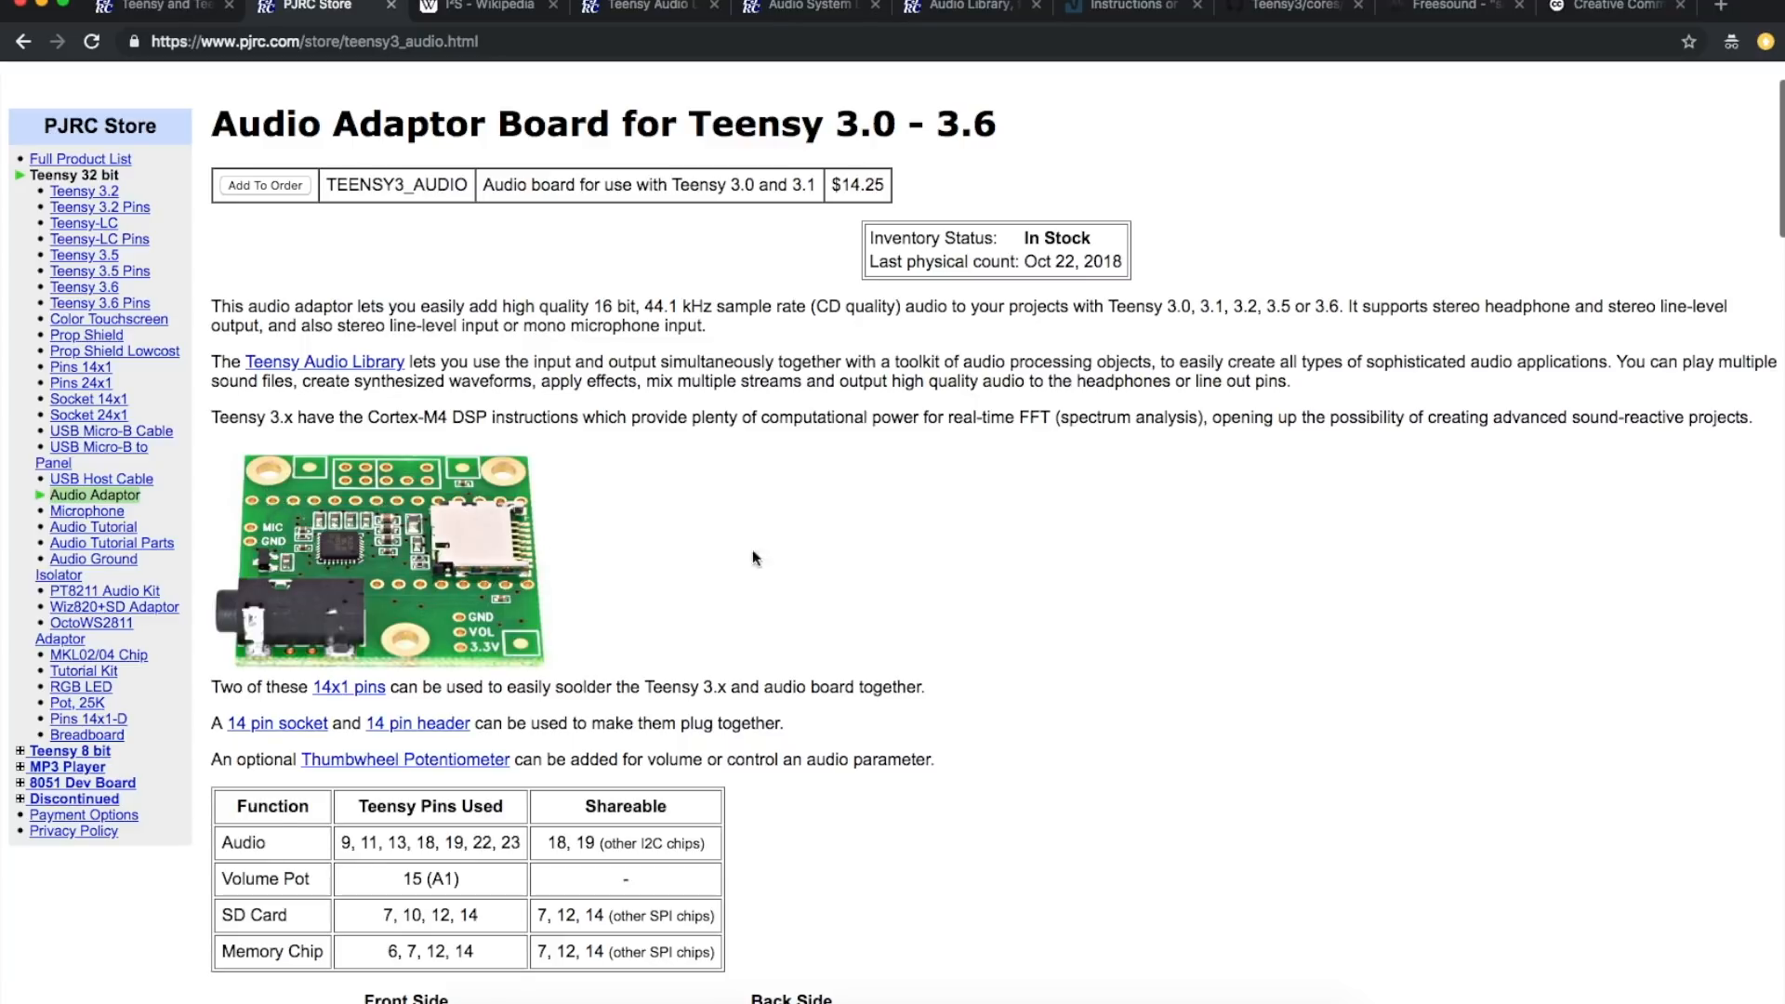
Step: Scroll the Audio Adaptor Board page down to the front and back side board photos
scroll("down", 3)
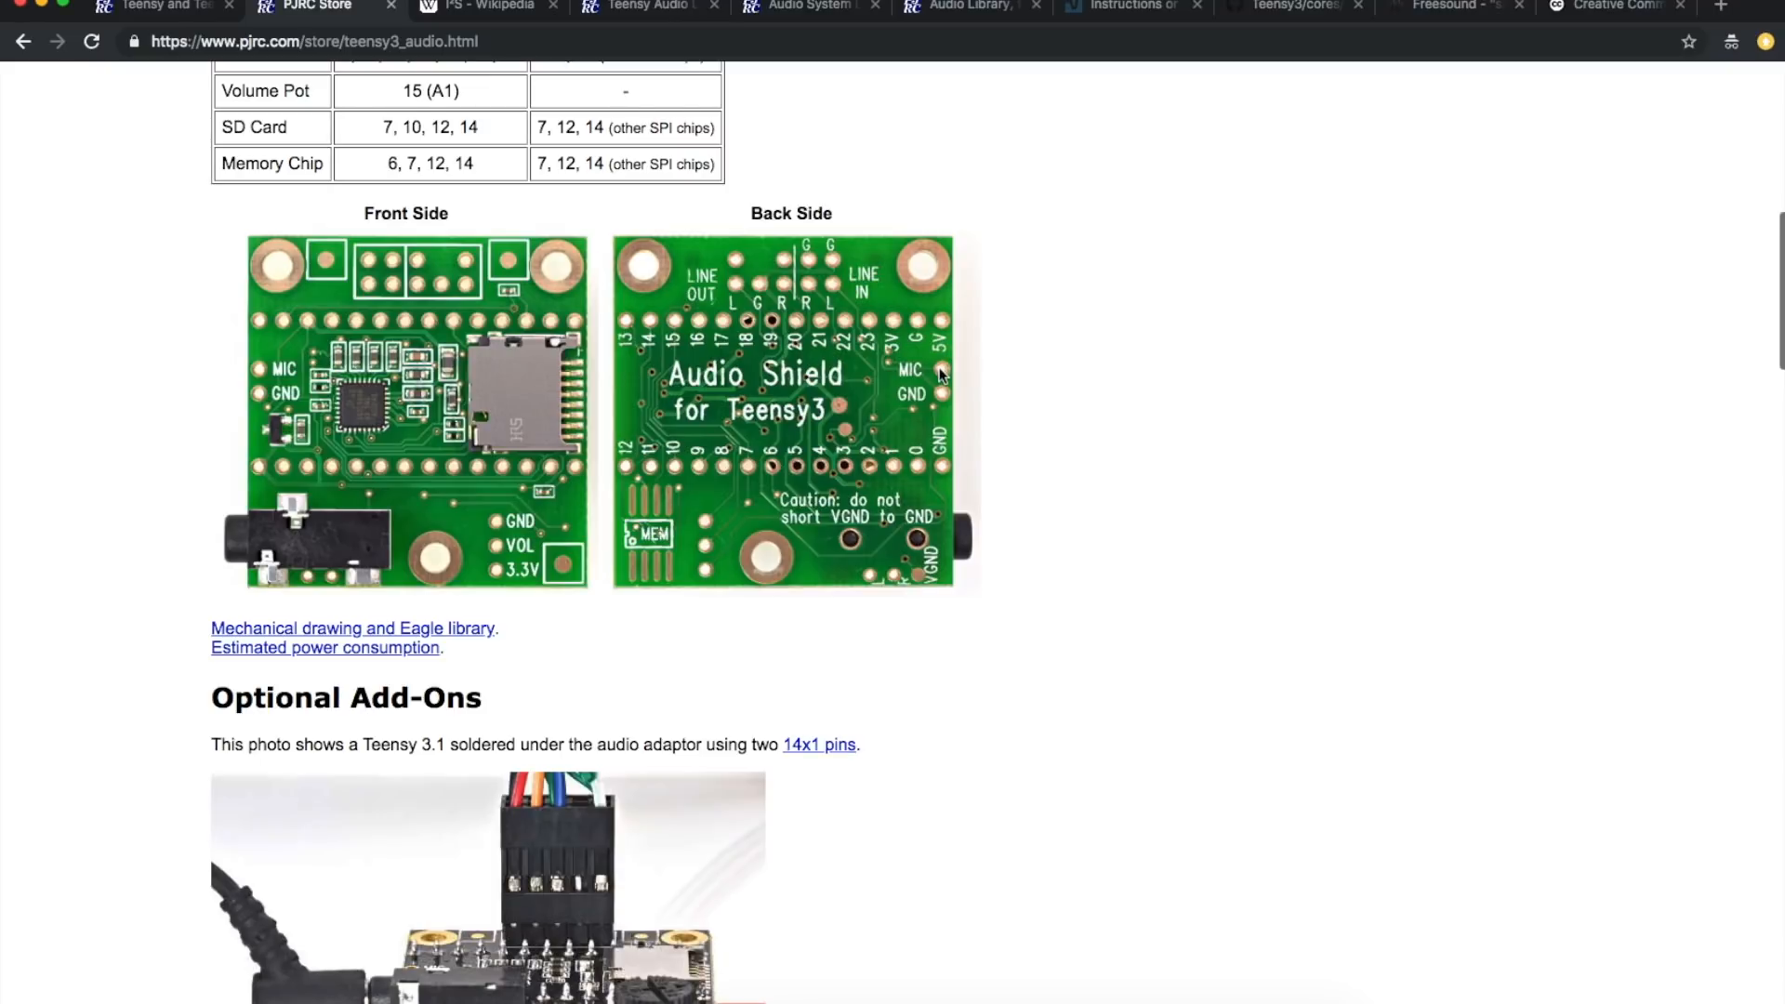
mouse_move(943, 331)
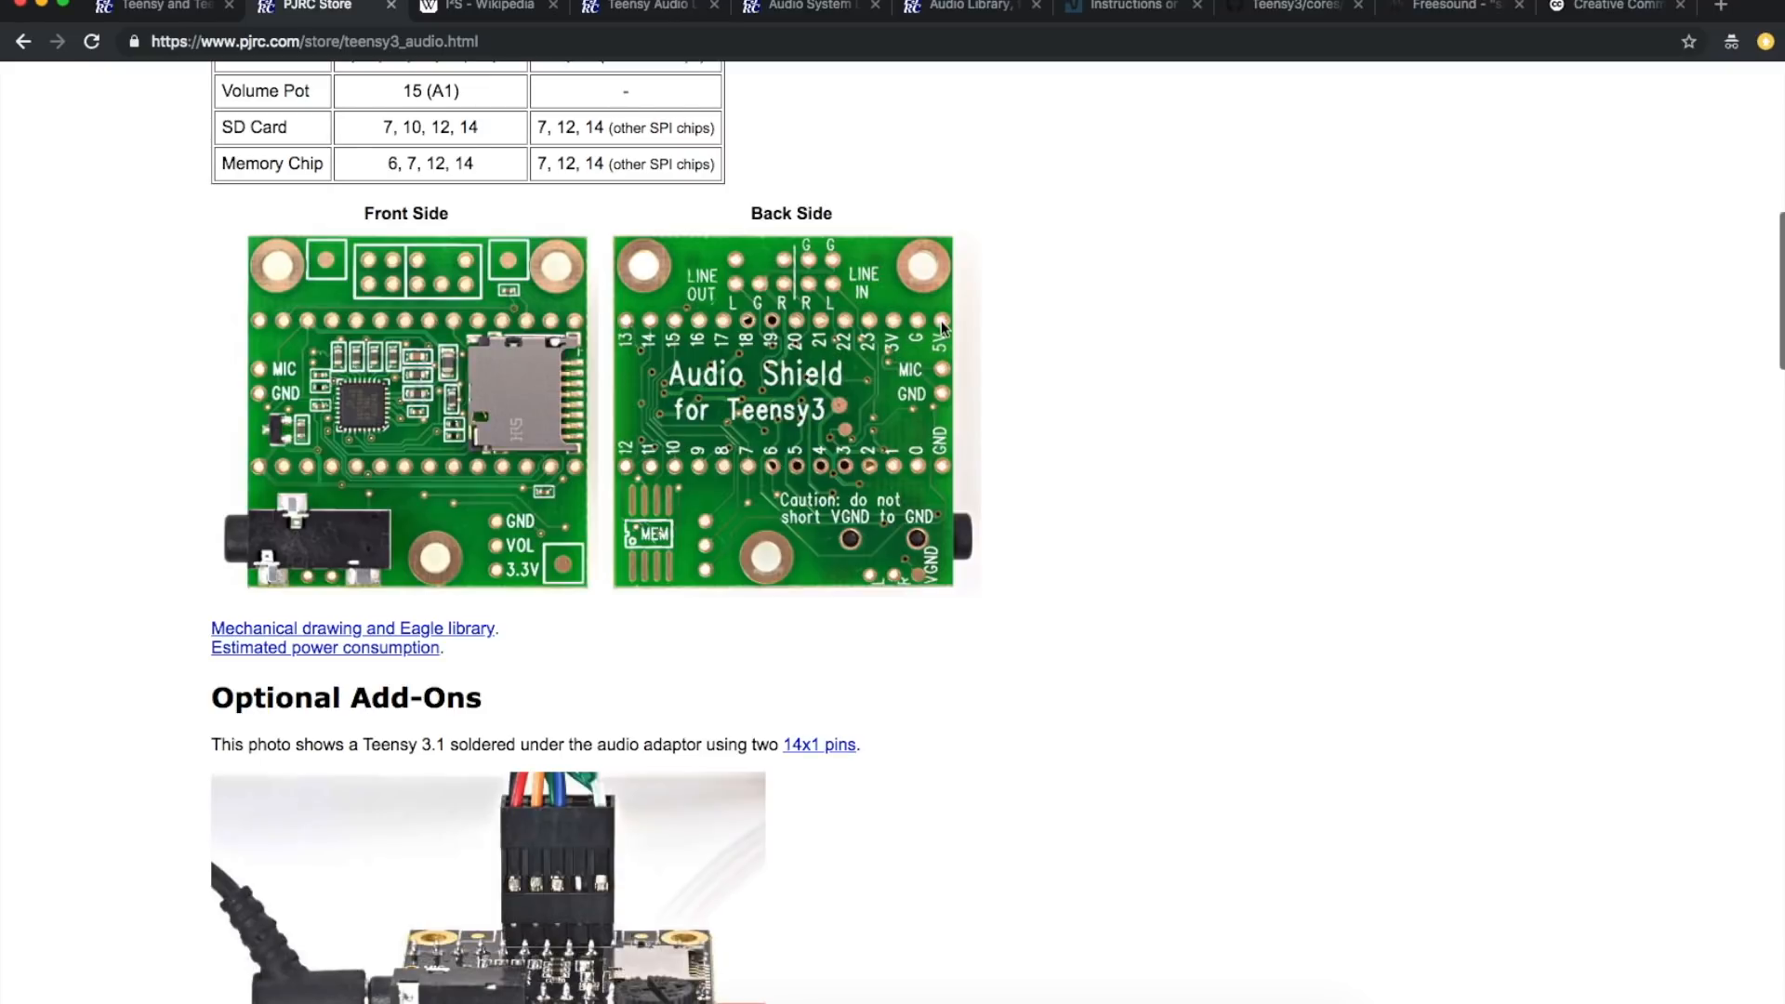
mouse_move(720, 294)
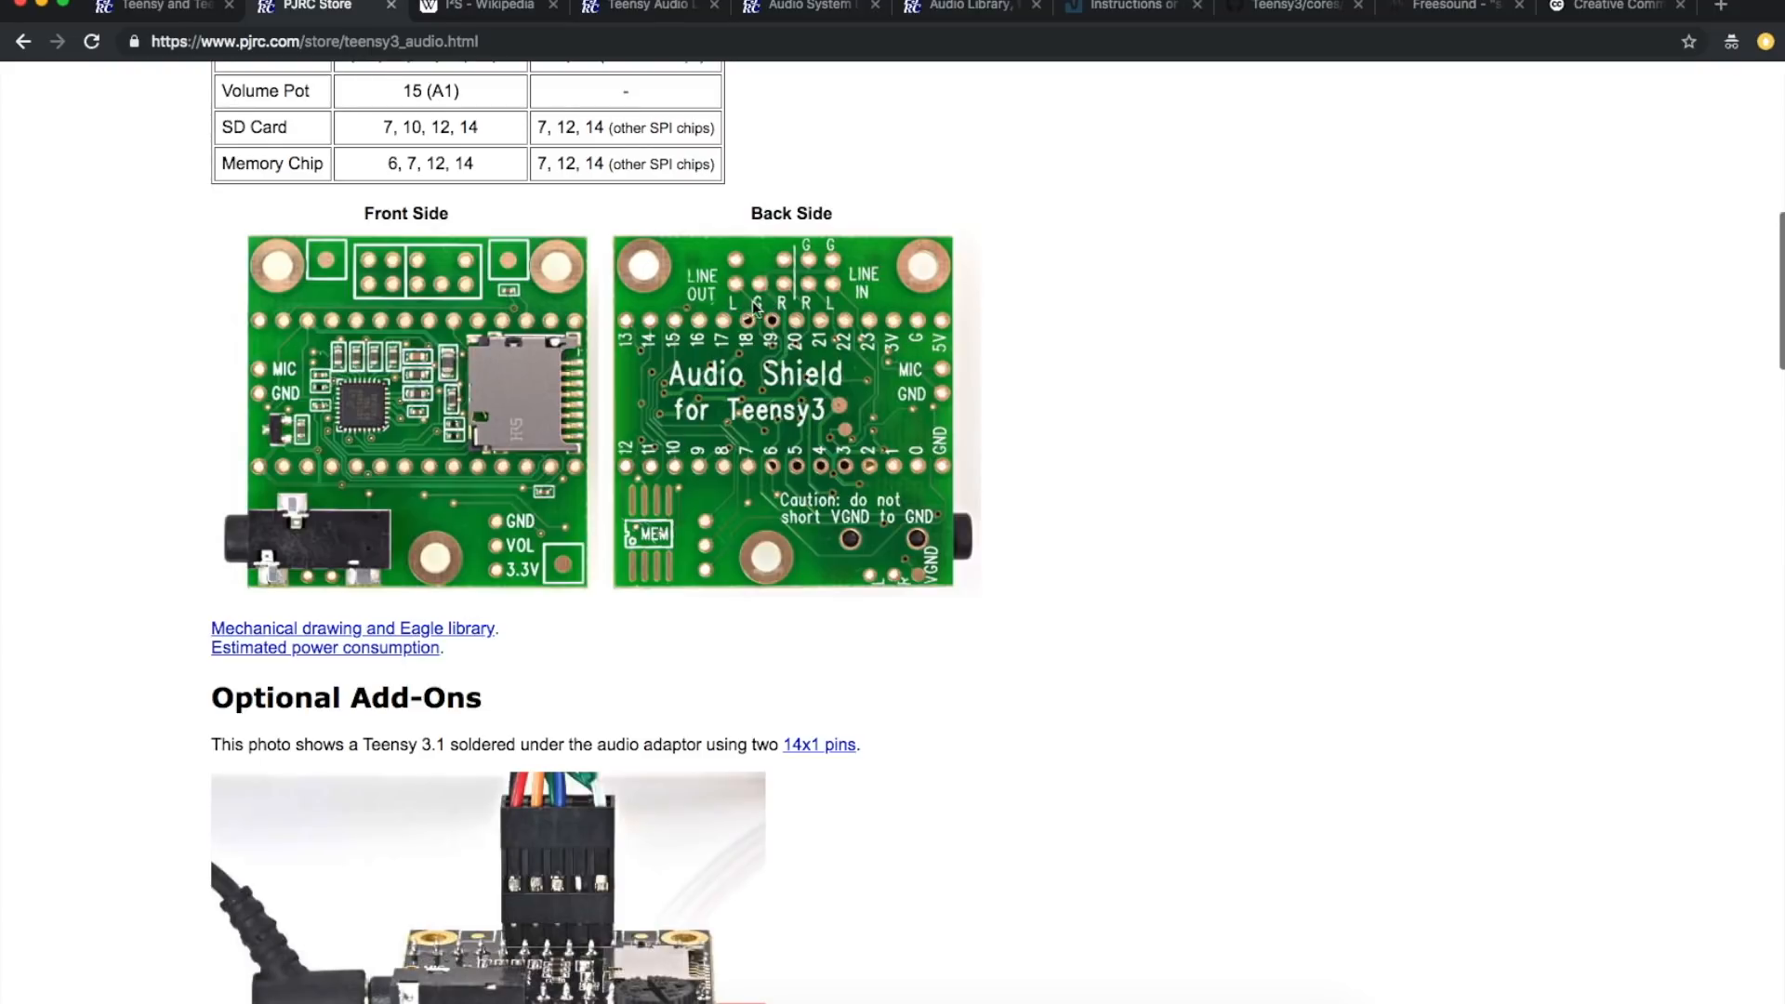
mouse_move(734, 310)
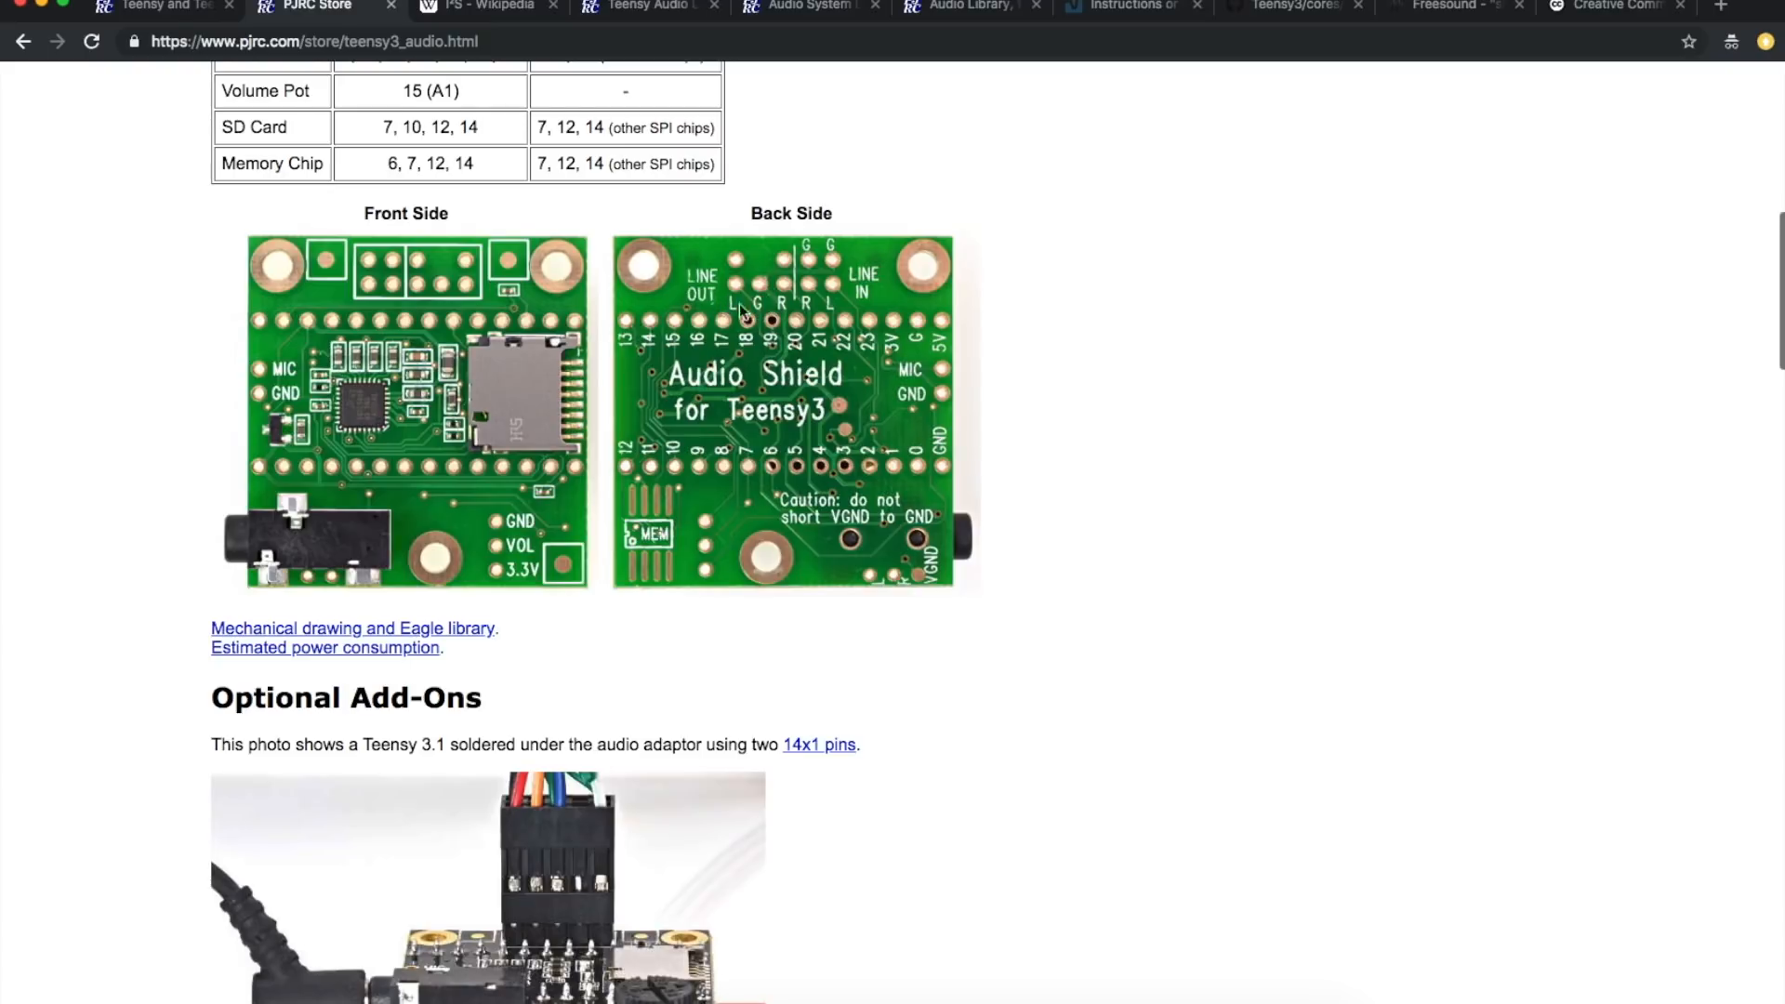
mouse_move(738, 312)
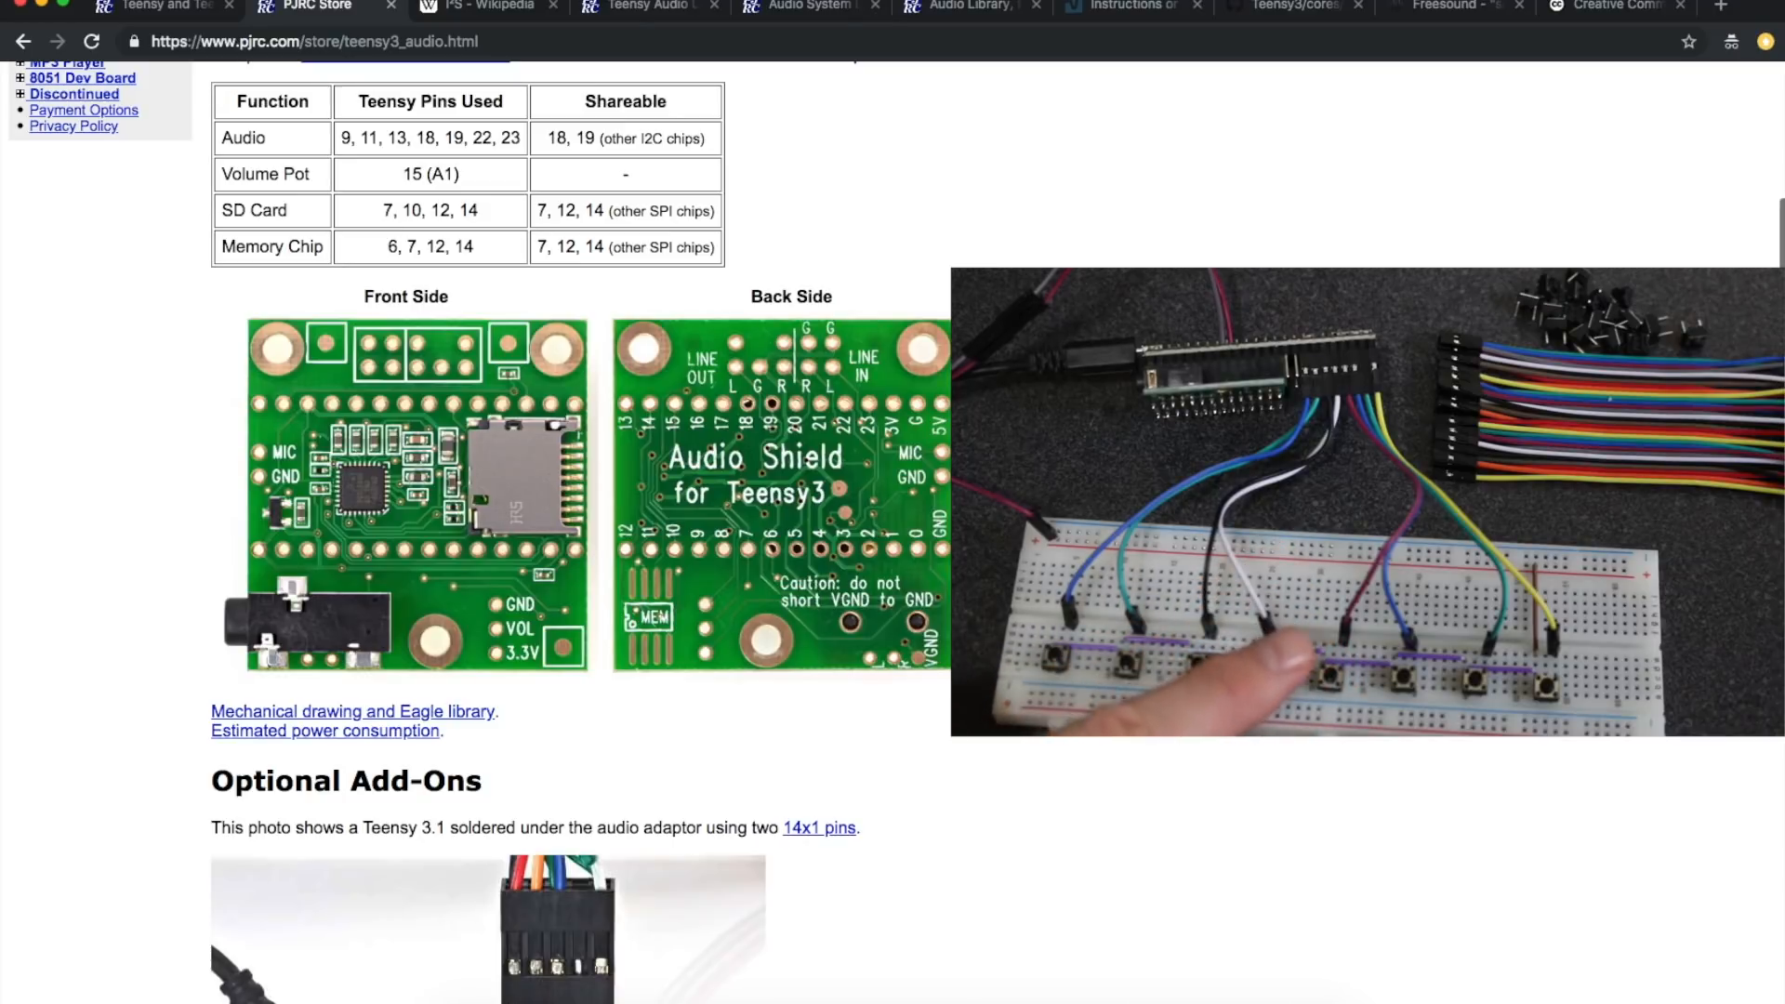
Step: Highlight the I2S article's sentence on connection limitations, then return to the adaptor board page
left_click(490, 6)
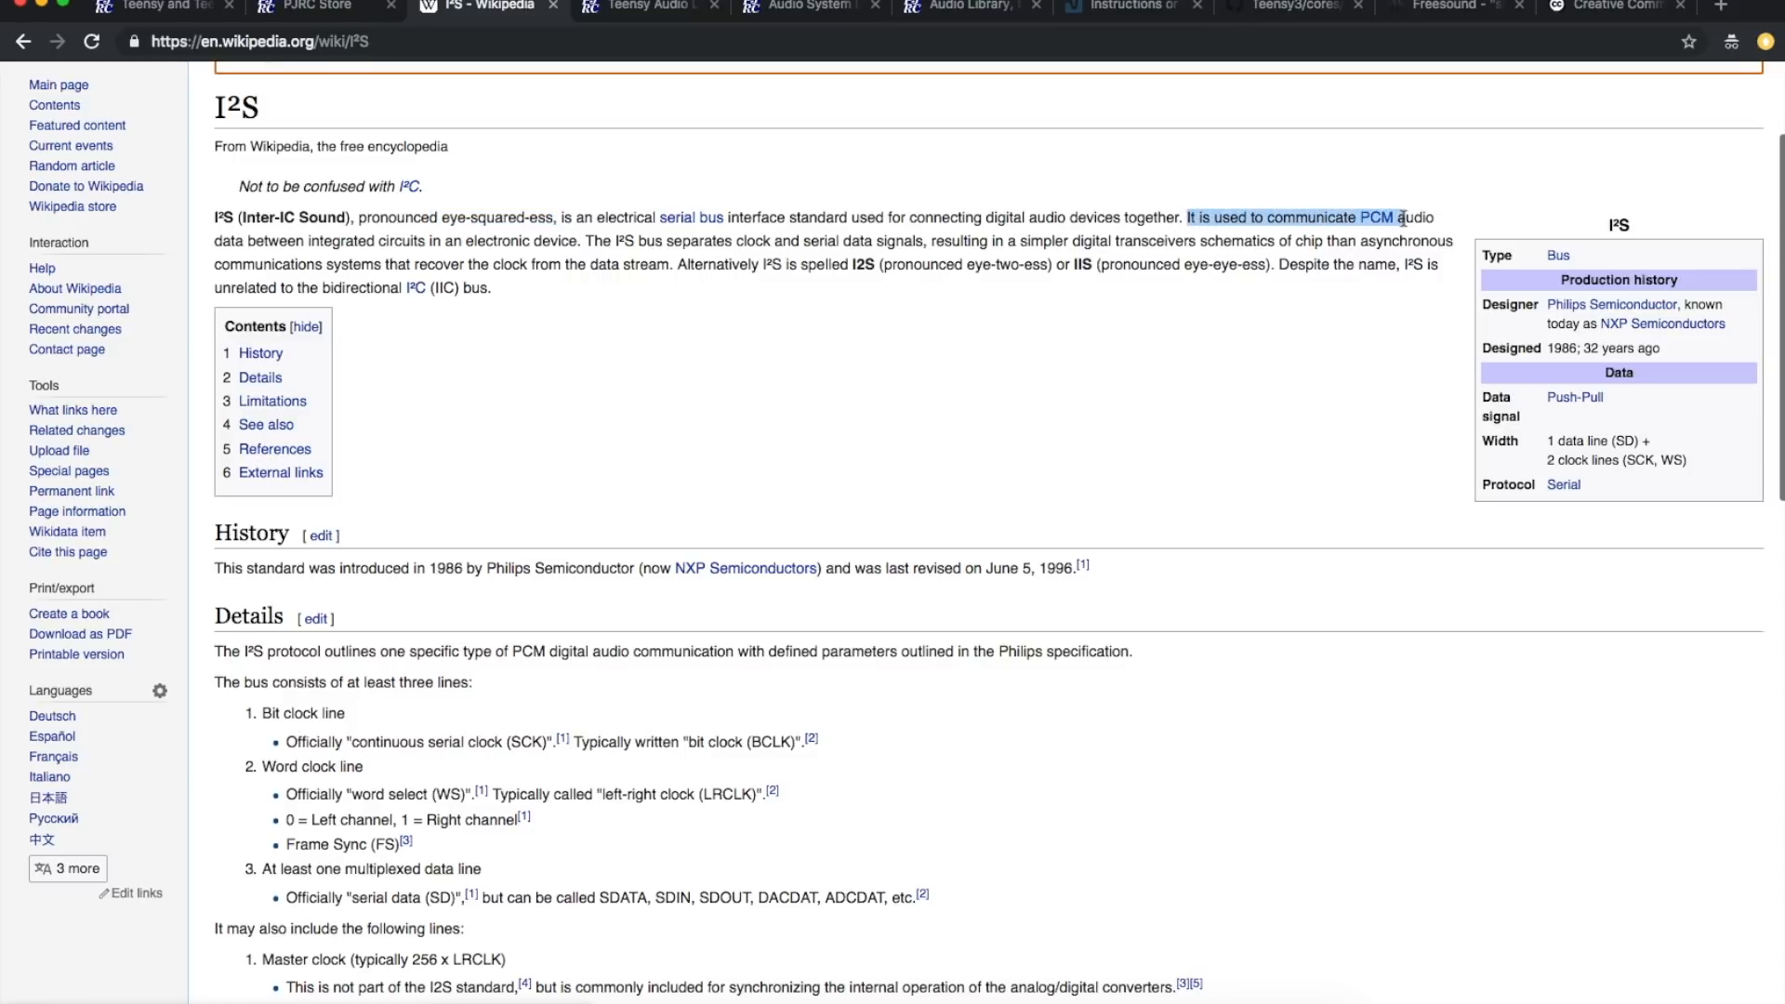
left_click_drag(1402, 216, 418, 264)
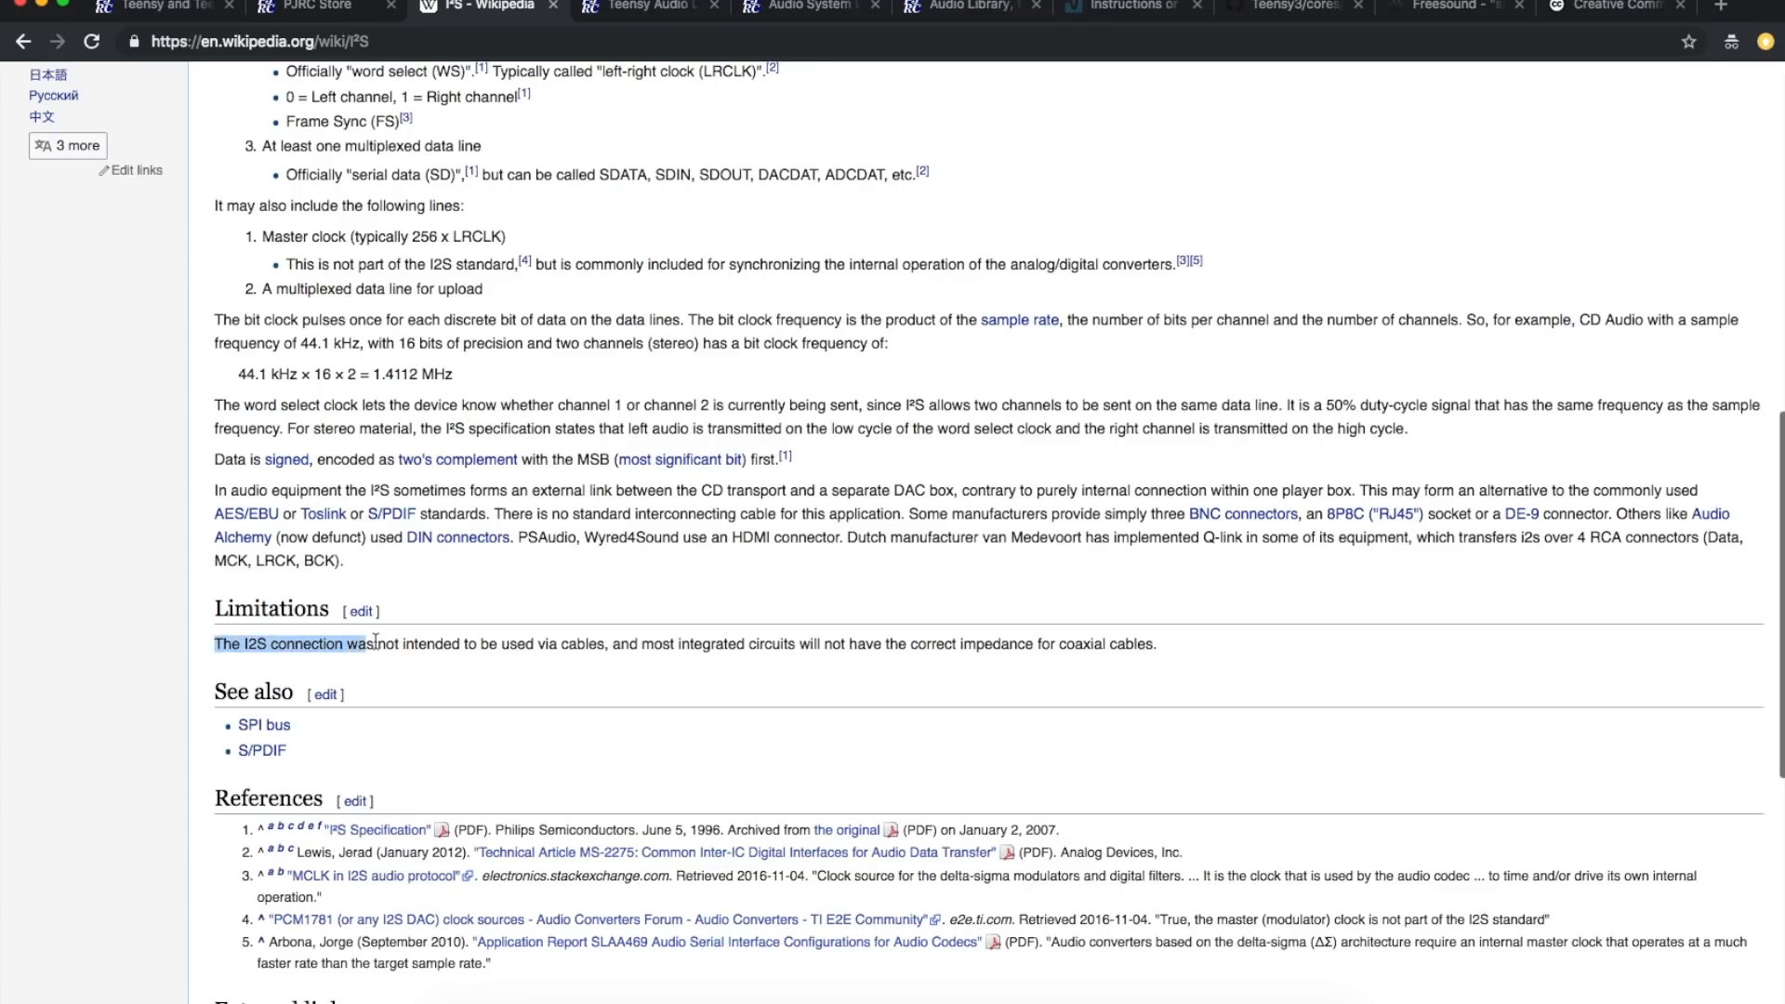
left_click(307, 8)
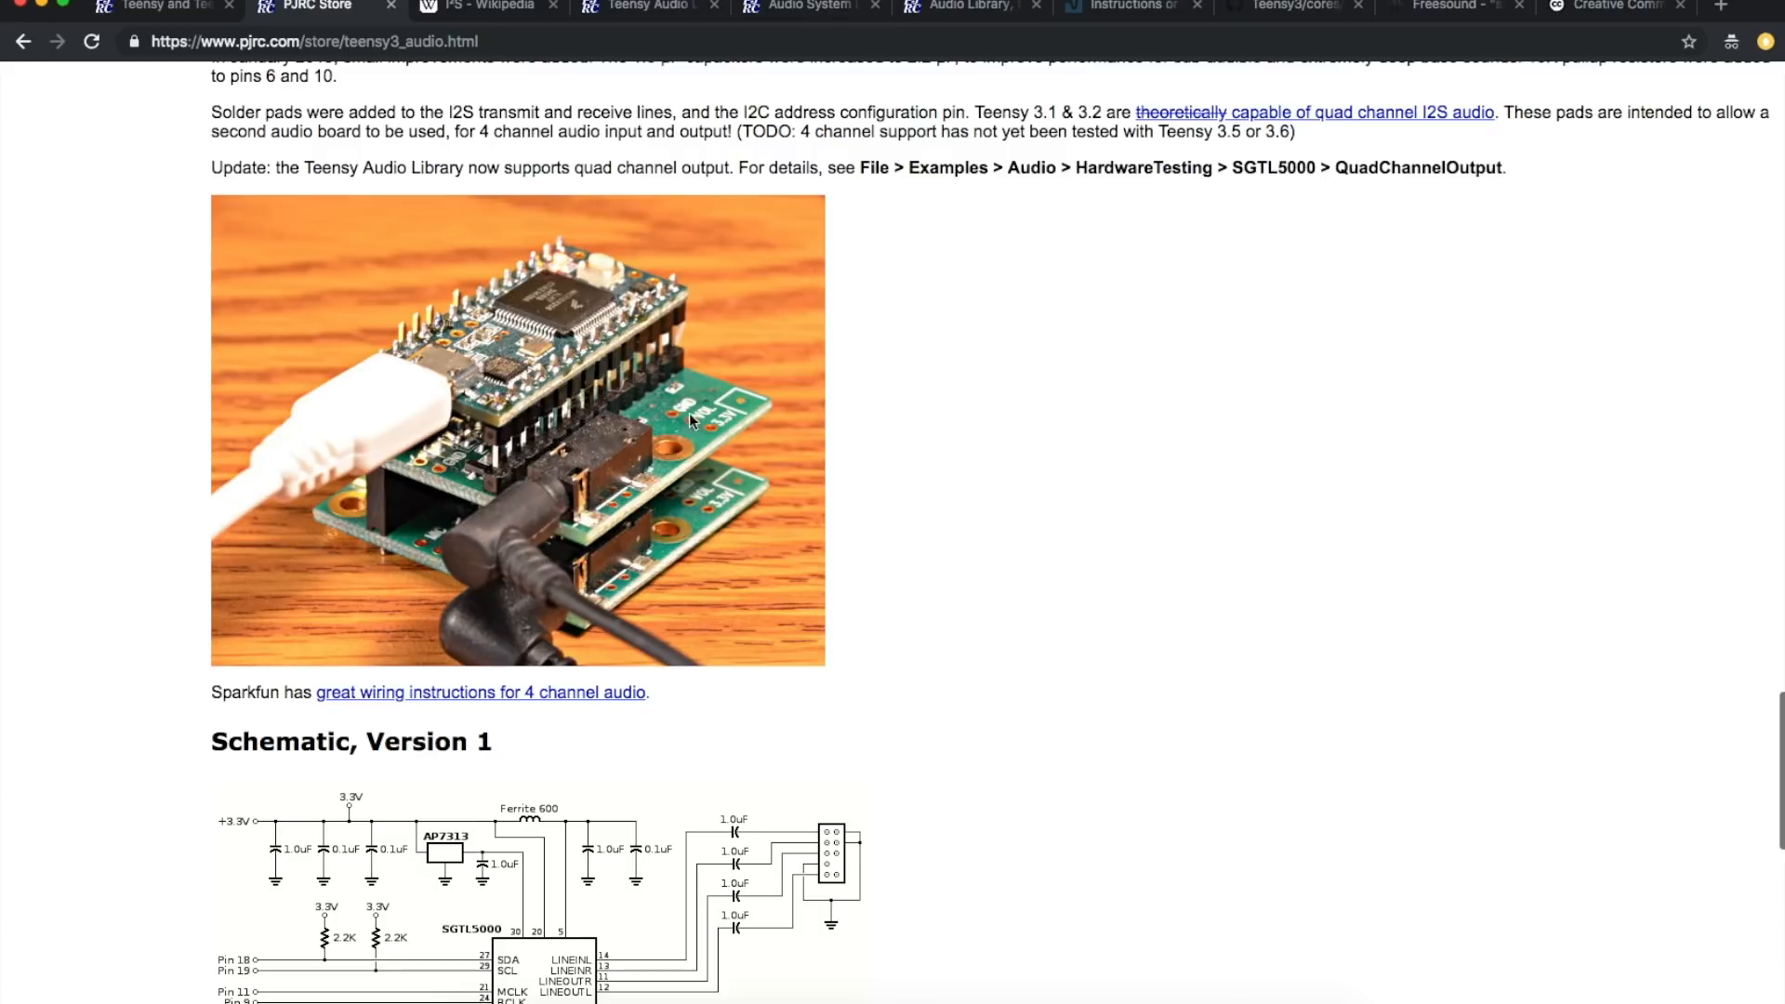
mouse_move(740, 338)
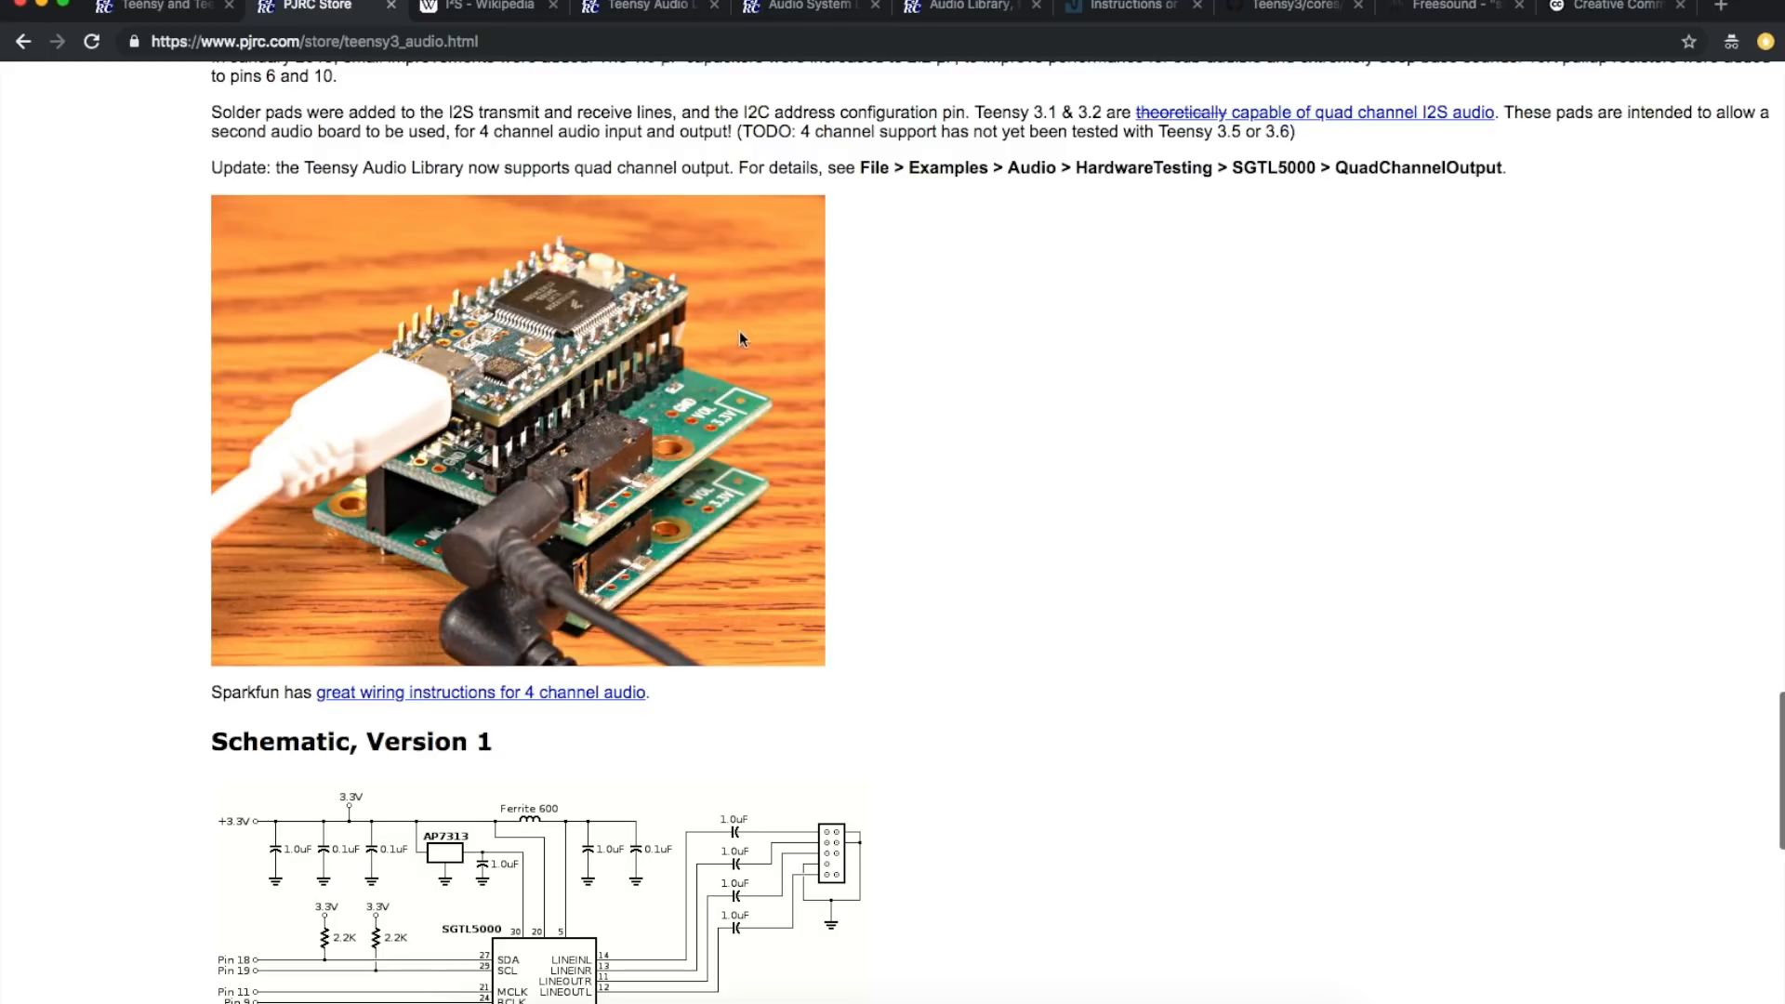
mouse_move(779, 312)
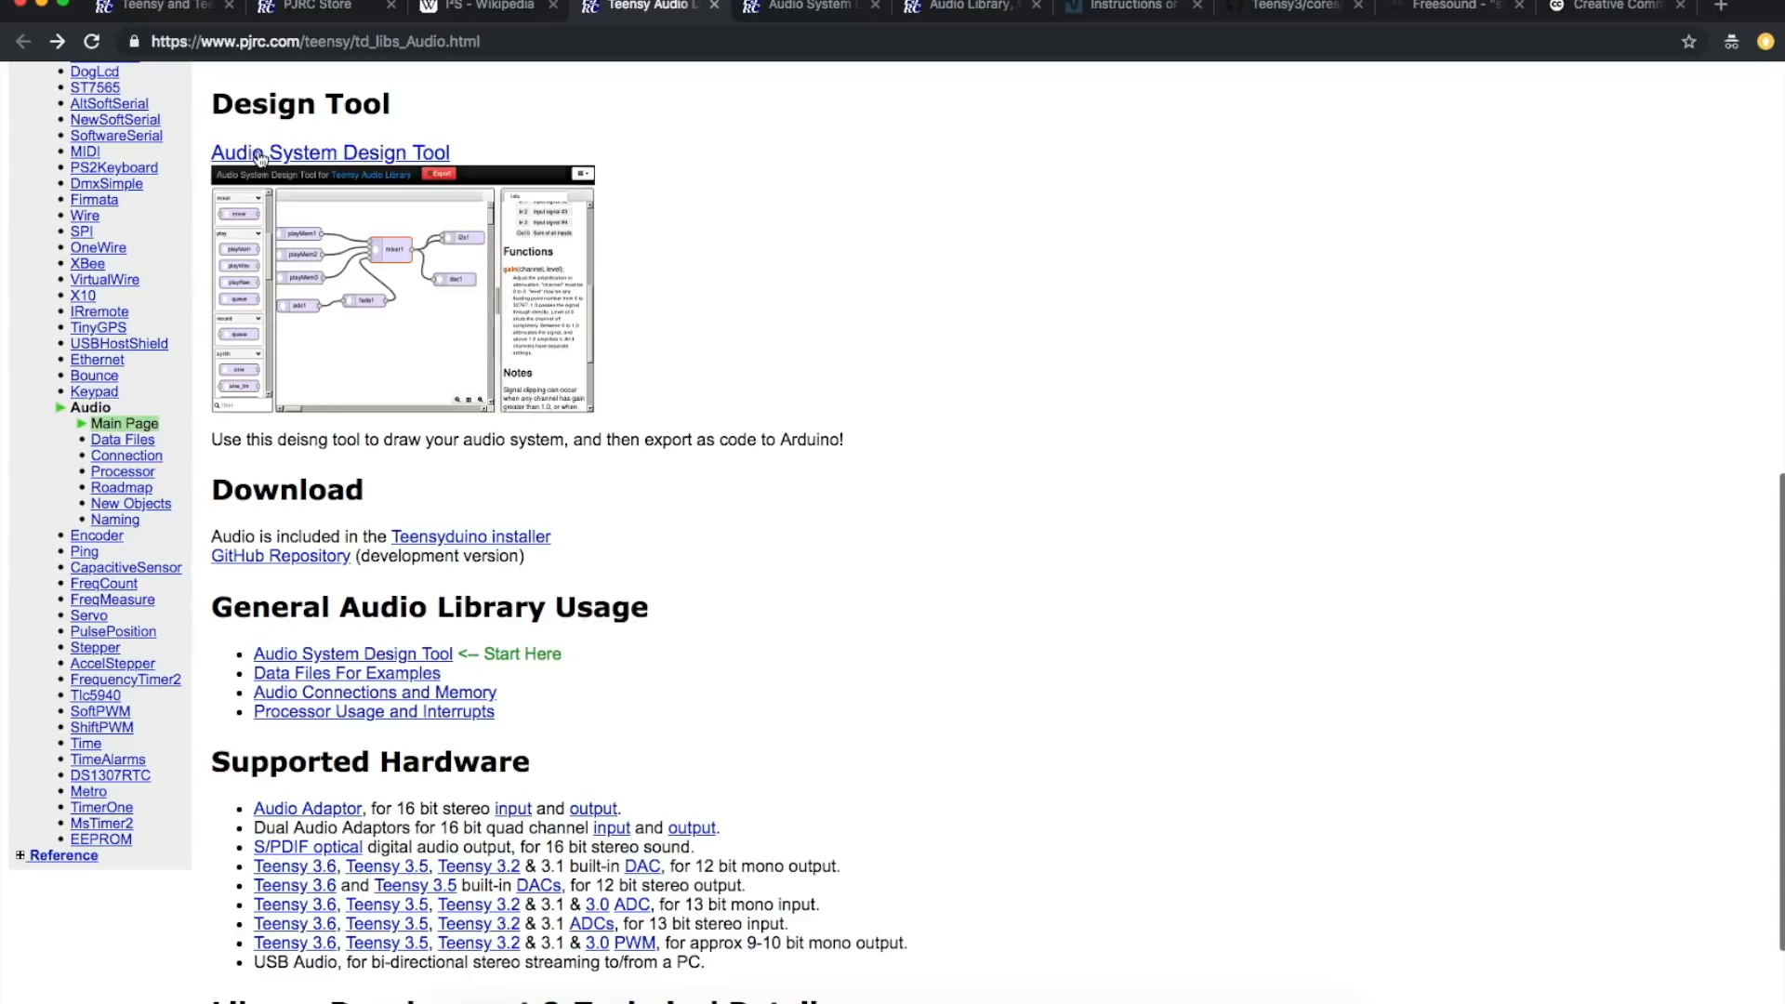
mouse_move(477, 333)
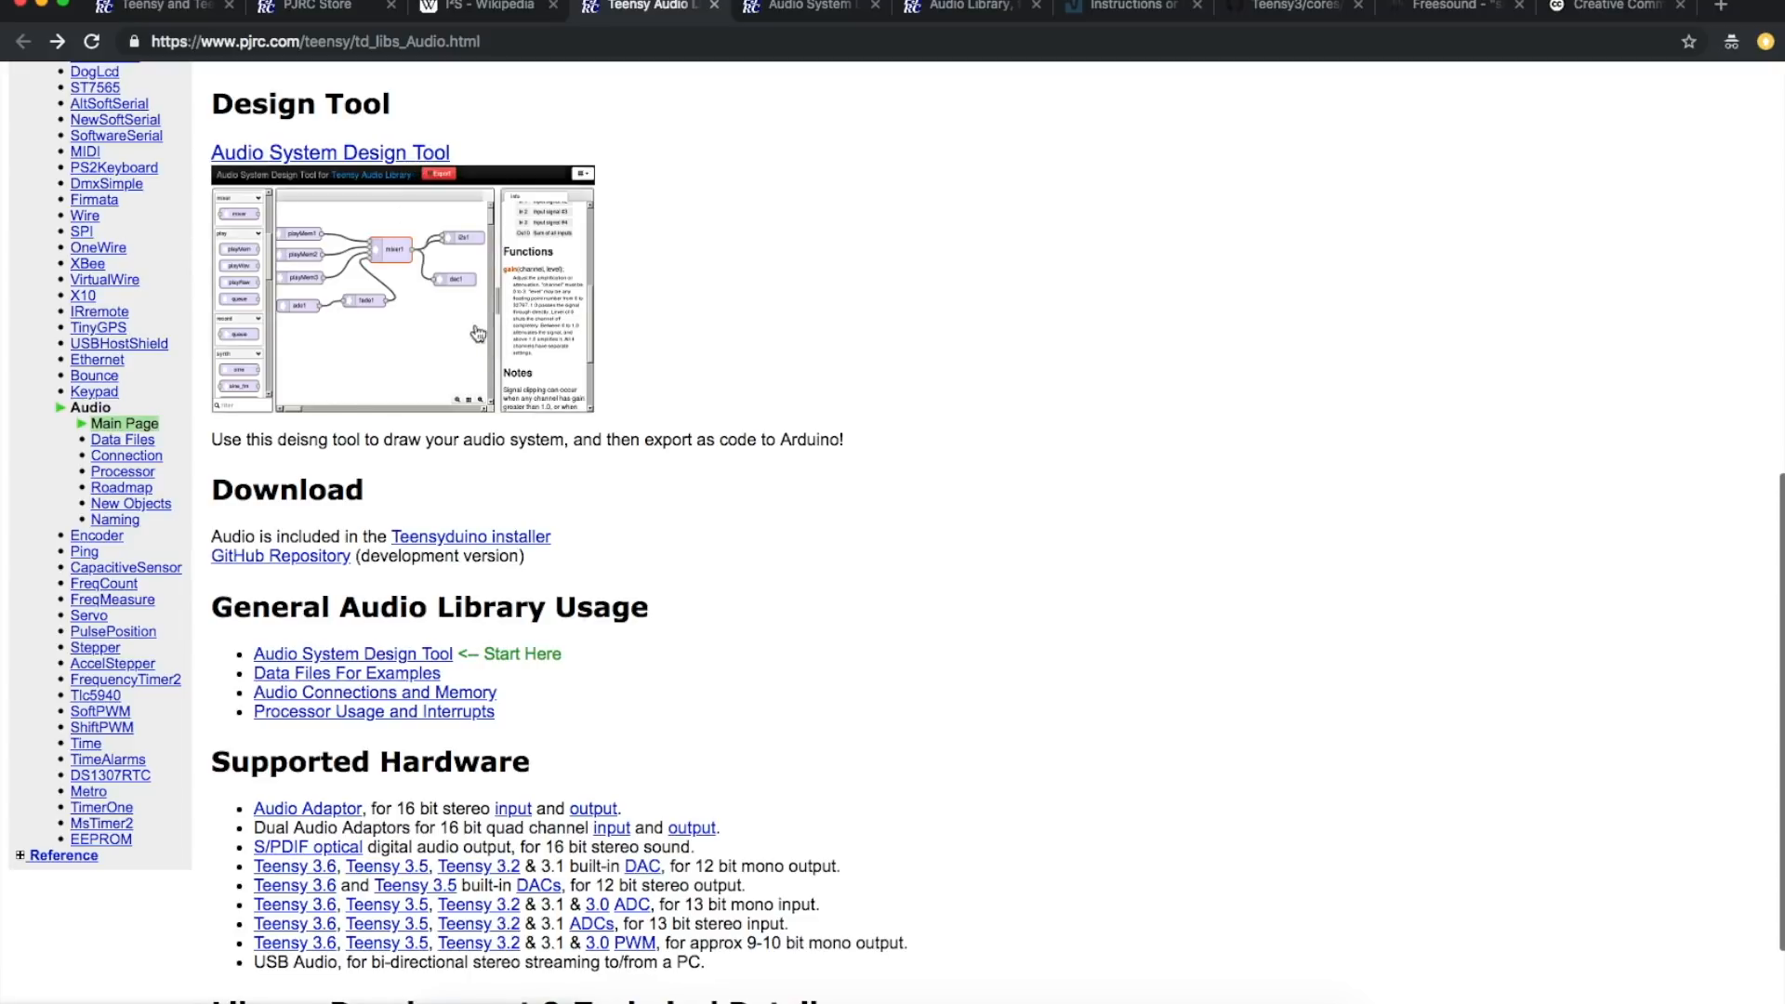
mouse_move(809, 299)
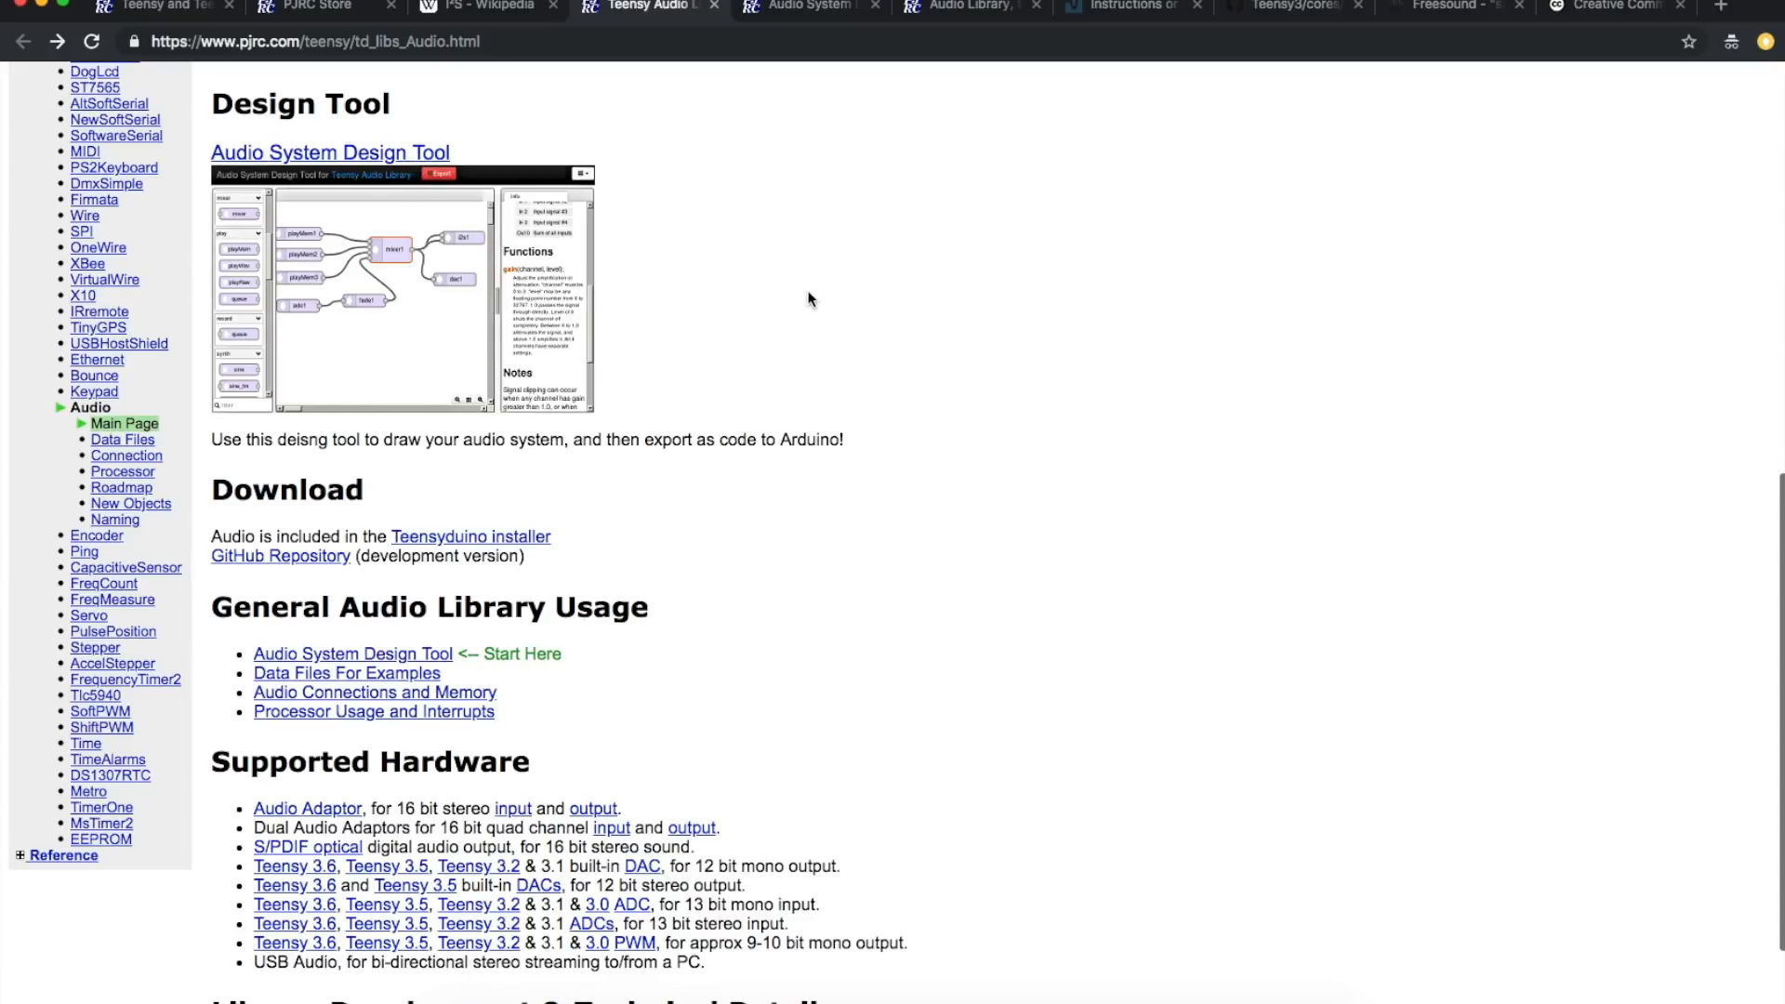
mouse_move(554, 489)
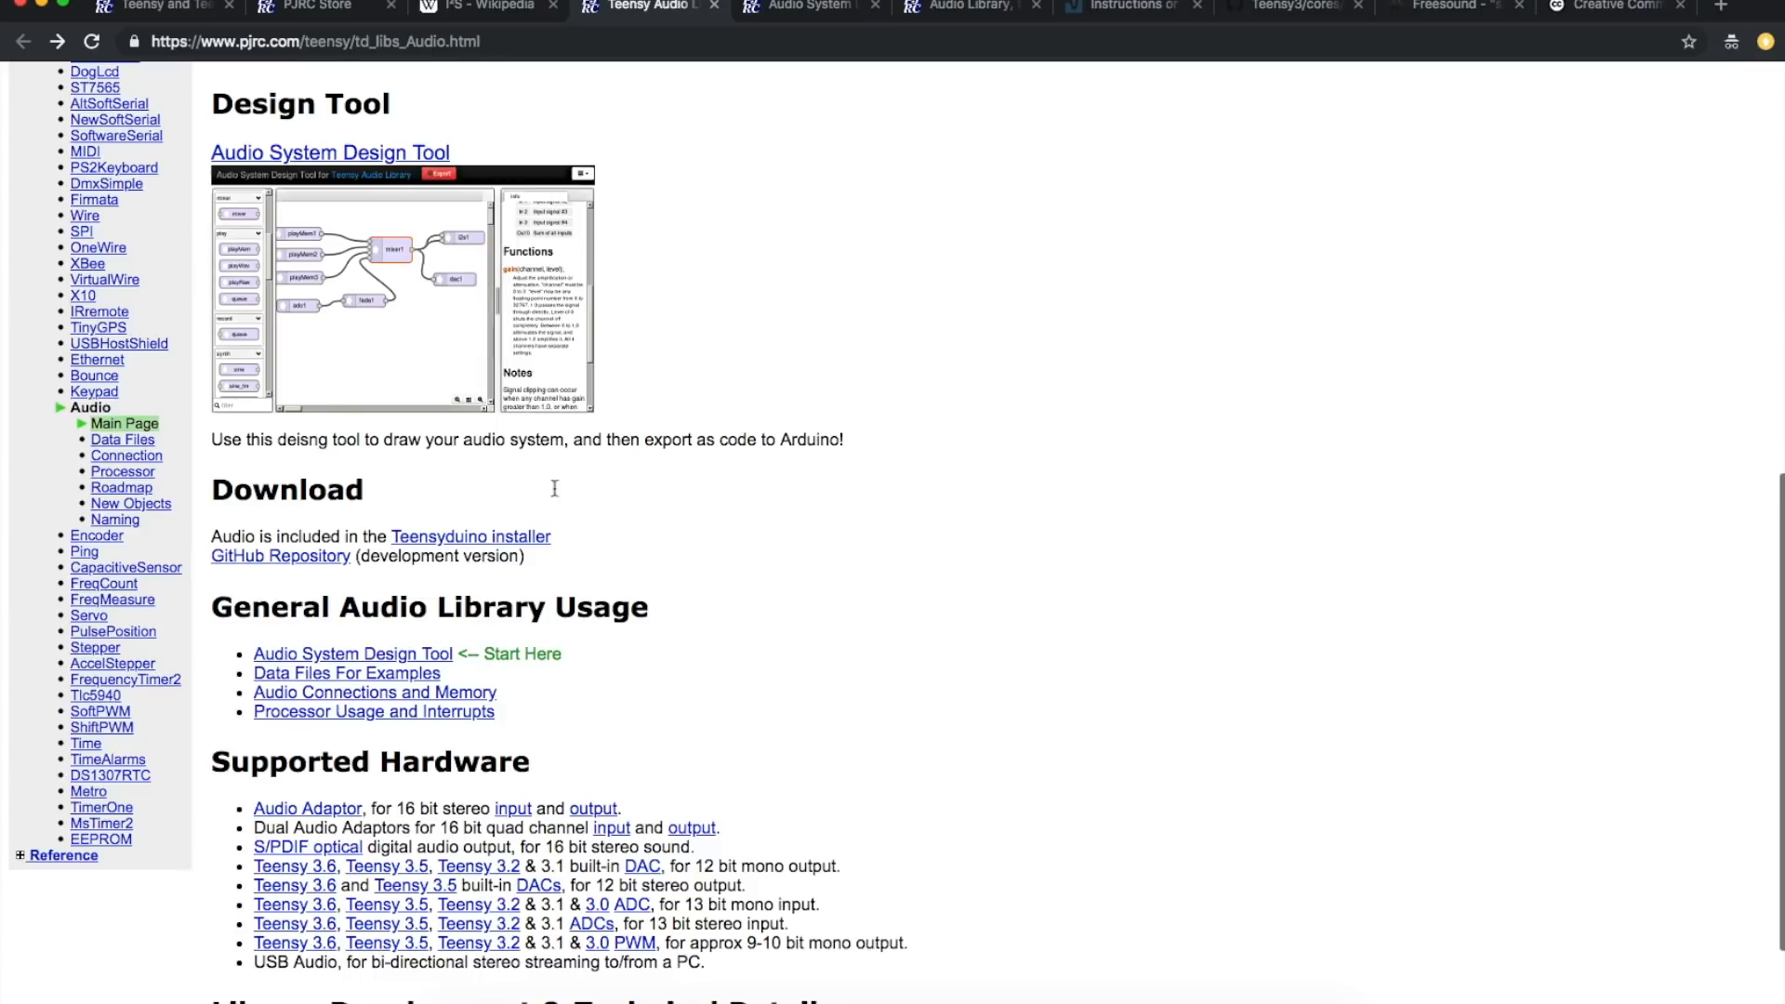
mouse_move(671, 338)
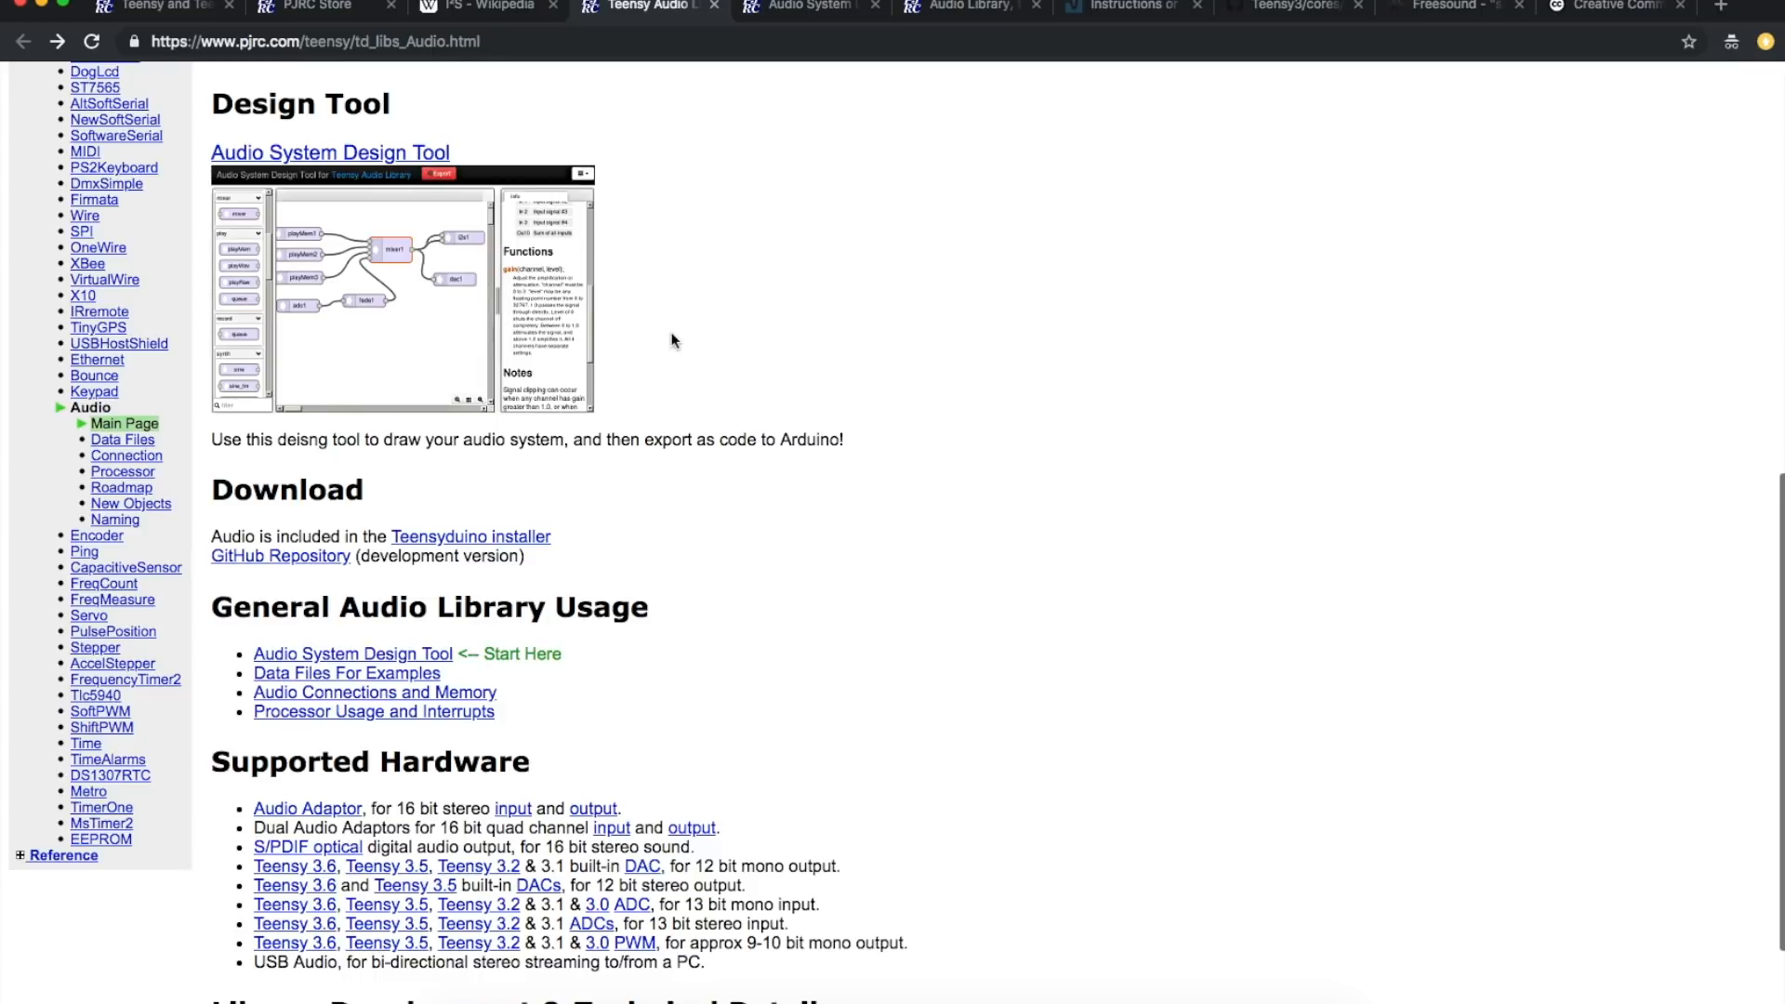
Step: Open the blank design workspace and browse the node palette down to the i2s input
left_click(329, 150)
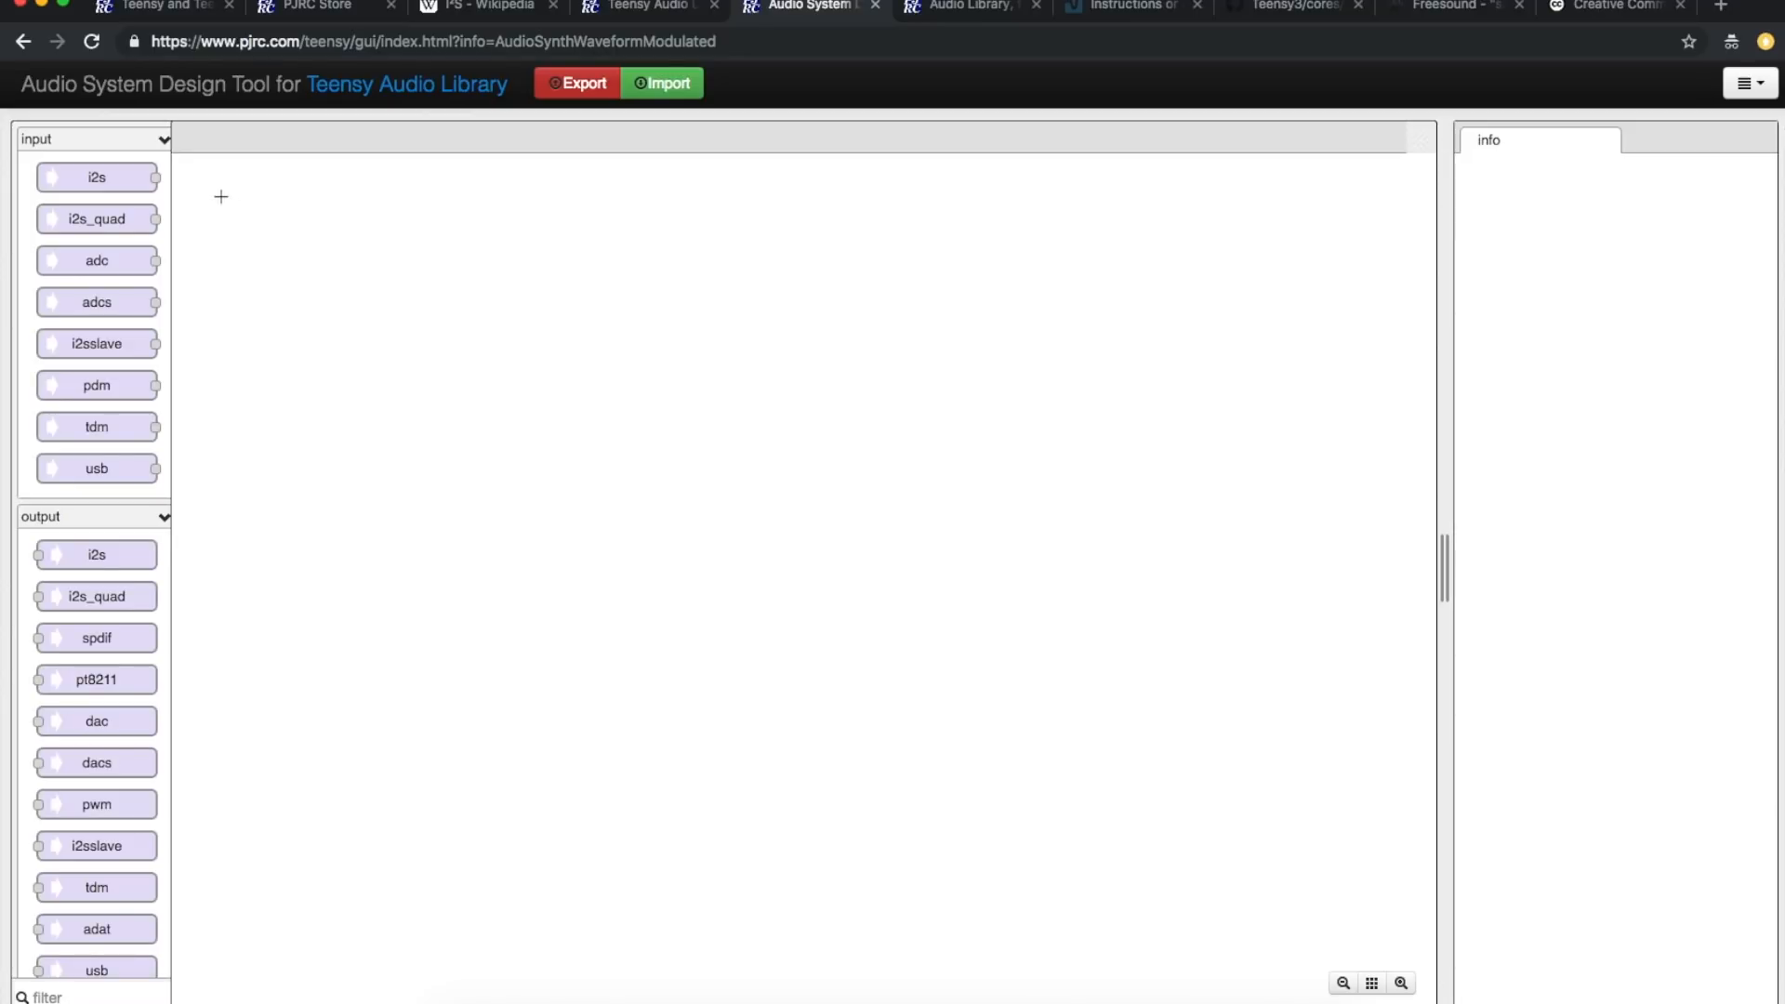
mouse_move(1002, 592)
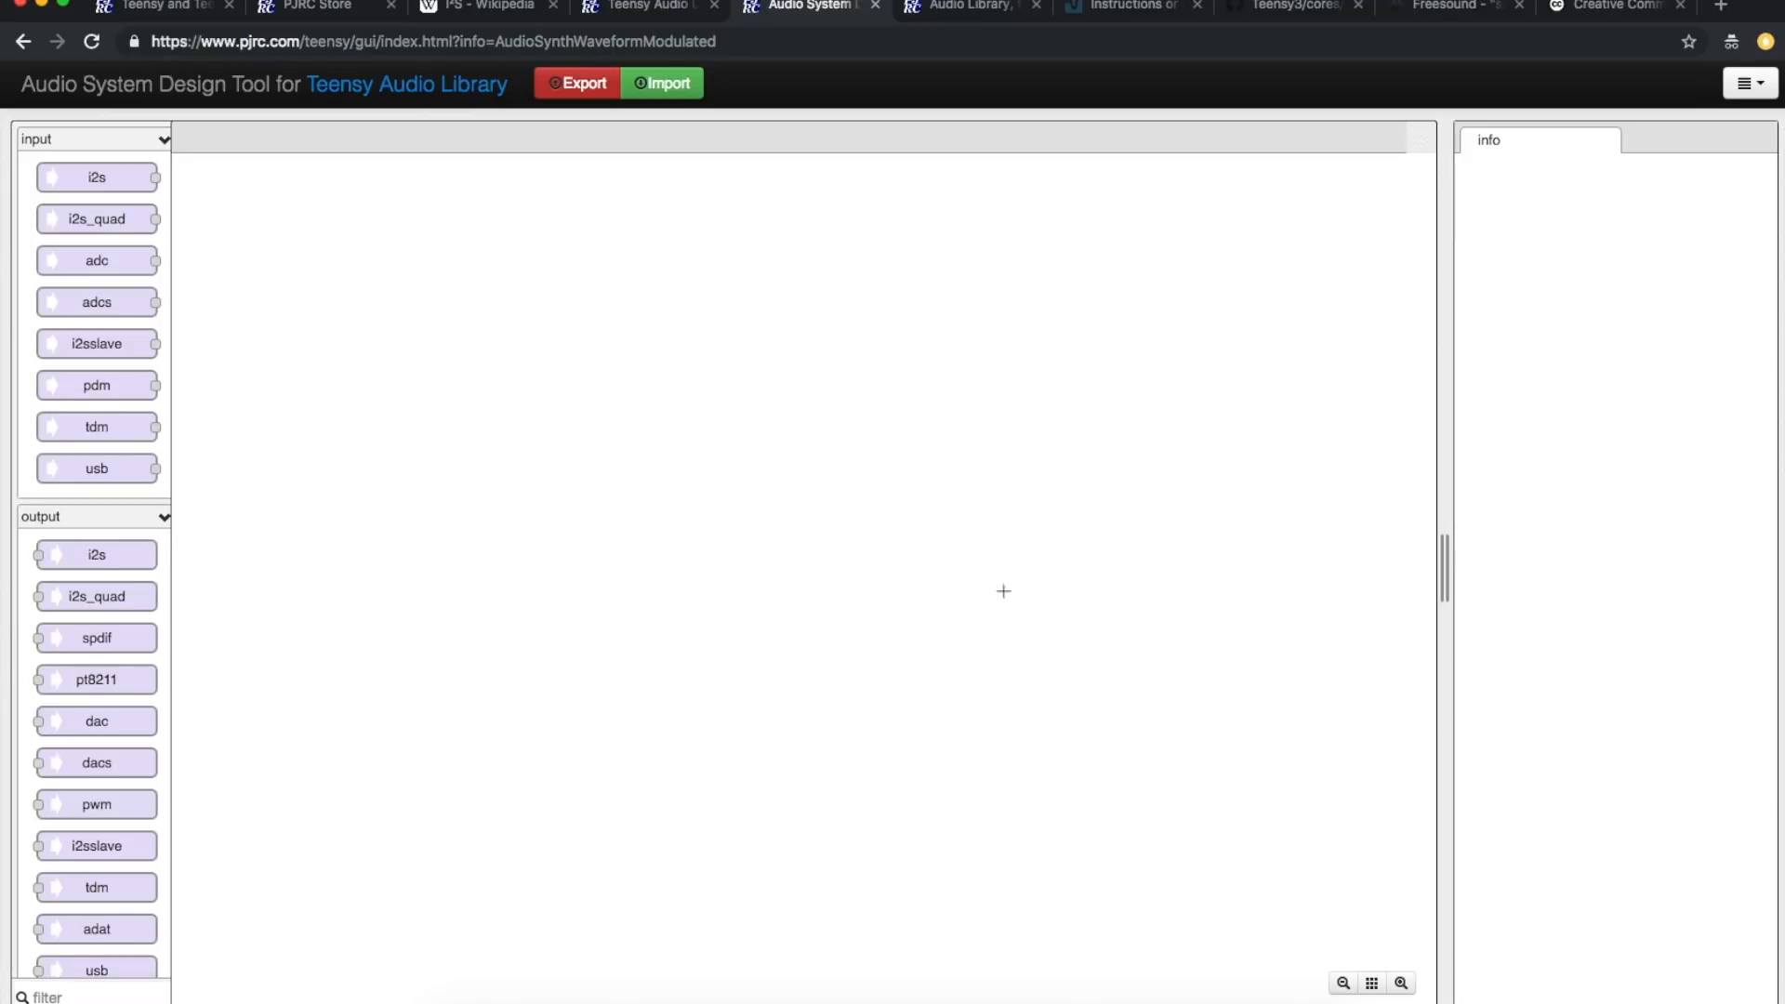
mouse_move(785, 578)
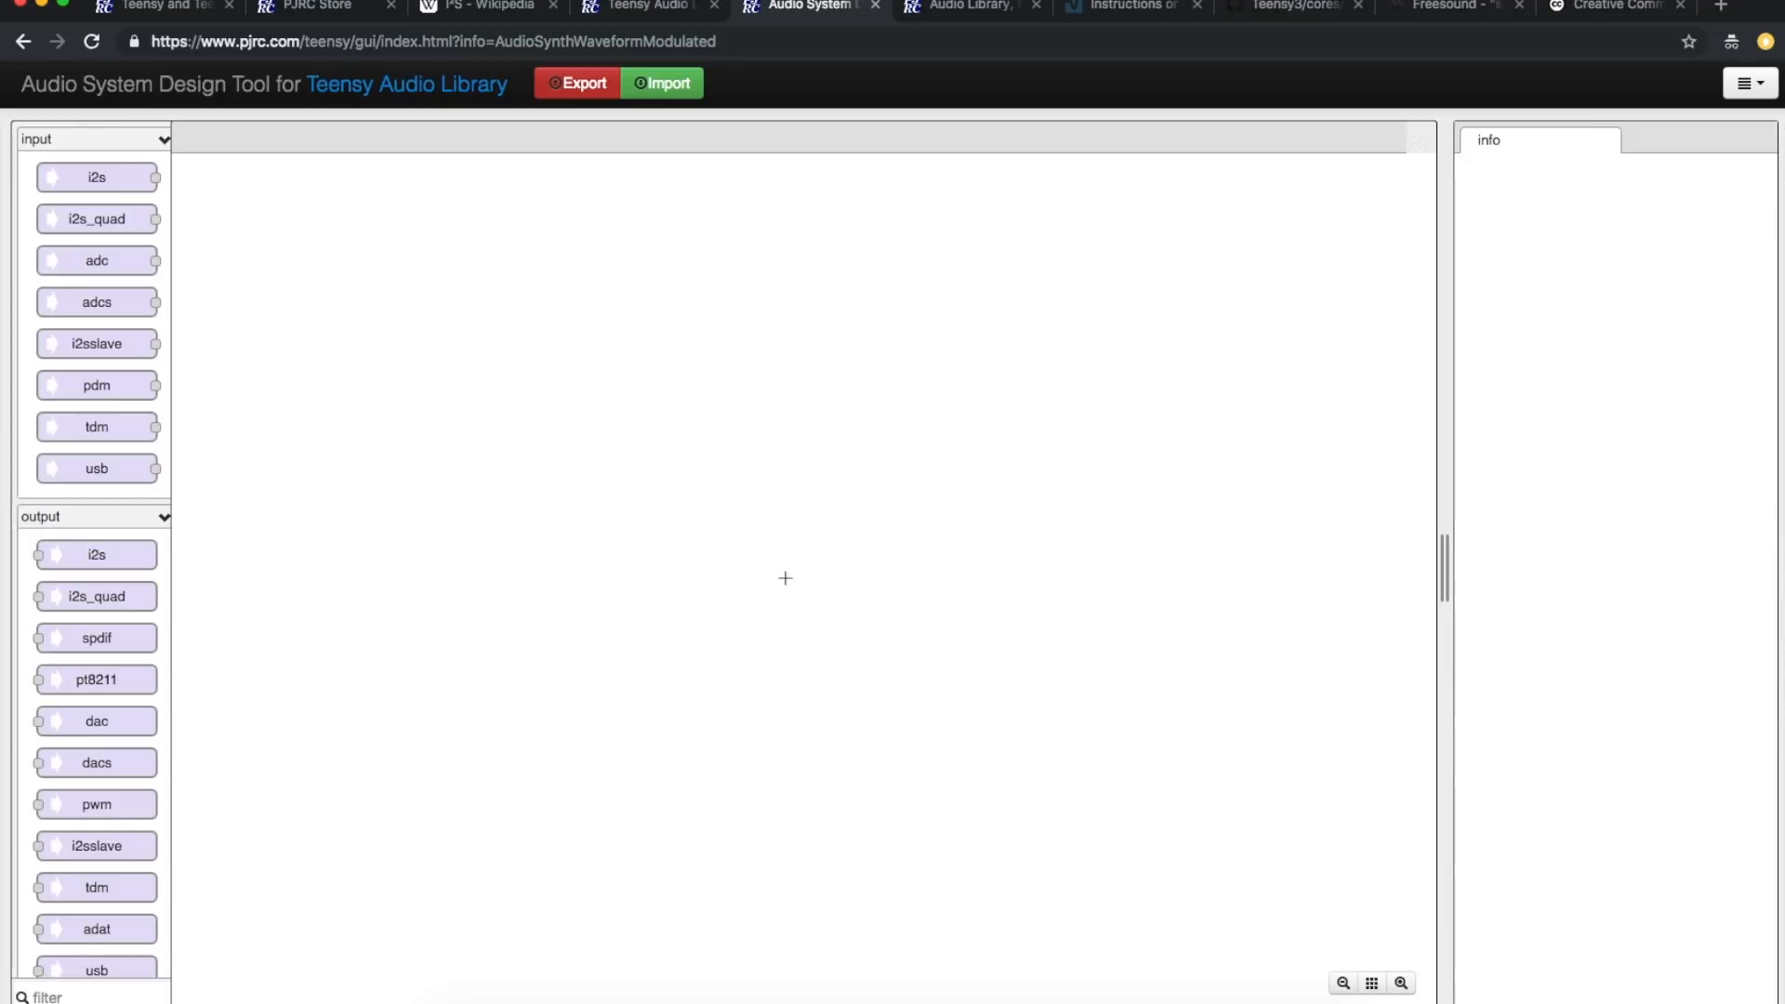
mouse_move(270, 256)
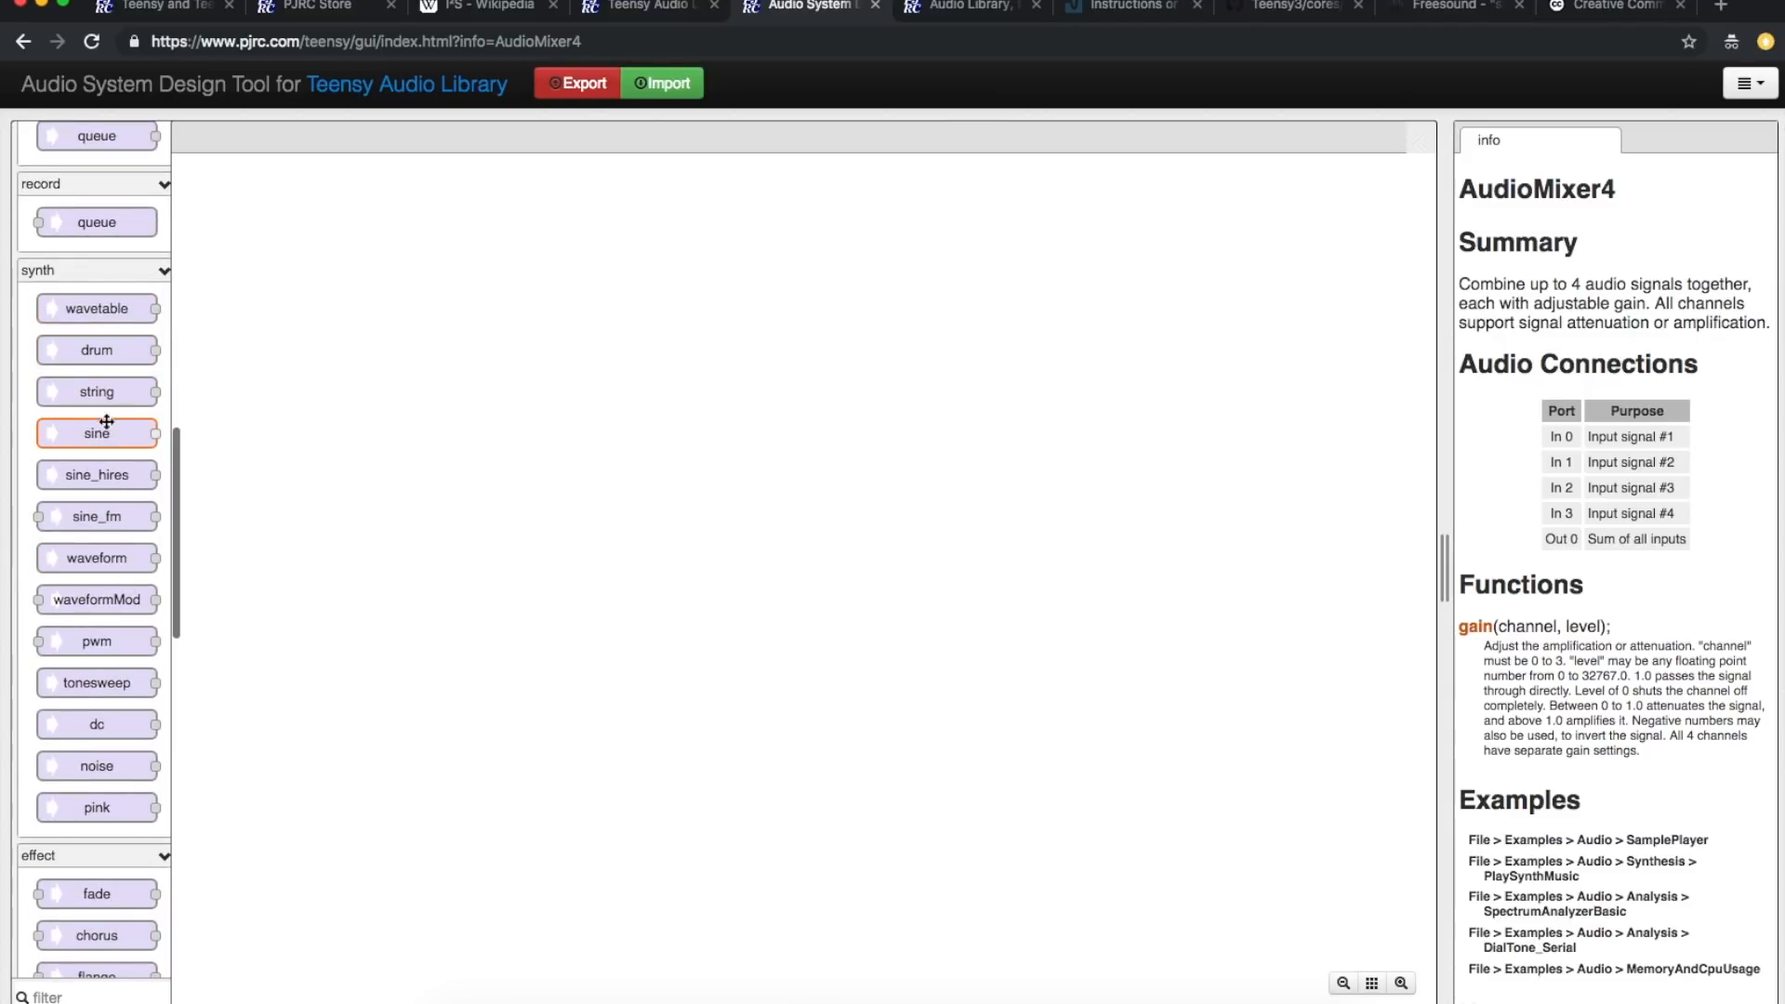
scroll("down", 3)
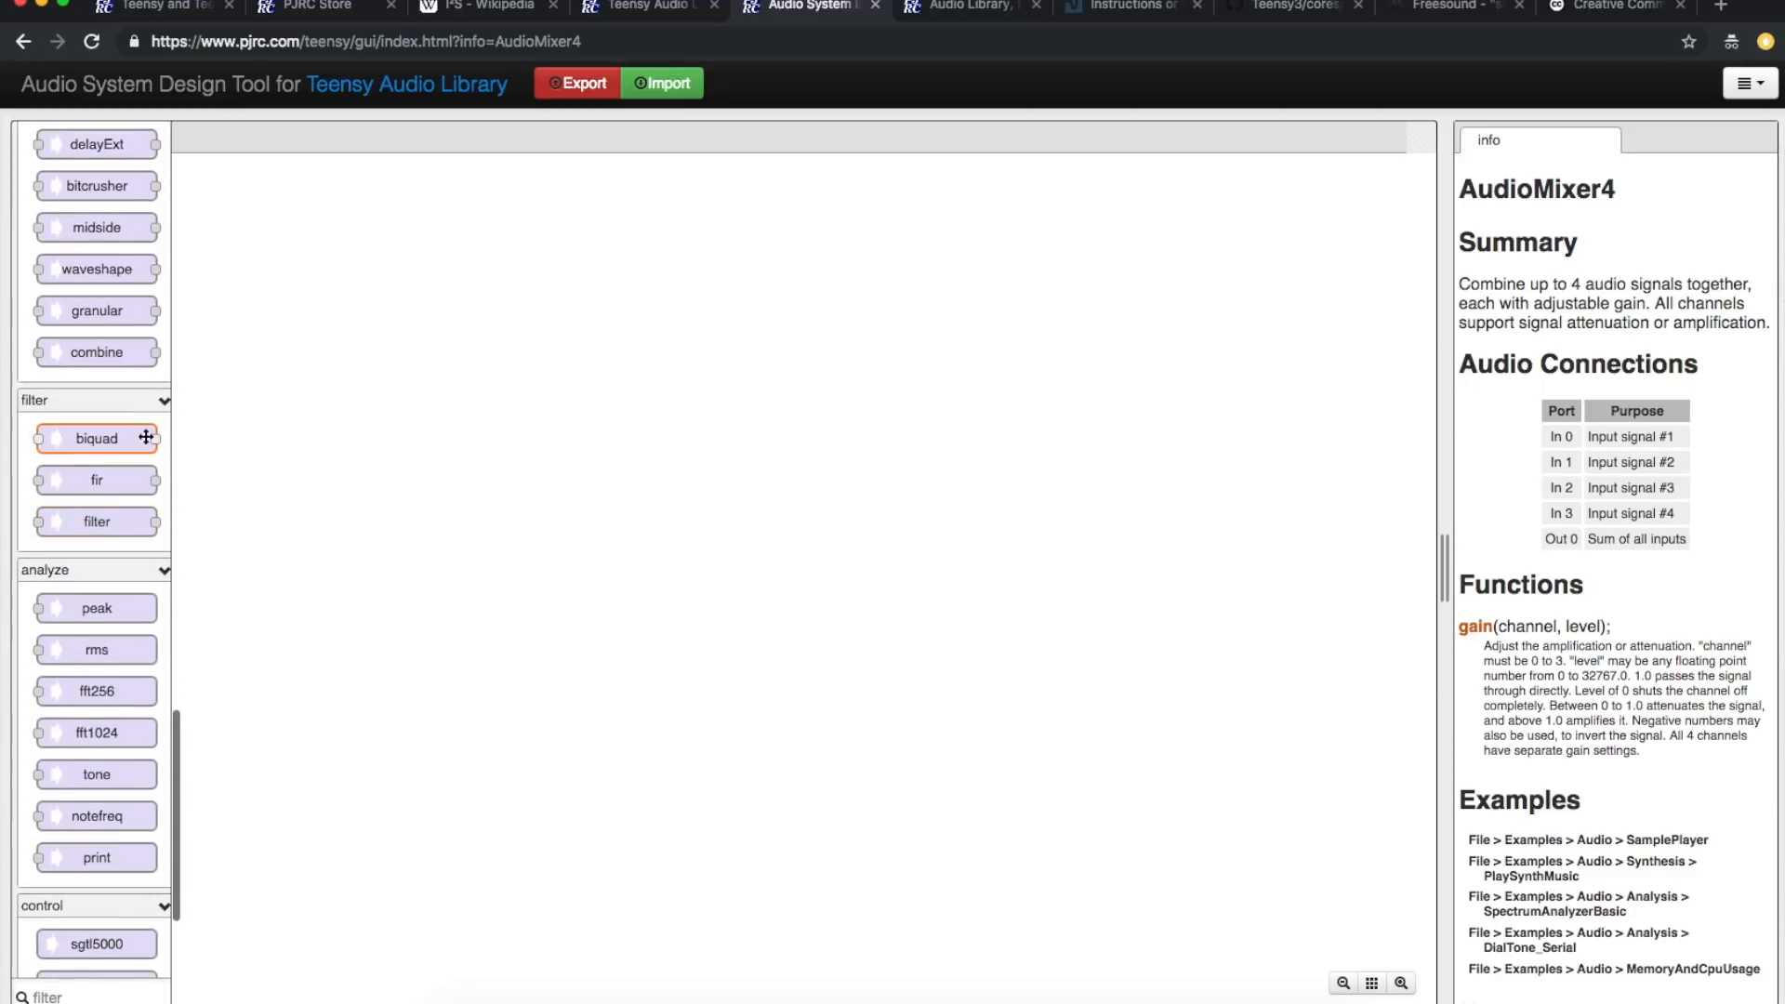
scroll("down", 3)
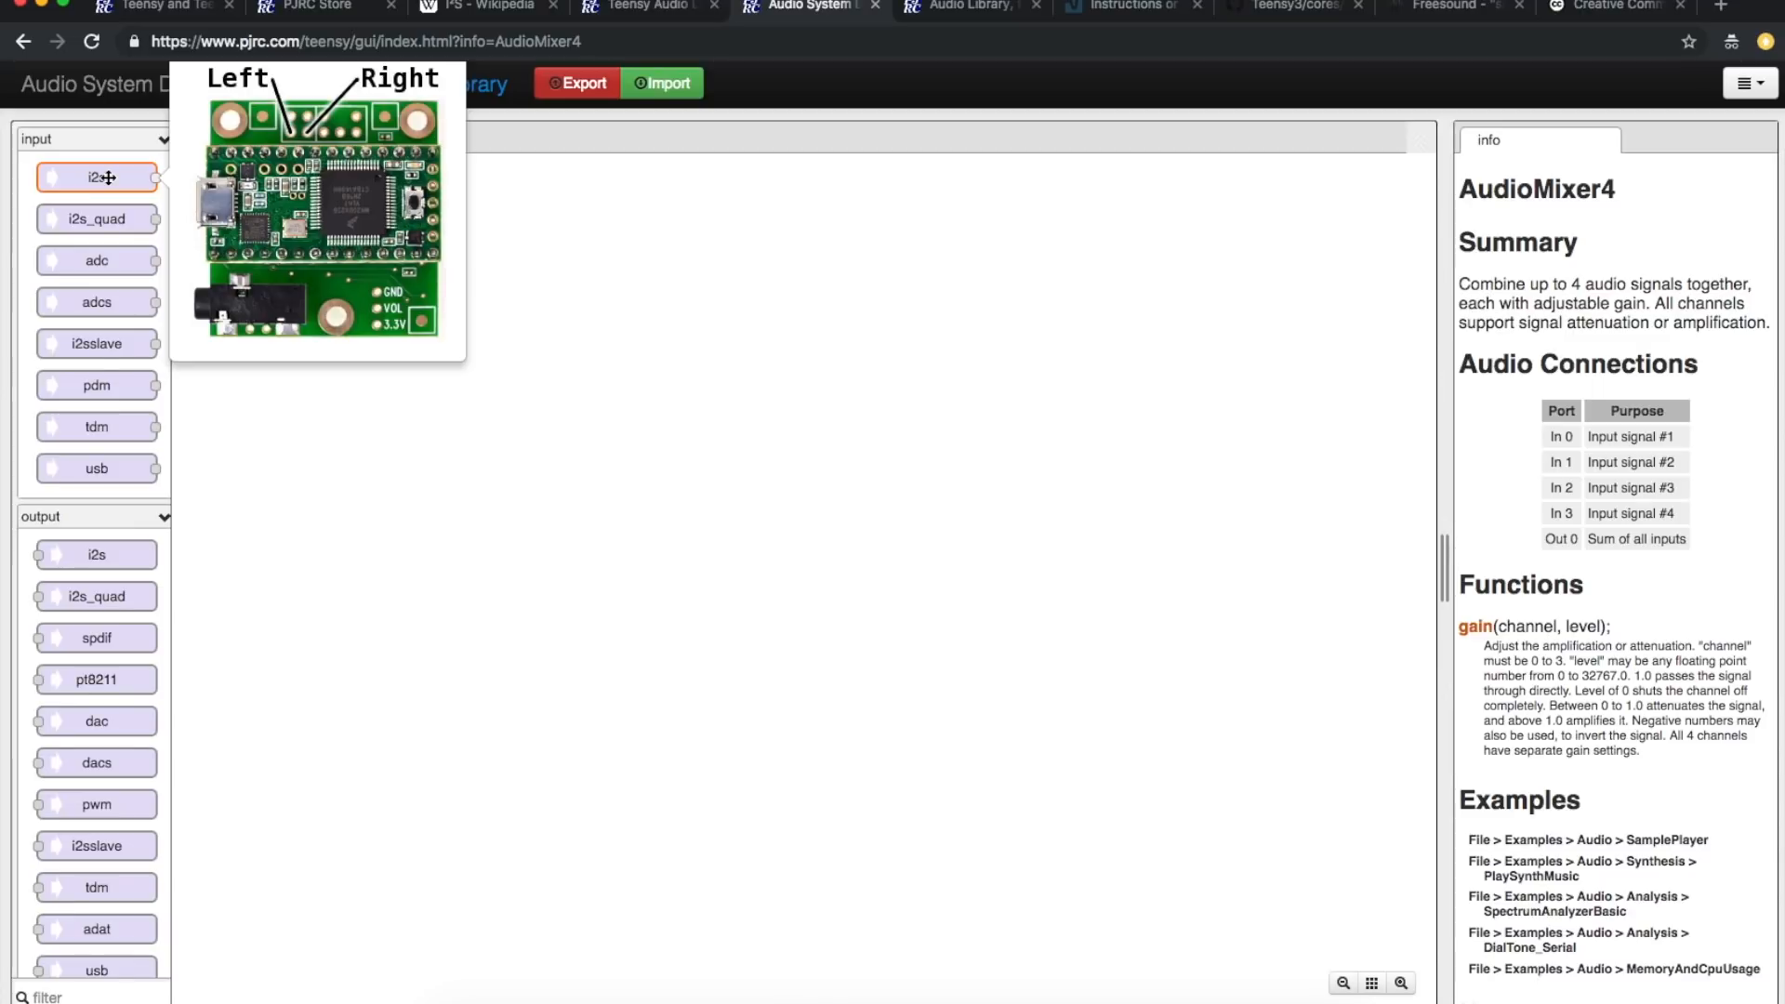
Step: Place an i2s input (i2s1) and an i2s output (i2s2) side by side on the canvas
left_click_drag(97, 177, 446, 296)
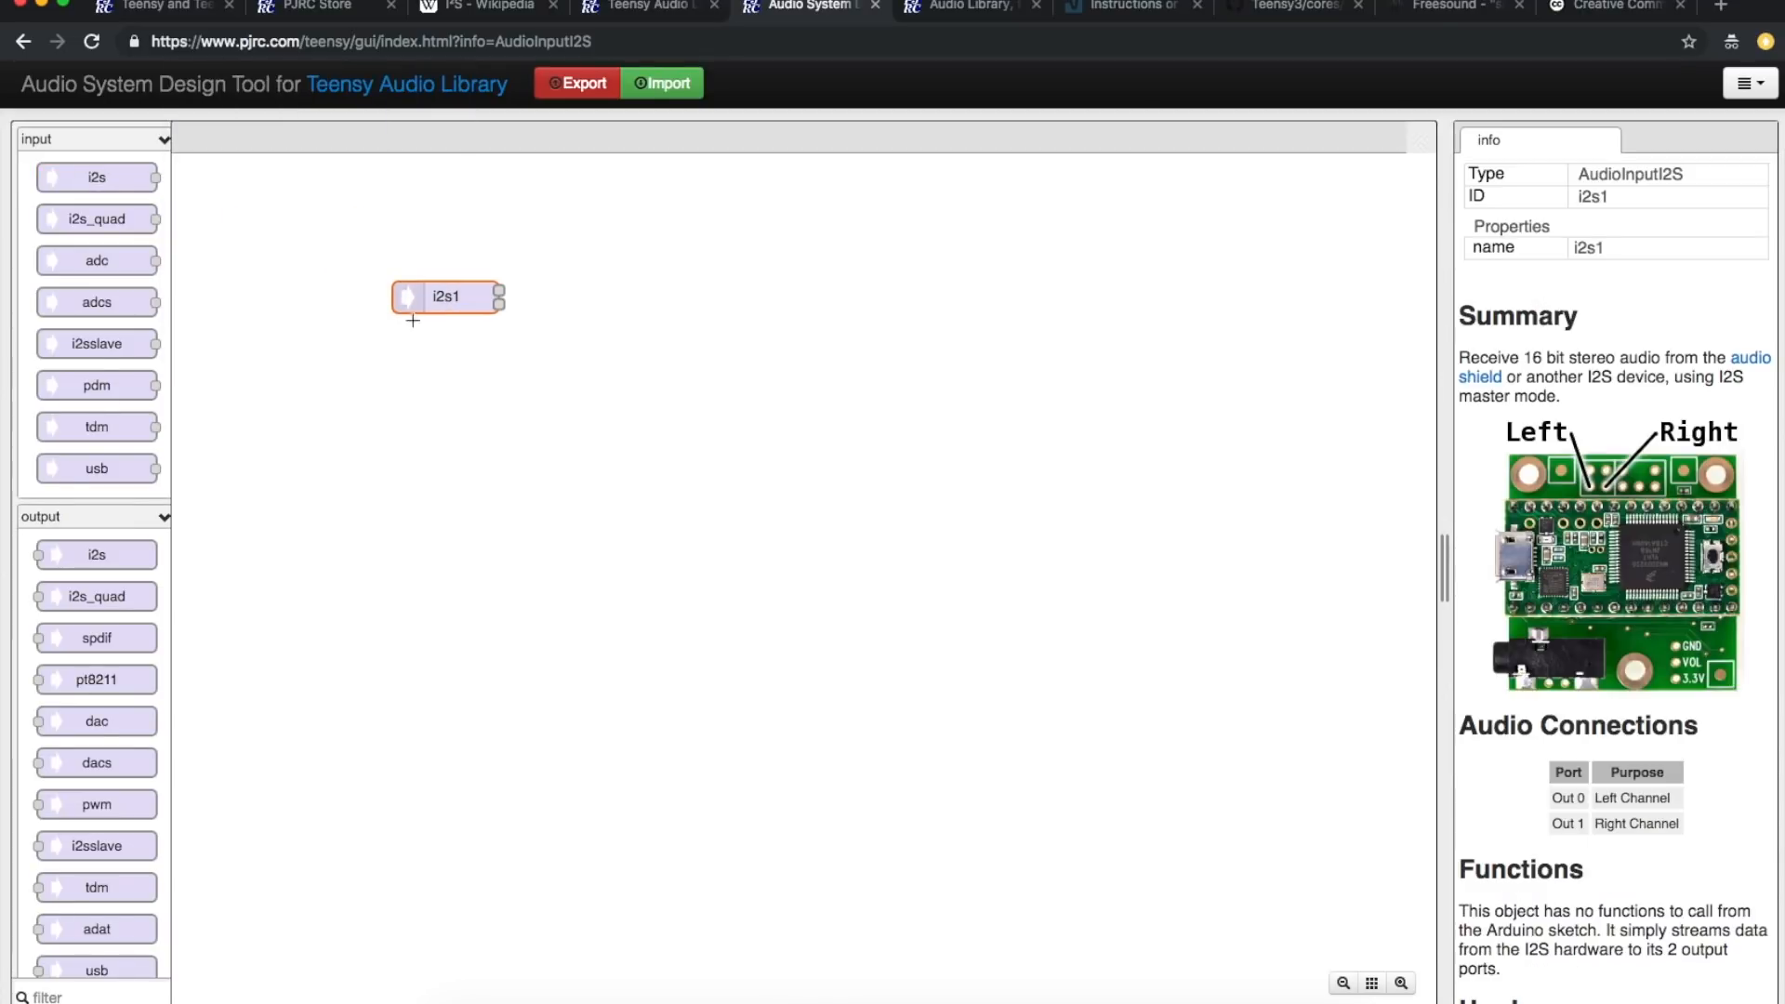
scroll("down", 3)
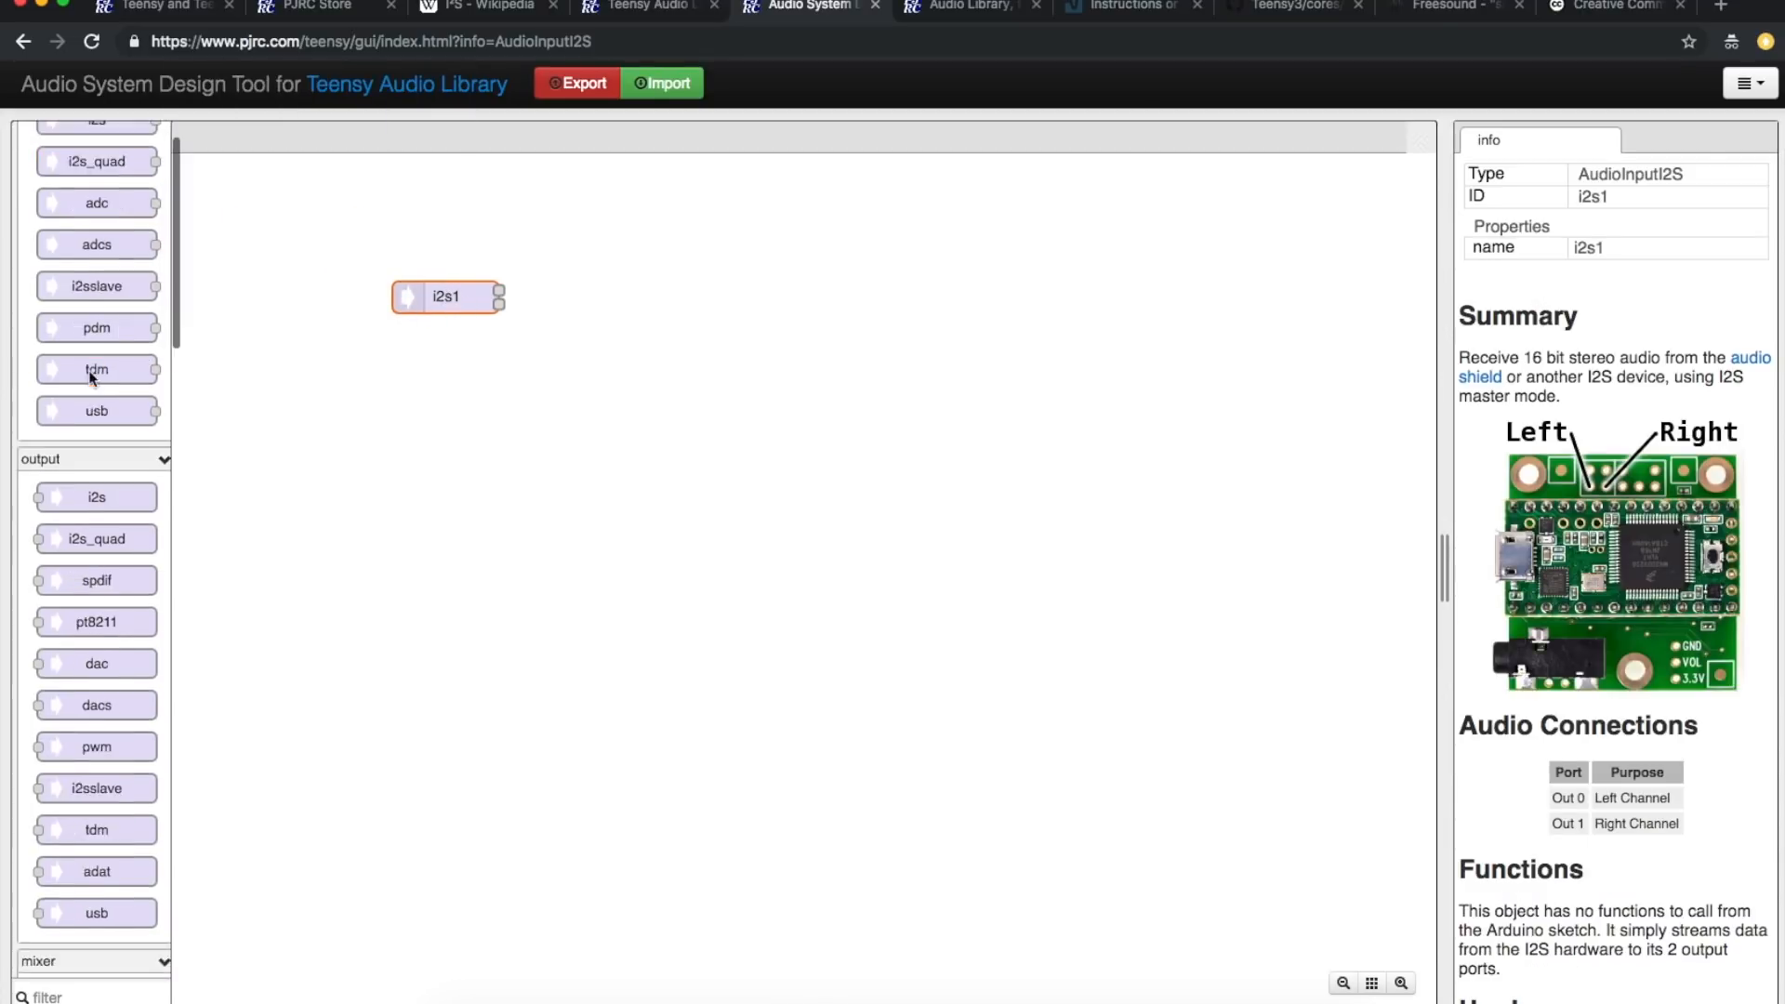
scroll("down", 3)
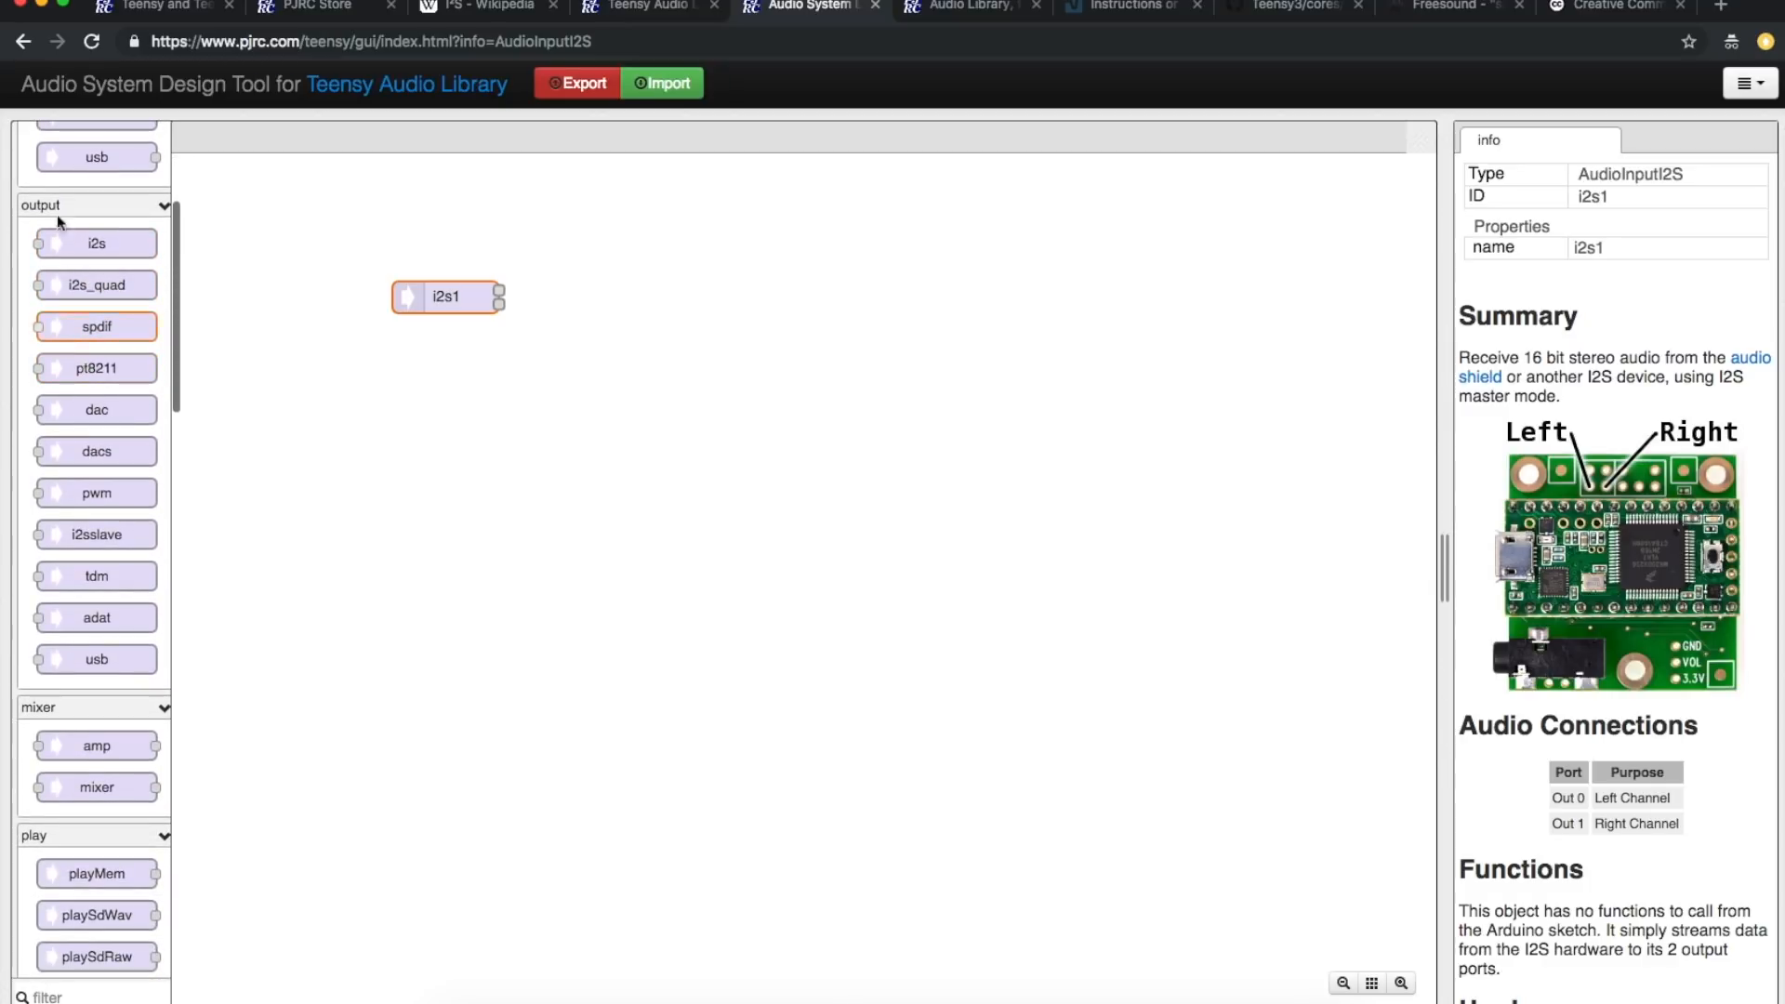
left_click_drag(97, 242, 797, 297)
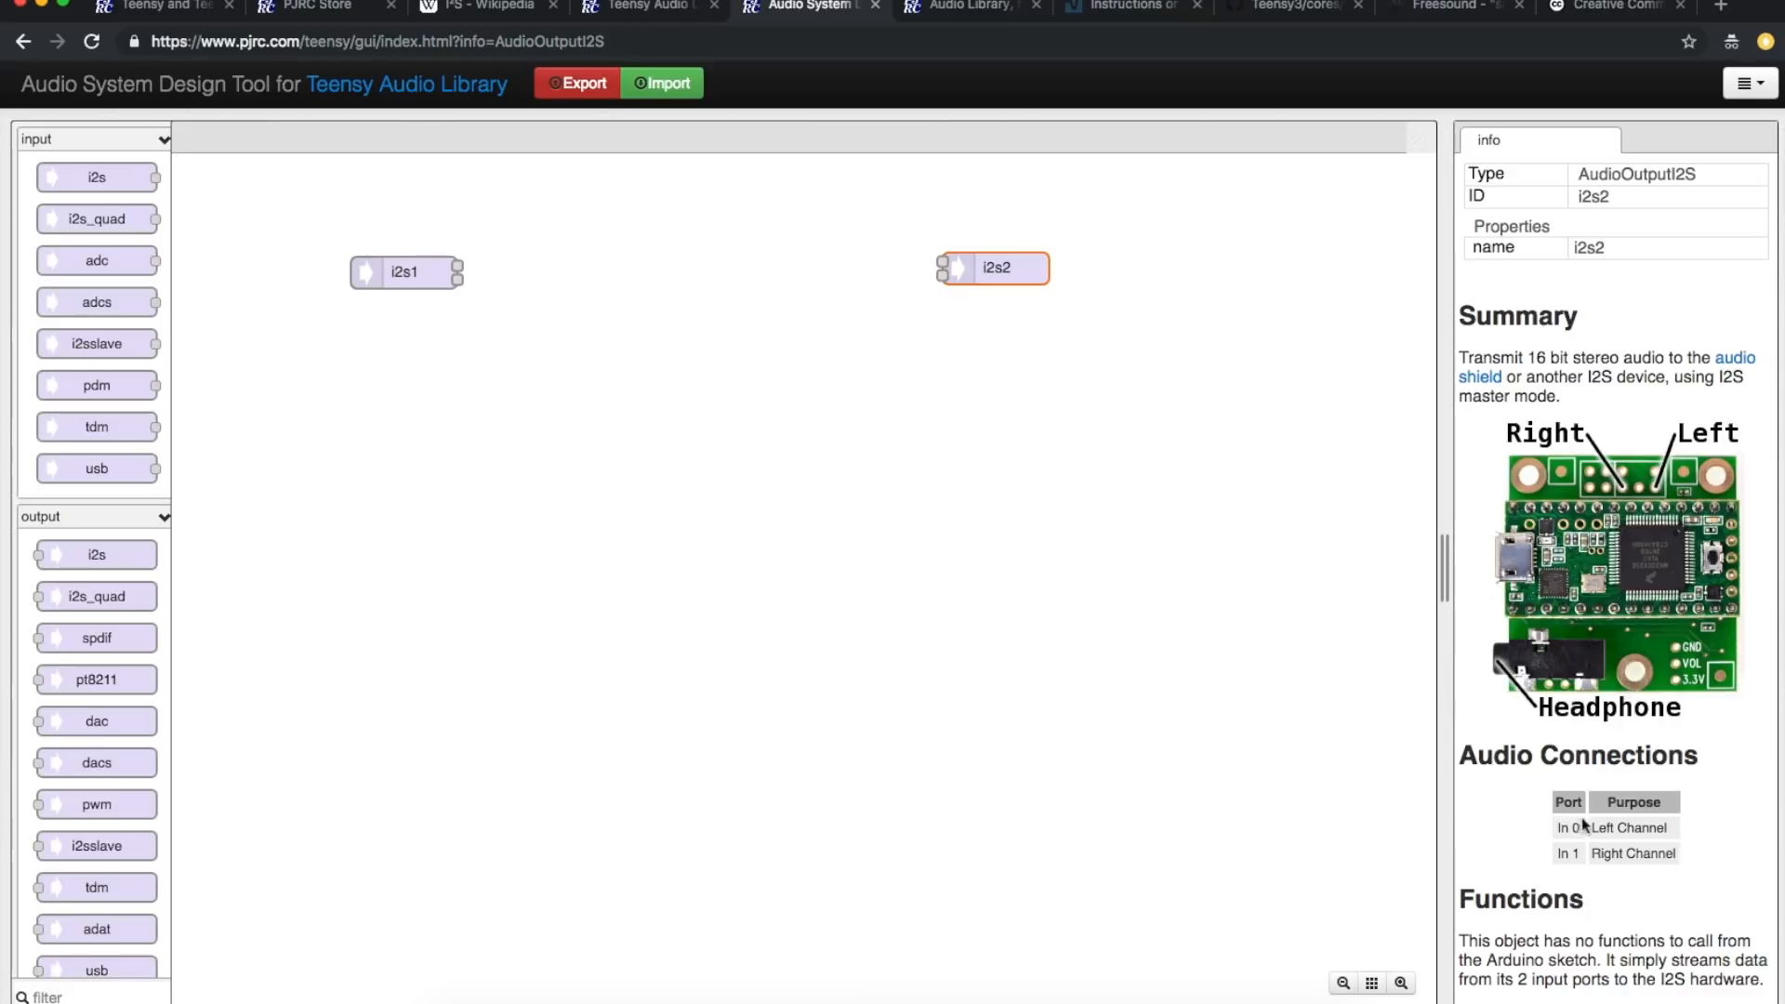
scroll("down", 3)
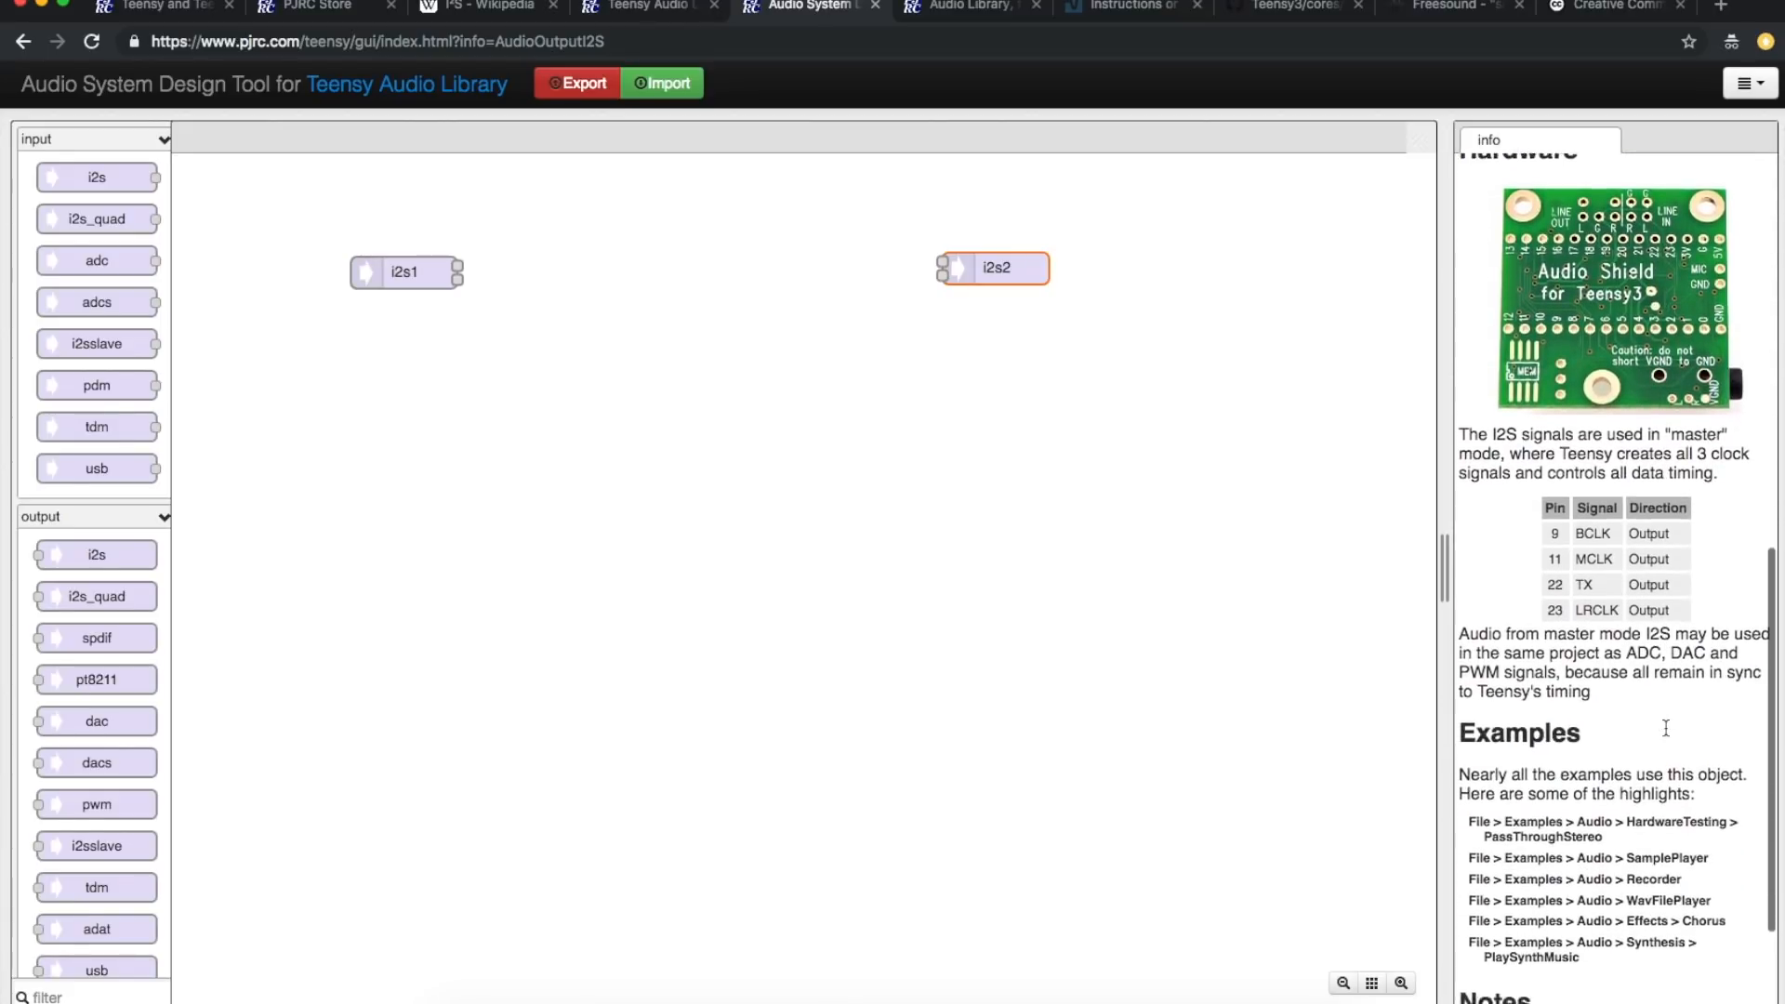
scroll("down", 3)
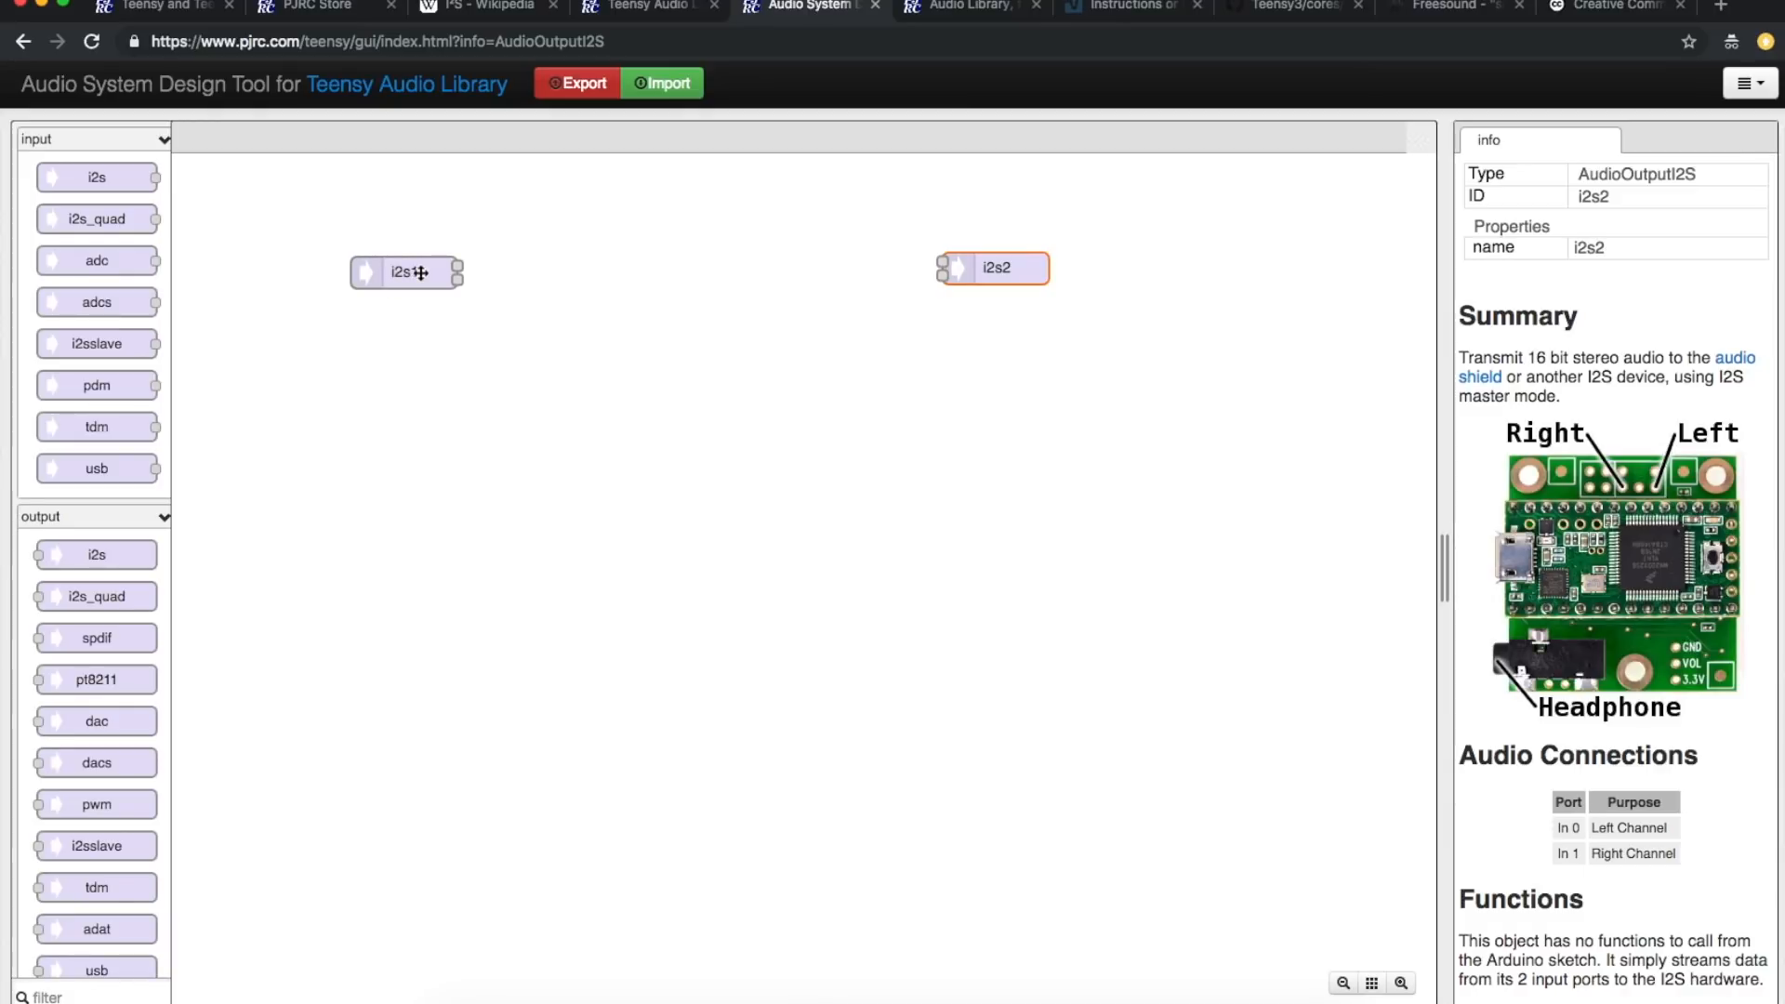
mouse_move(881, 255)
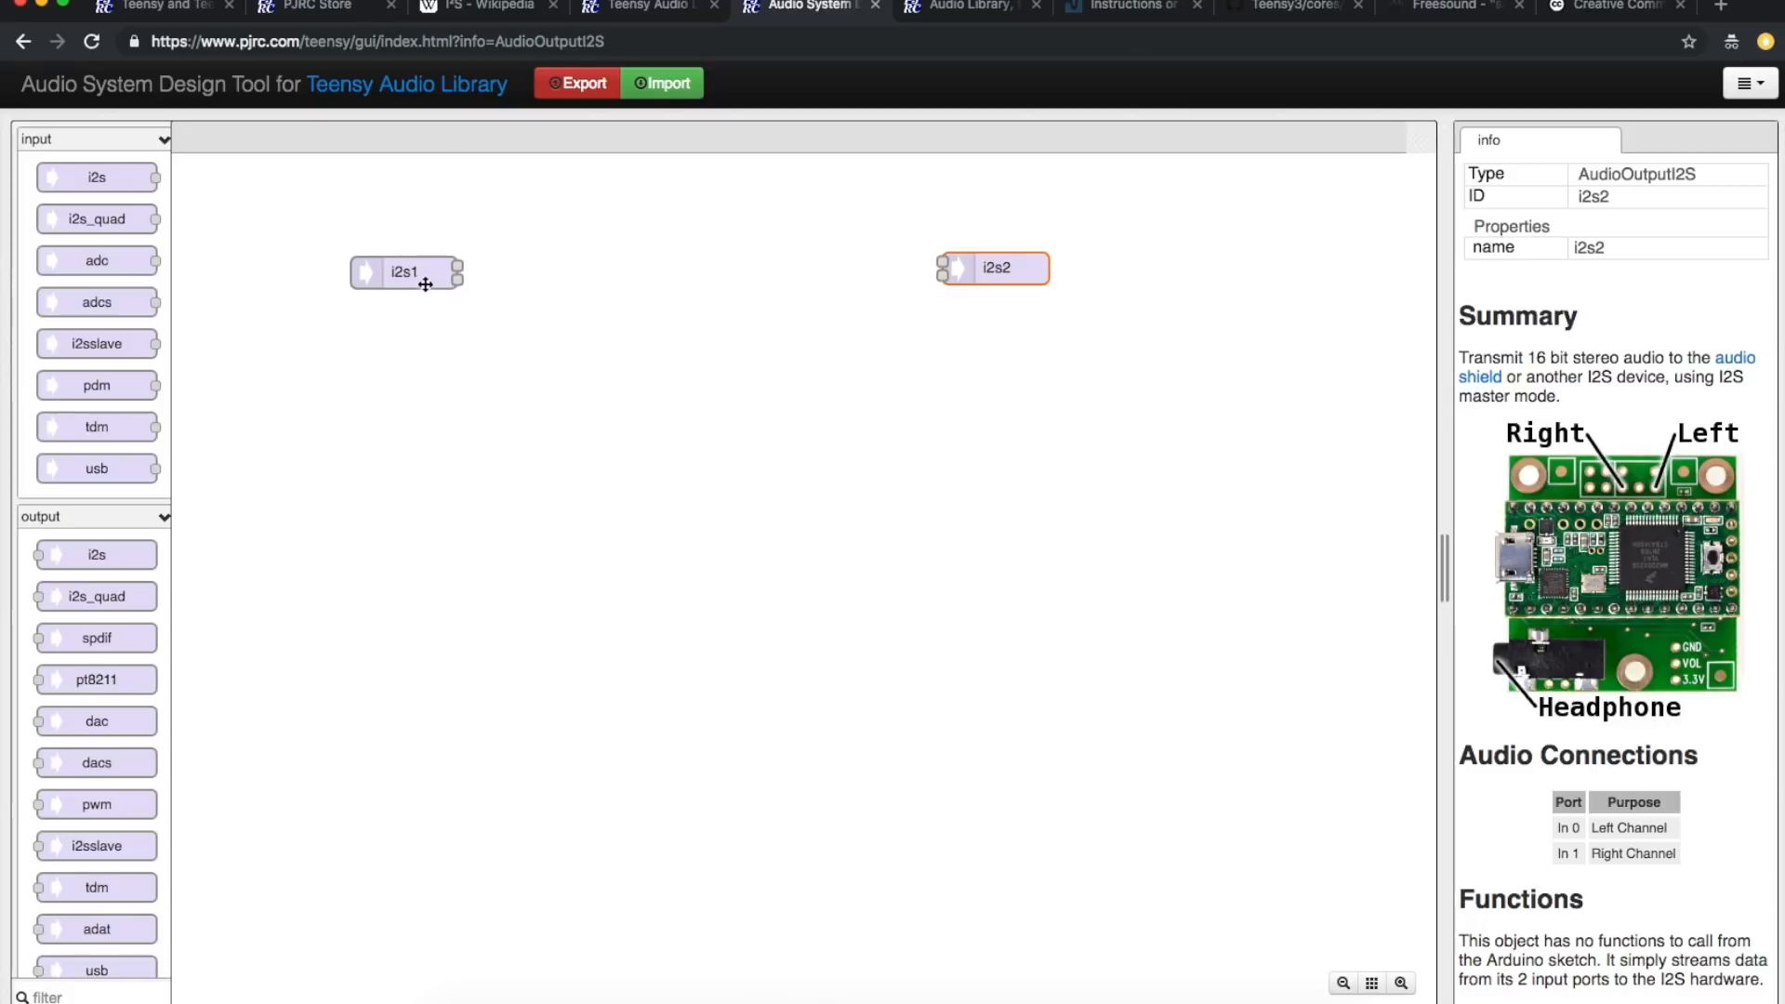
Step: Rename the i2s1 input node to AudioBoardInput
double_click(404, 272)
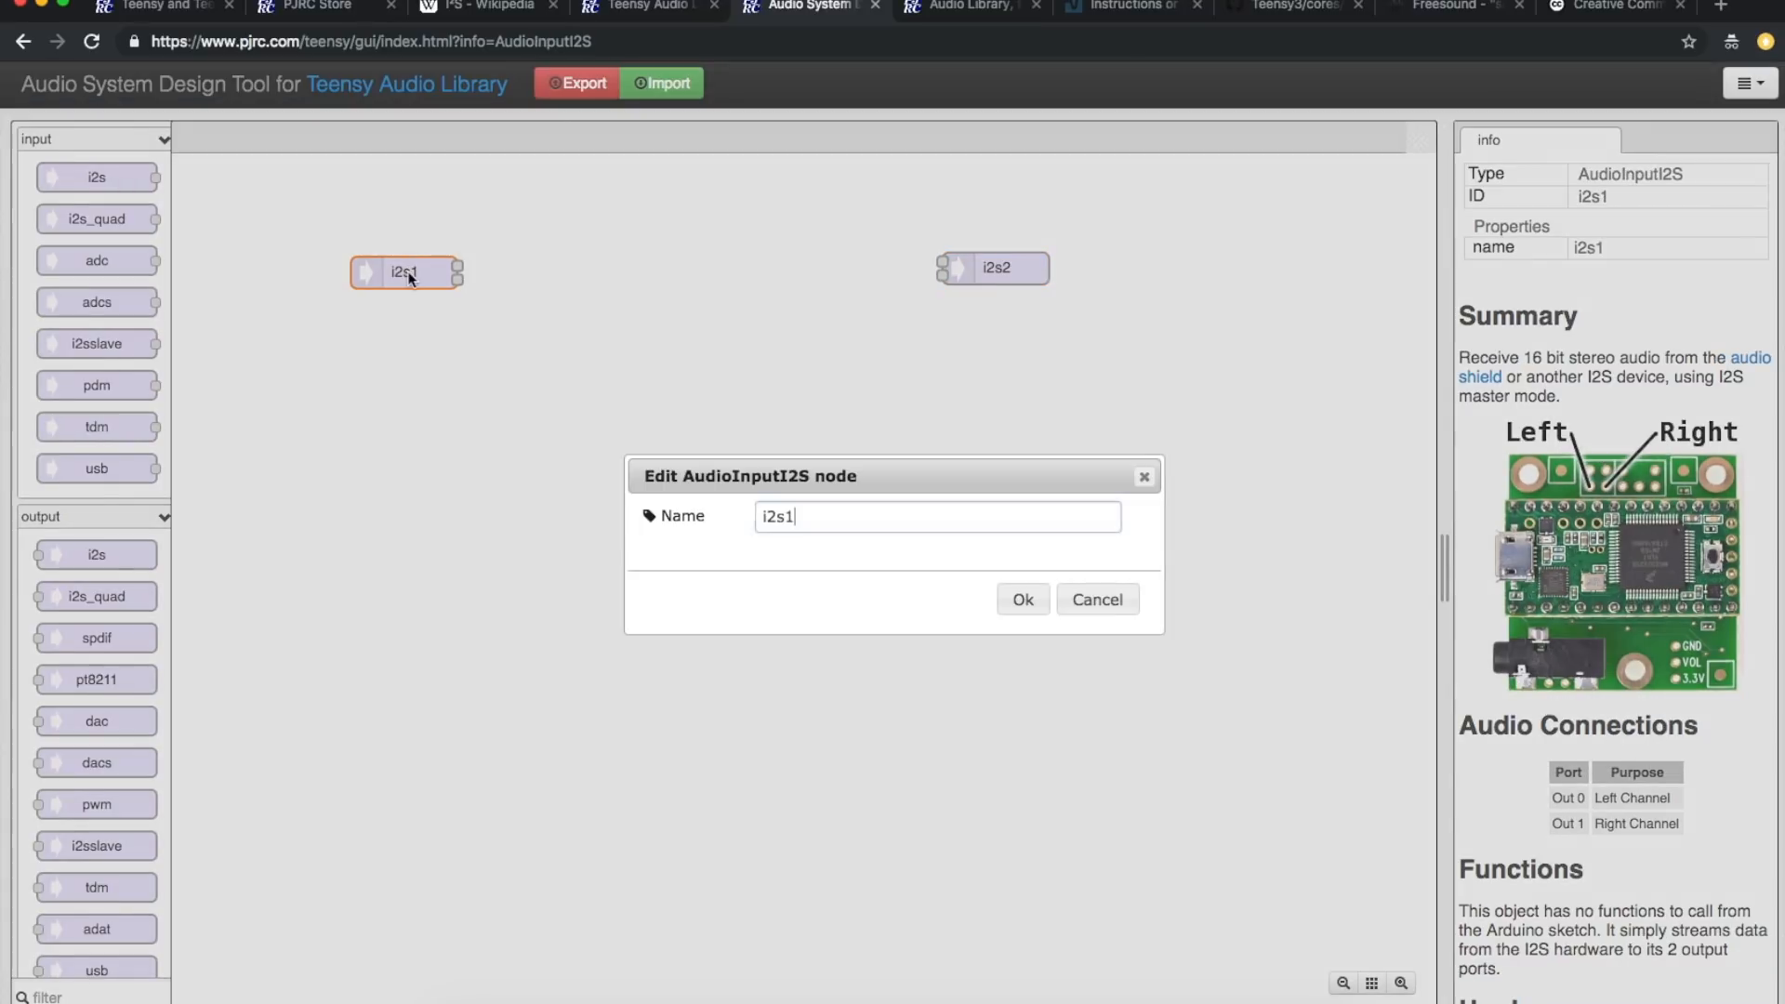
left_click(936, 515)
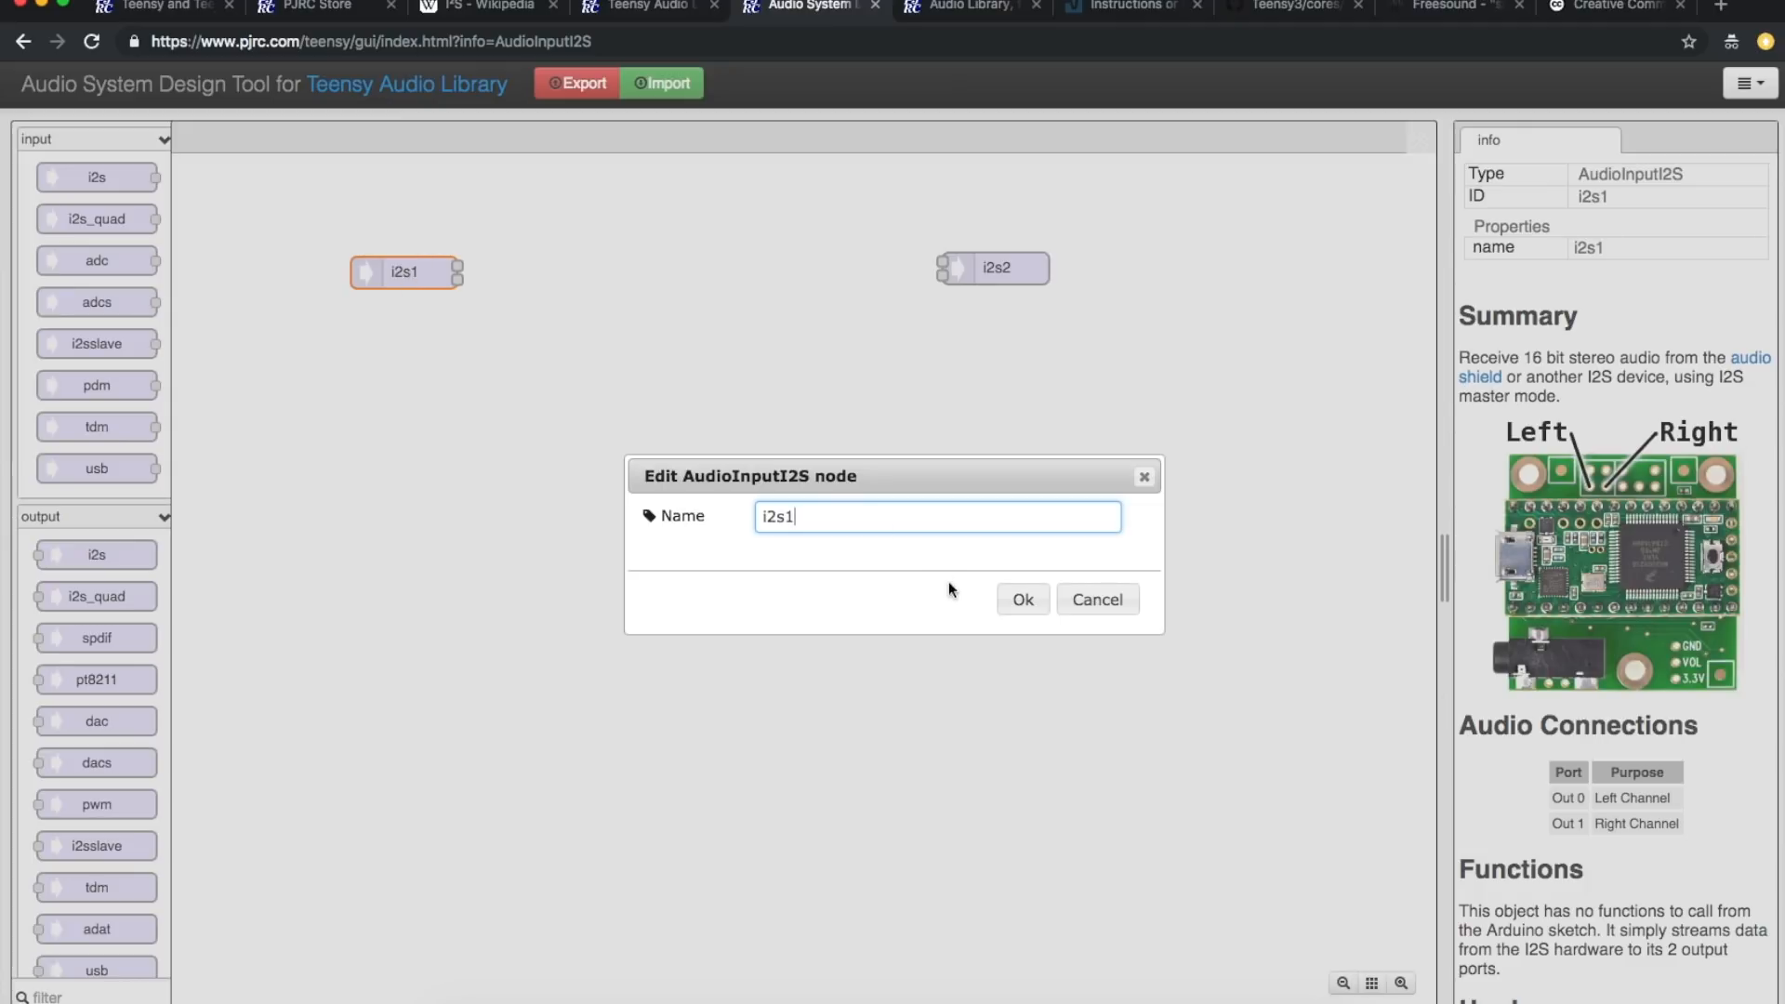
type("Au")
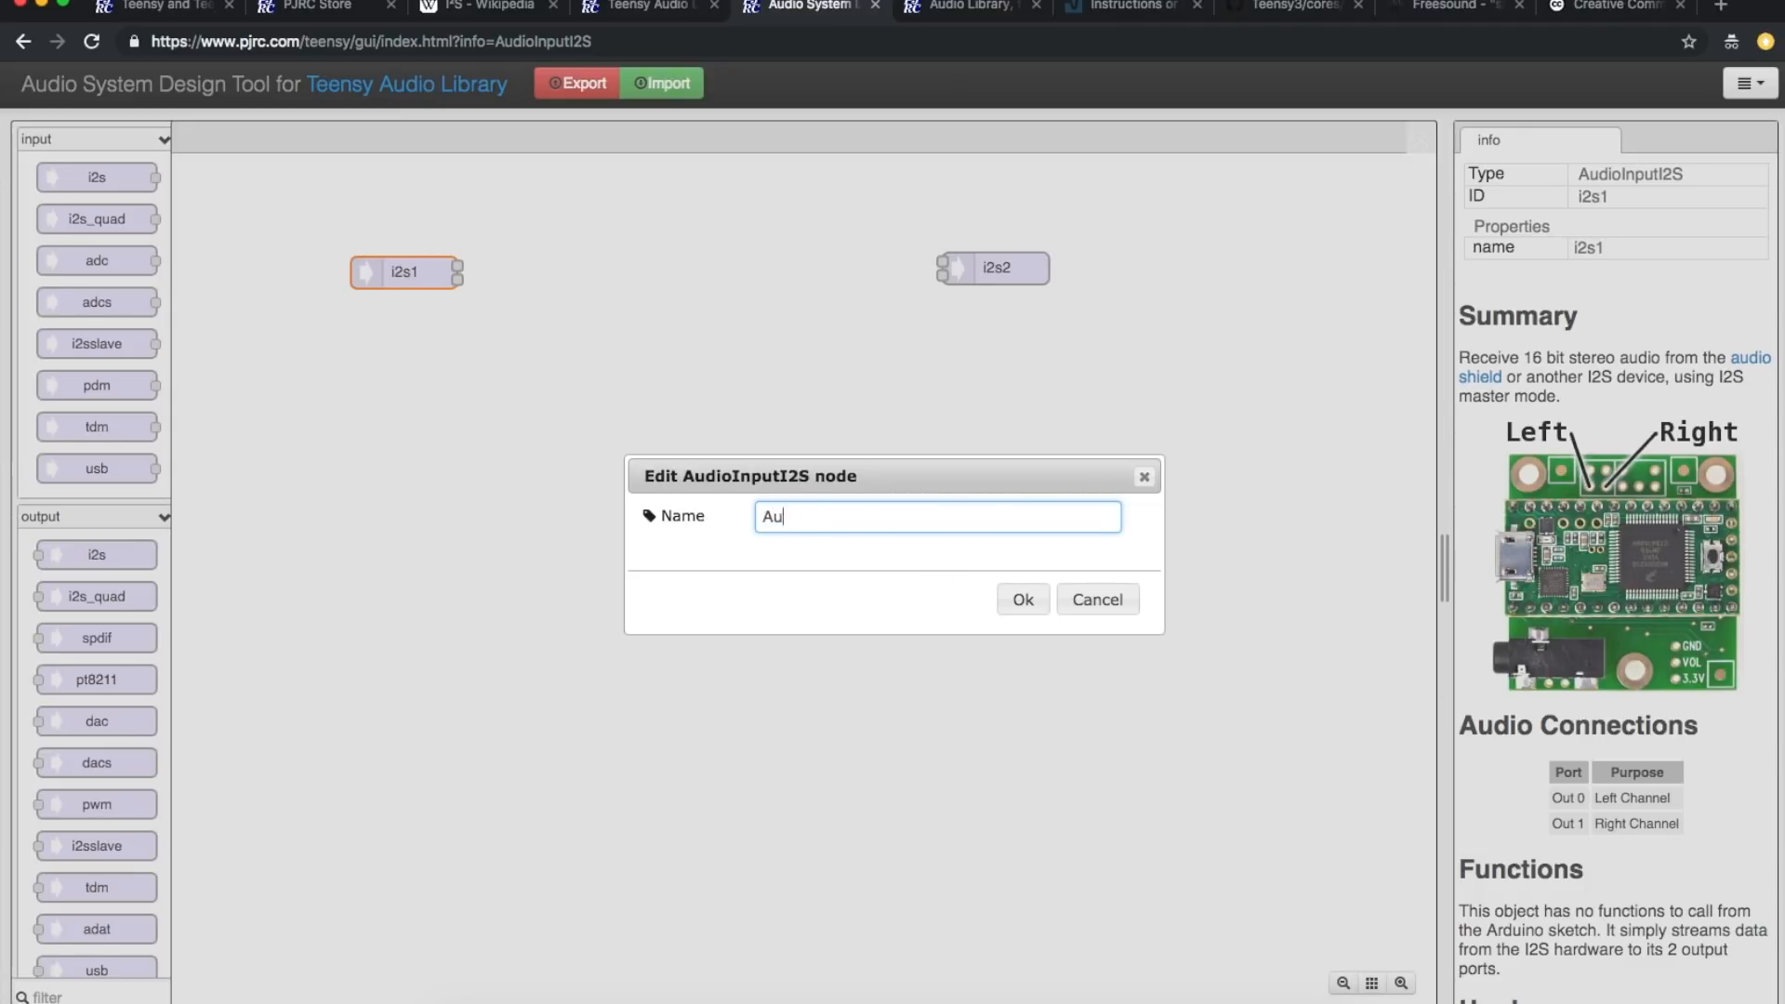
left_click(1021, 599)
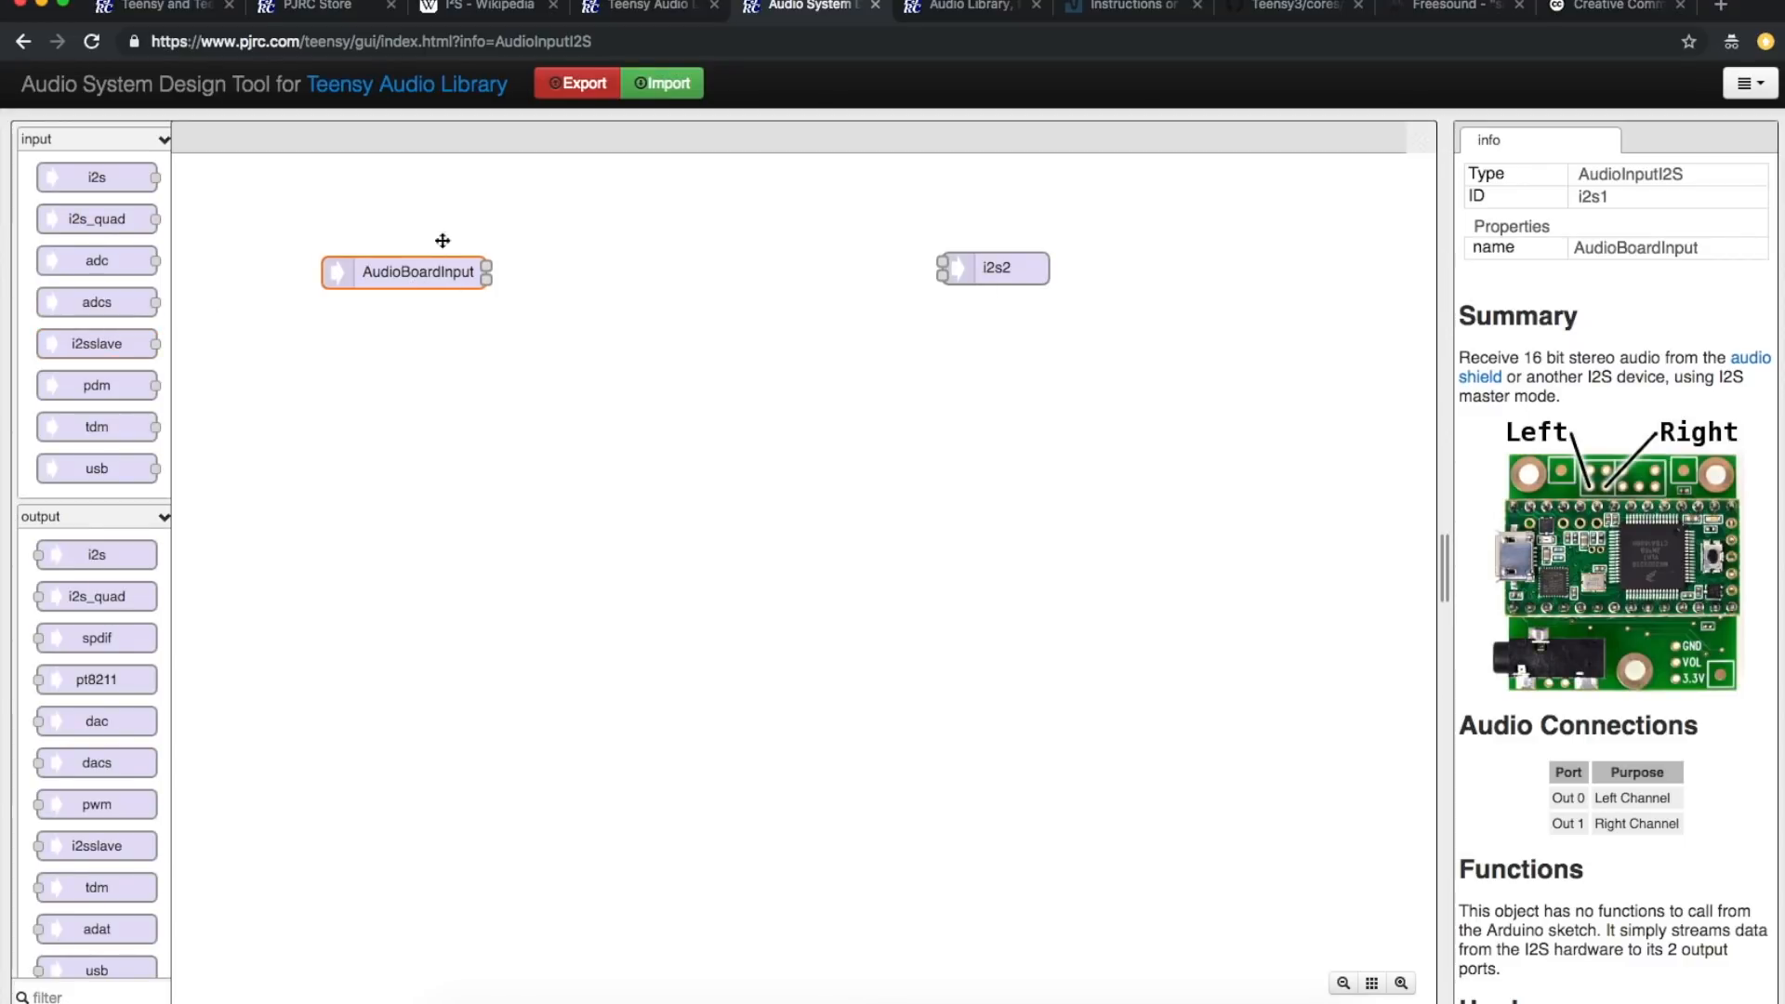
scroll("down", 3)
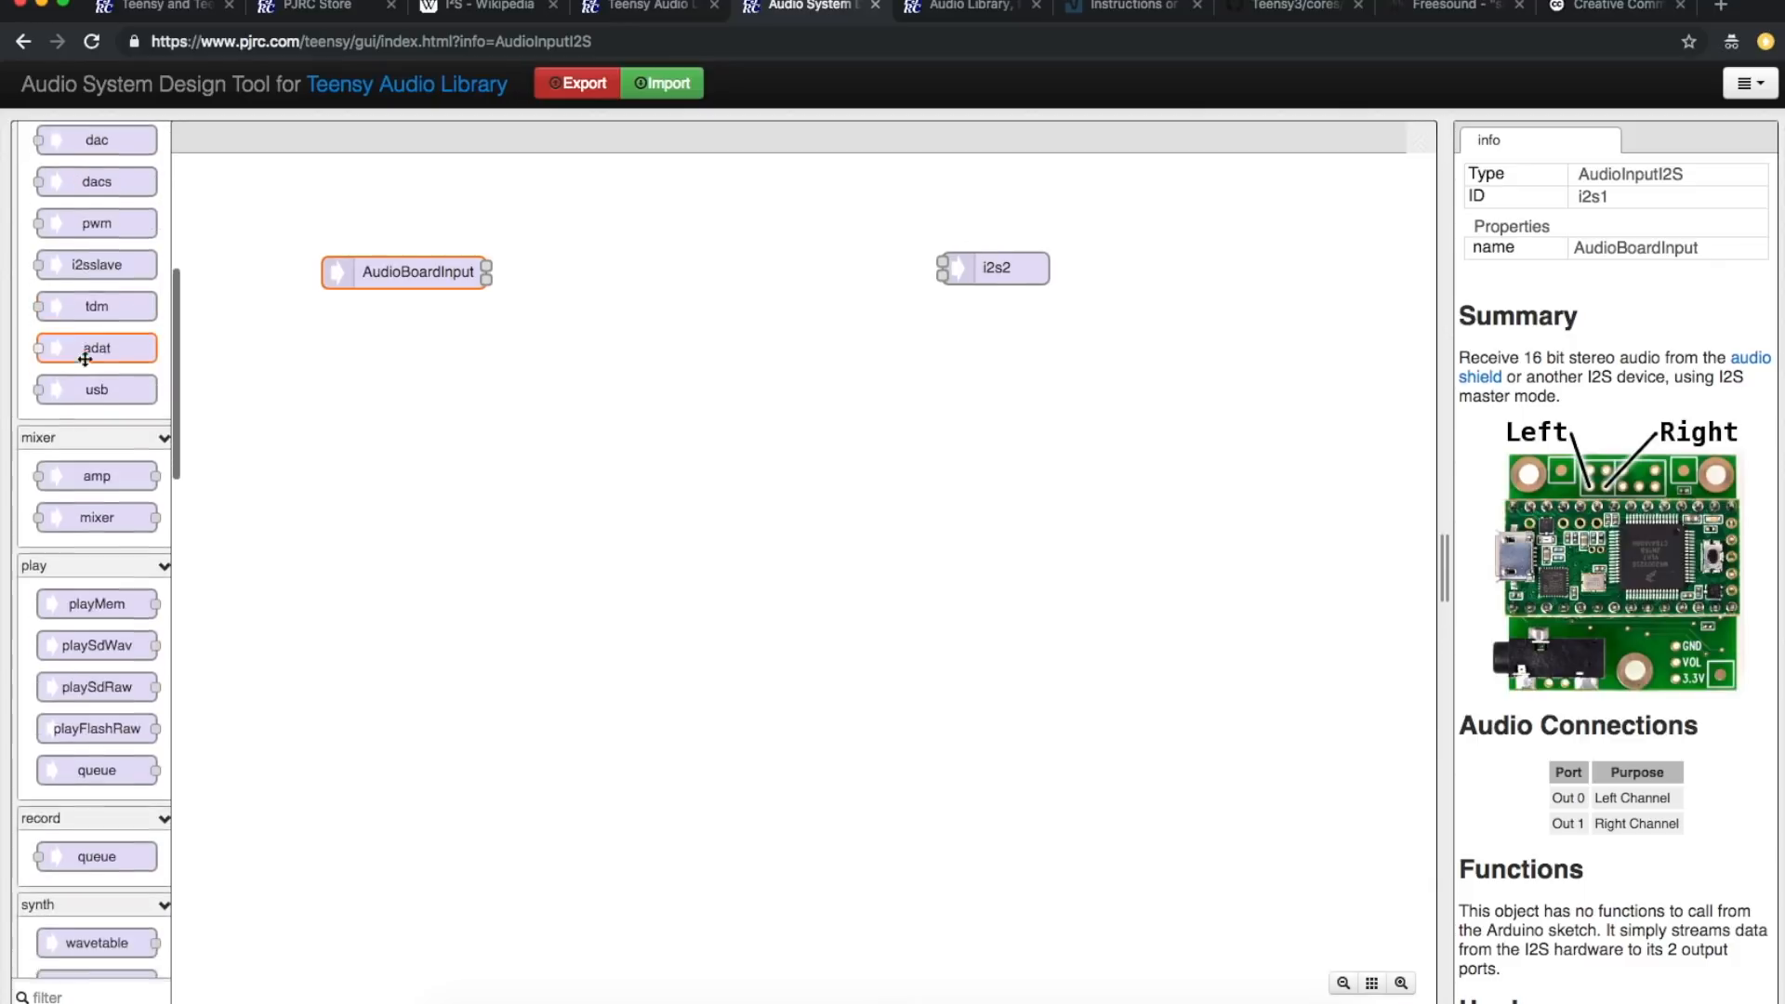
Step: Wire AudioBoardInput and drum1 into mixer1, and mixer1's output into i2s2
scroll("down", 3)
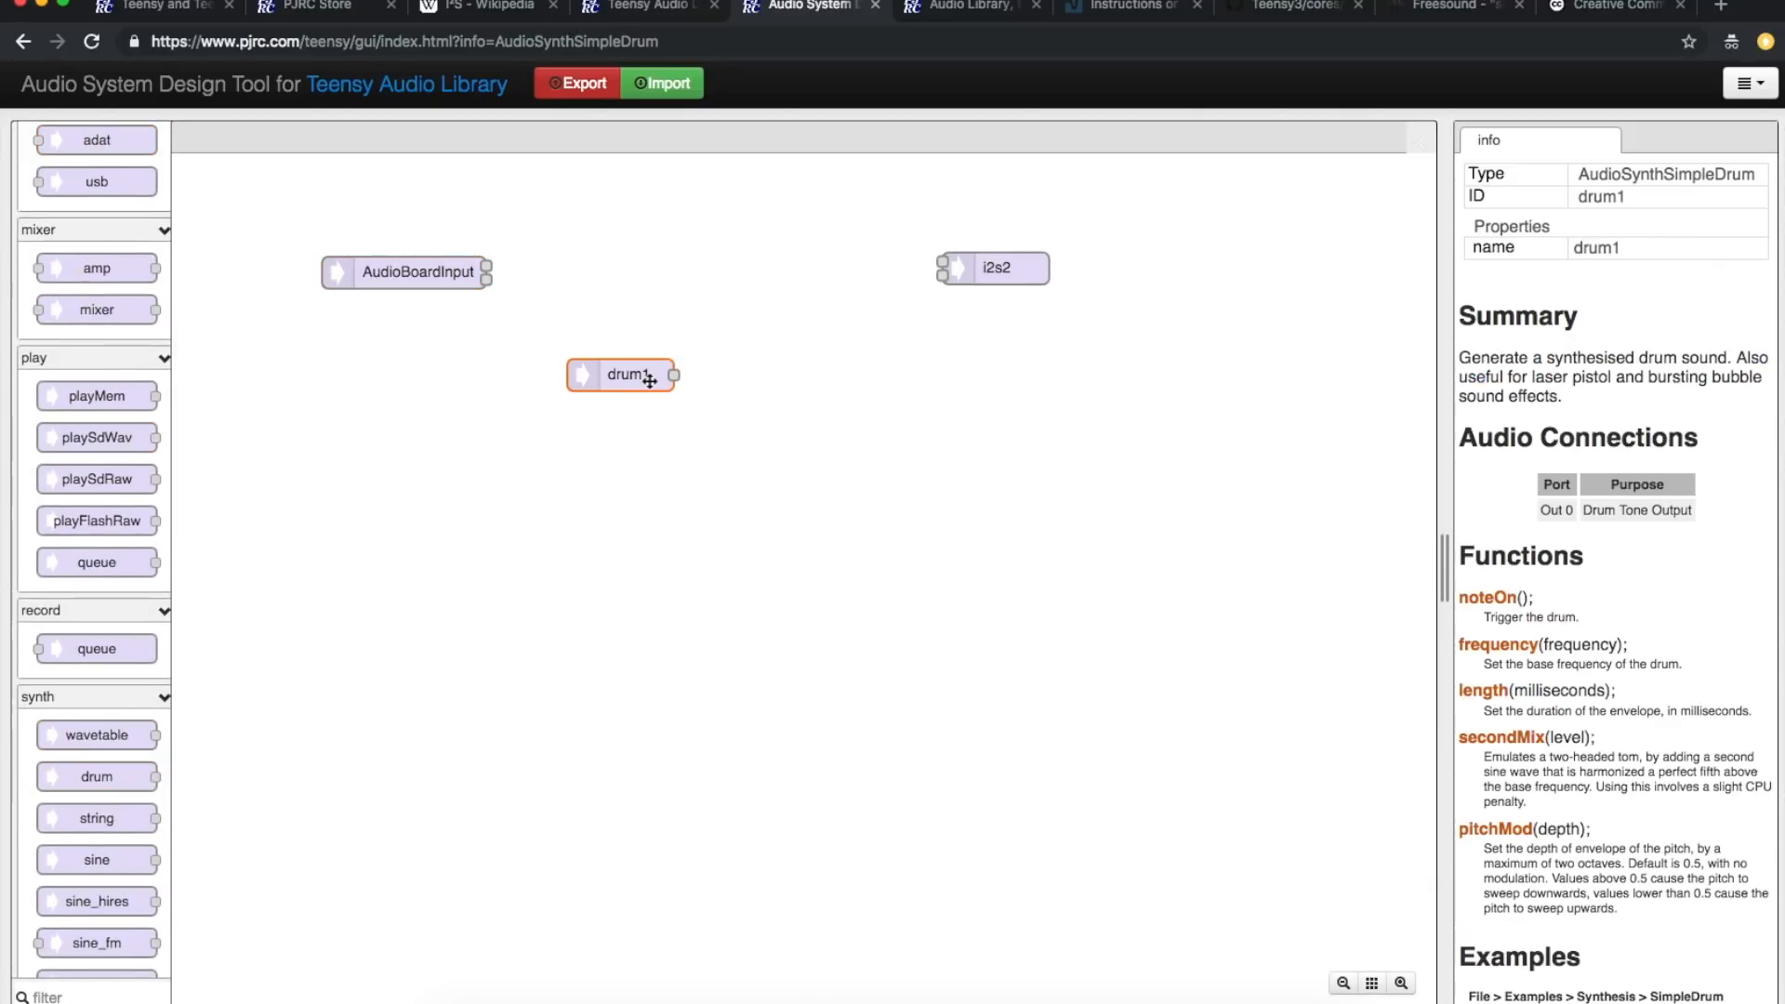
mouse_move(424, 282)
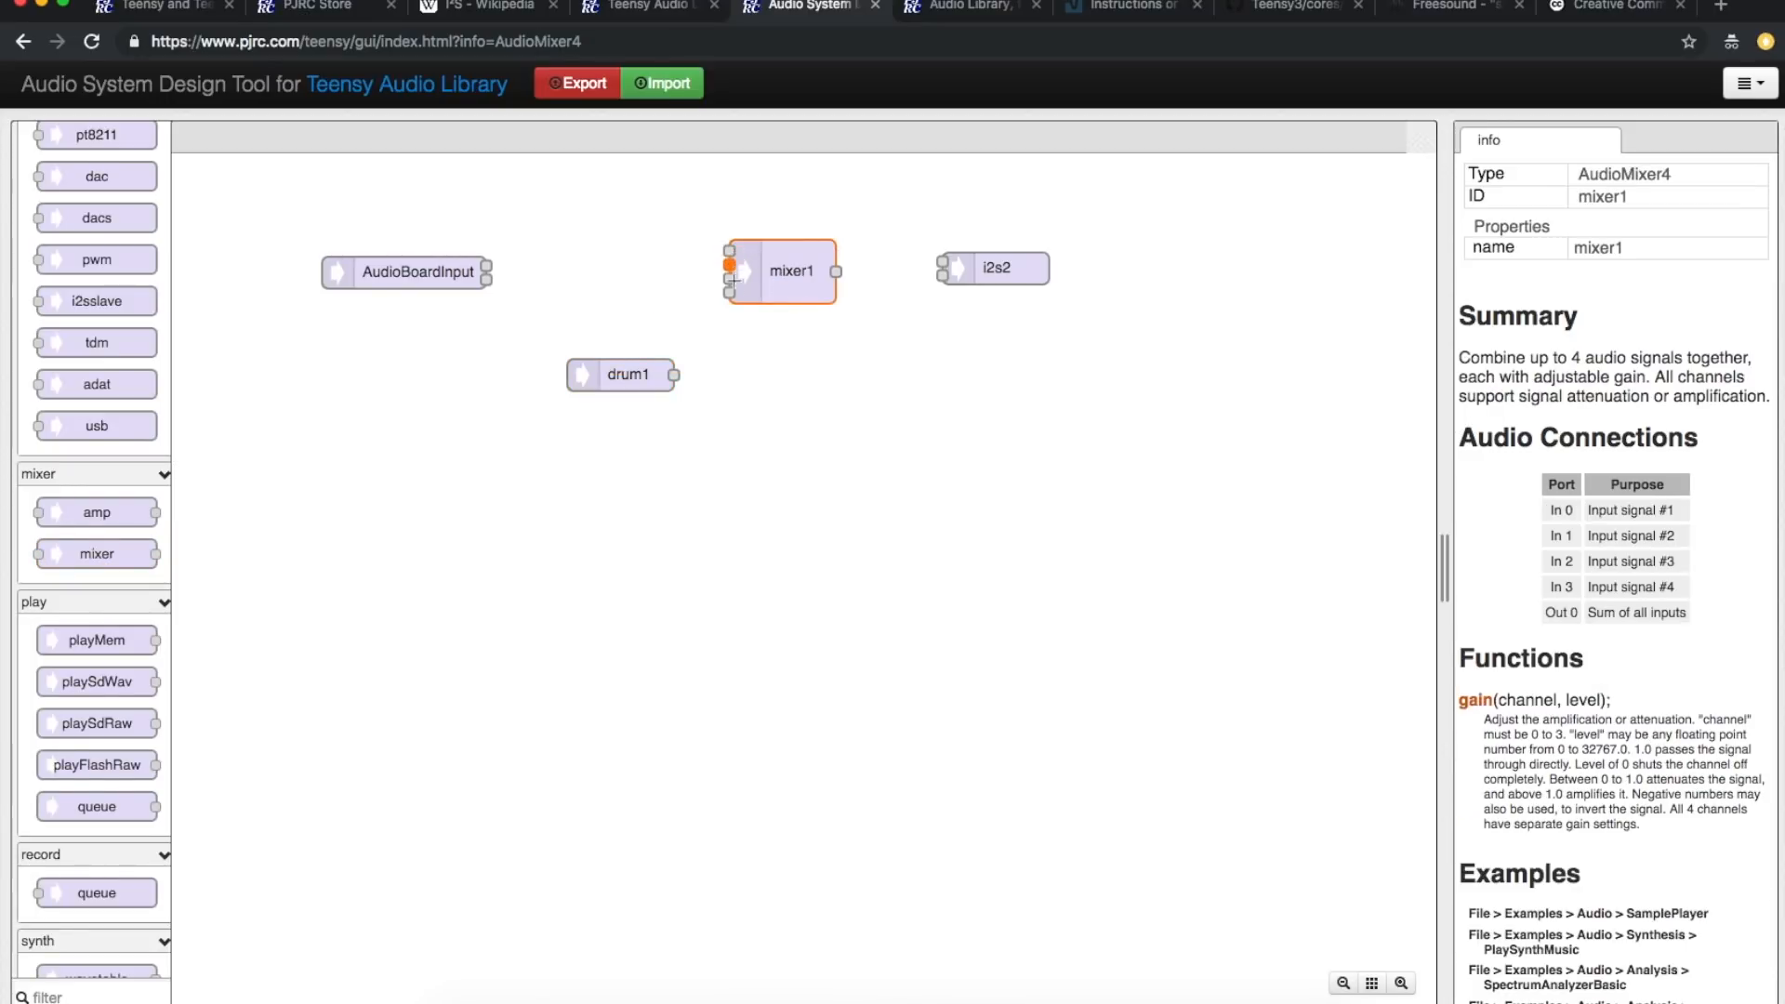
left_click_drag(488, 274, 729, 268)
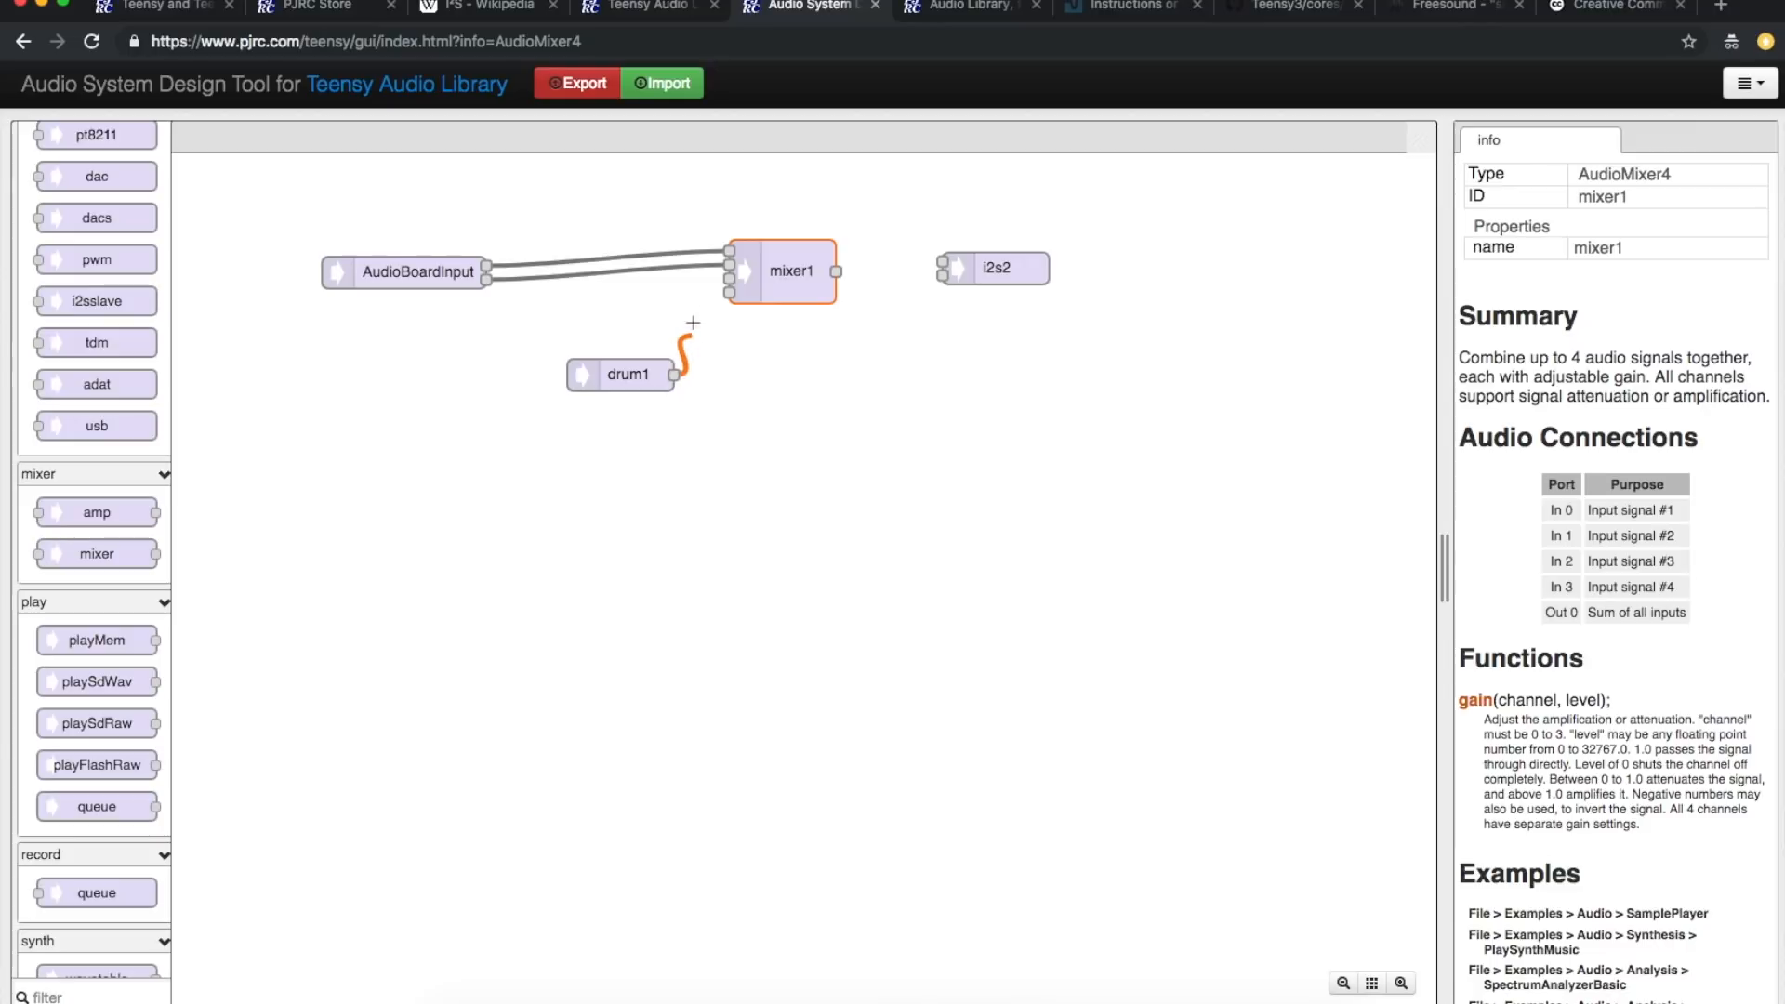
left_click_drag(673, 374, 729, 291)
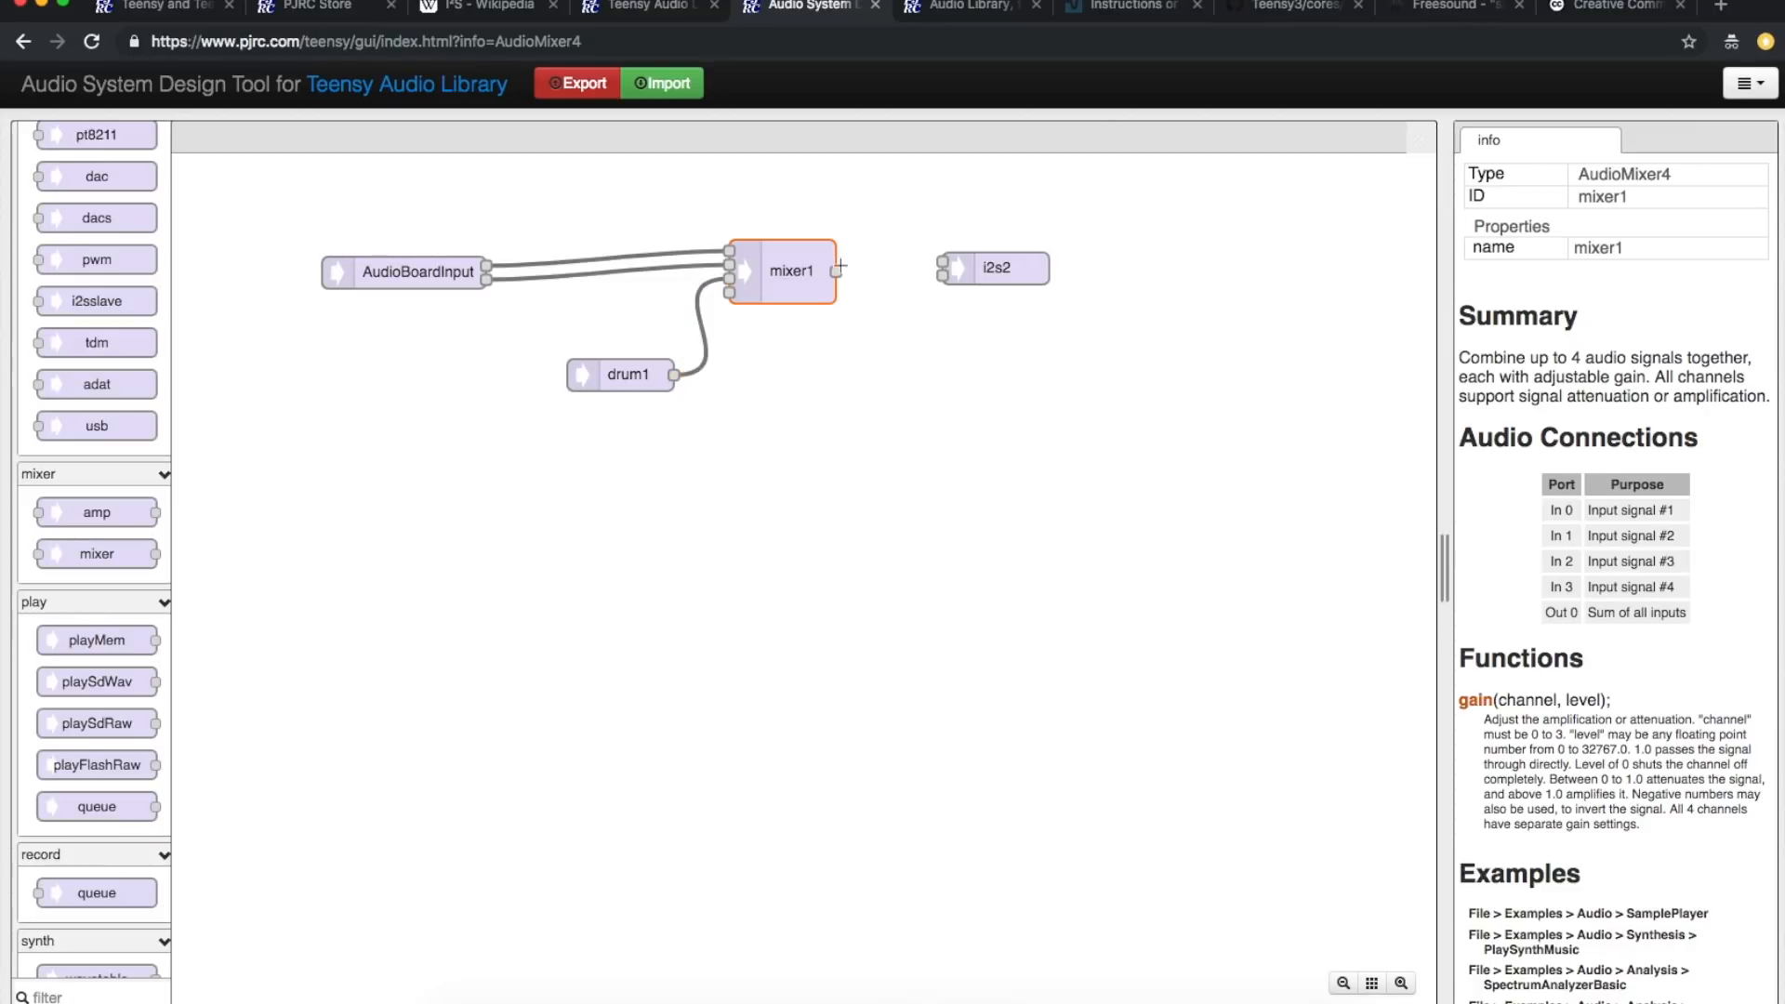
left_click_drag(839, 271, 943, 268)
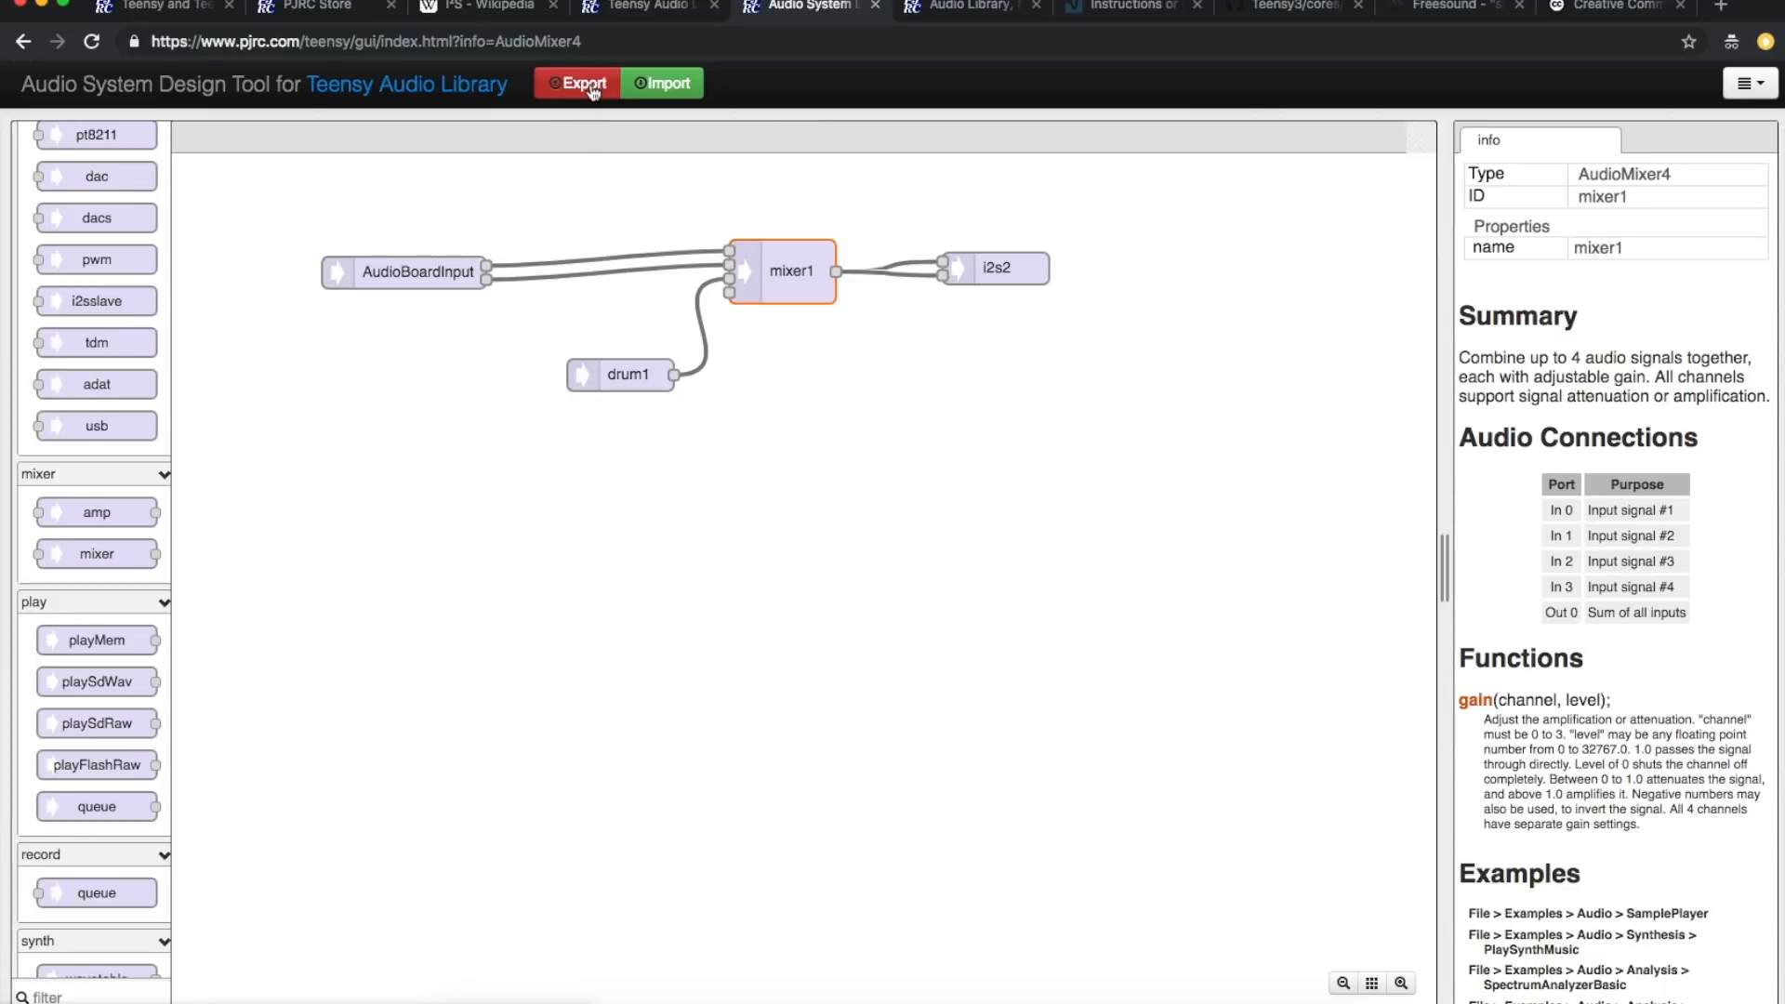
Step: Export the design to Arduino code and move the dialog aside to read the patch cords
left_click(578, 81)
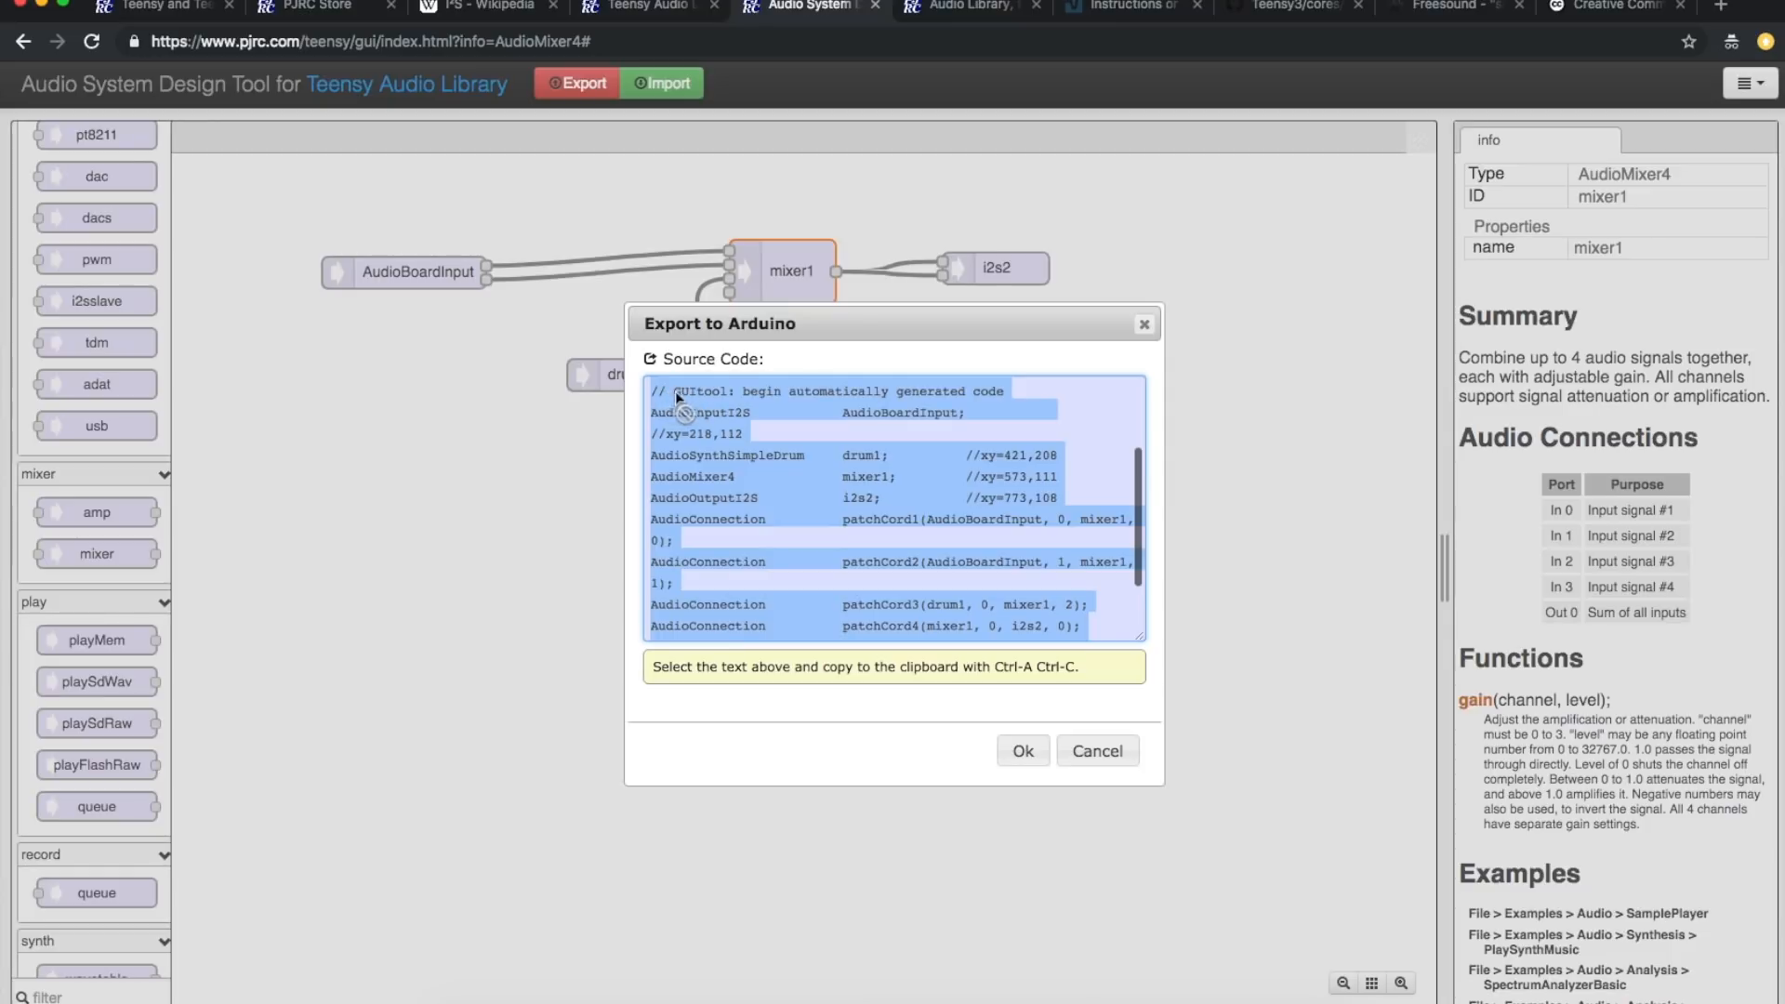
mouse_move(922, 466)
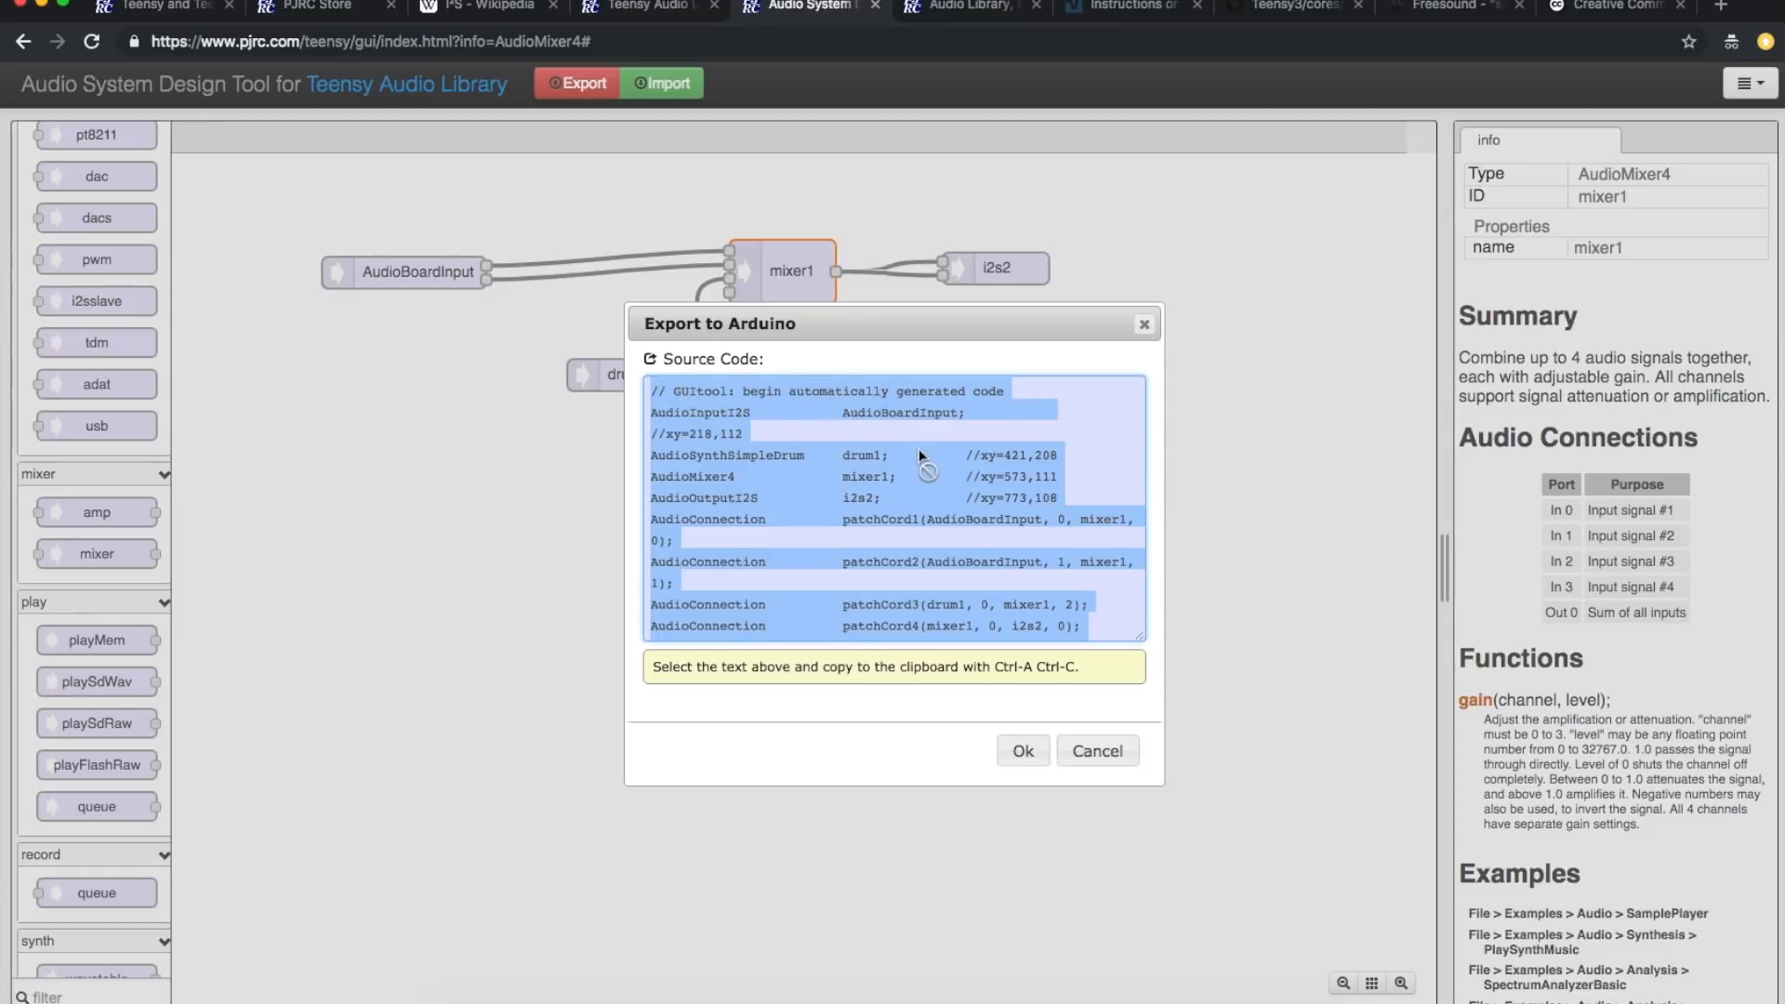
left_click_drag(718, 324, 881, 347)
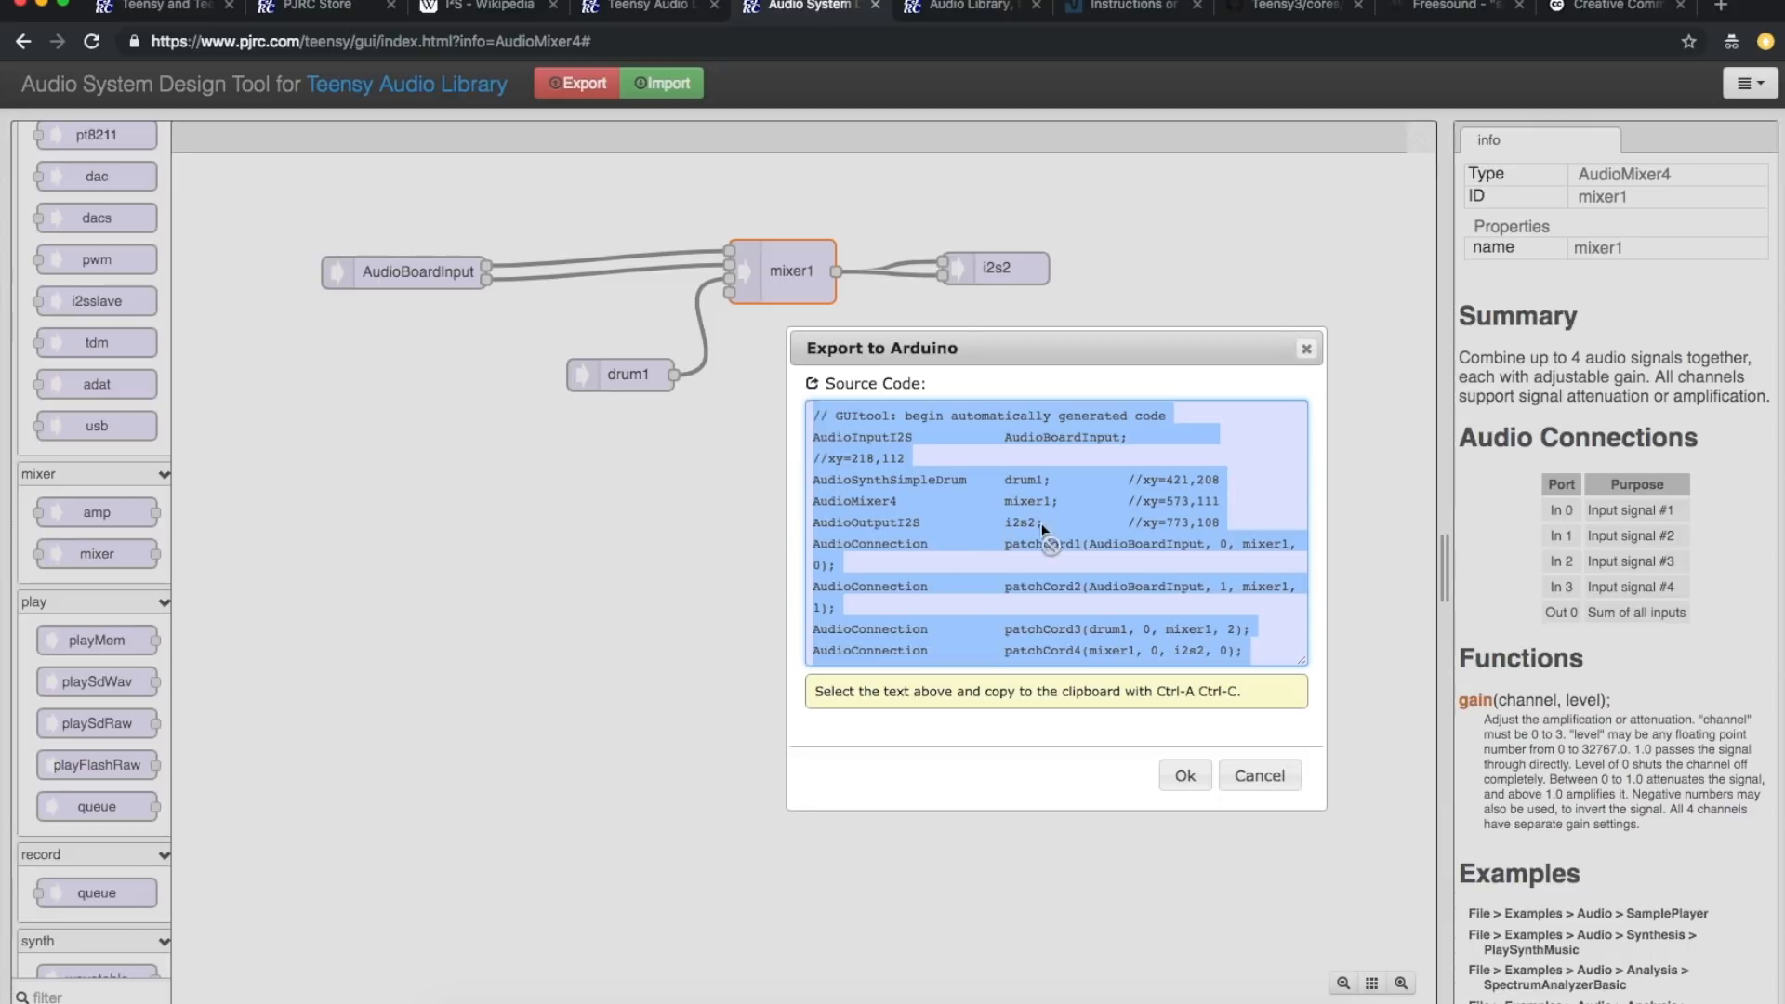
mouse_move(980, 569)
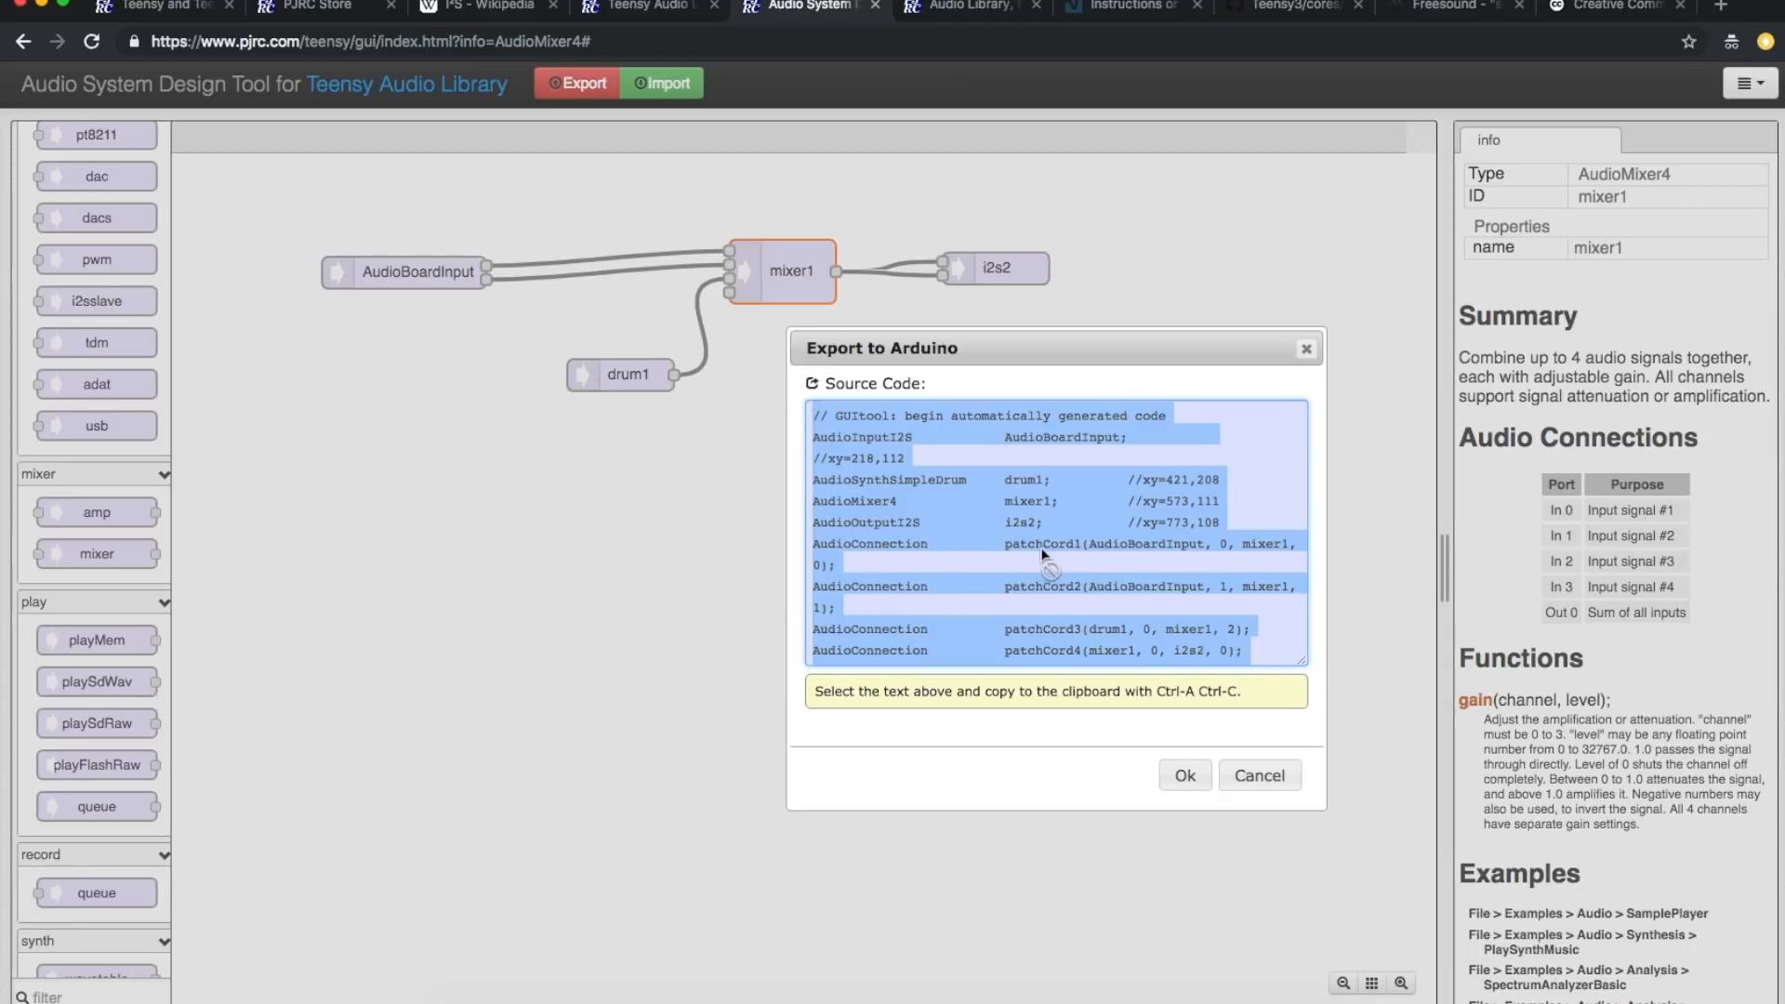
scroll("down", 3)
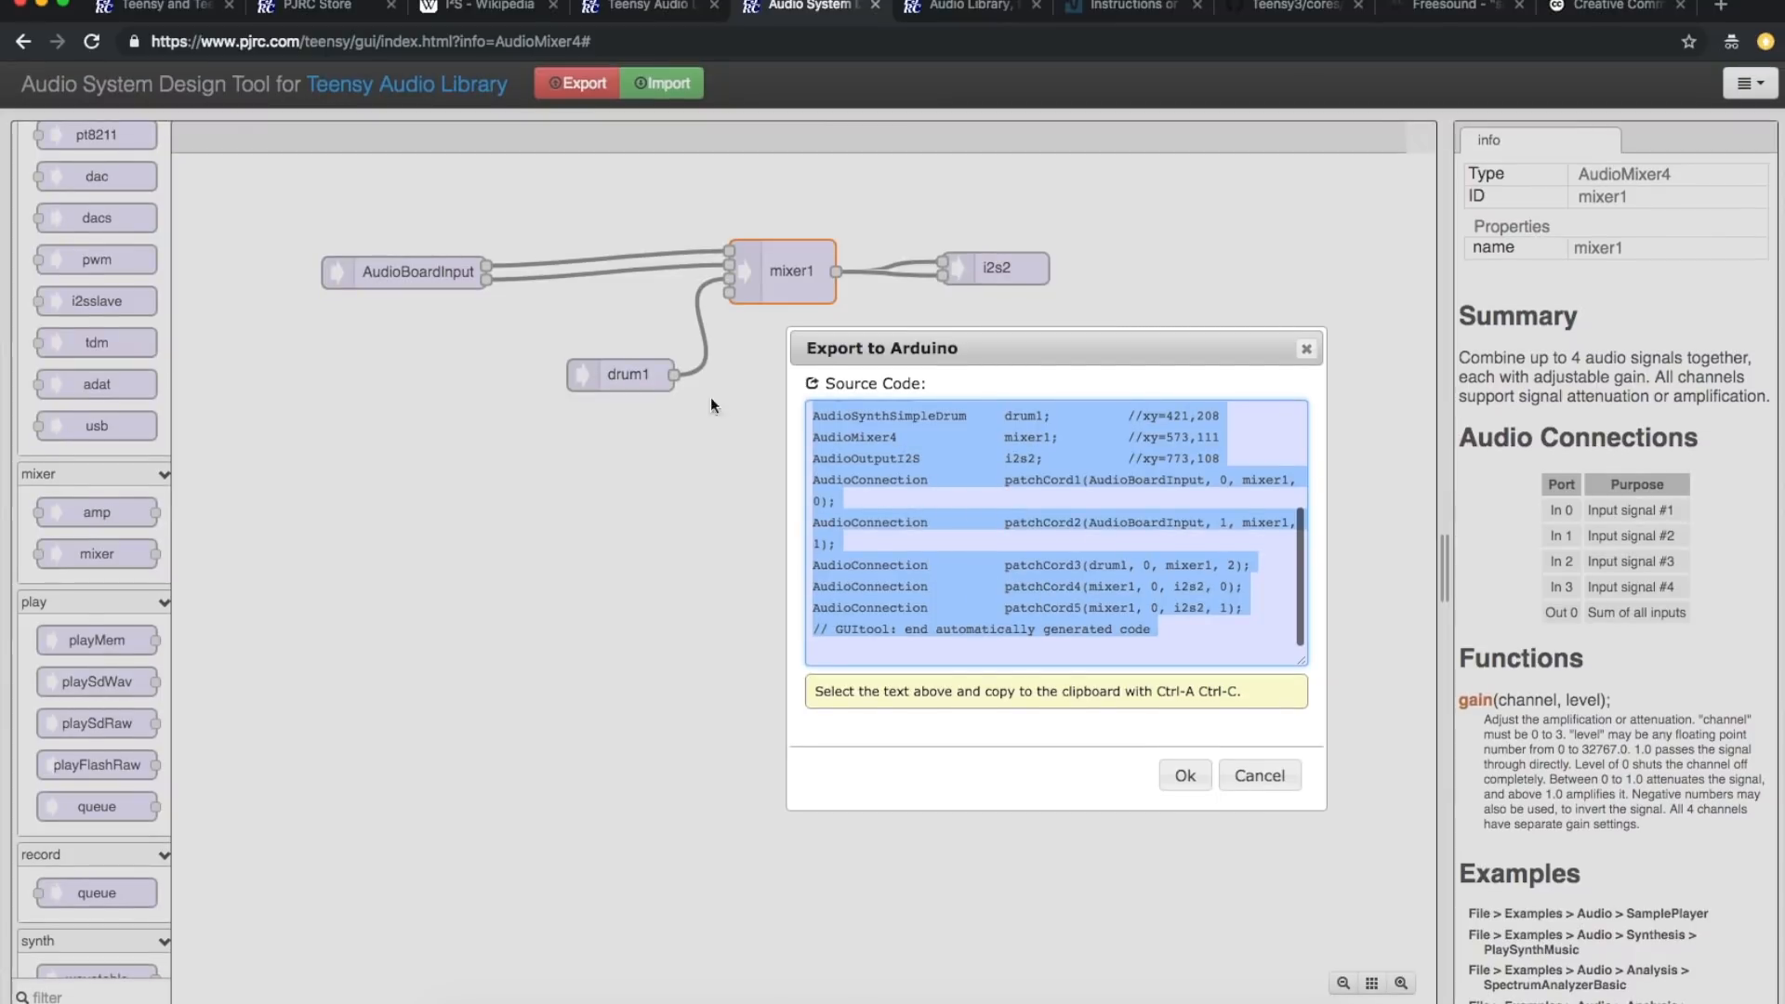
mouse_move(764, 428)
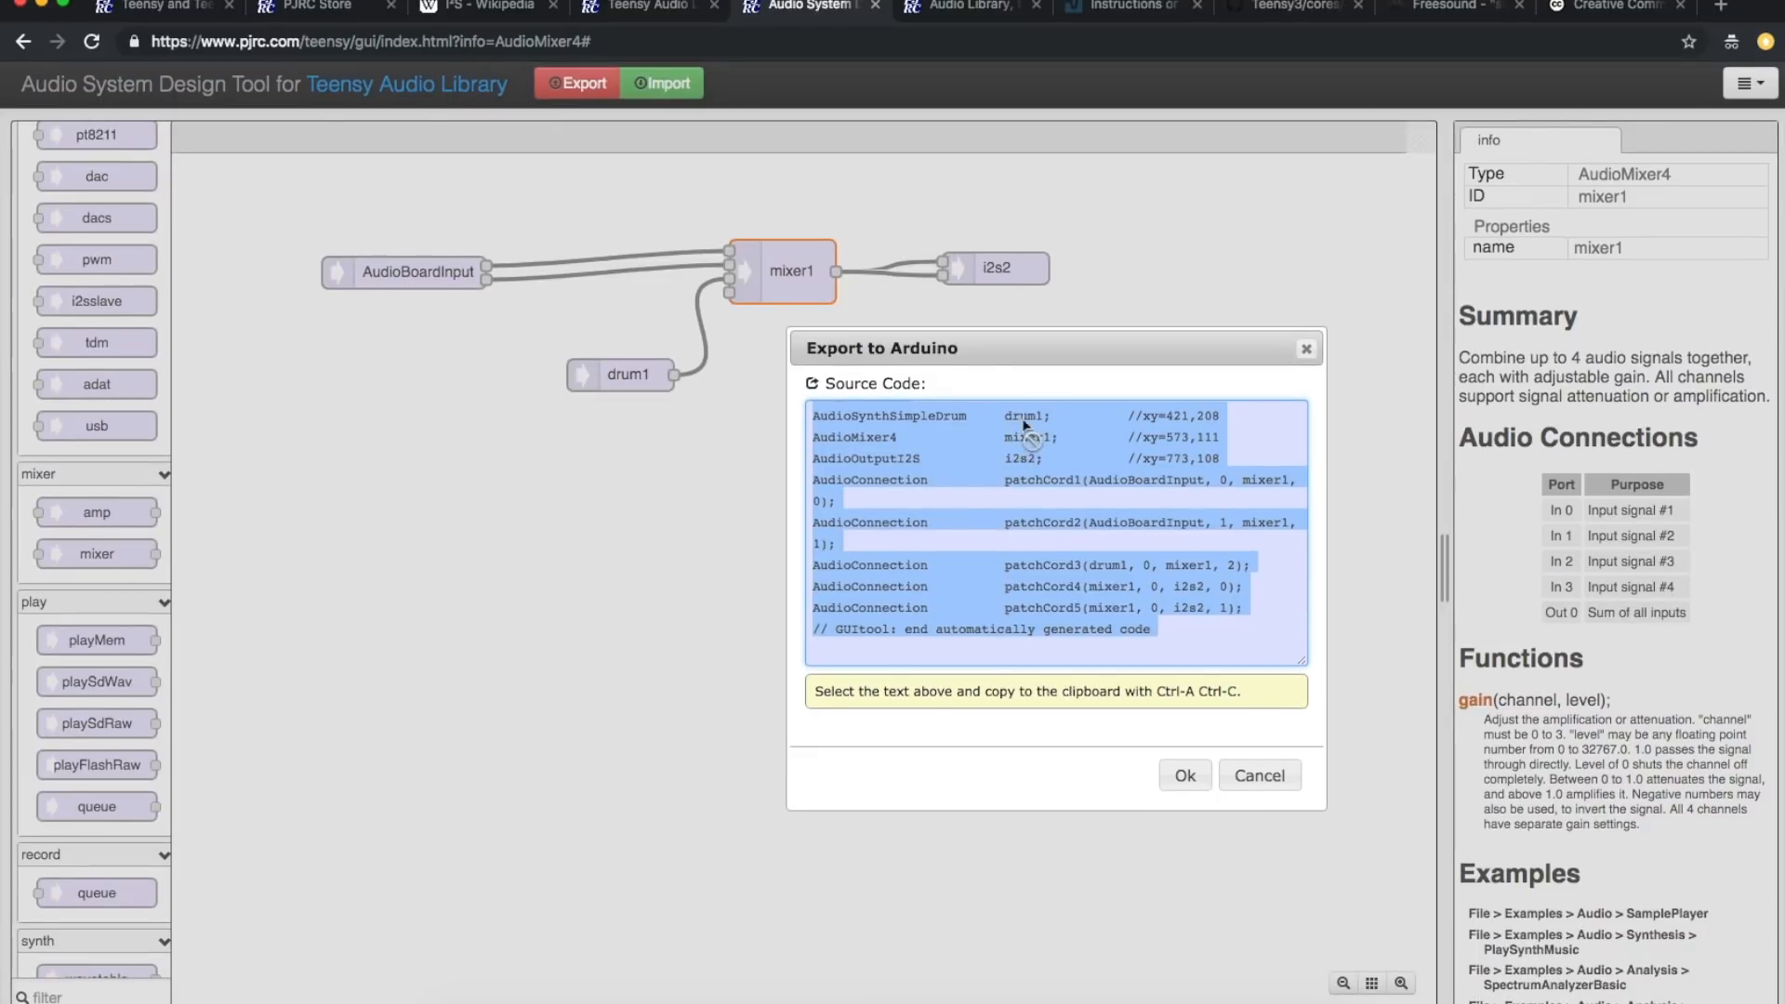
mouse_move(623, 385)
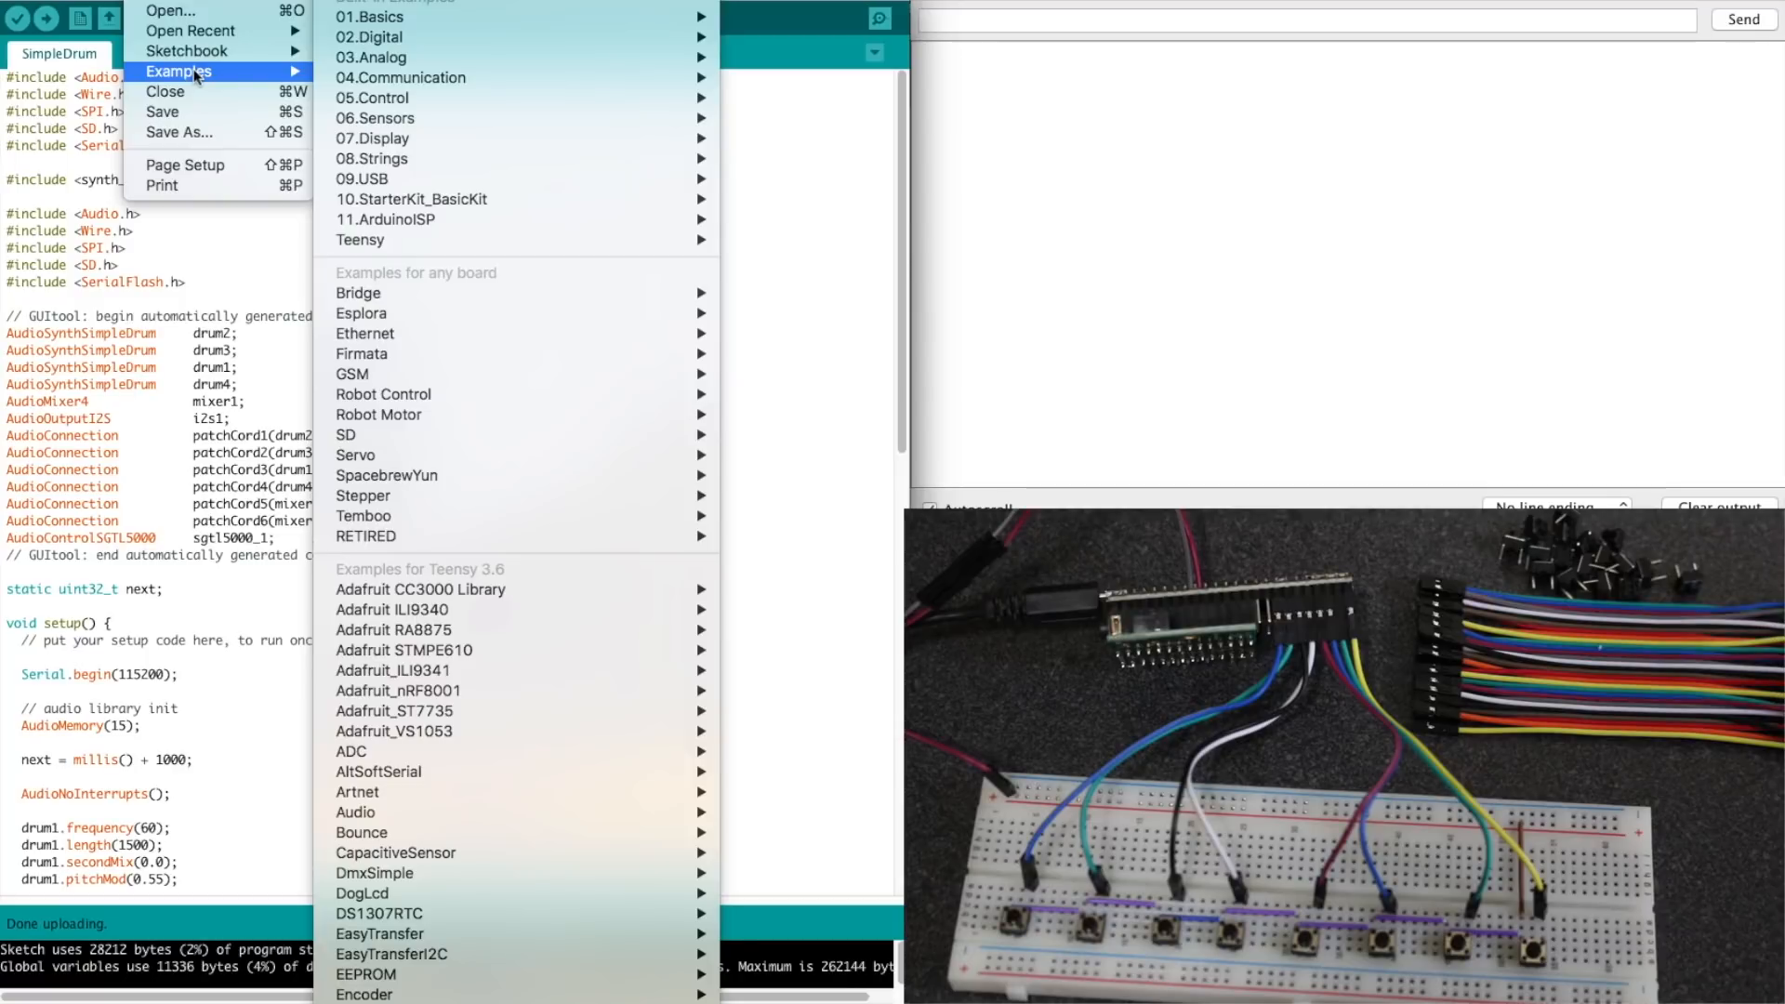
mouse_move(355, 812)
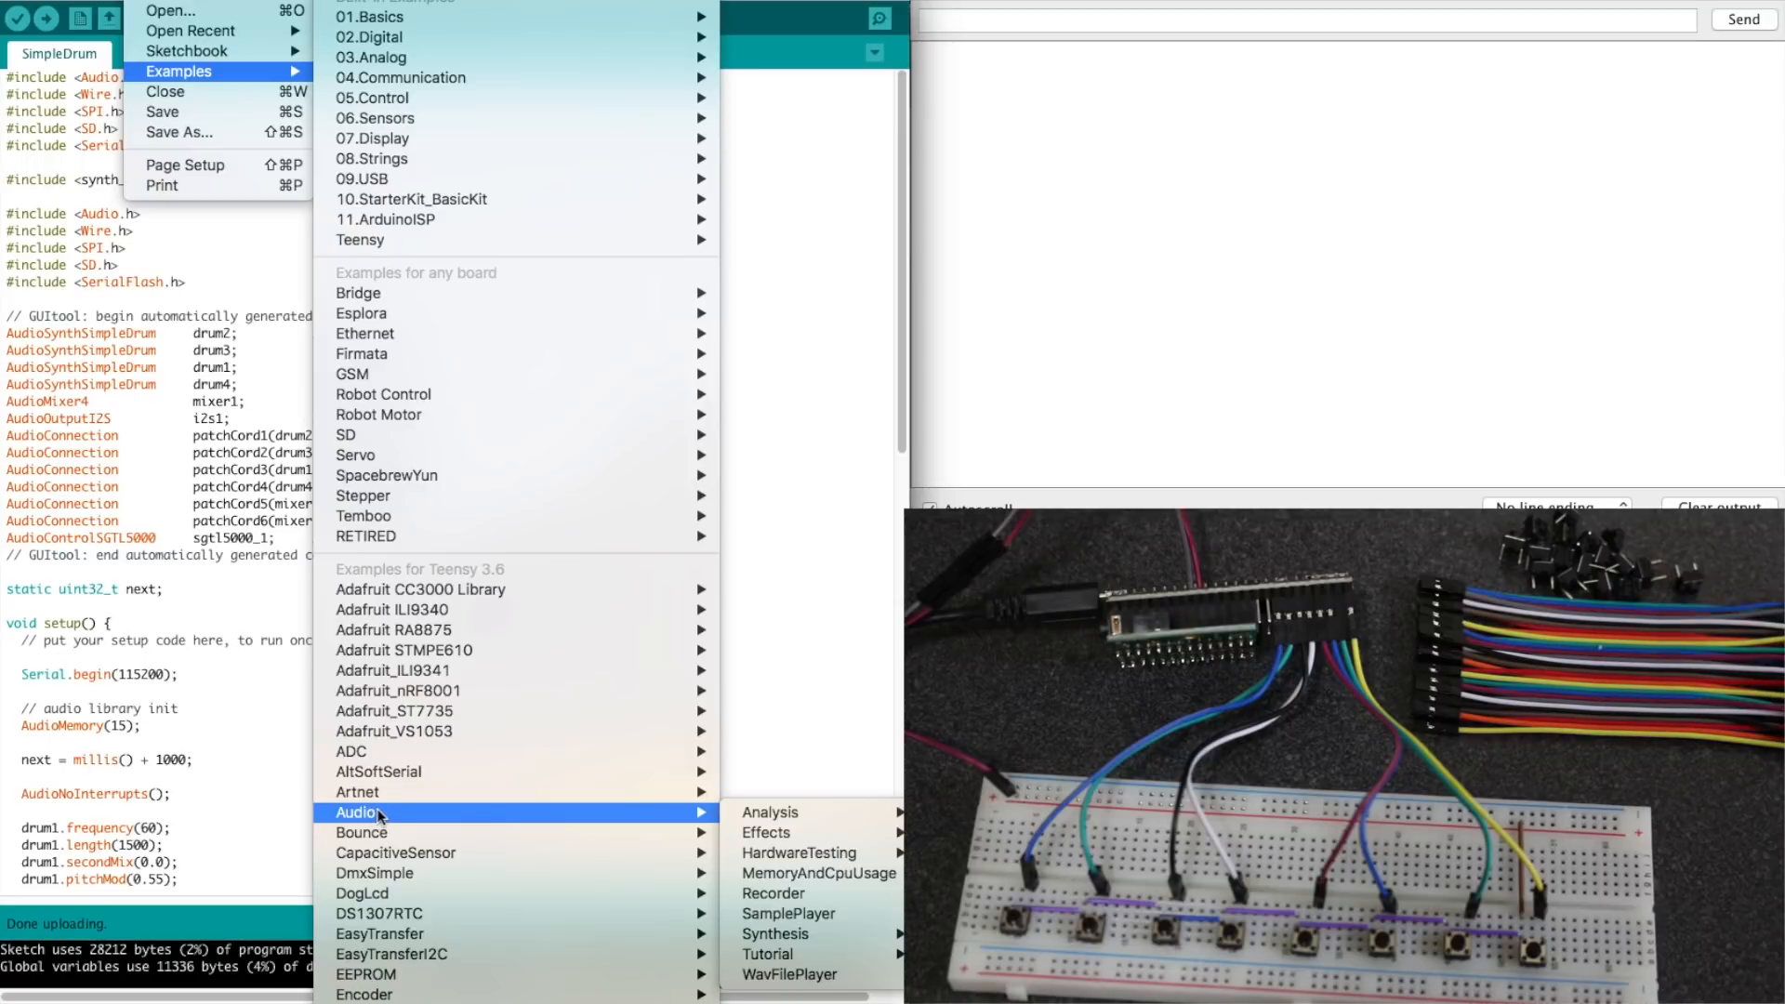
mouse_move(182, 111)
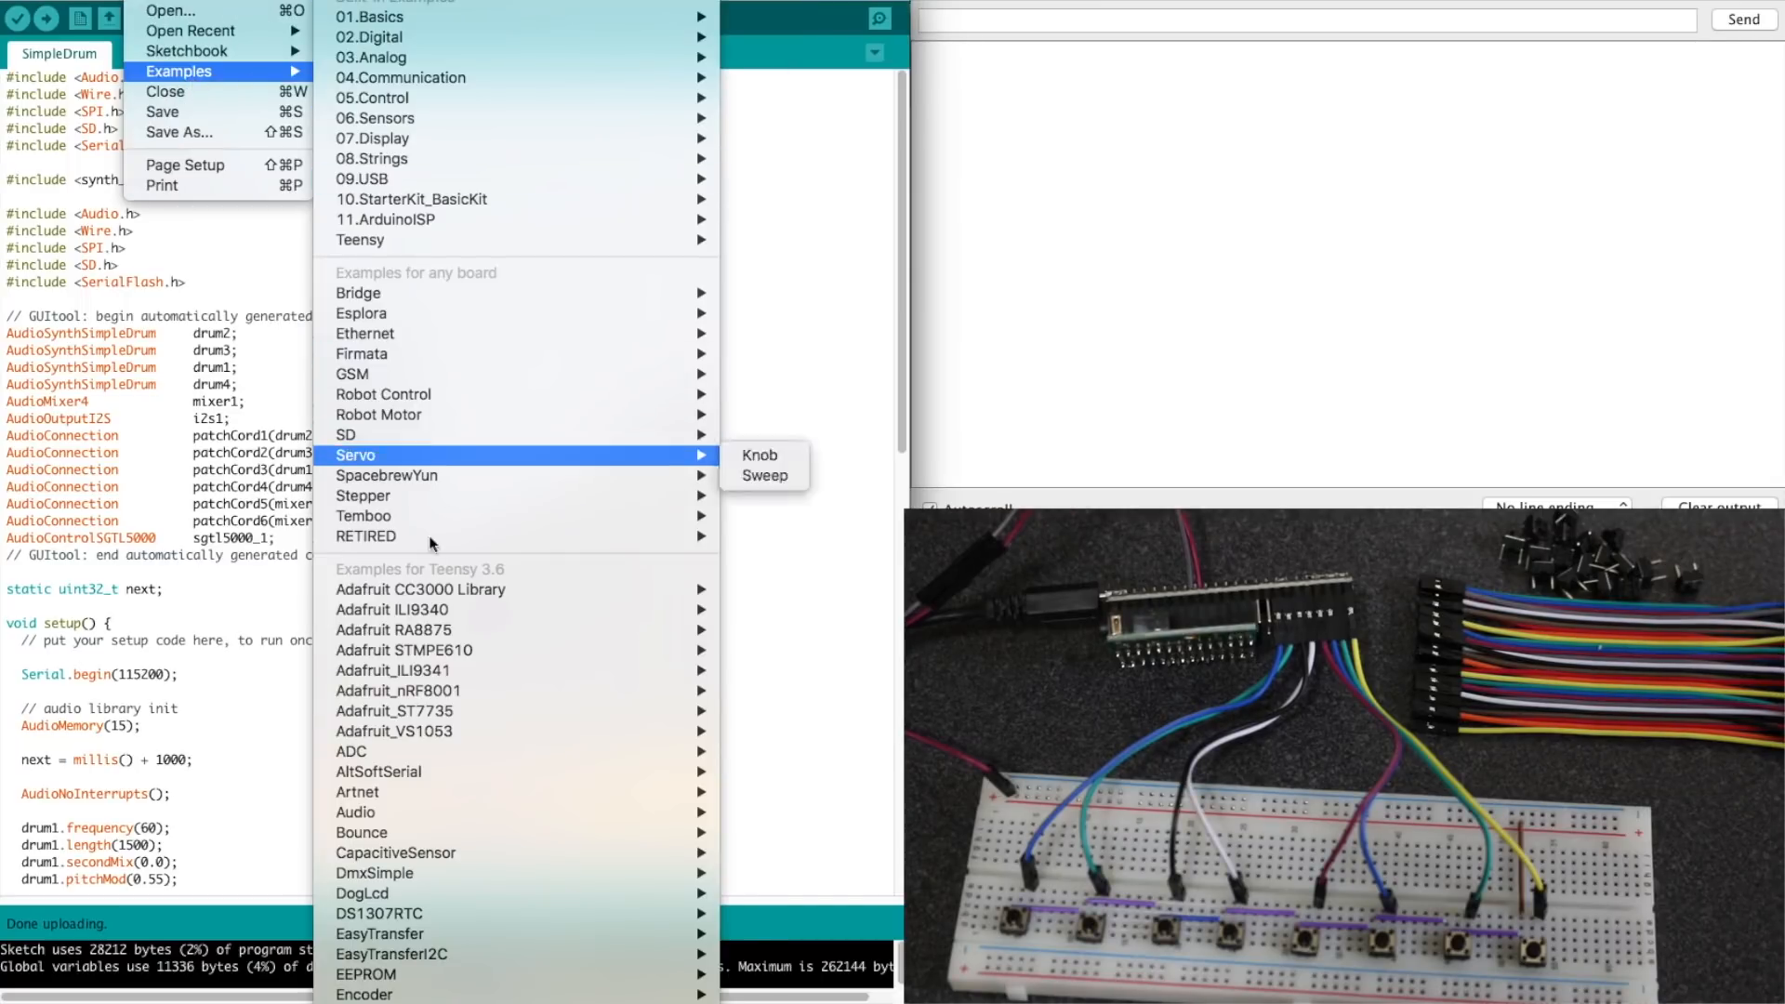
mouse_move(353, 812)
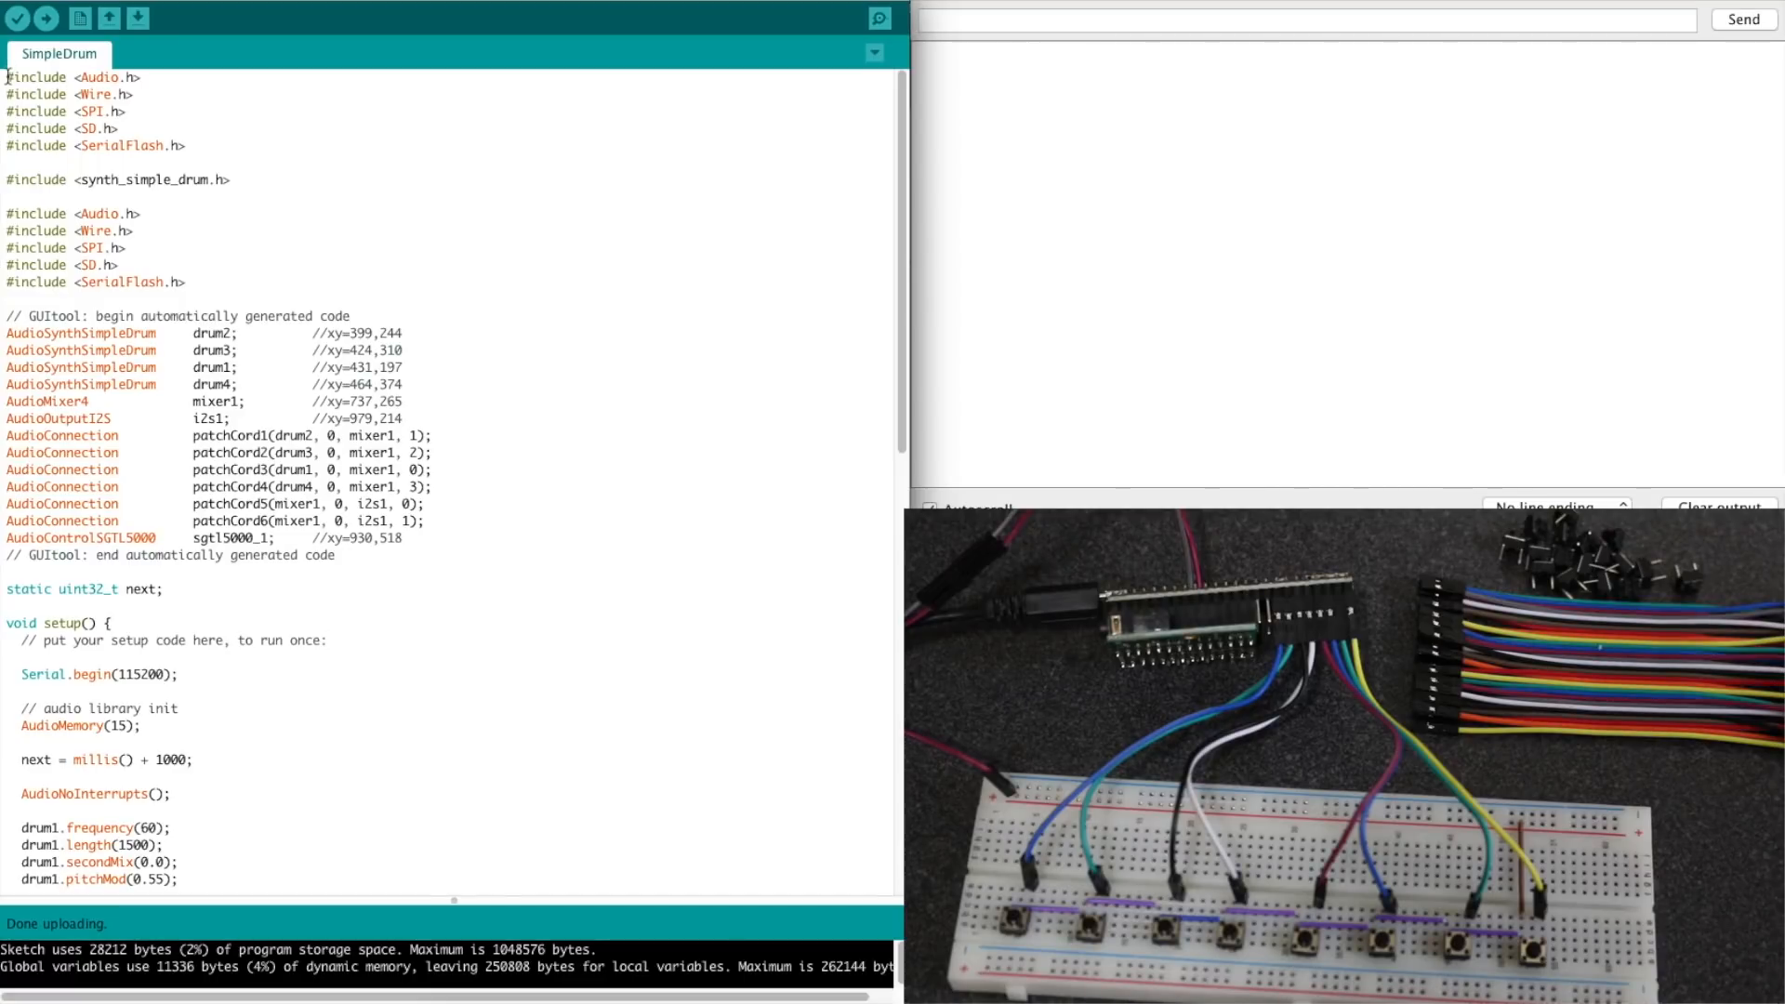
left_click_drag(5, 77, 386, 556)
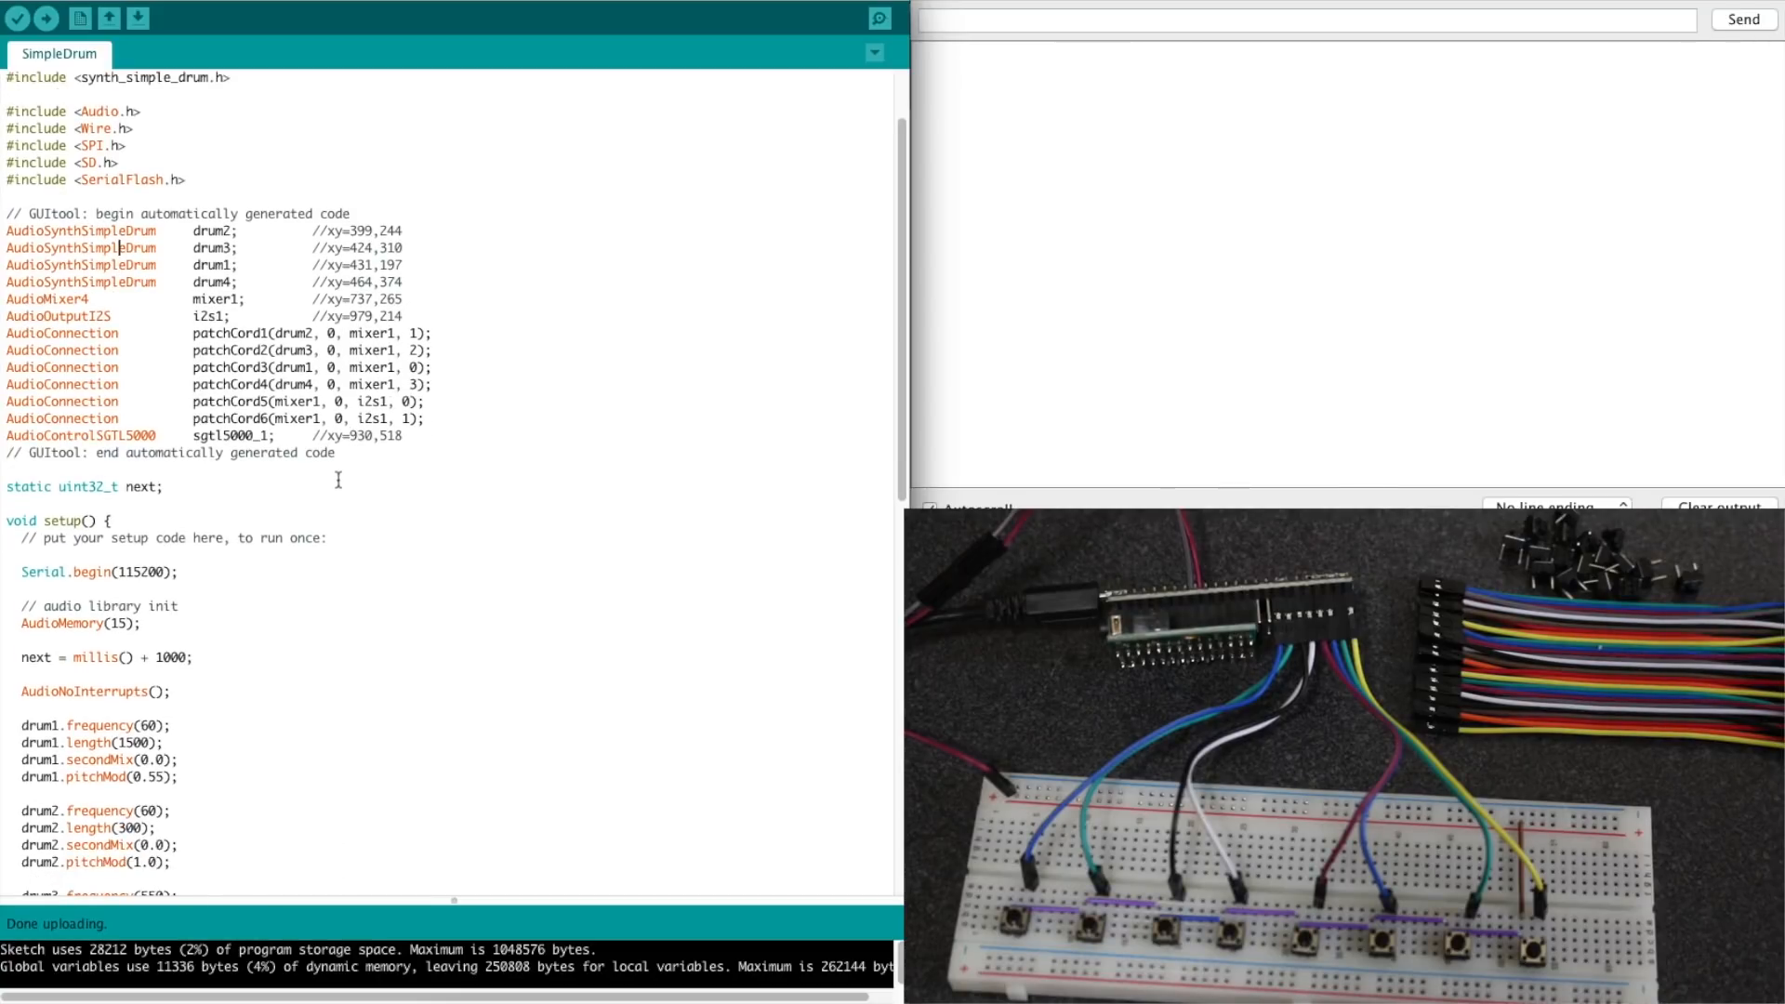
scroll("down", 3)
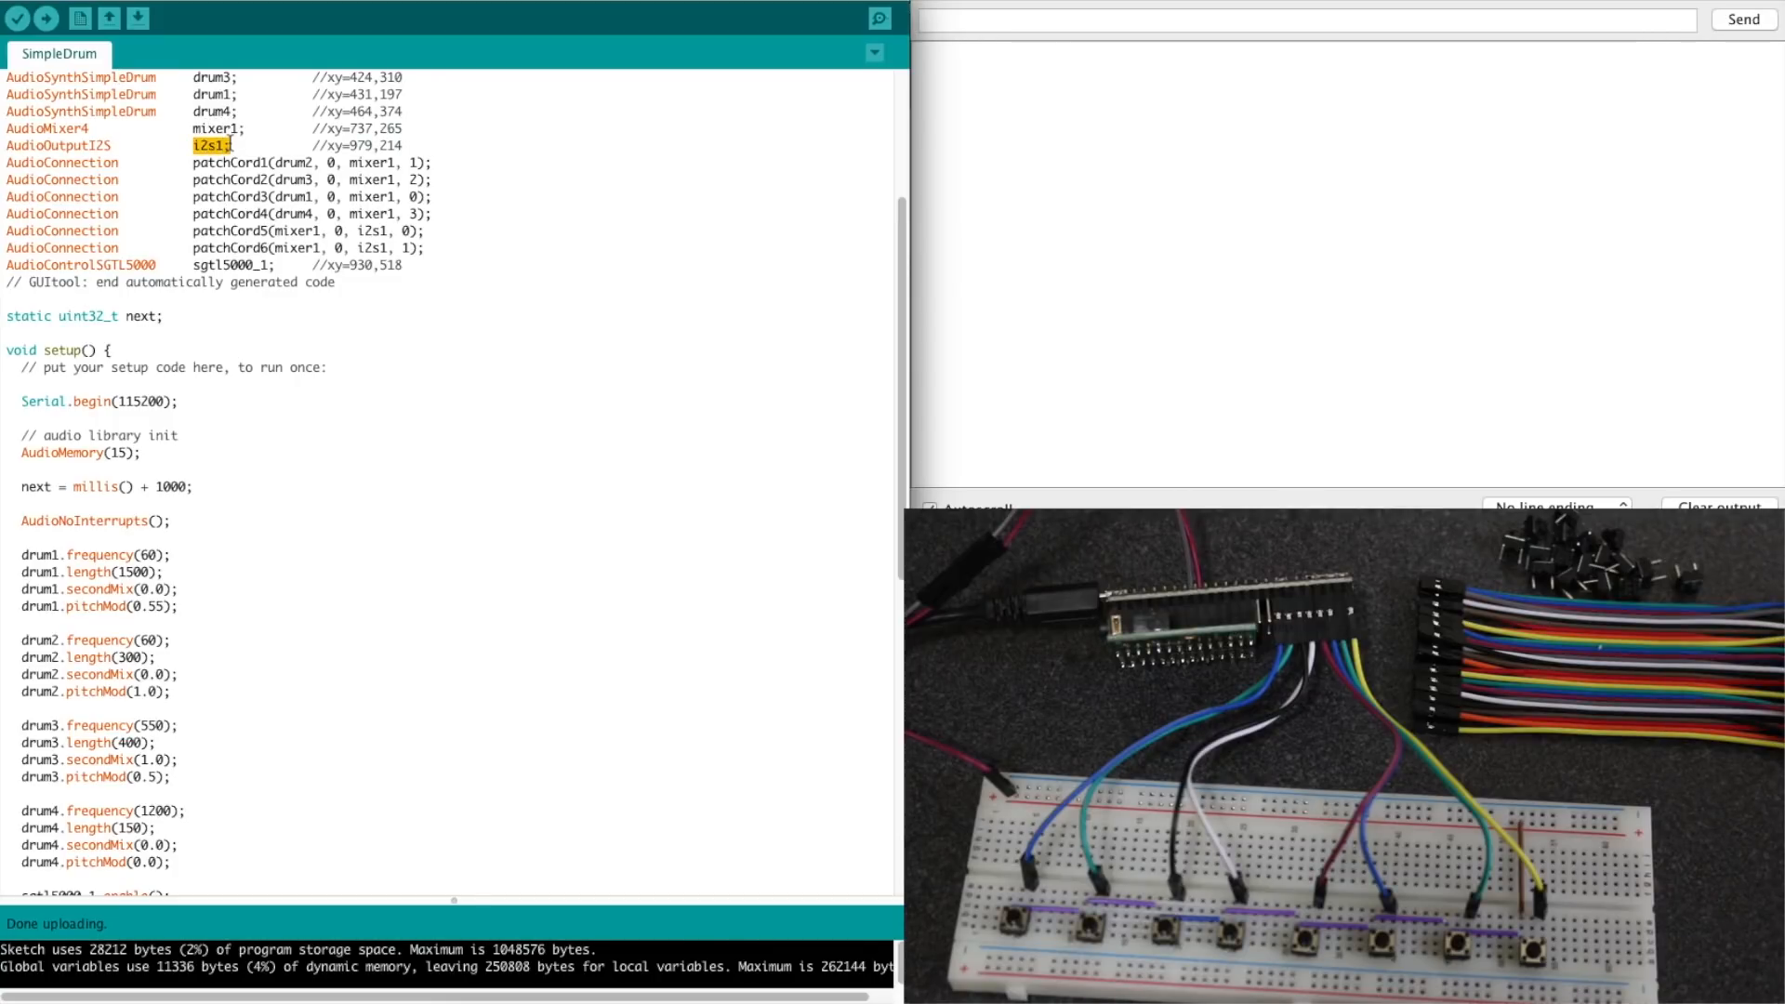
left_click_drag(203, 145, 306, 195)
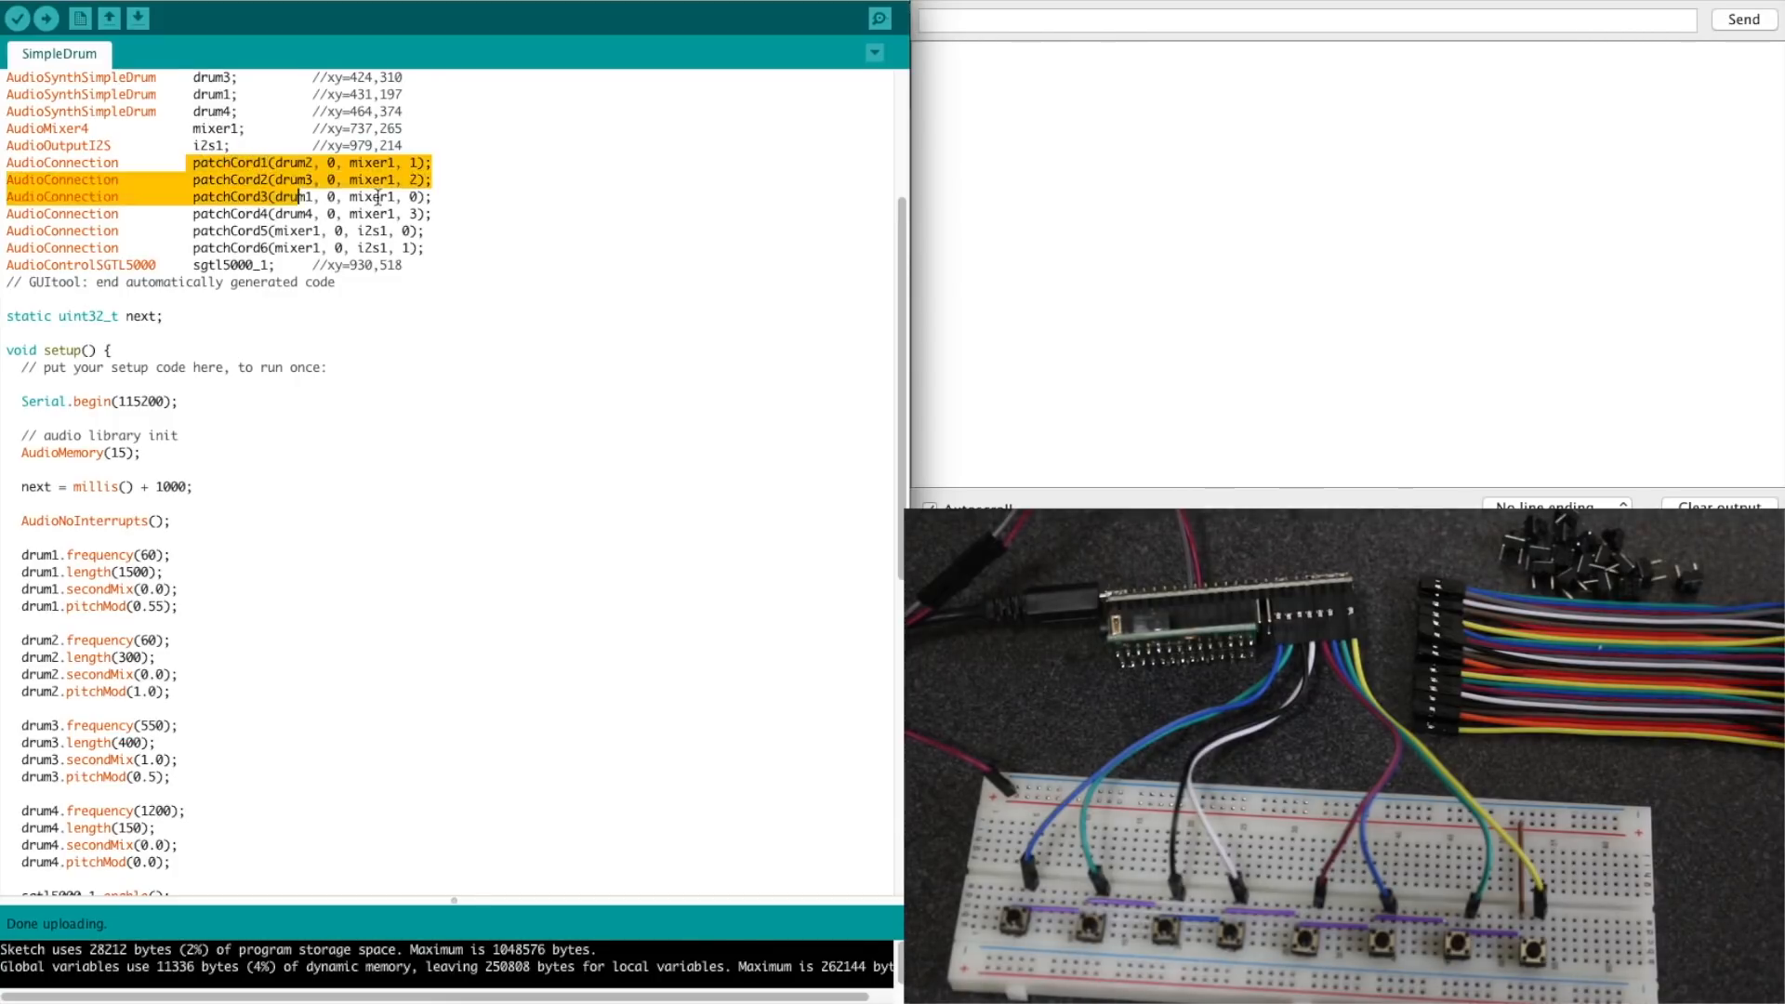
scroll("down", 3)
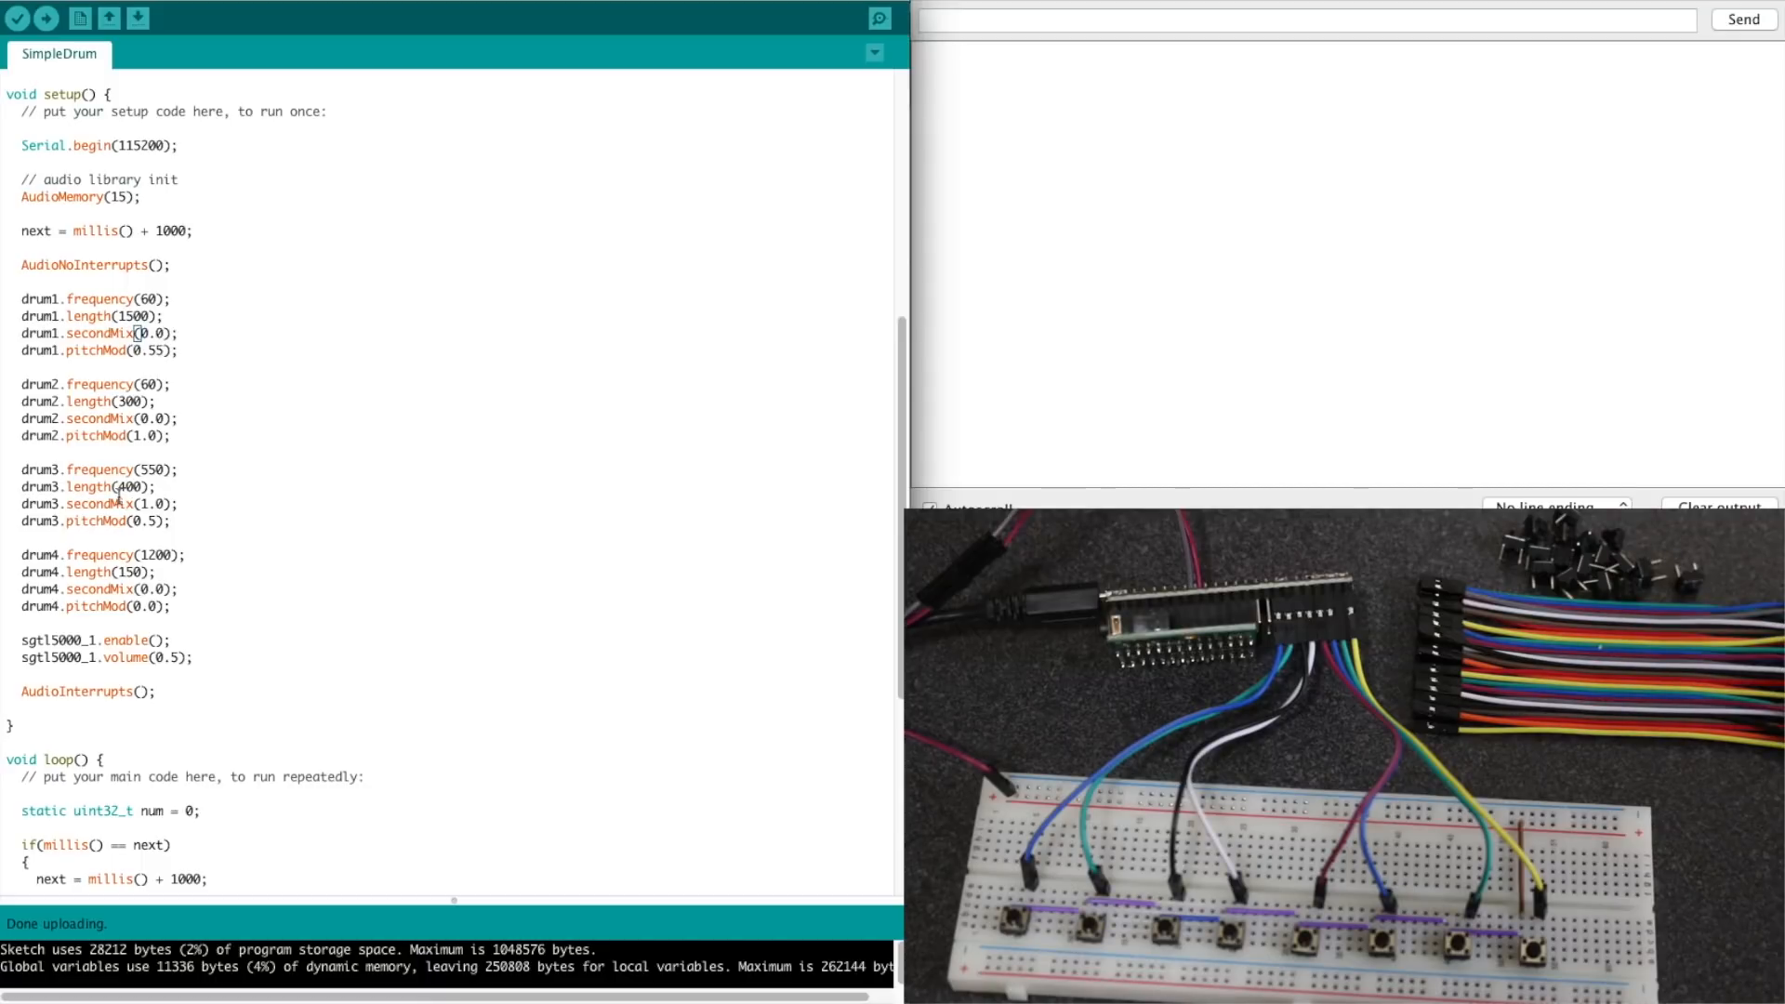
scroll("down", 3)
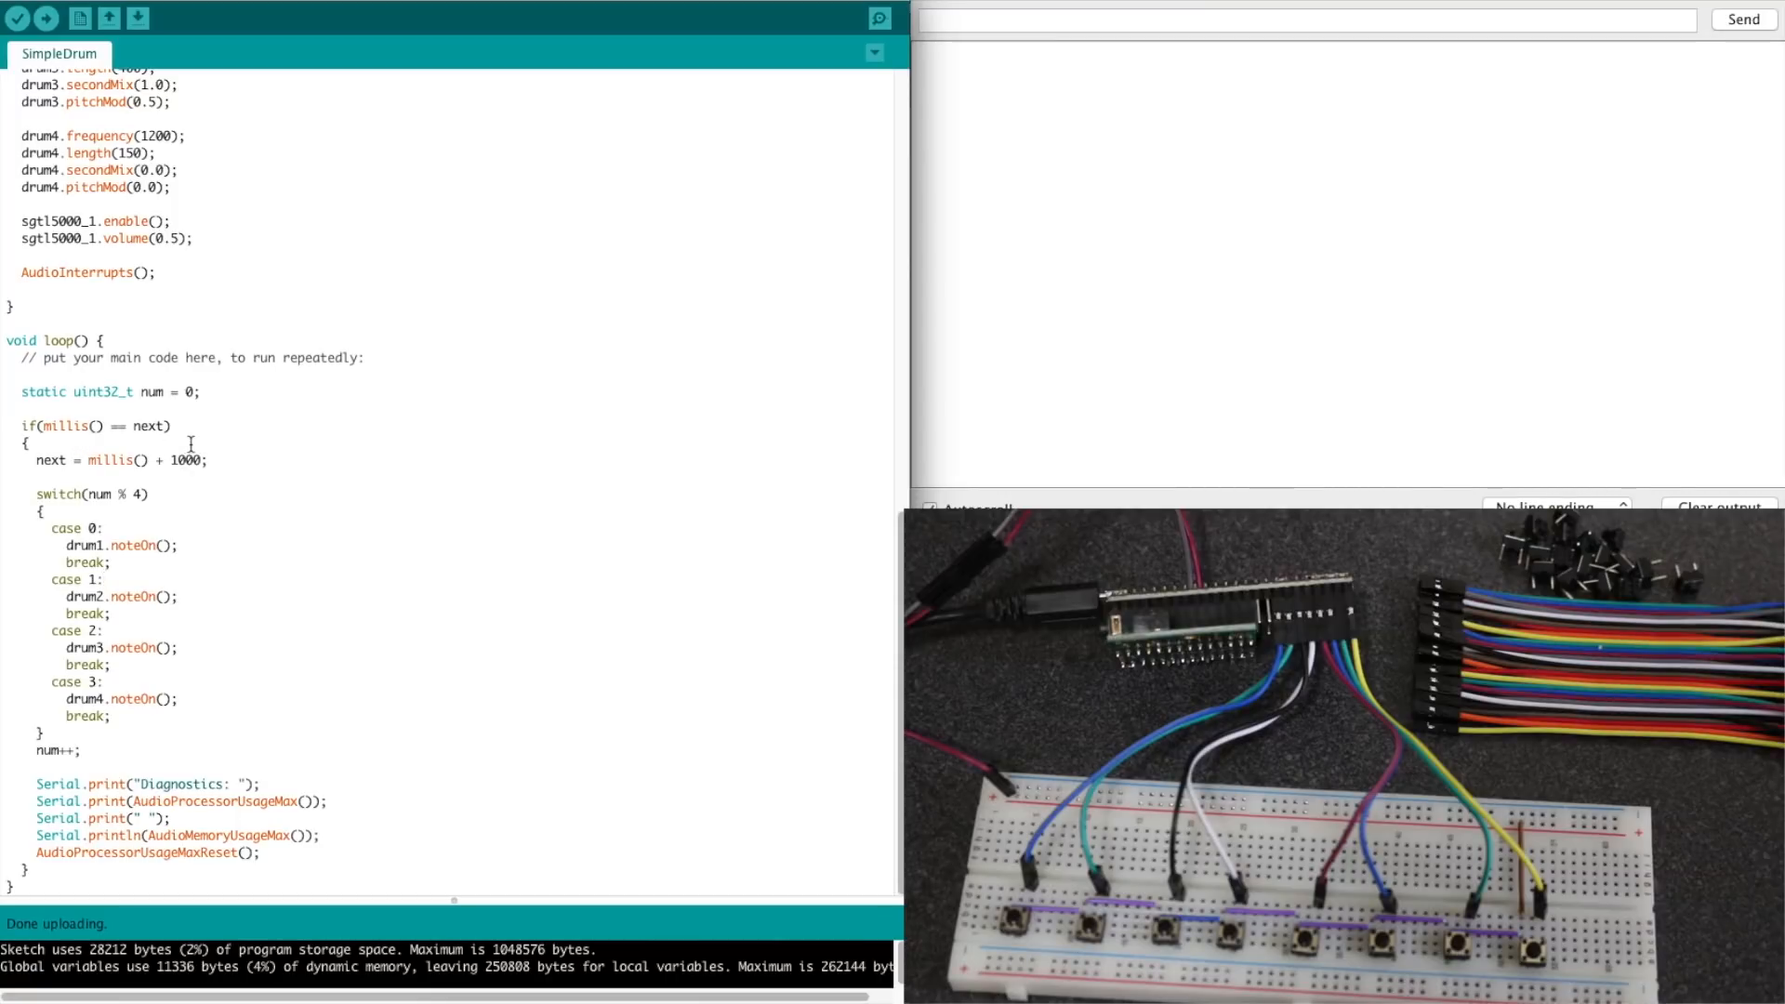
mouse_move(134, 700)
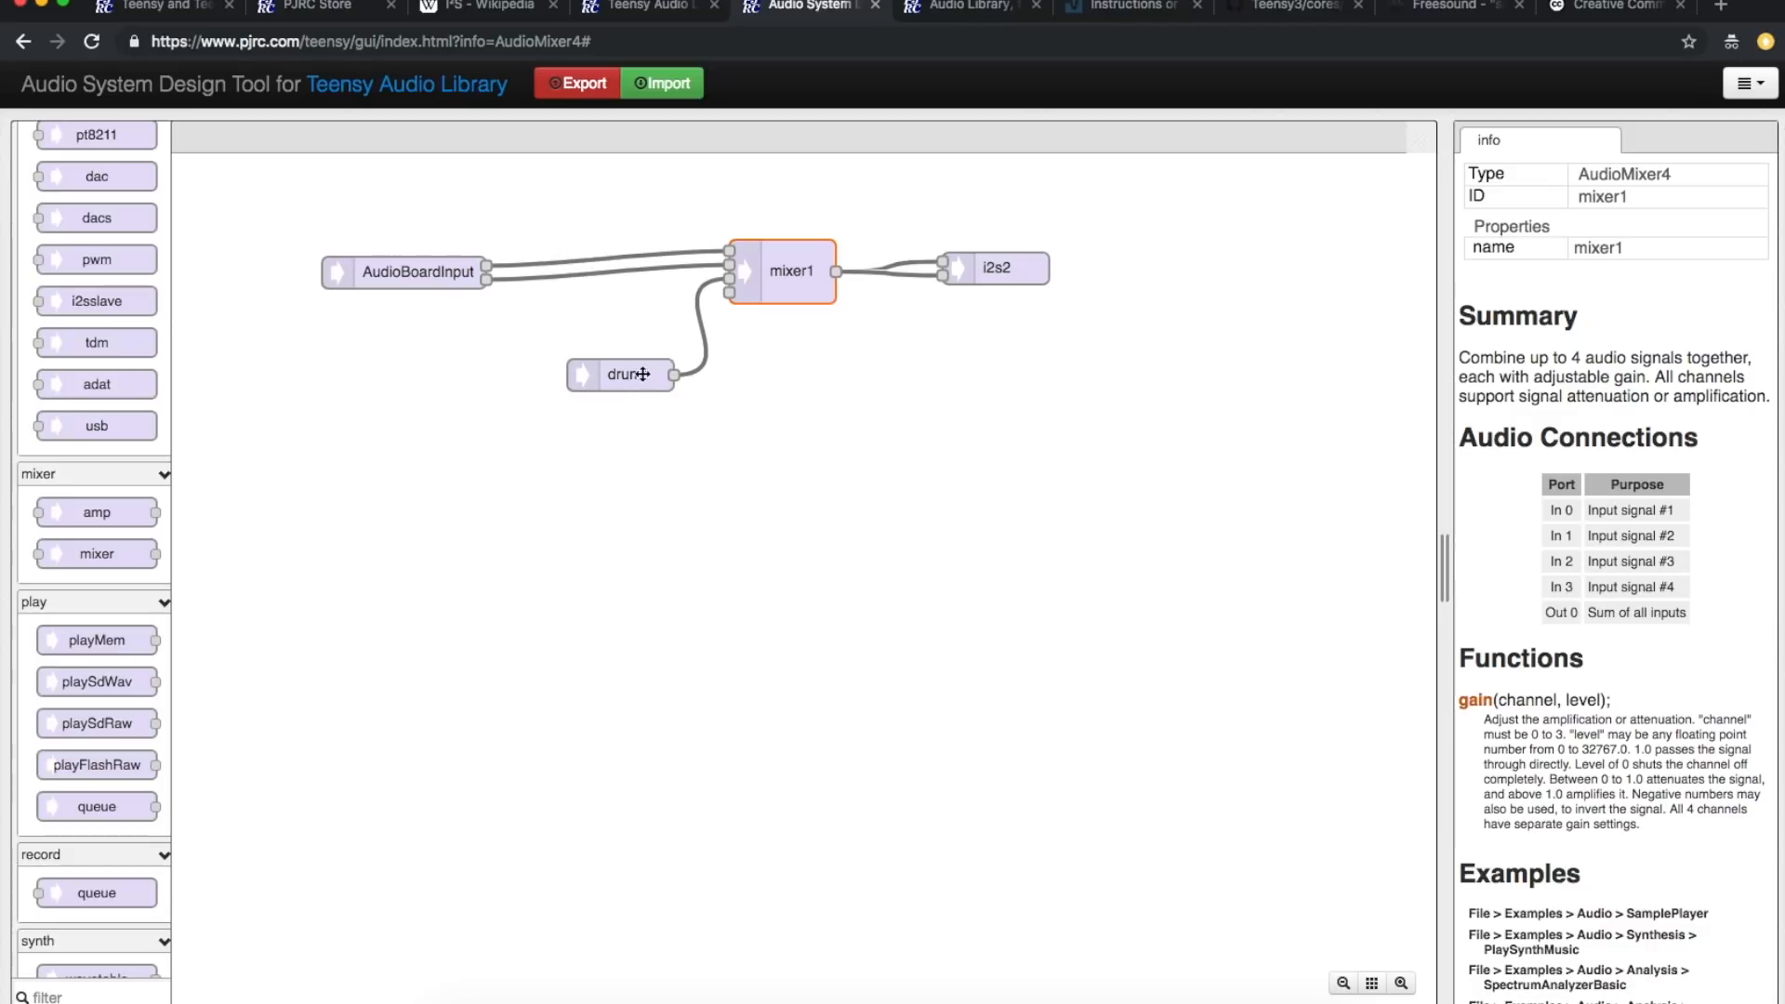
Step: Move drum1 up and wire playMem1 into mixer1's last input
left_click_drag(99, 640, 457, 506)
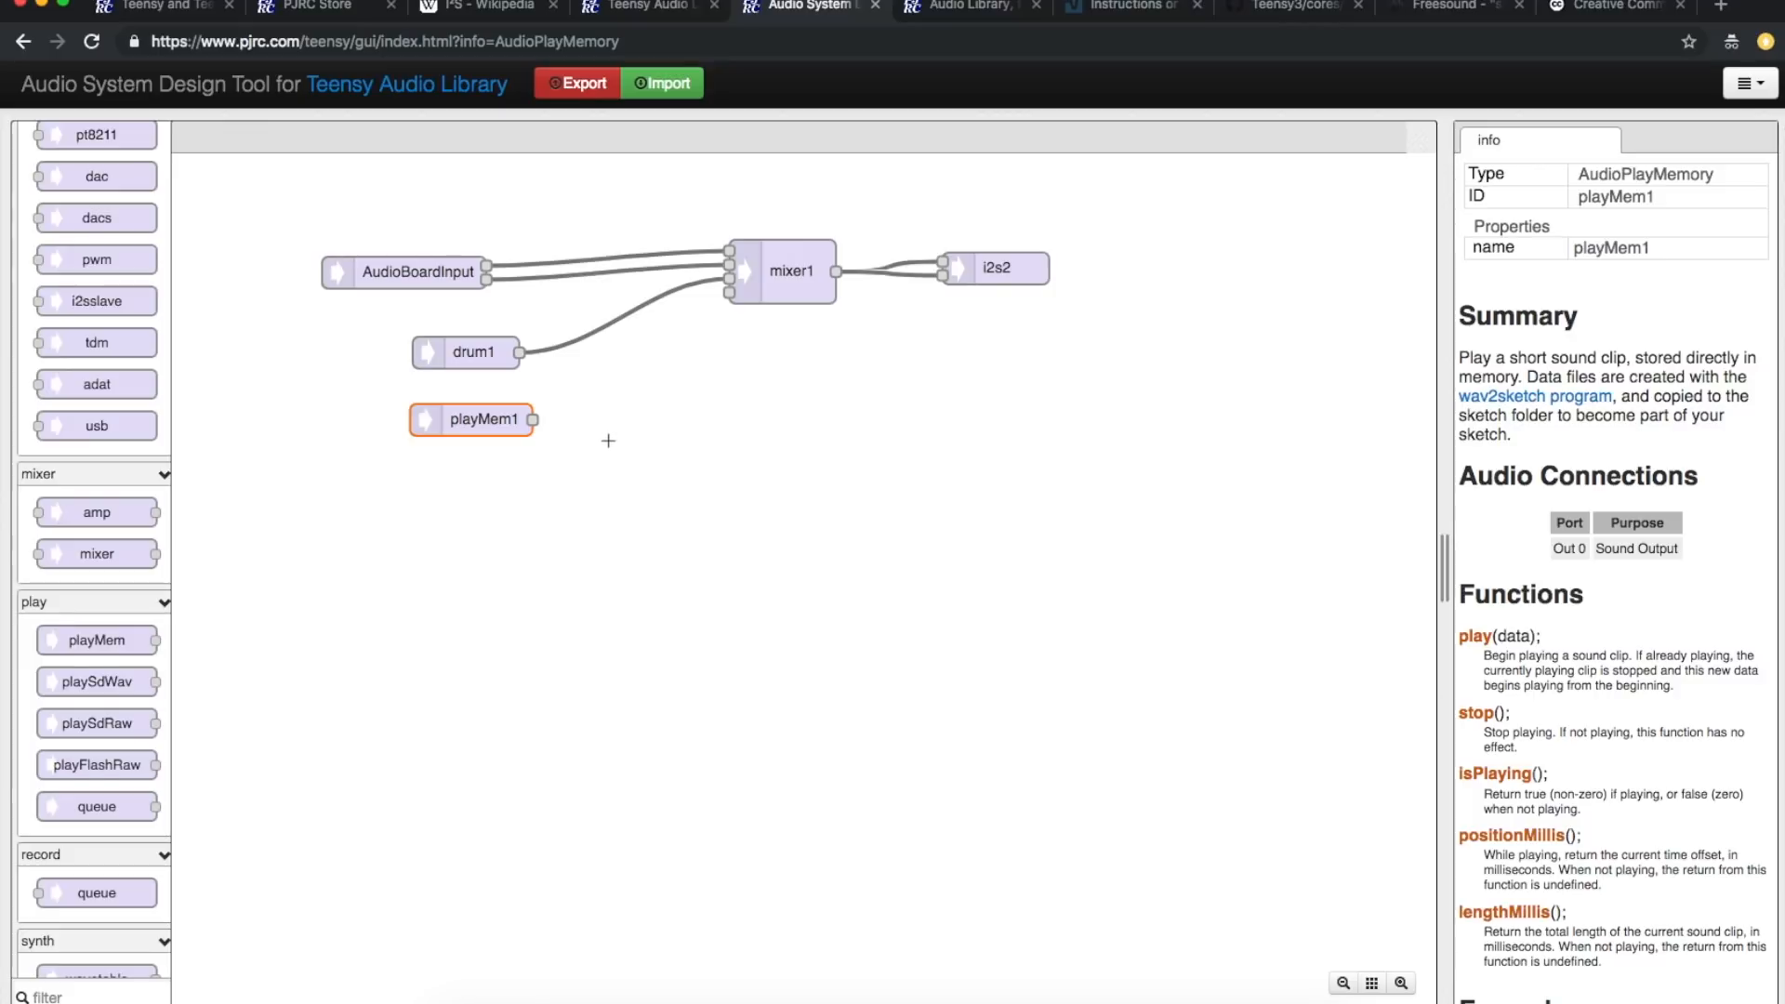
mouse_move(467, 418)
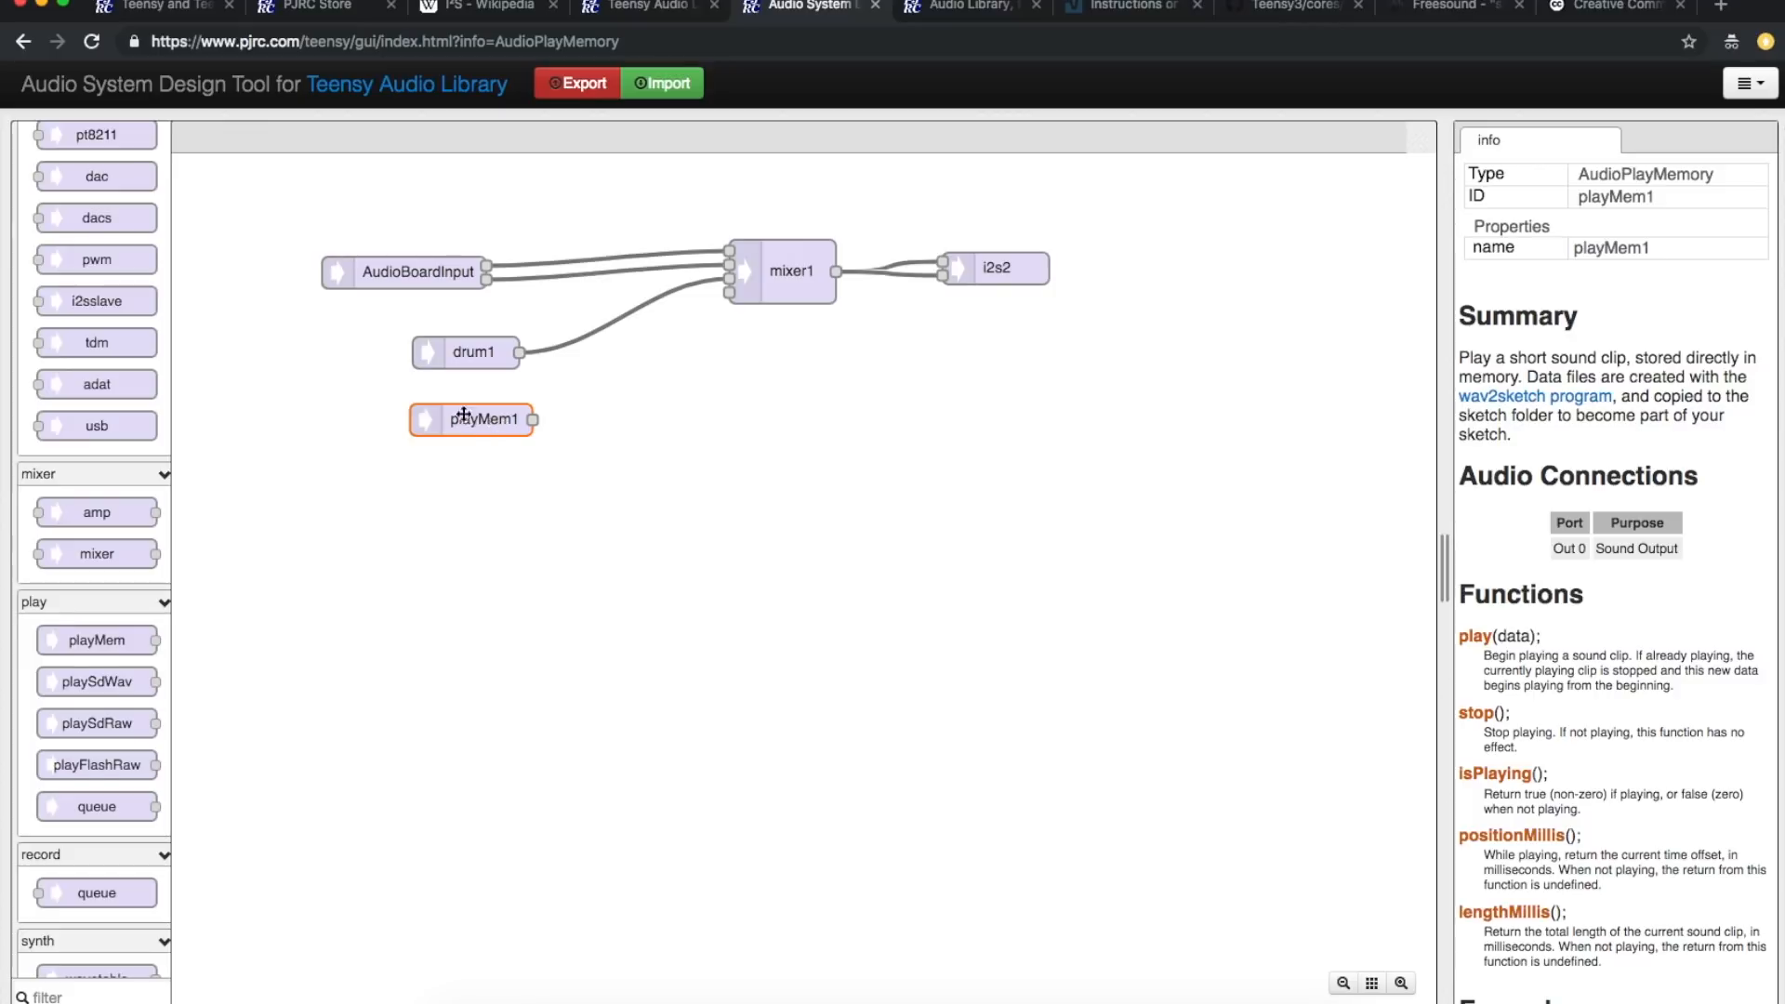
left_click_drag(532, 419, 720, 293)
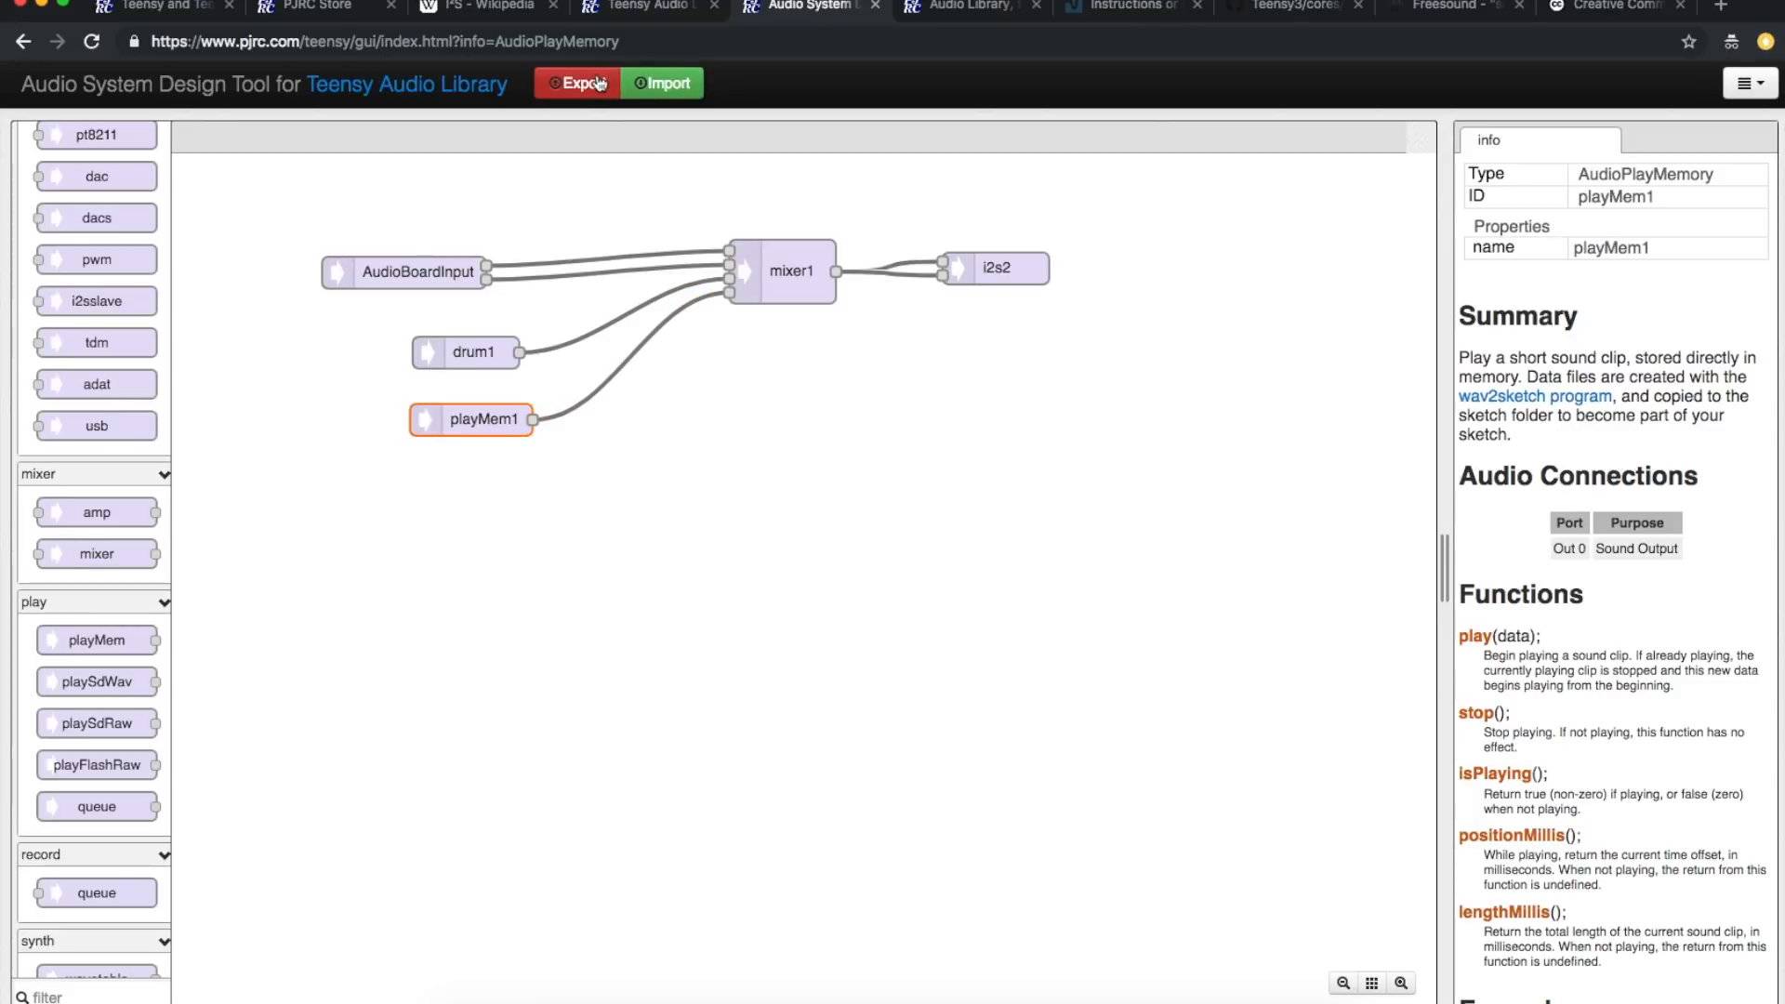
Step: Re-export the Arduino code, now including the playMem1 patch cord into mixer1
left_click(577, 82)
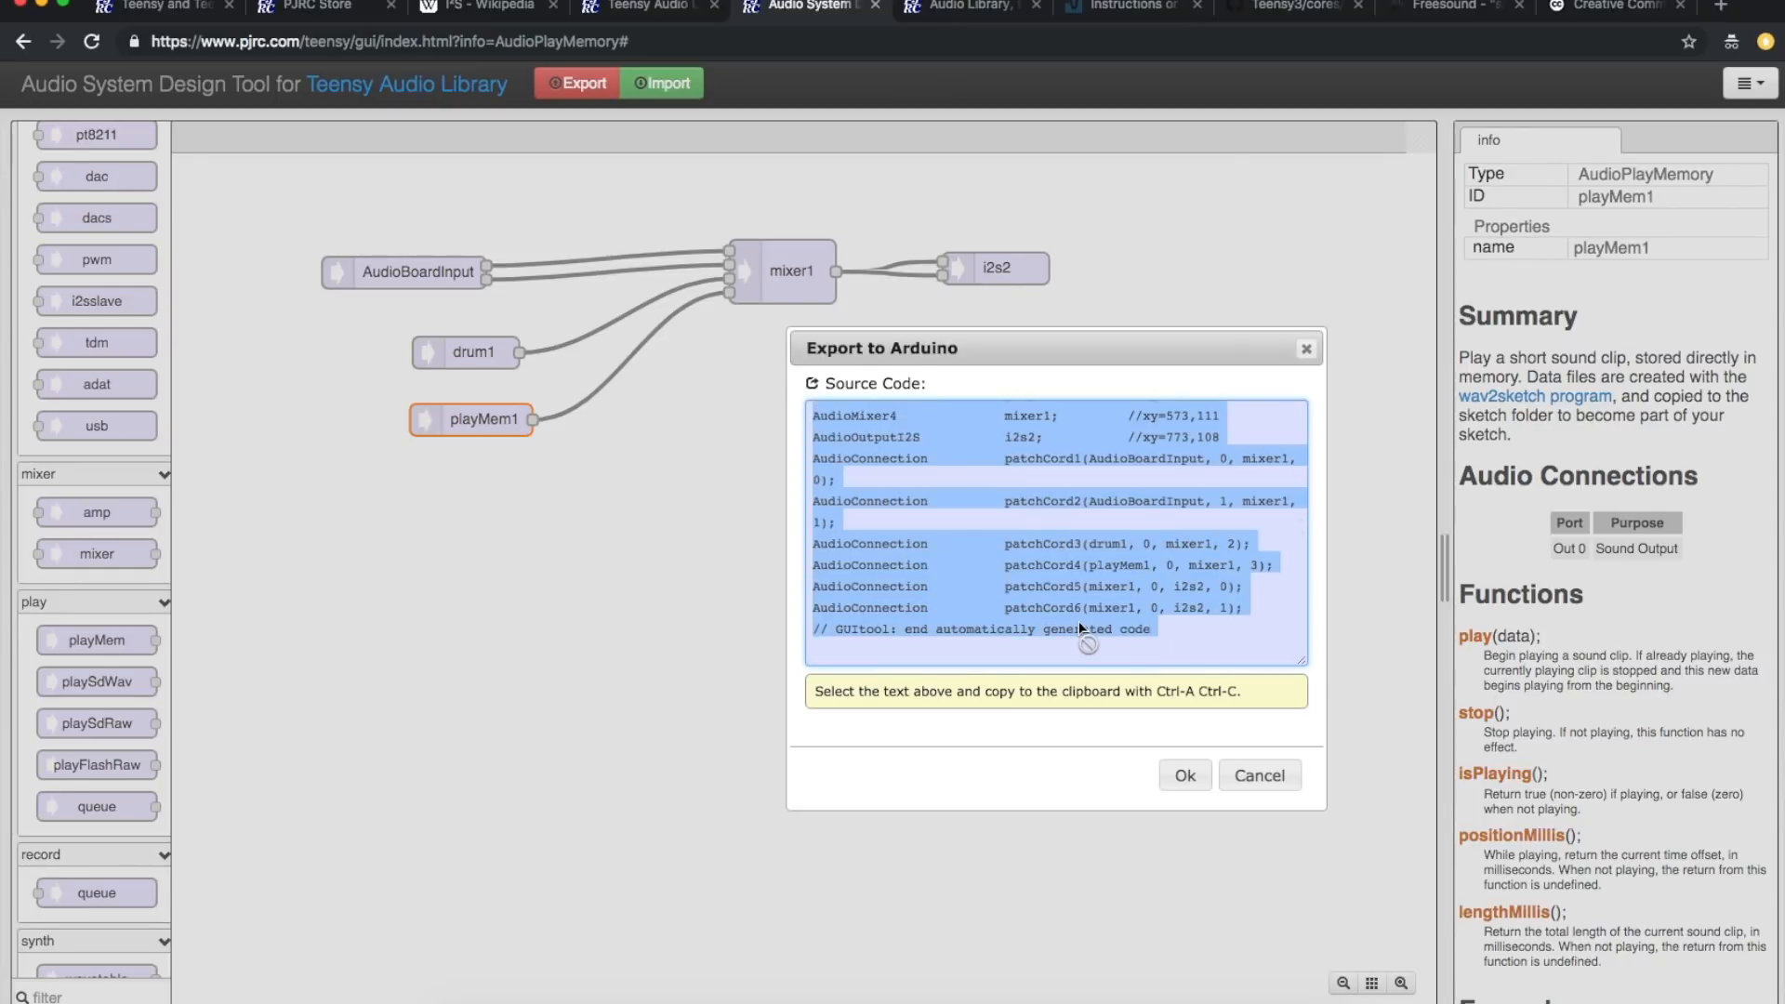
mouse_move(1019, 573)
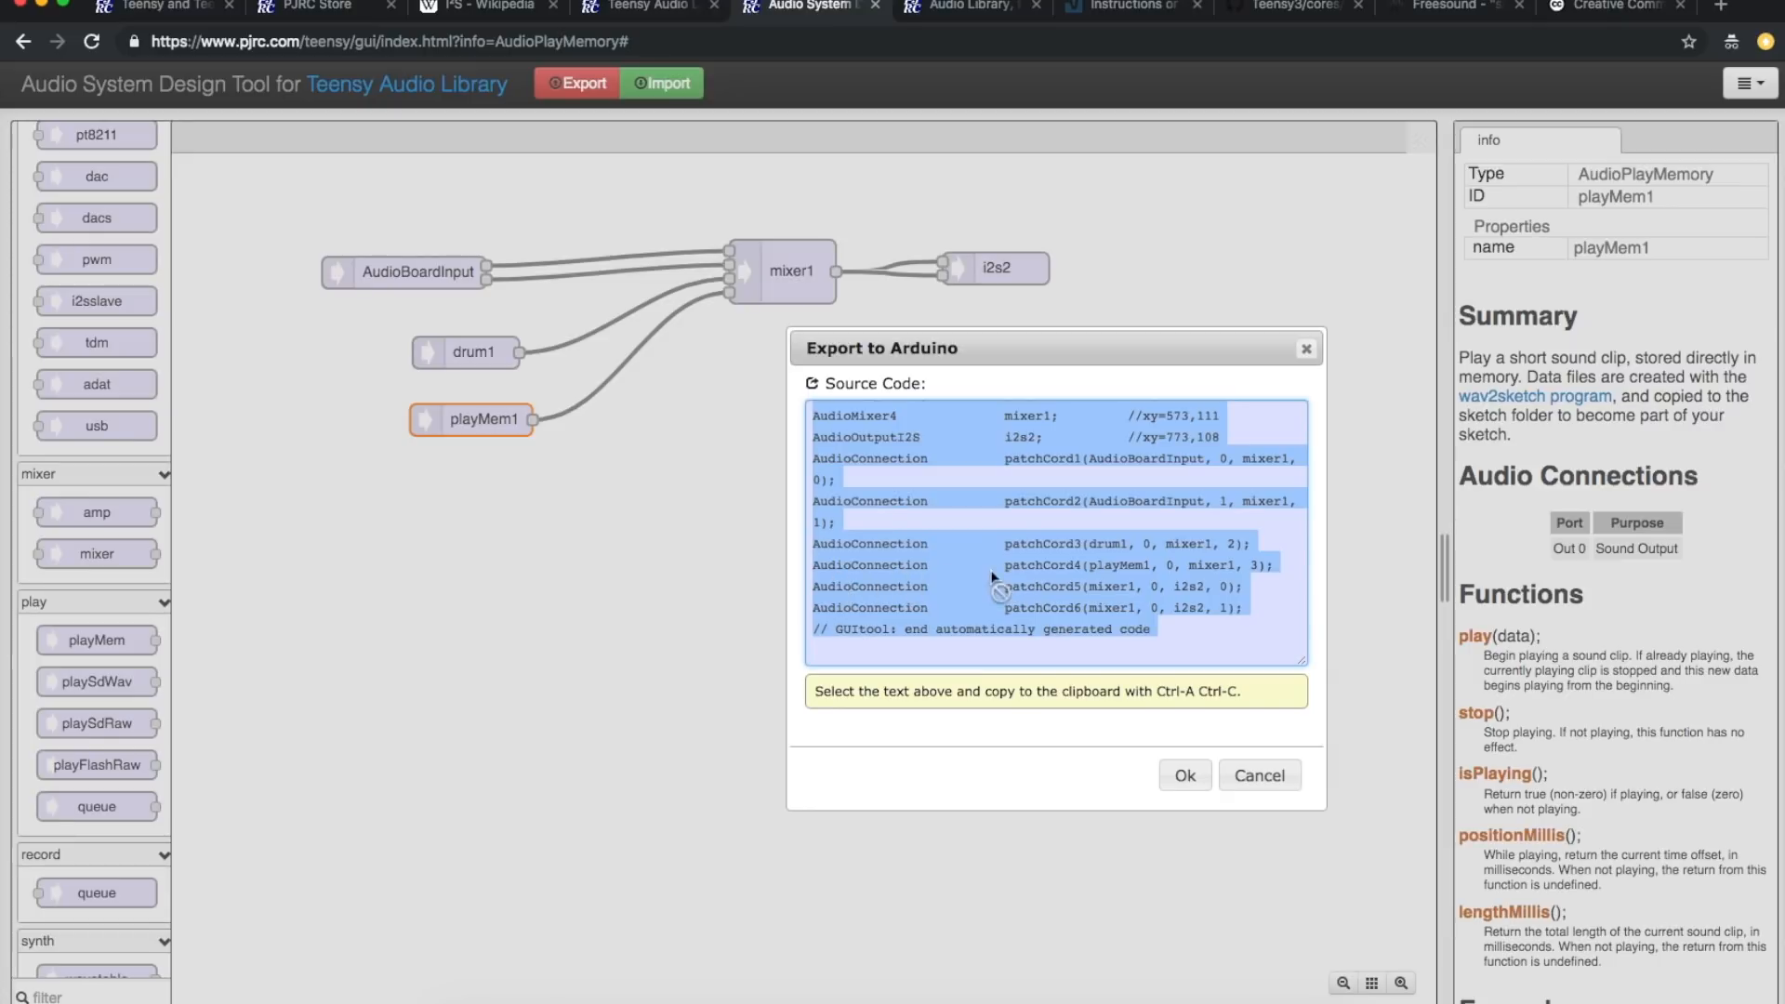
mouse_move(1138, 586)
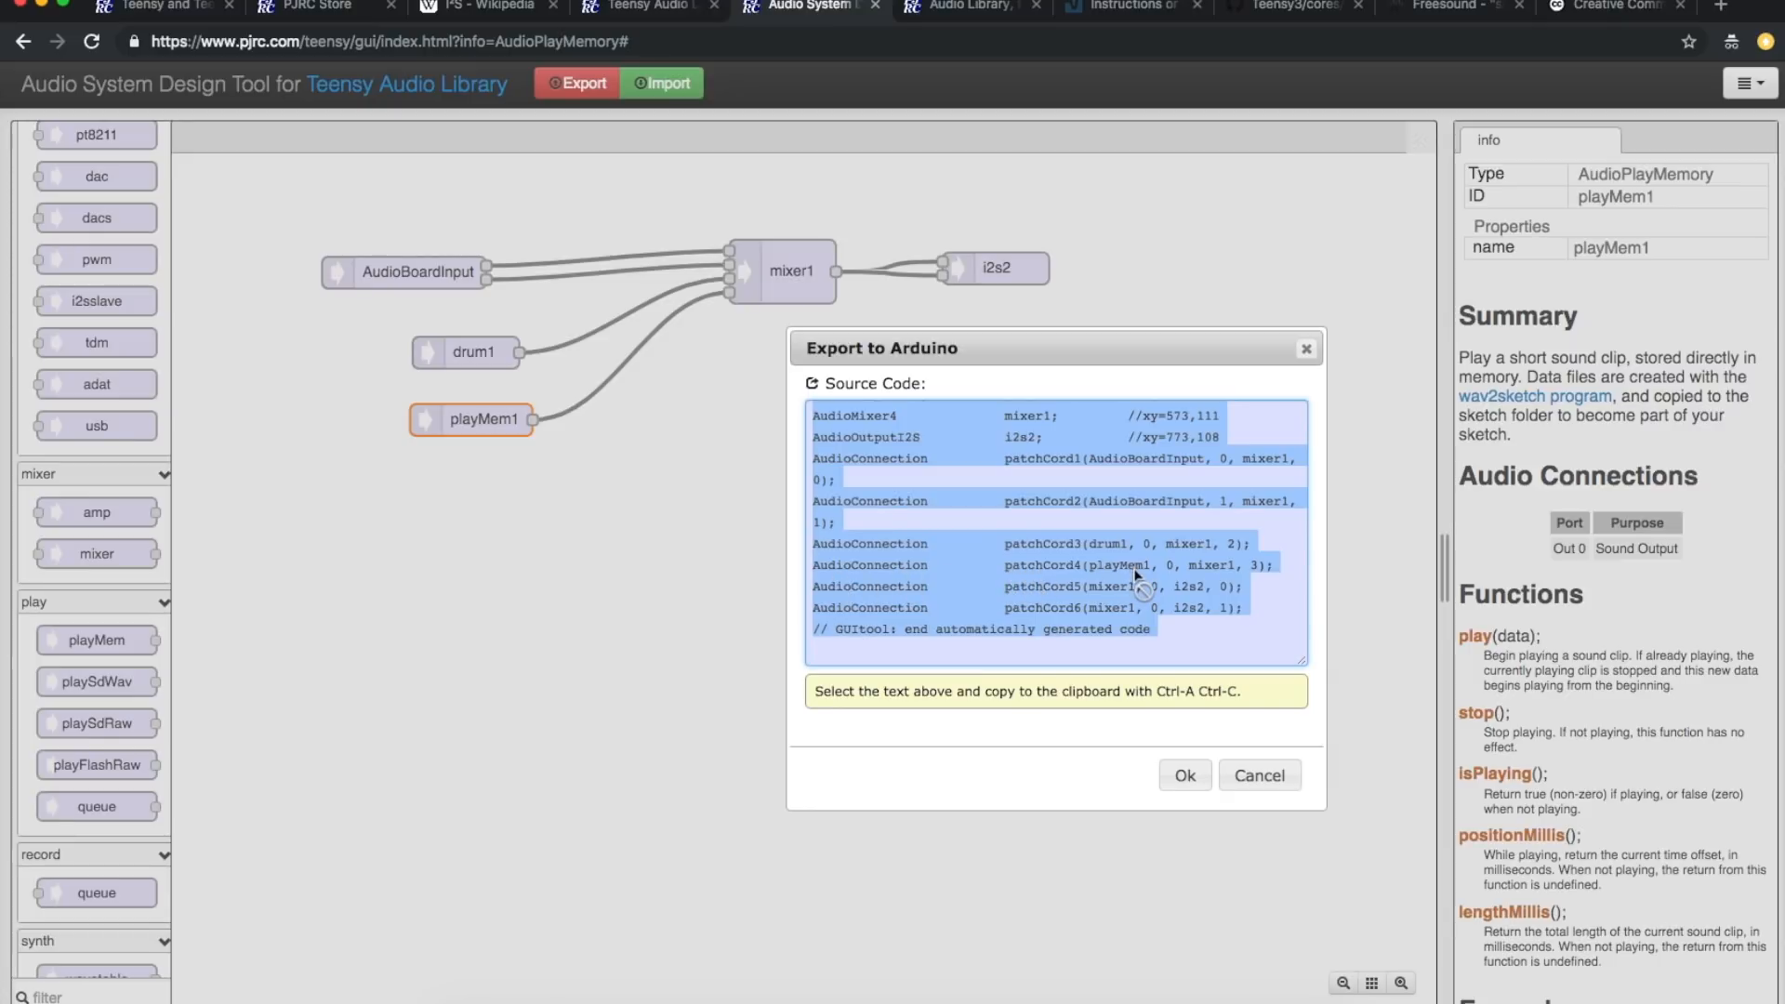
mouse_move(1241, 572)
type("SnareDrum")
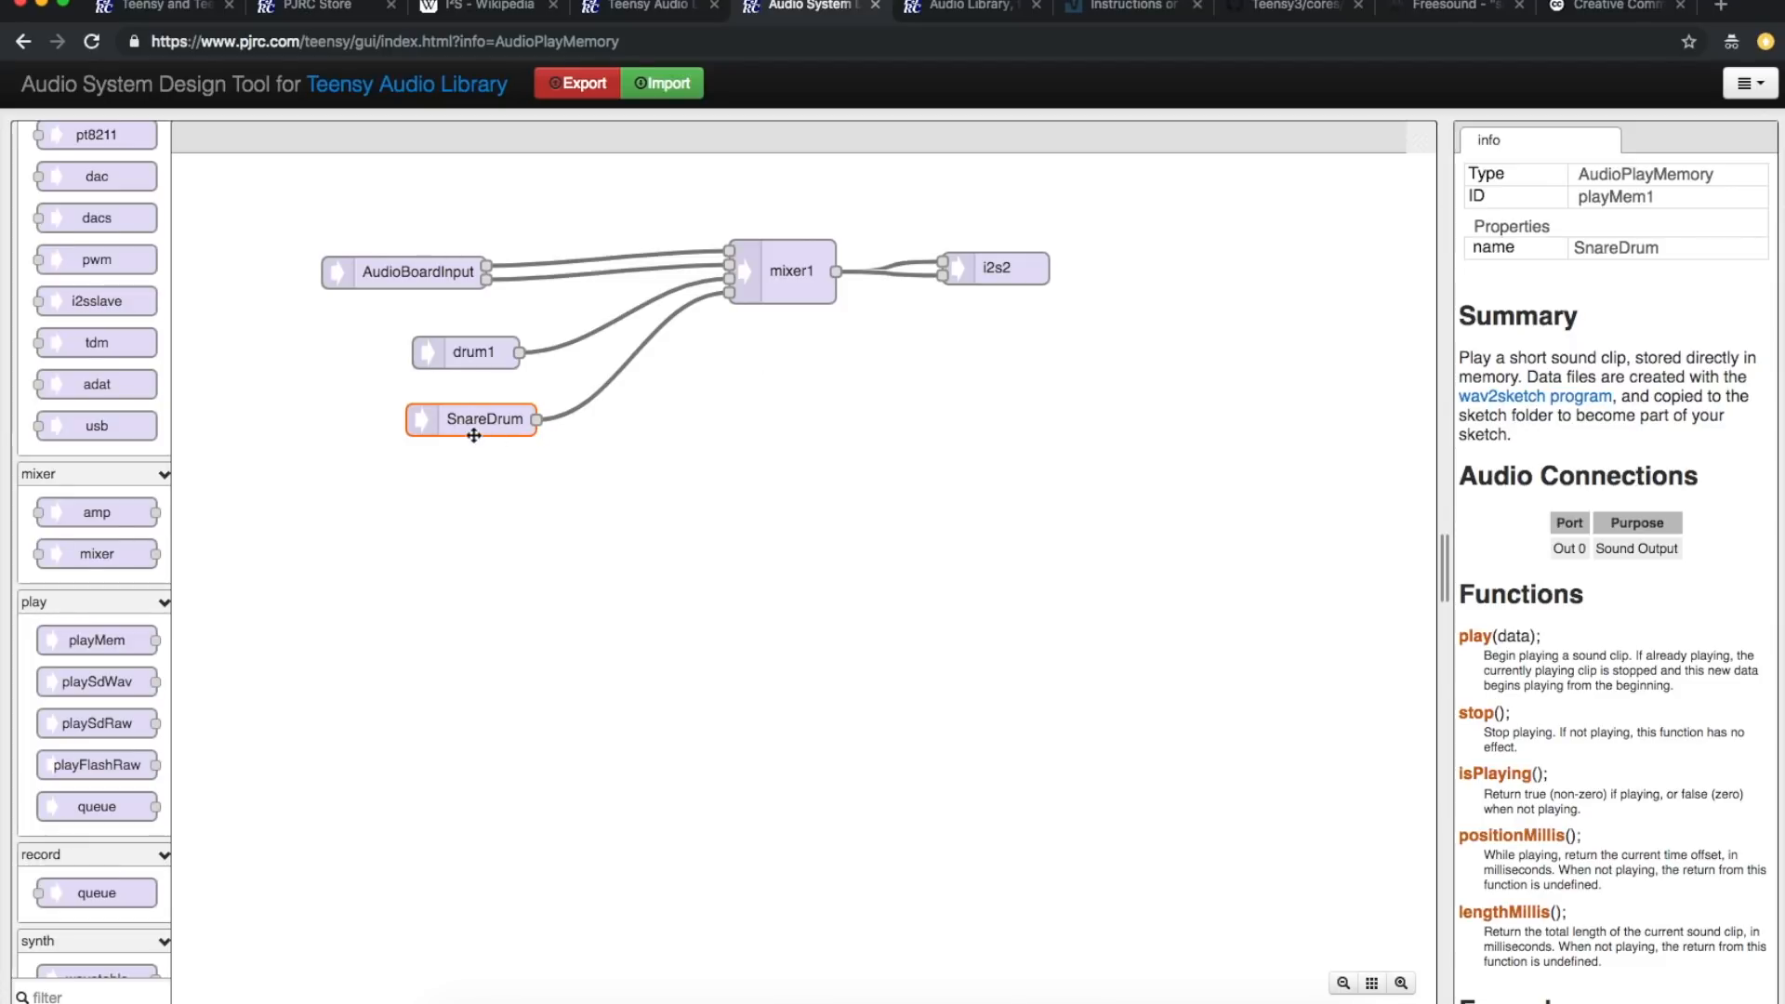
mouse_move(558, 445)
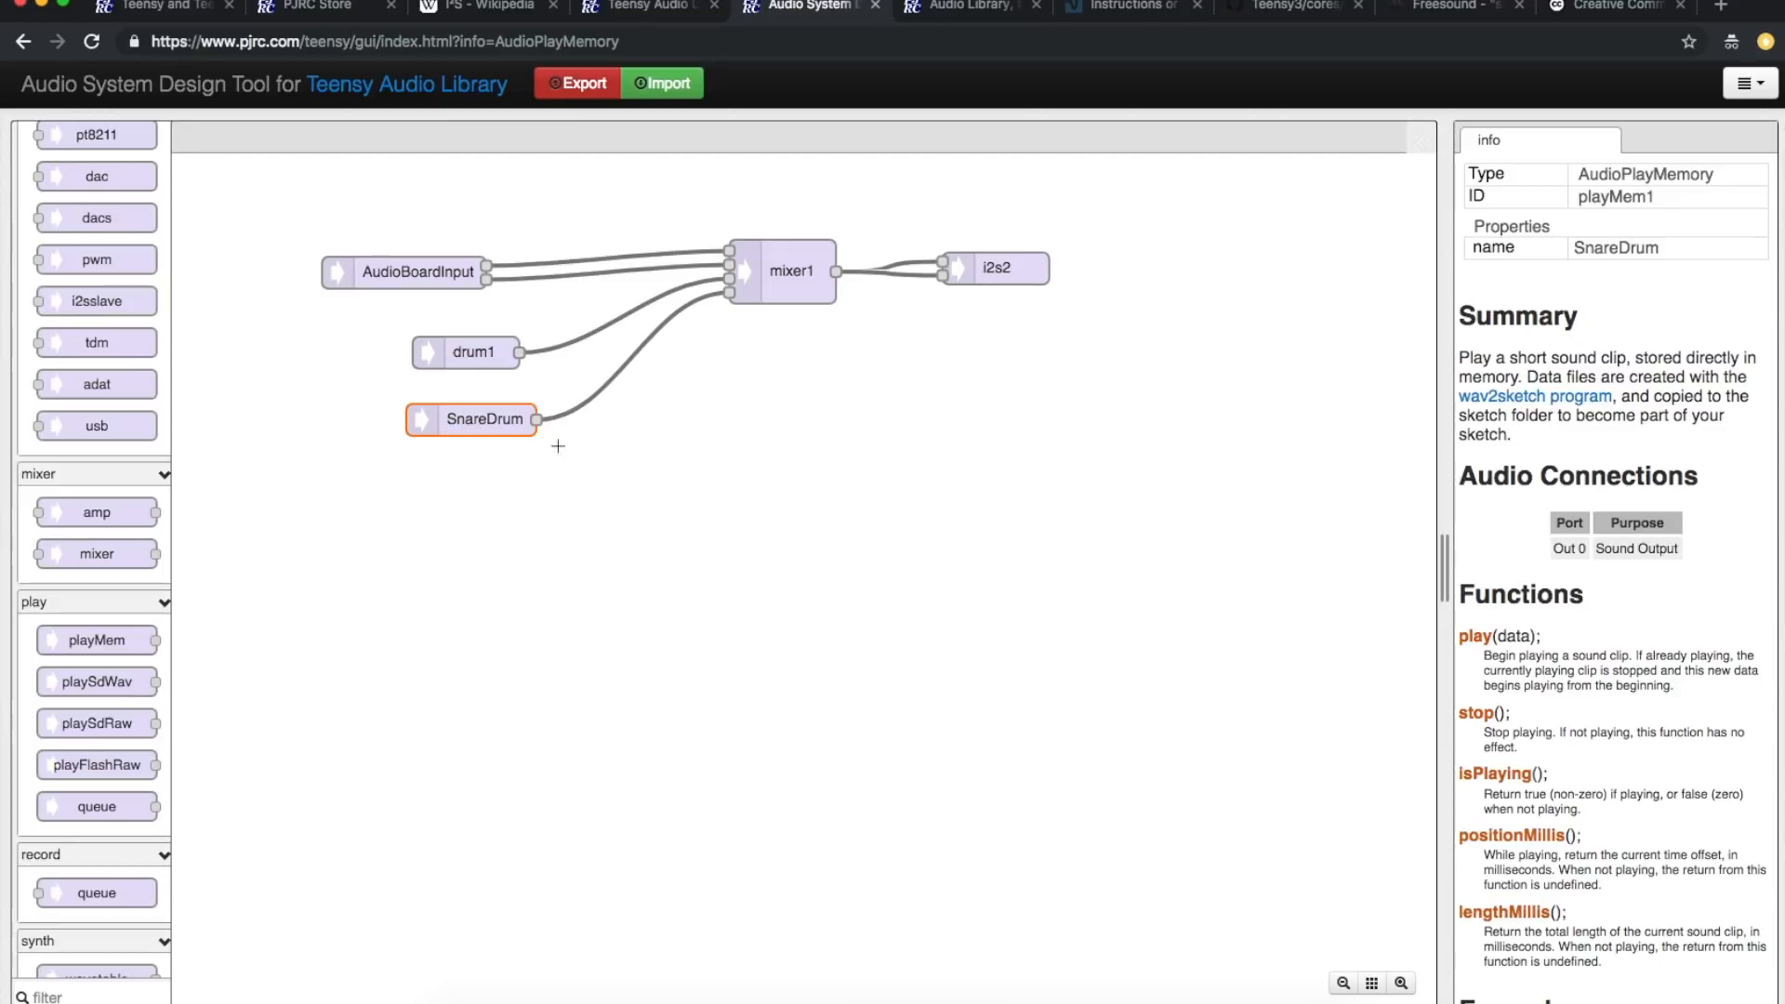
Step: Read the Audio Library's wav2sketch section, then open the Mac wav2sketch forum thread
left_click(967, 8)
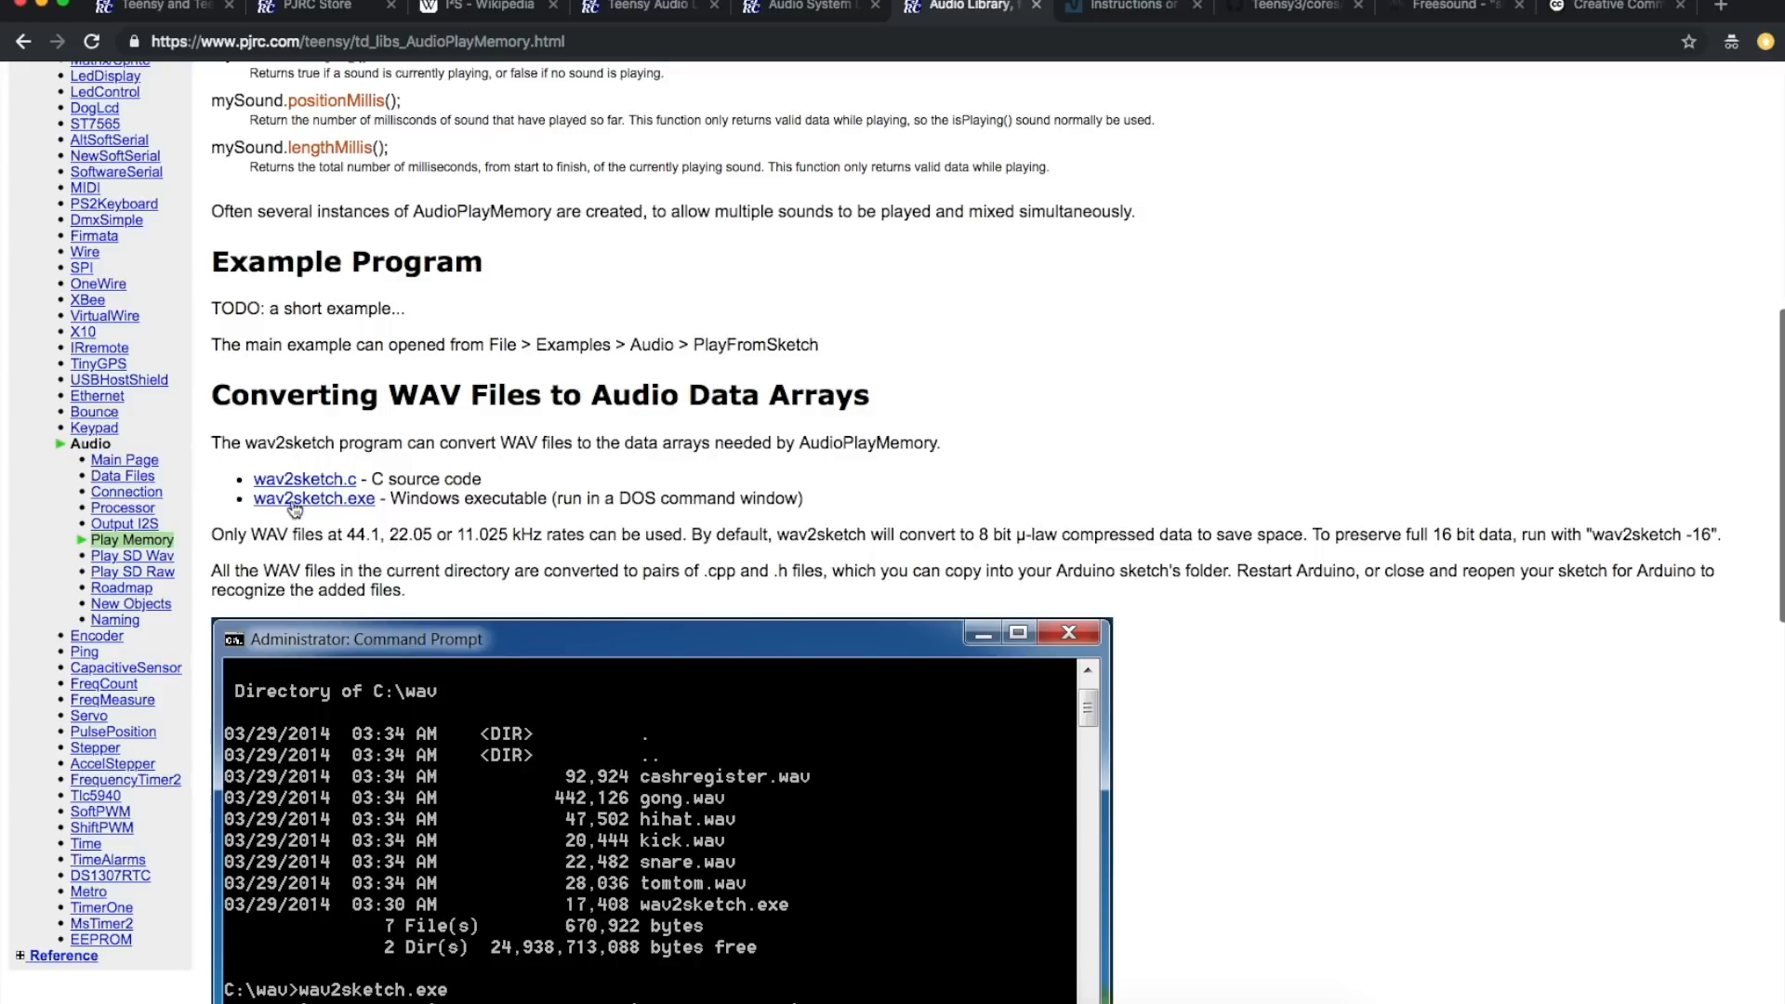
mouse_move(363, 518)
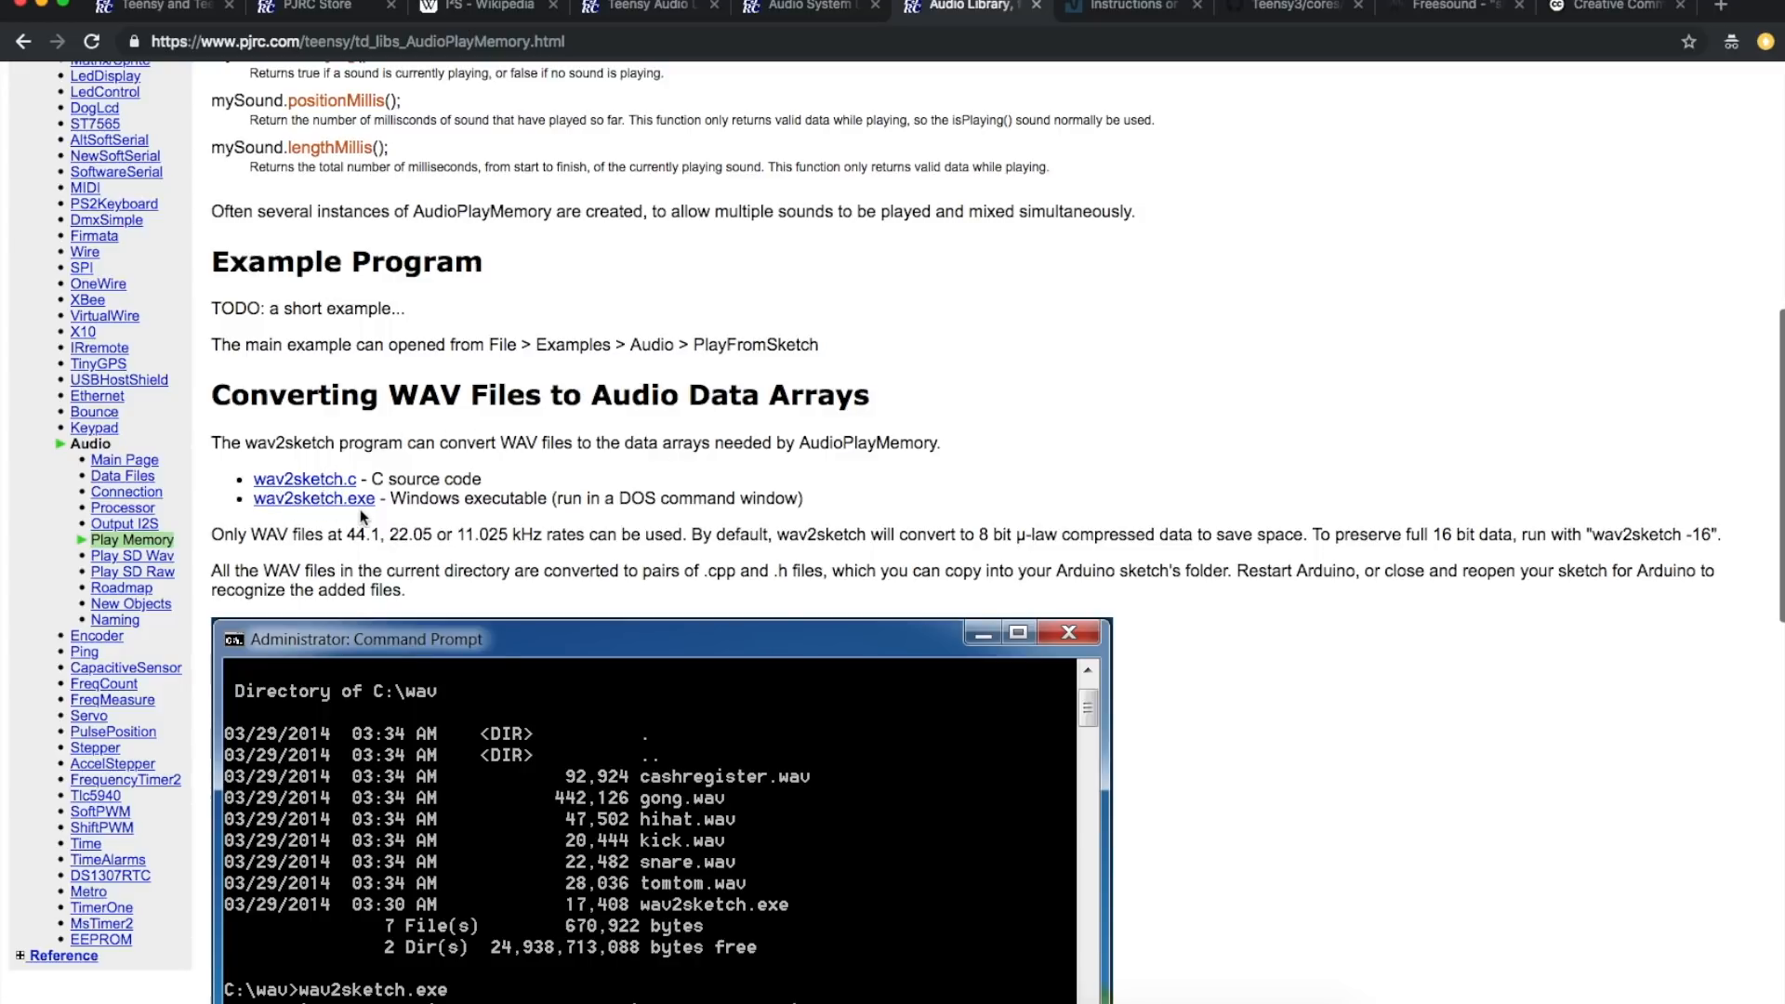
mouse_move(463, 521)
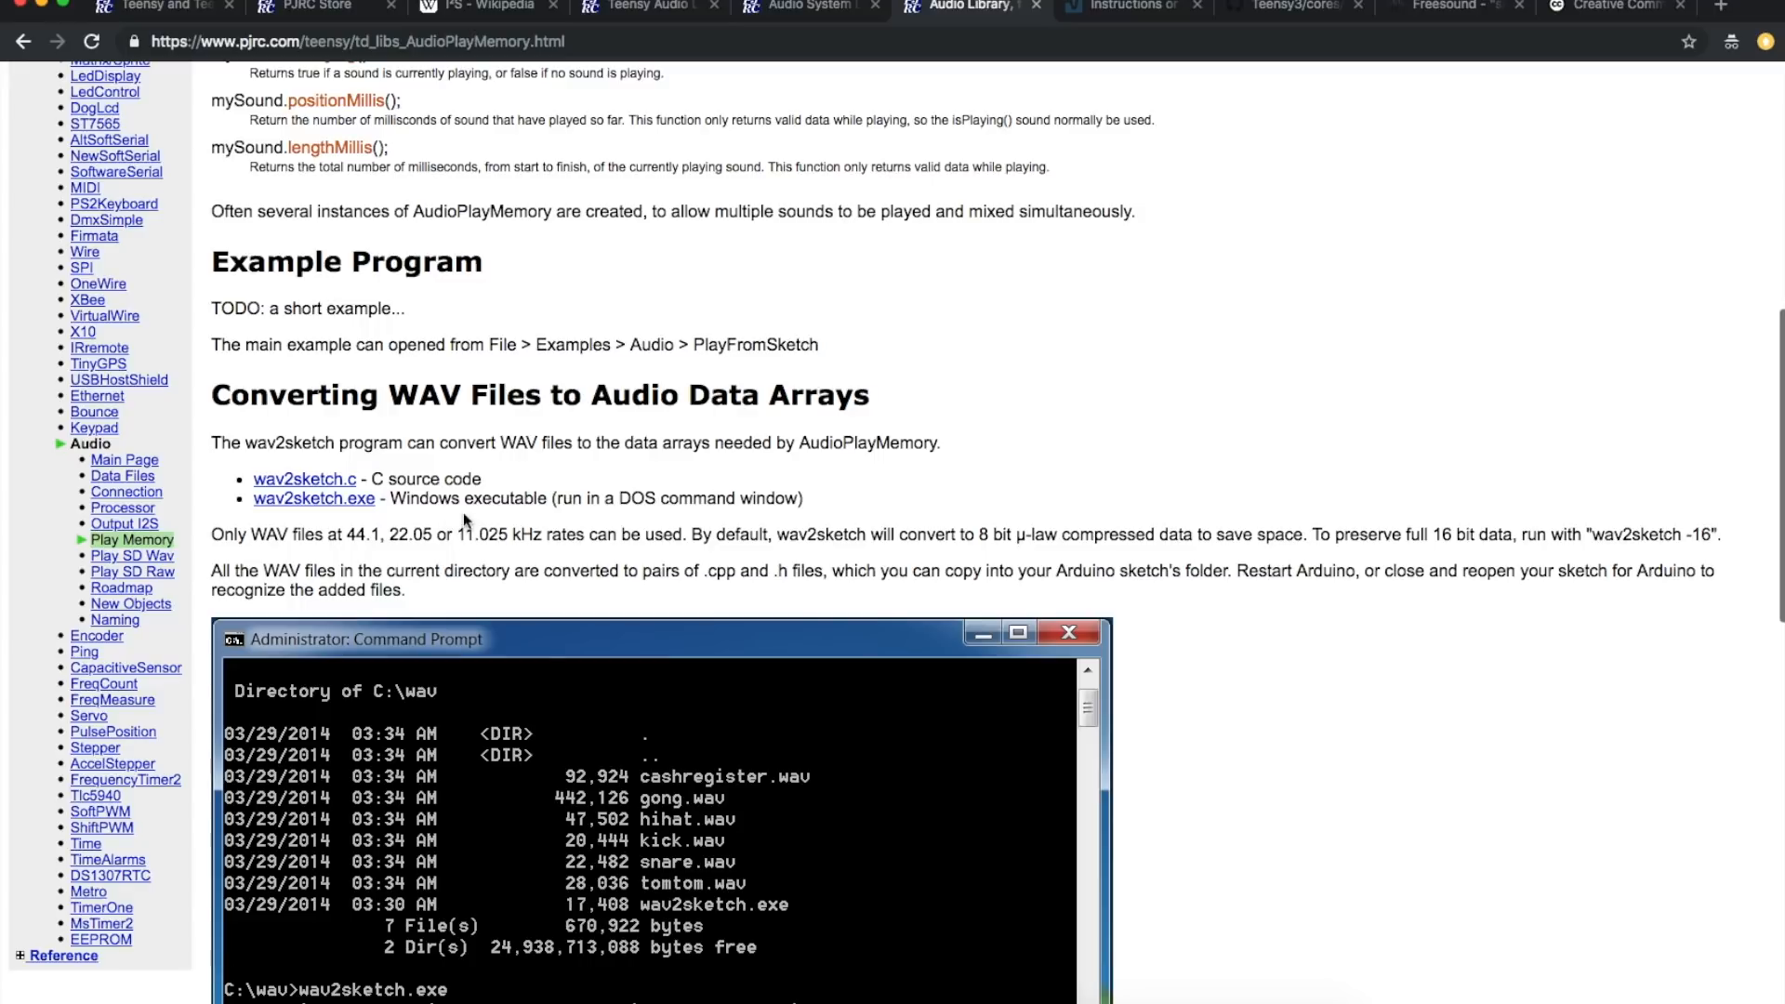
mouse_move(1127, 464)
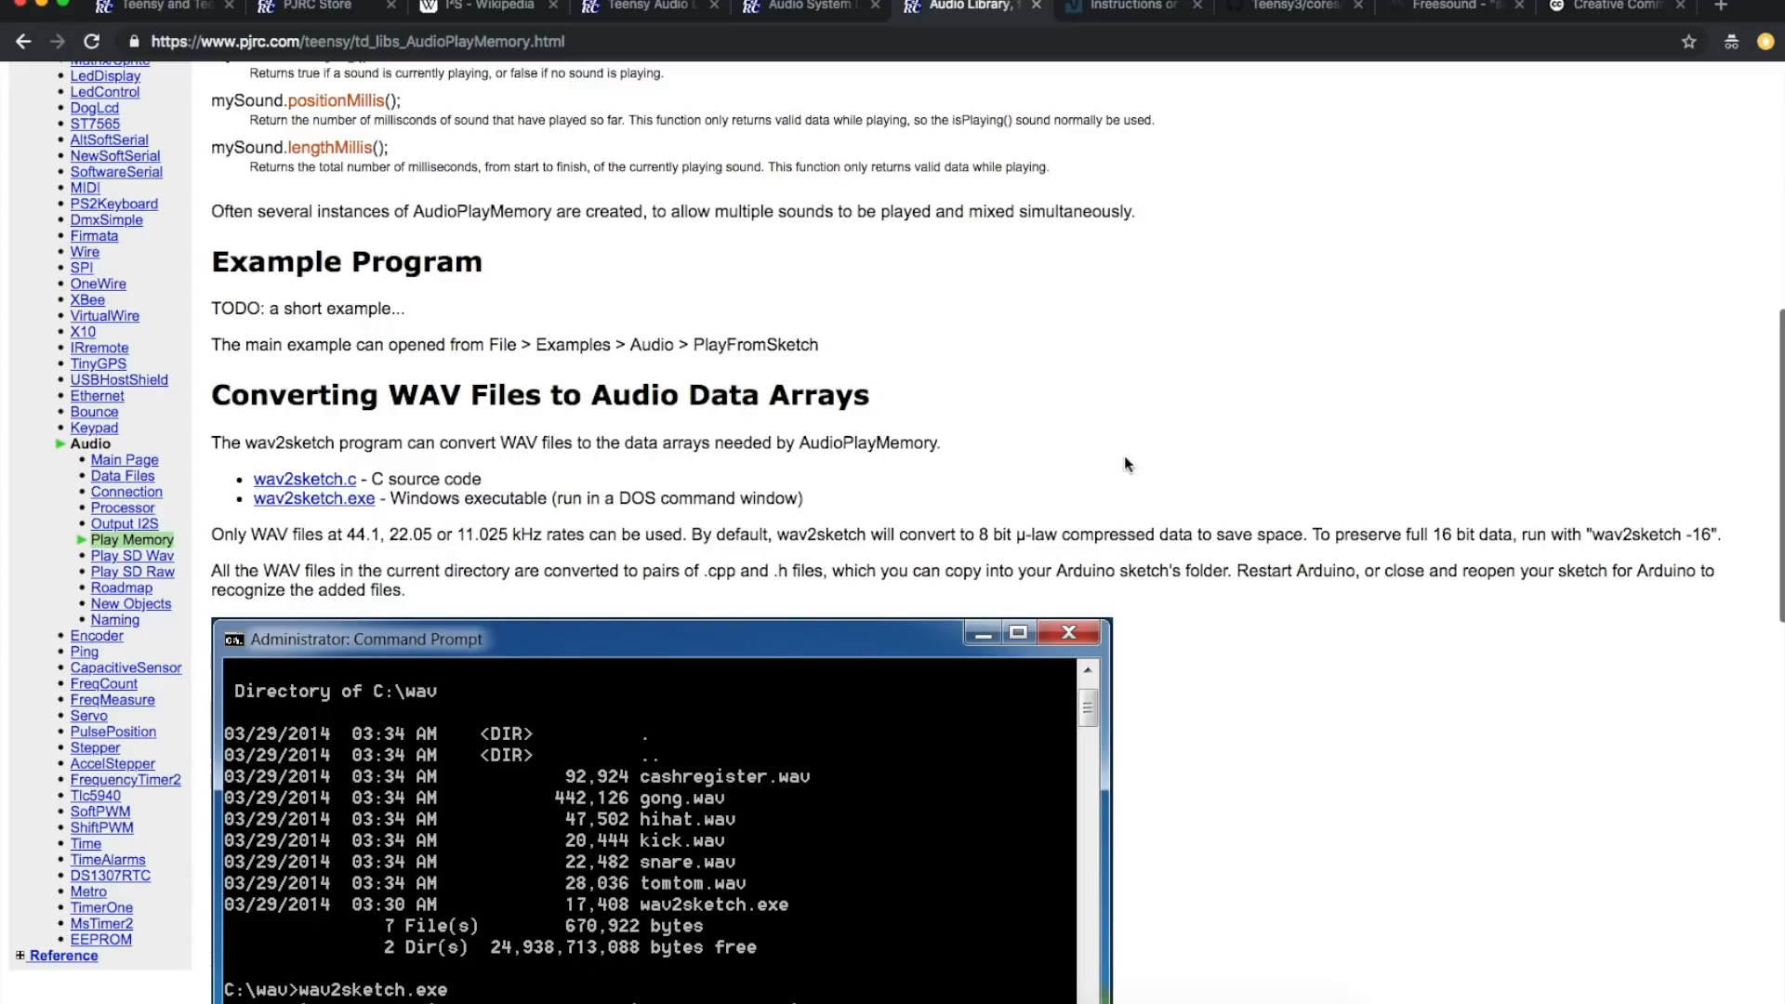
mouse_move(515, 519)
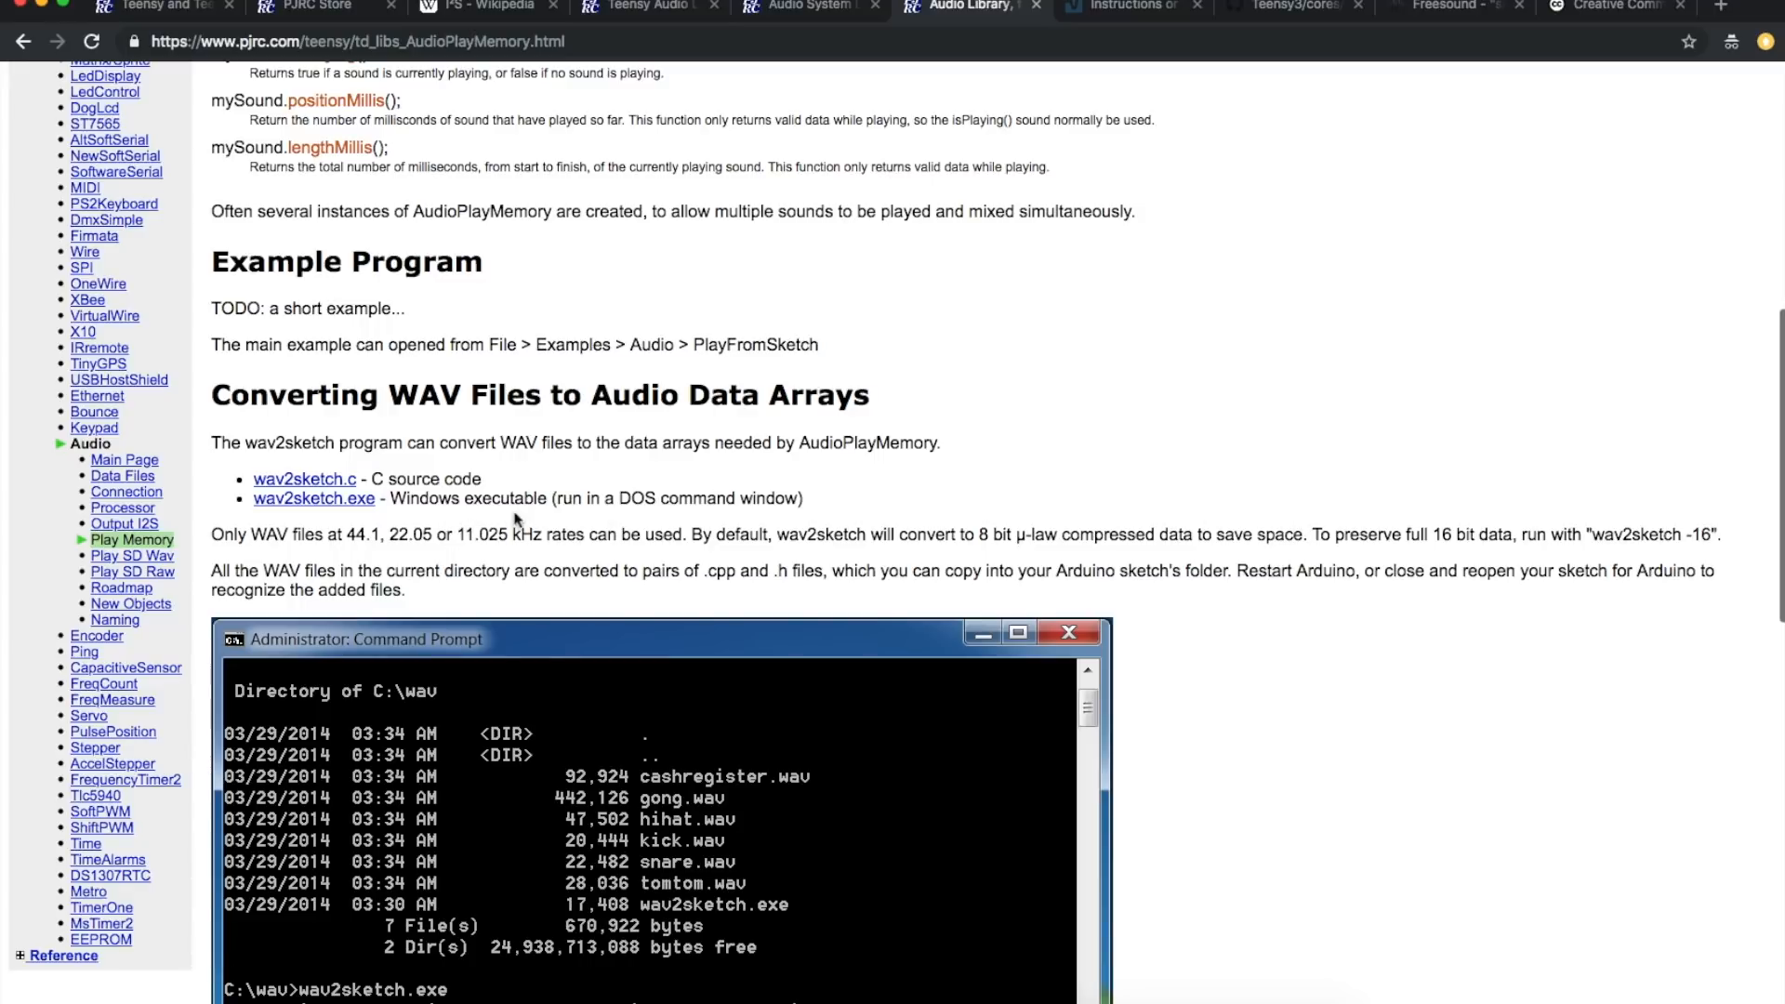
scroll("down", 3)
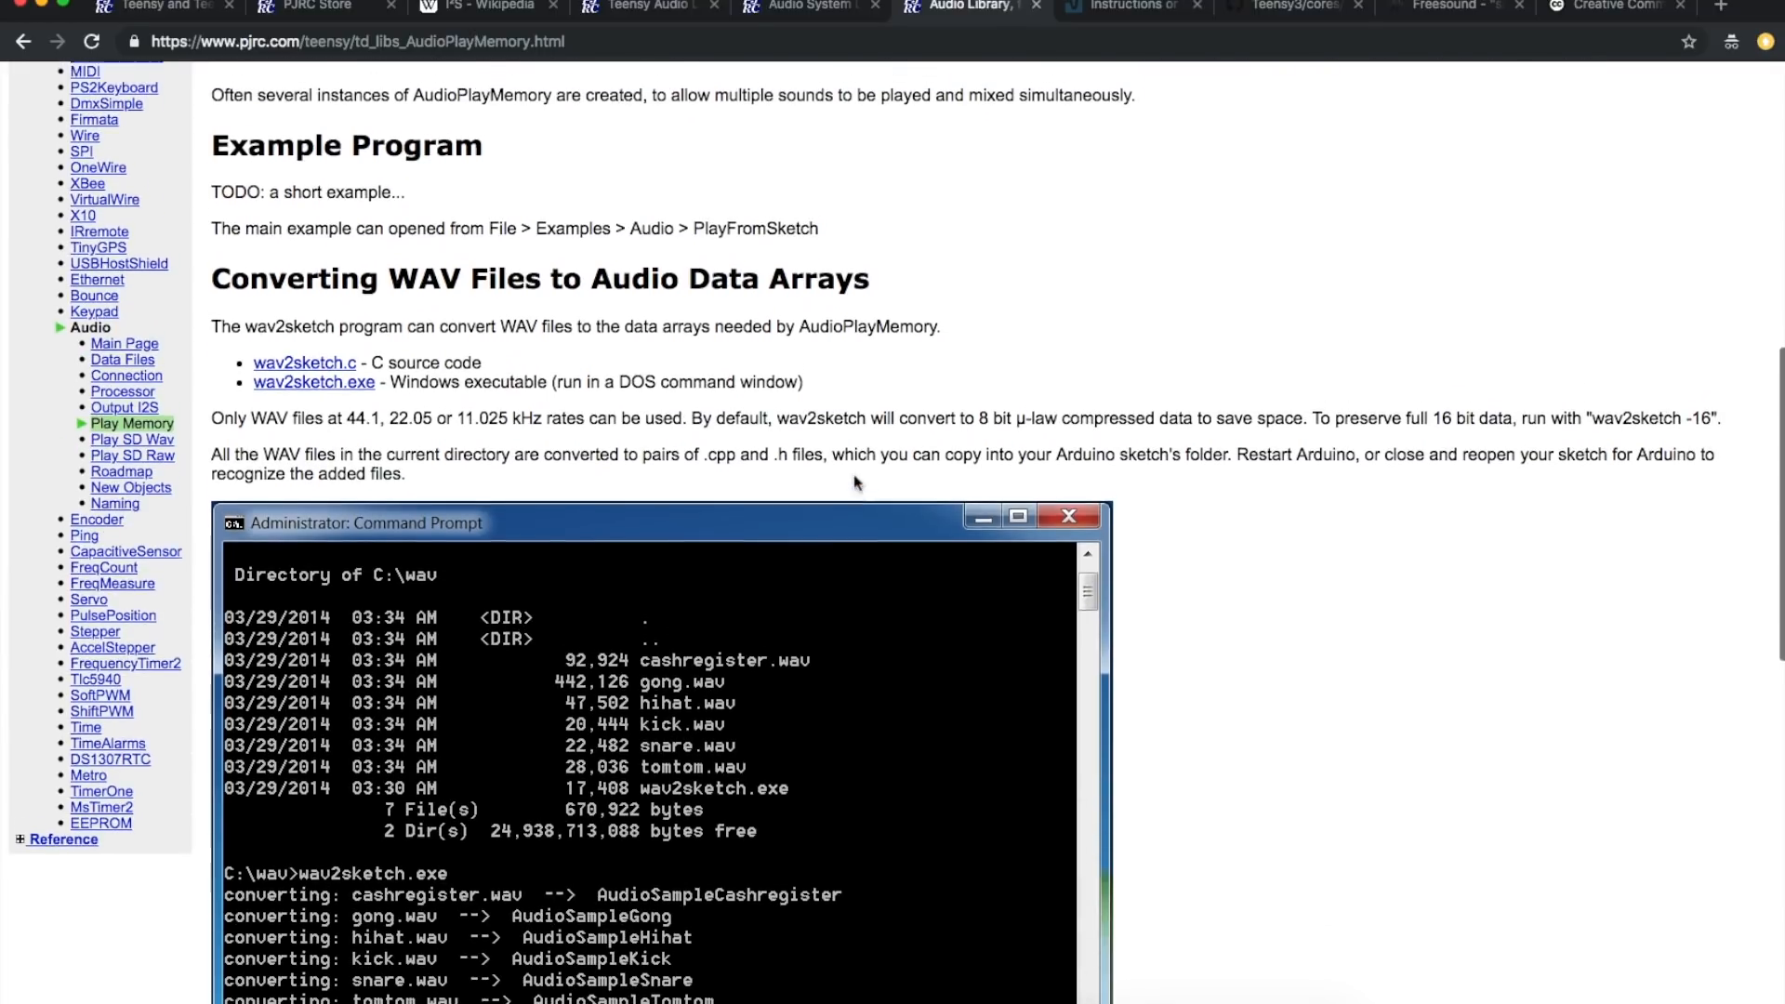
scroll("down", 3)
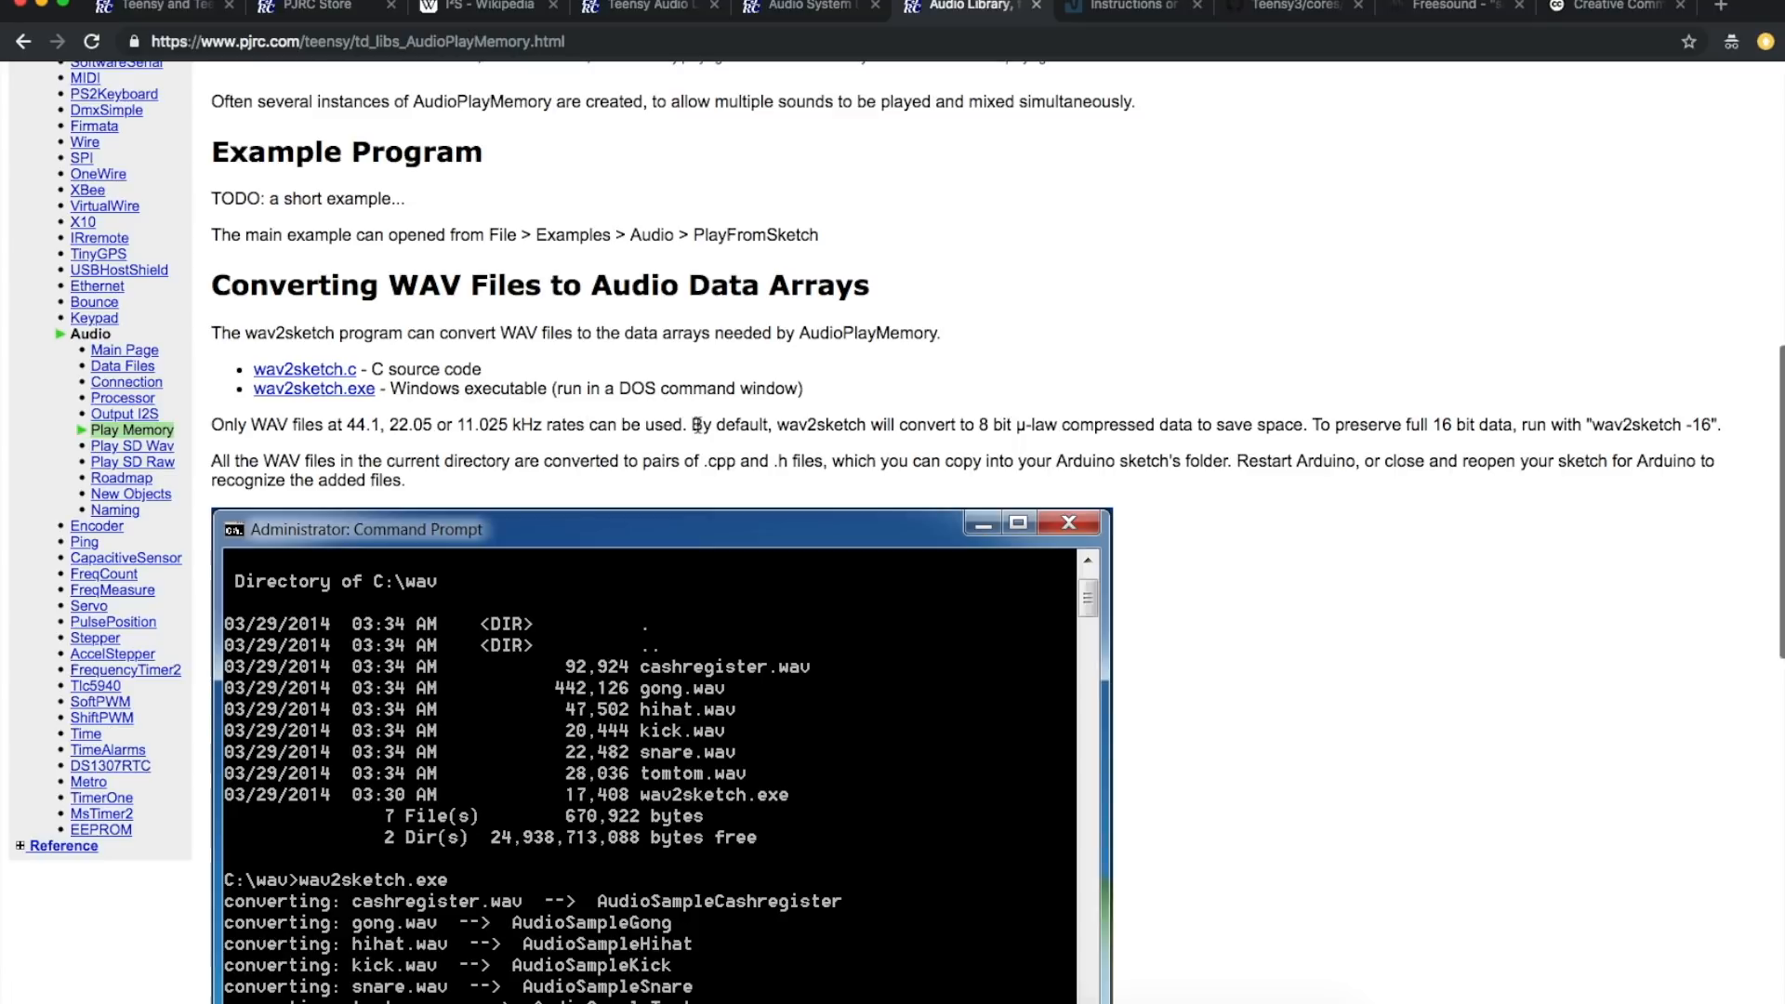
mouse_move(991, 69)
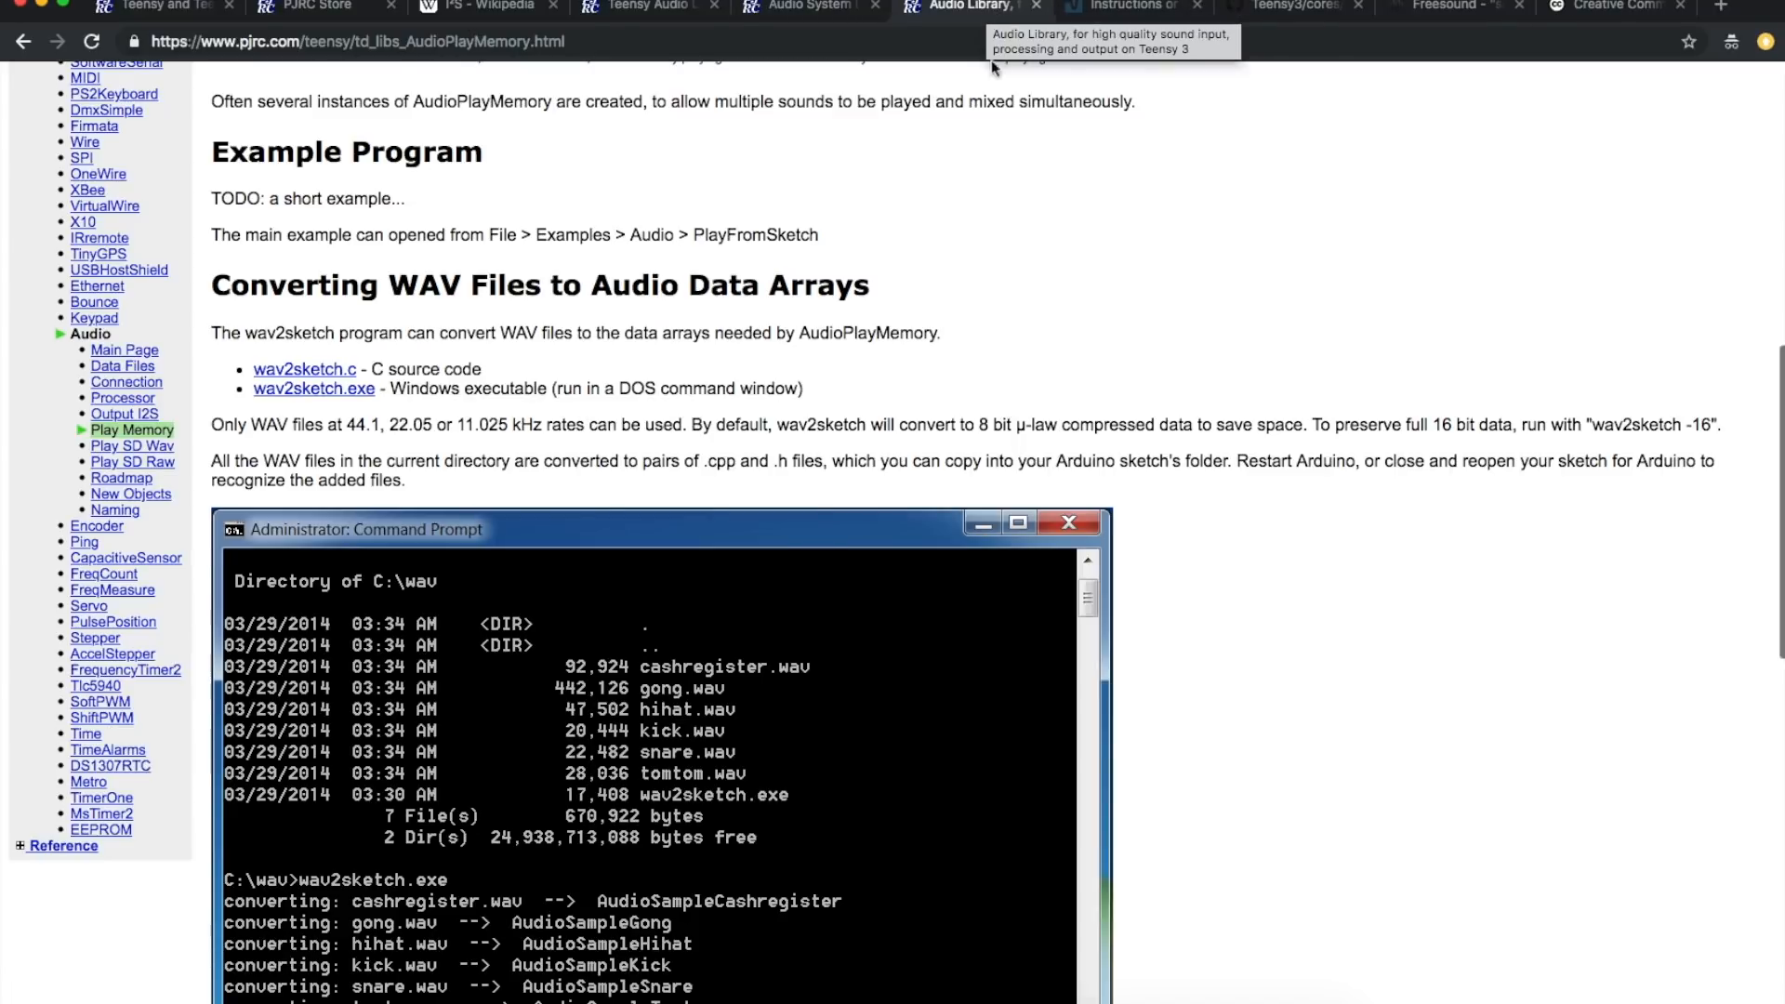
left_click(1127, 7)
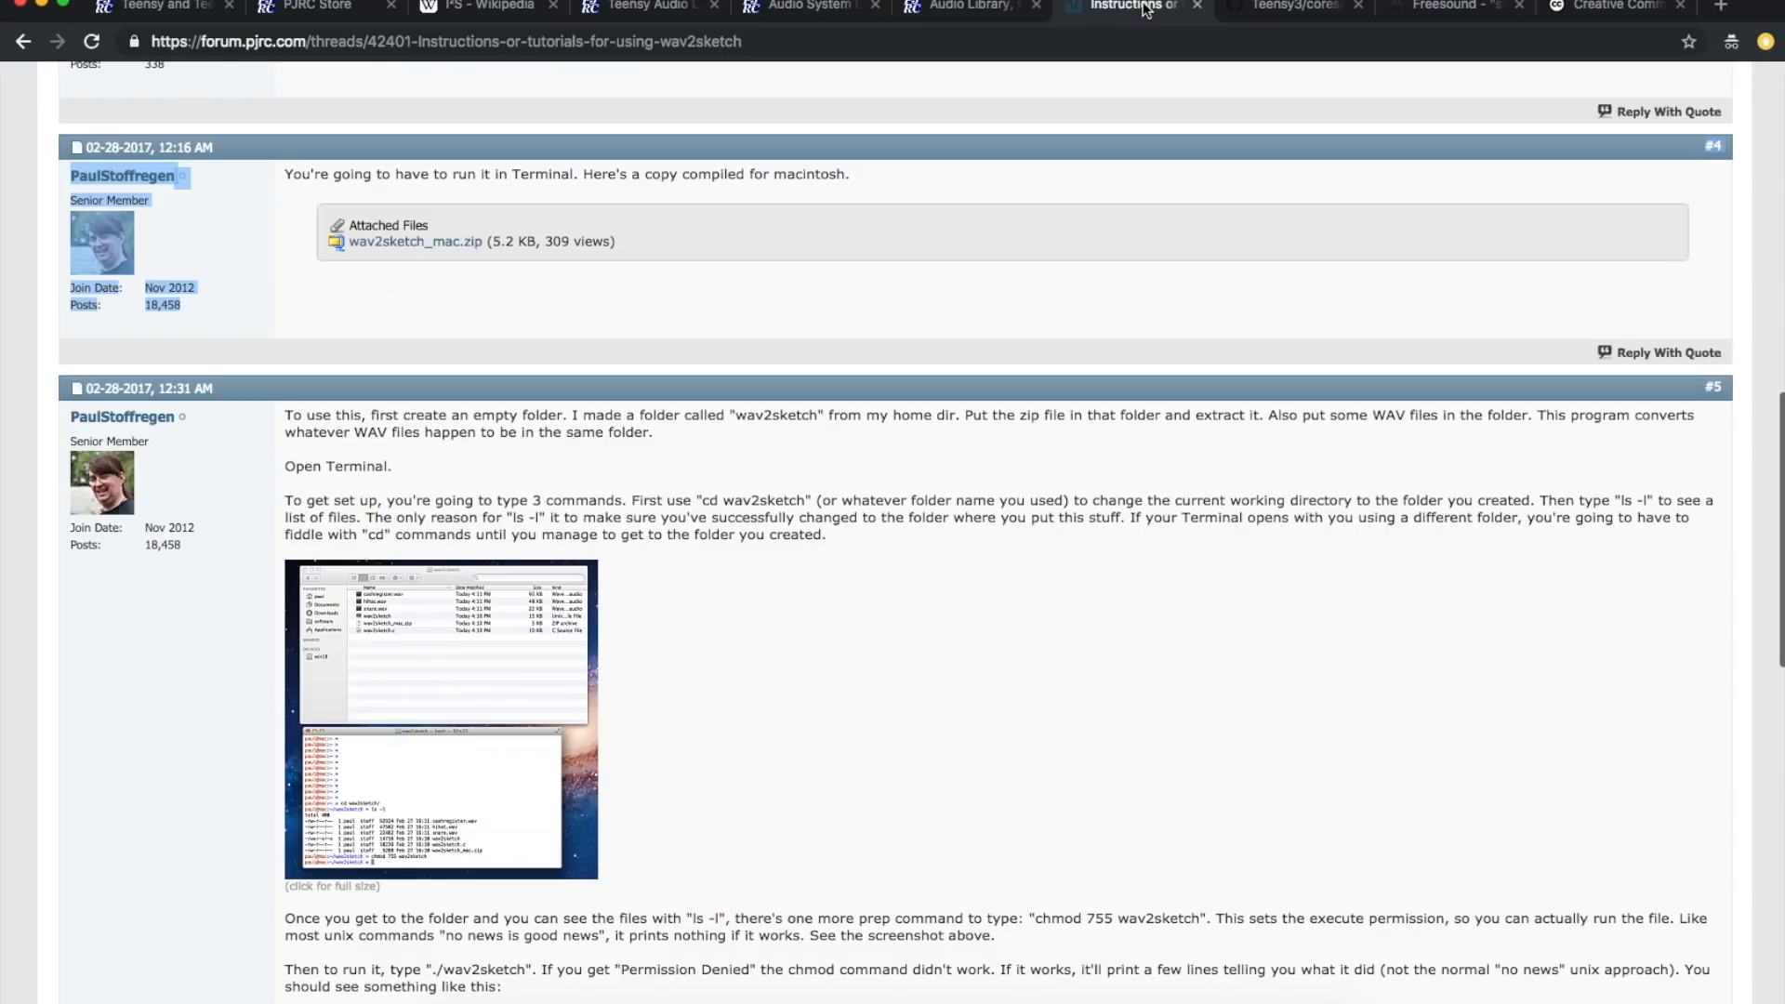
scroll("down", 3)
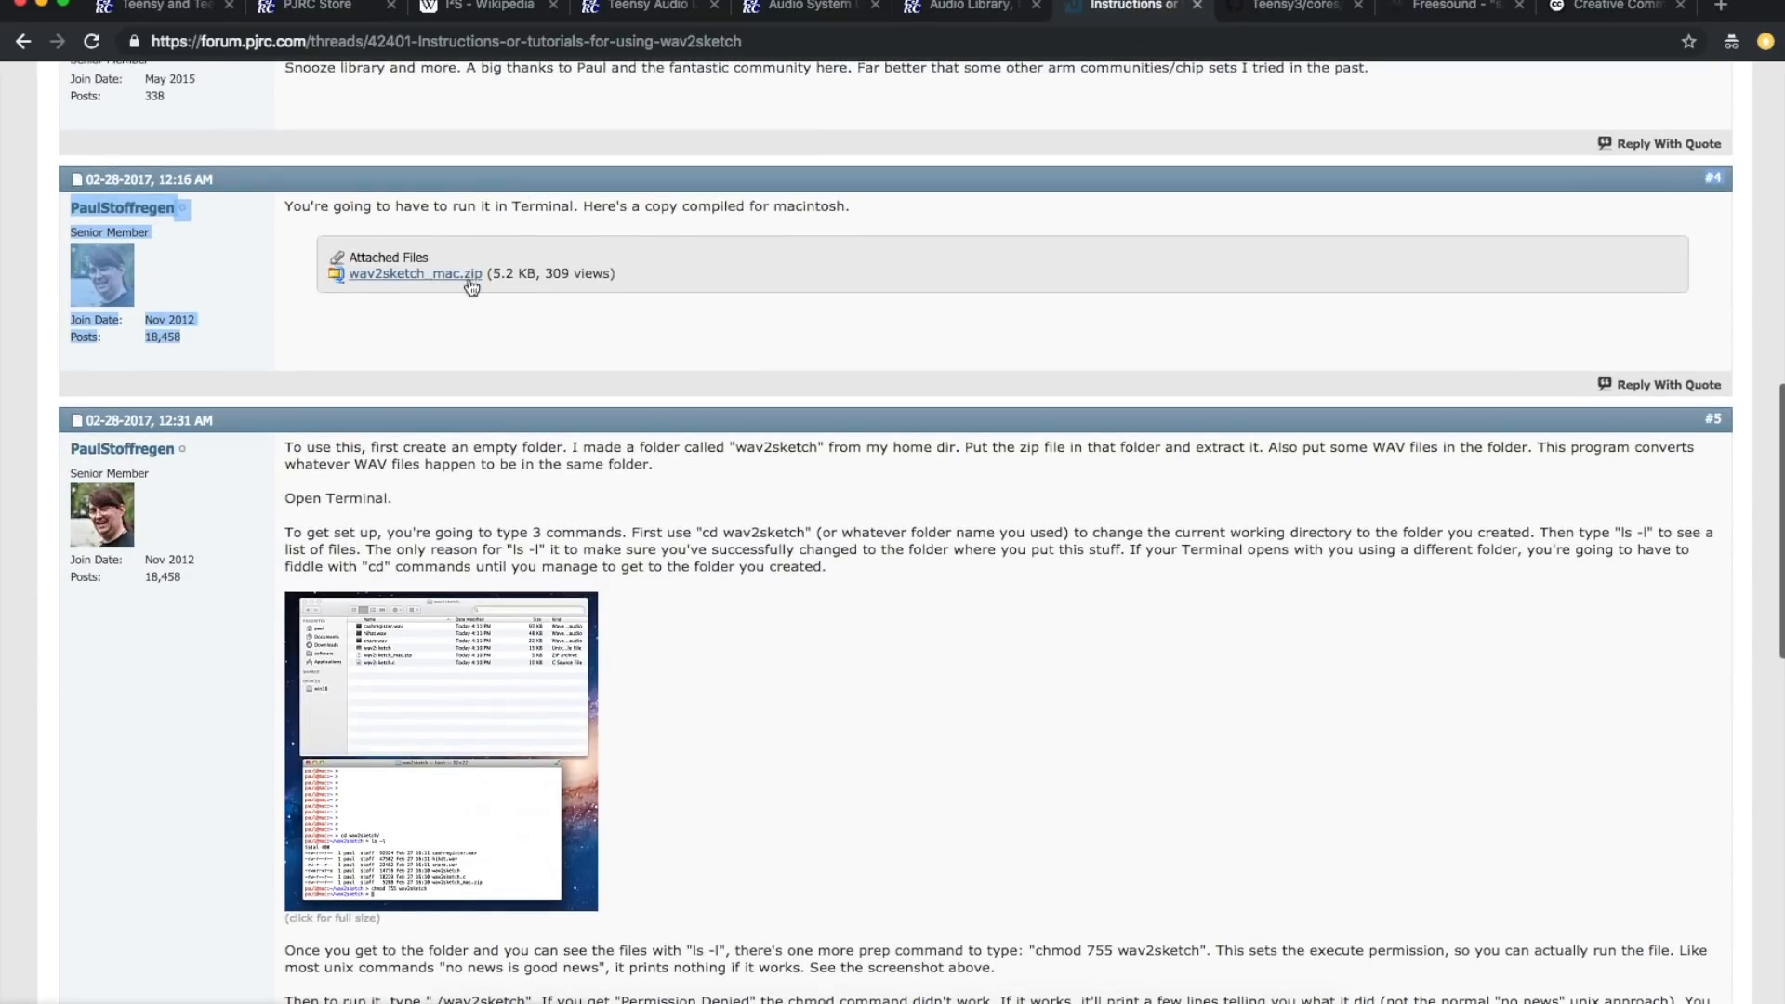
mouse_move(443, 292)
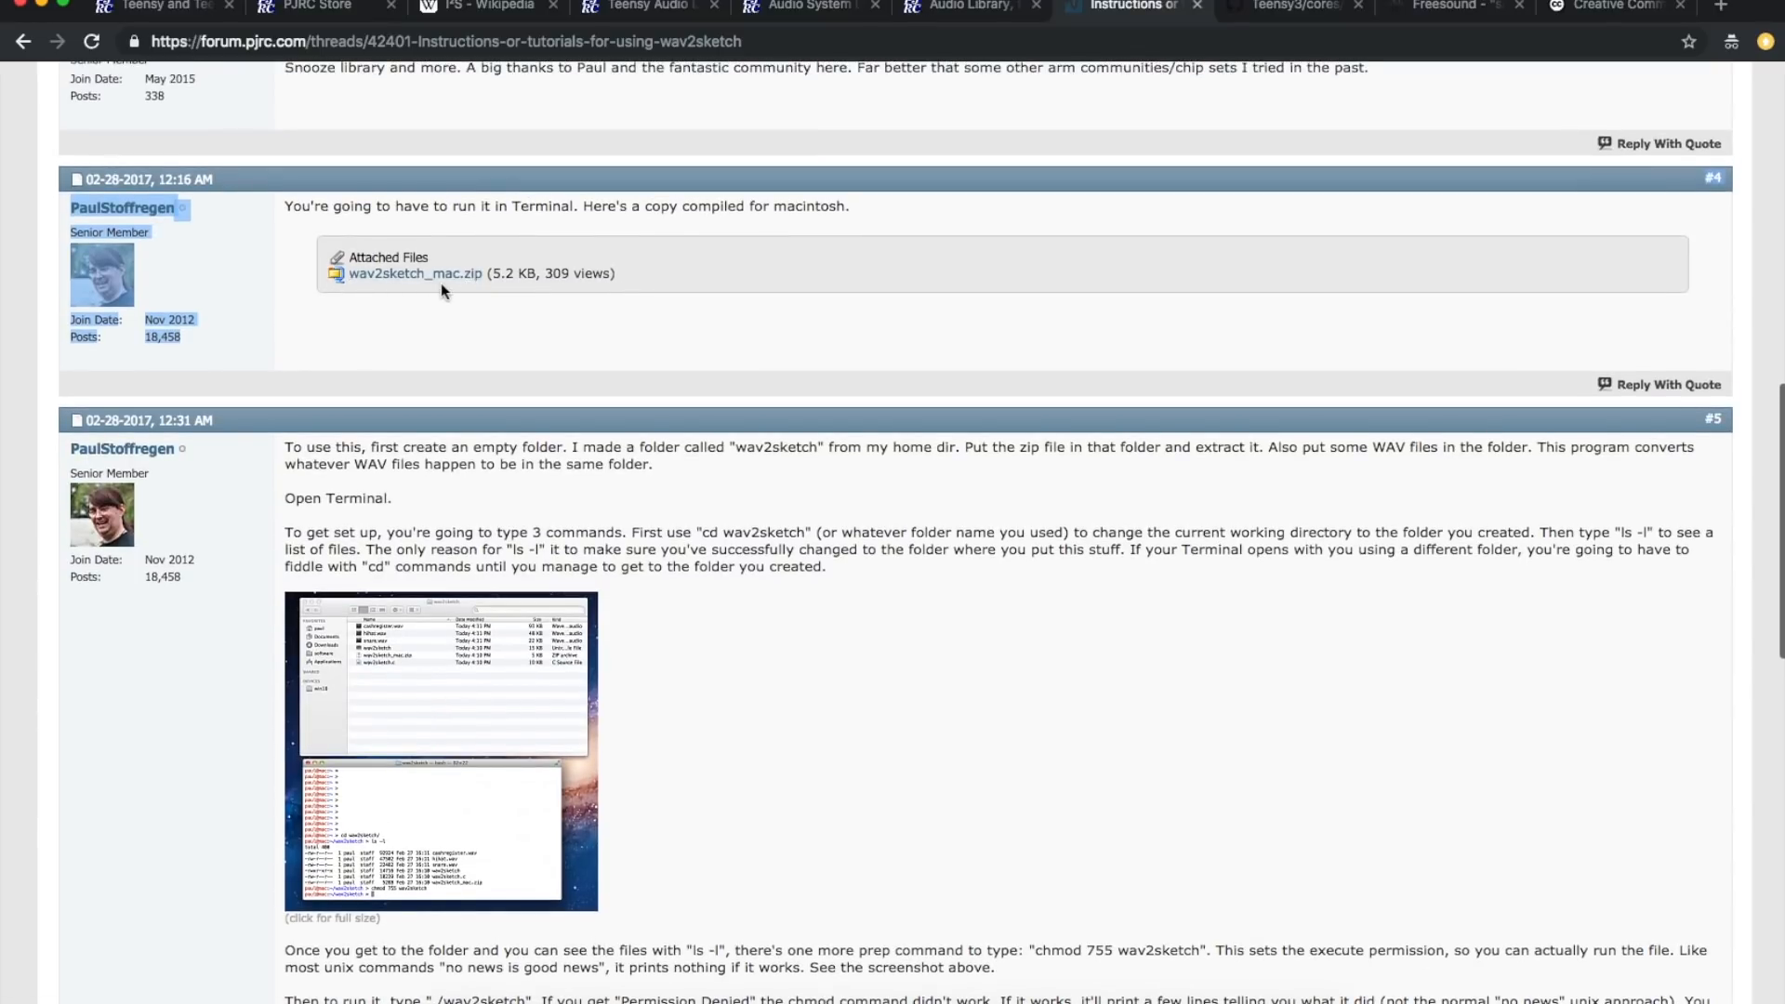
mouse_move(632, 301)
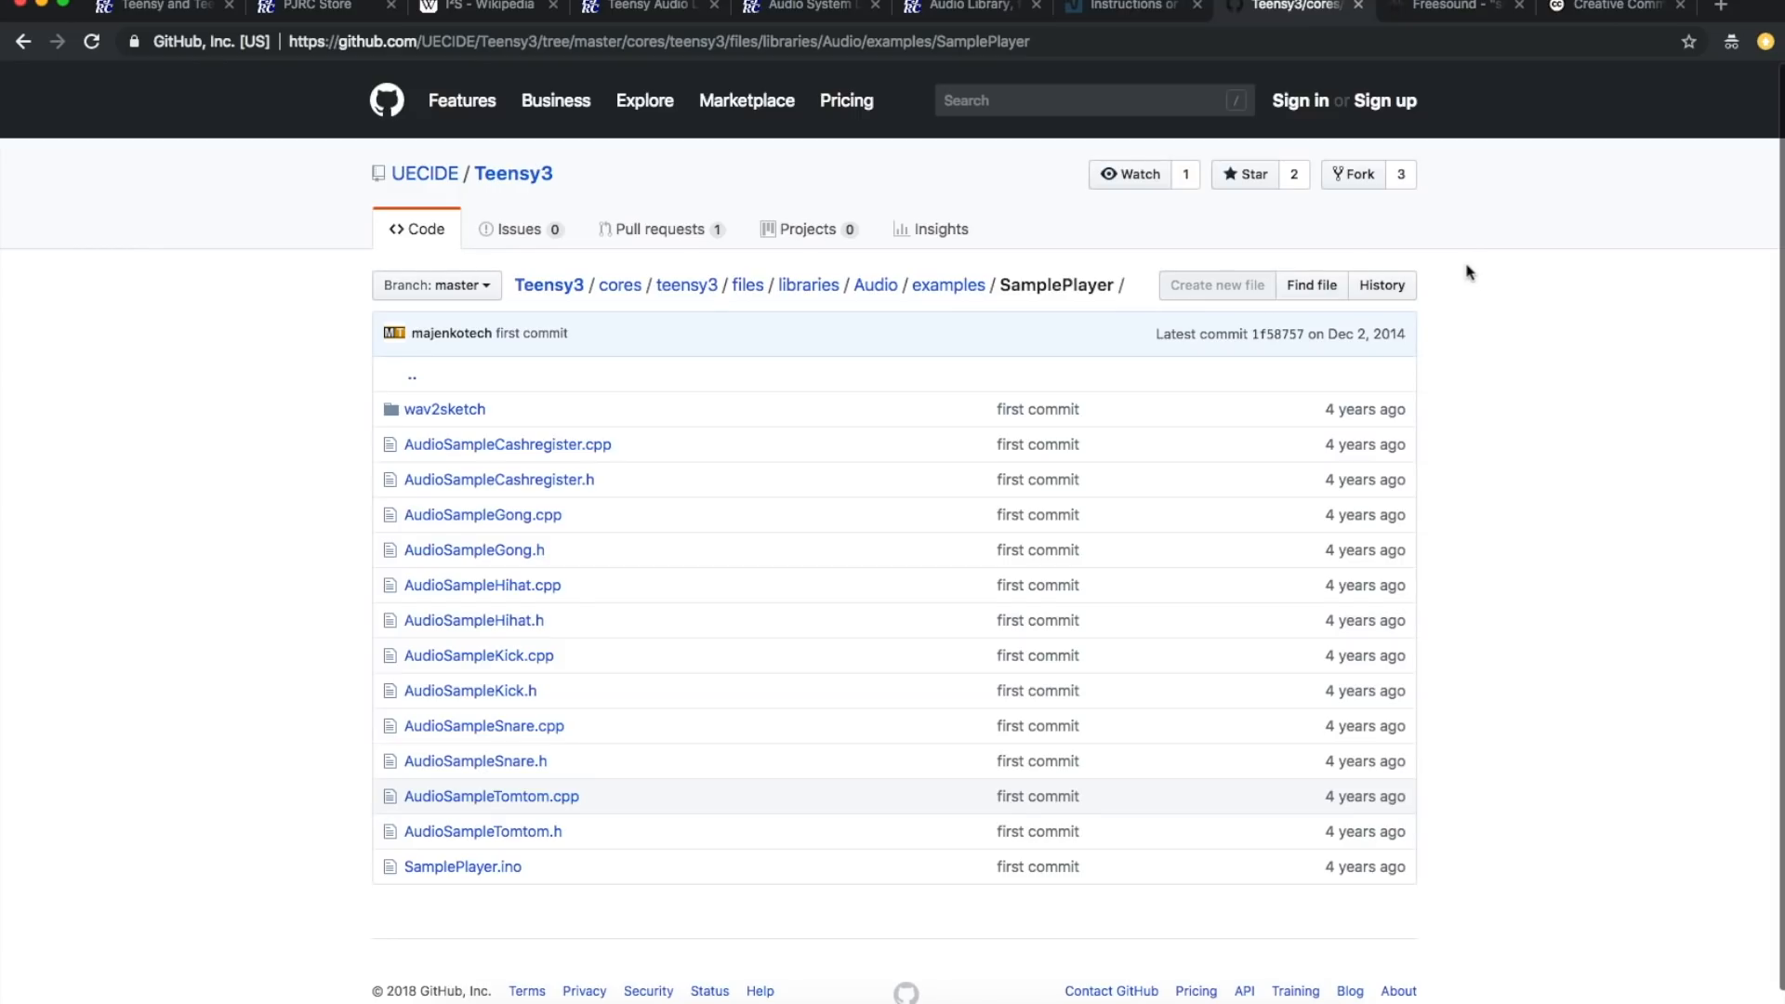
mouse_move(1475, 283)
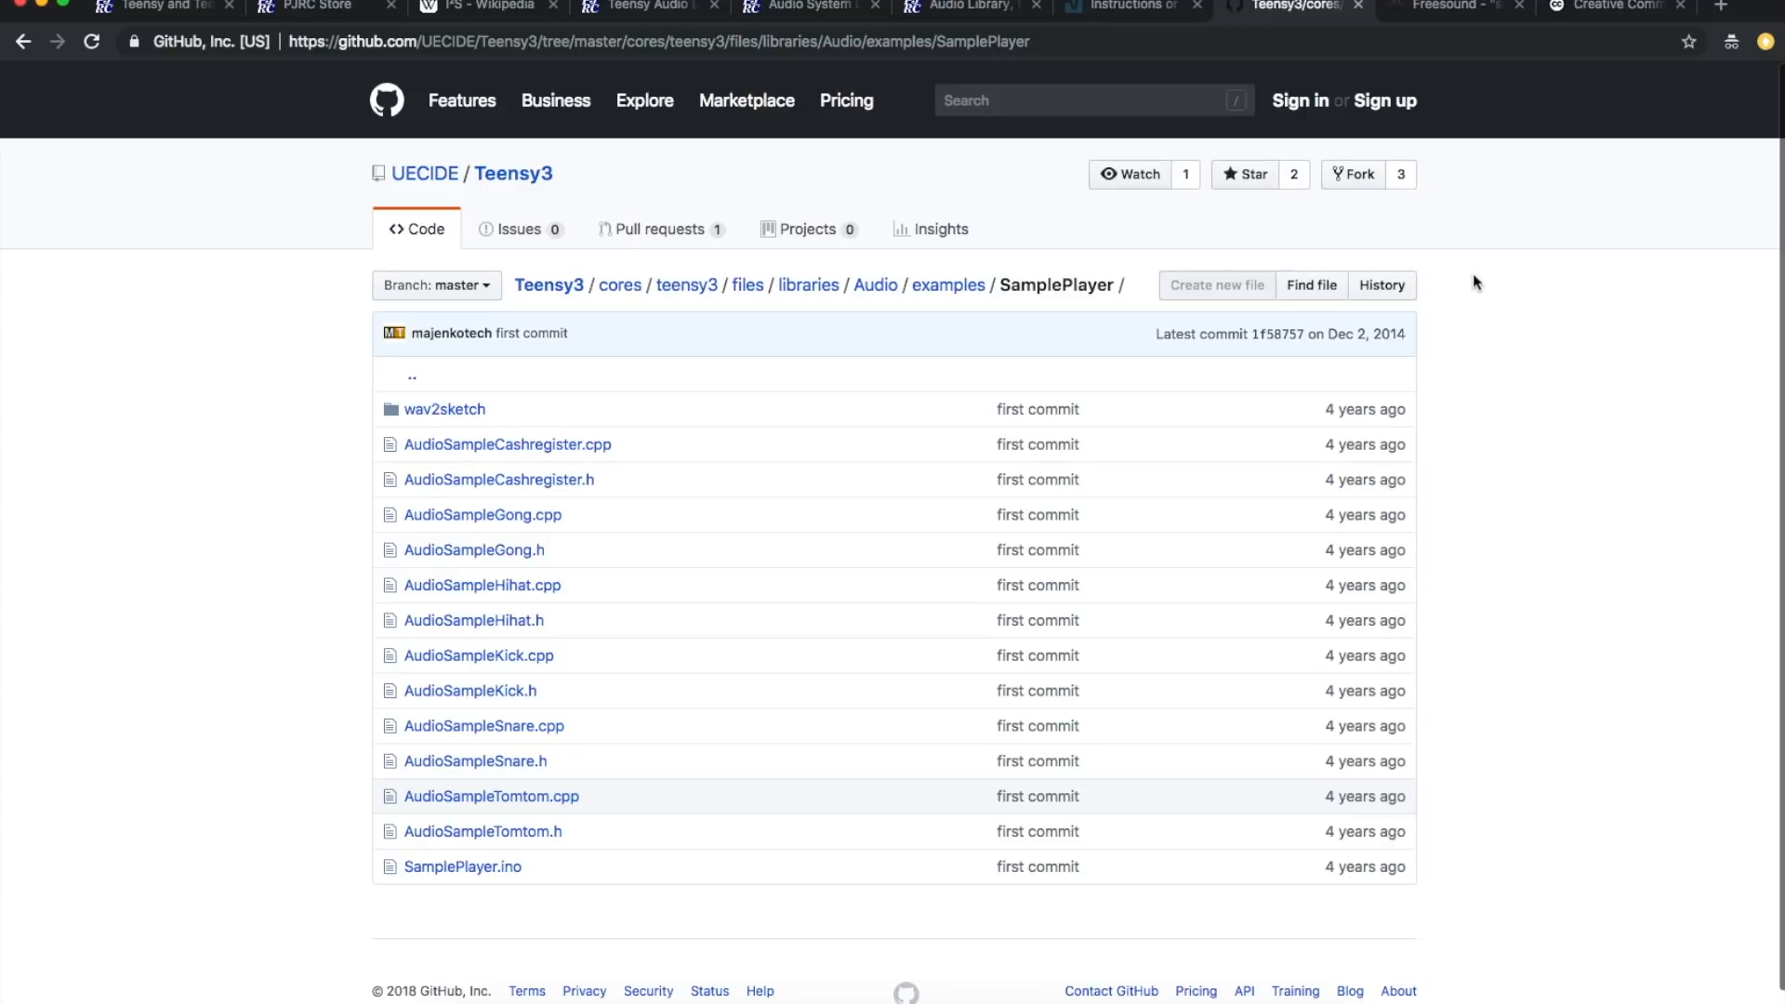
mouse_move(1530, 331)
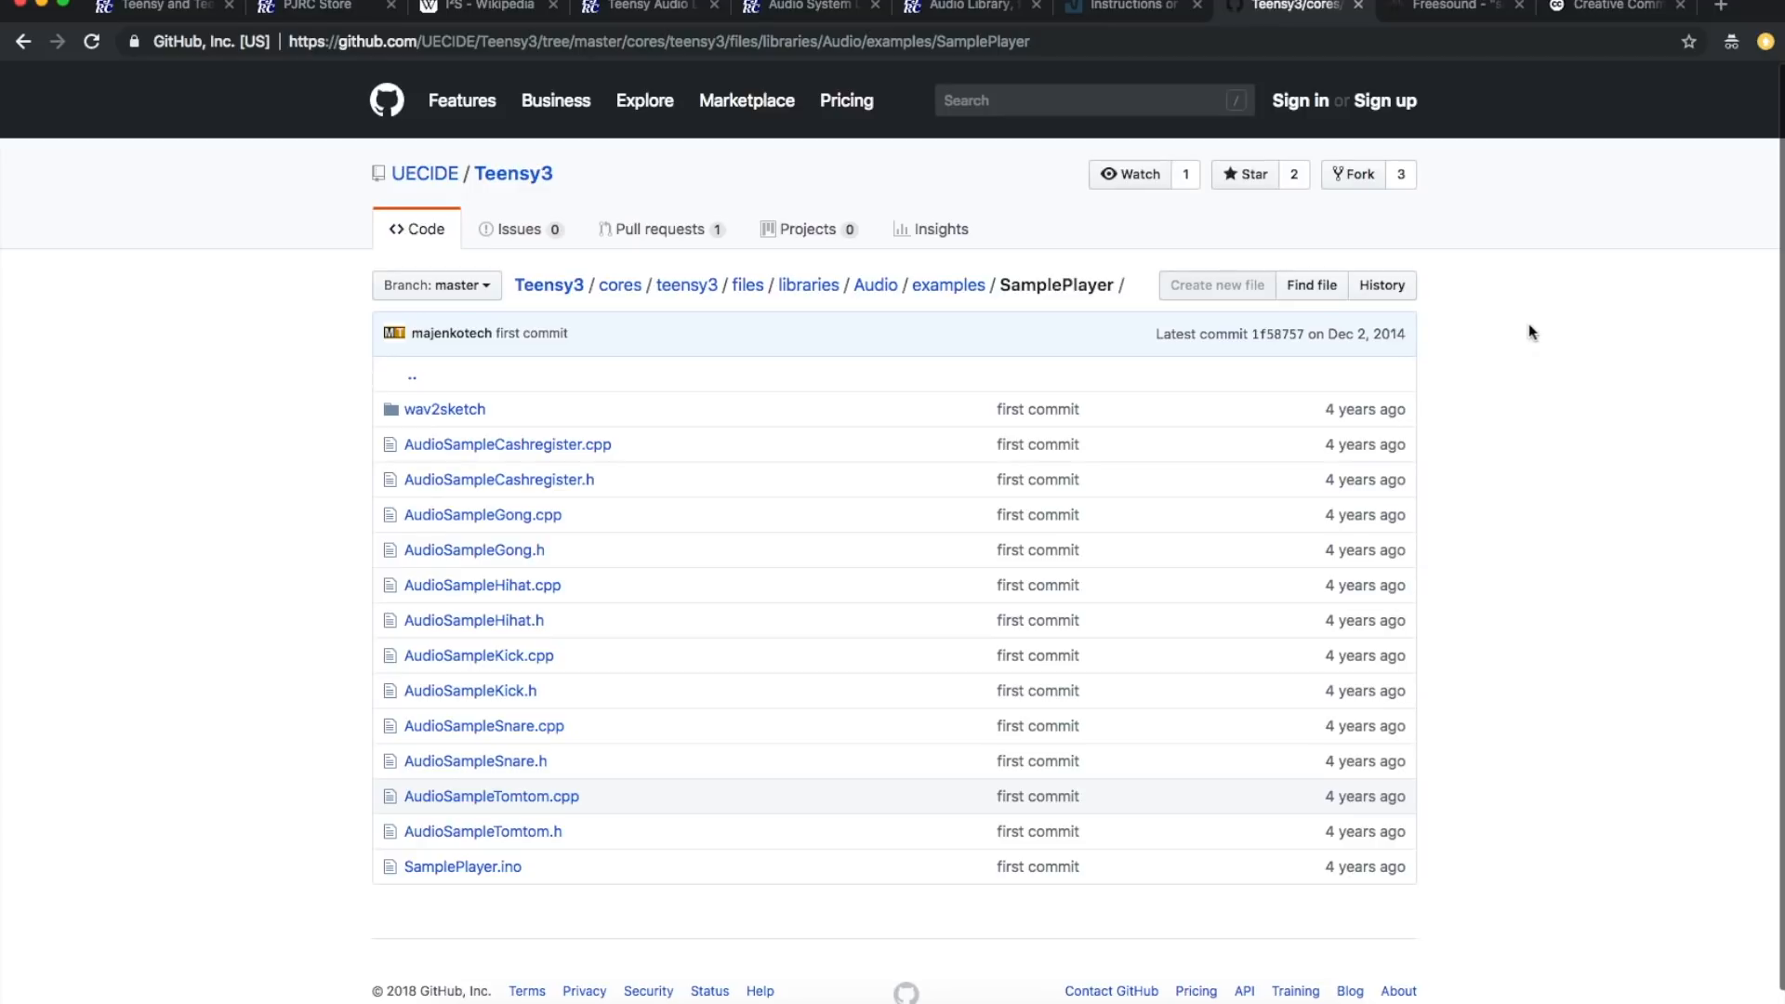
mouse_move(277, 443)
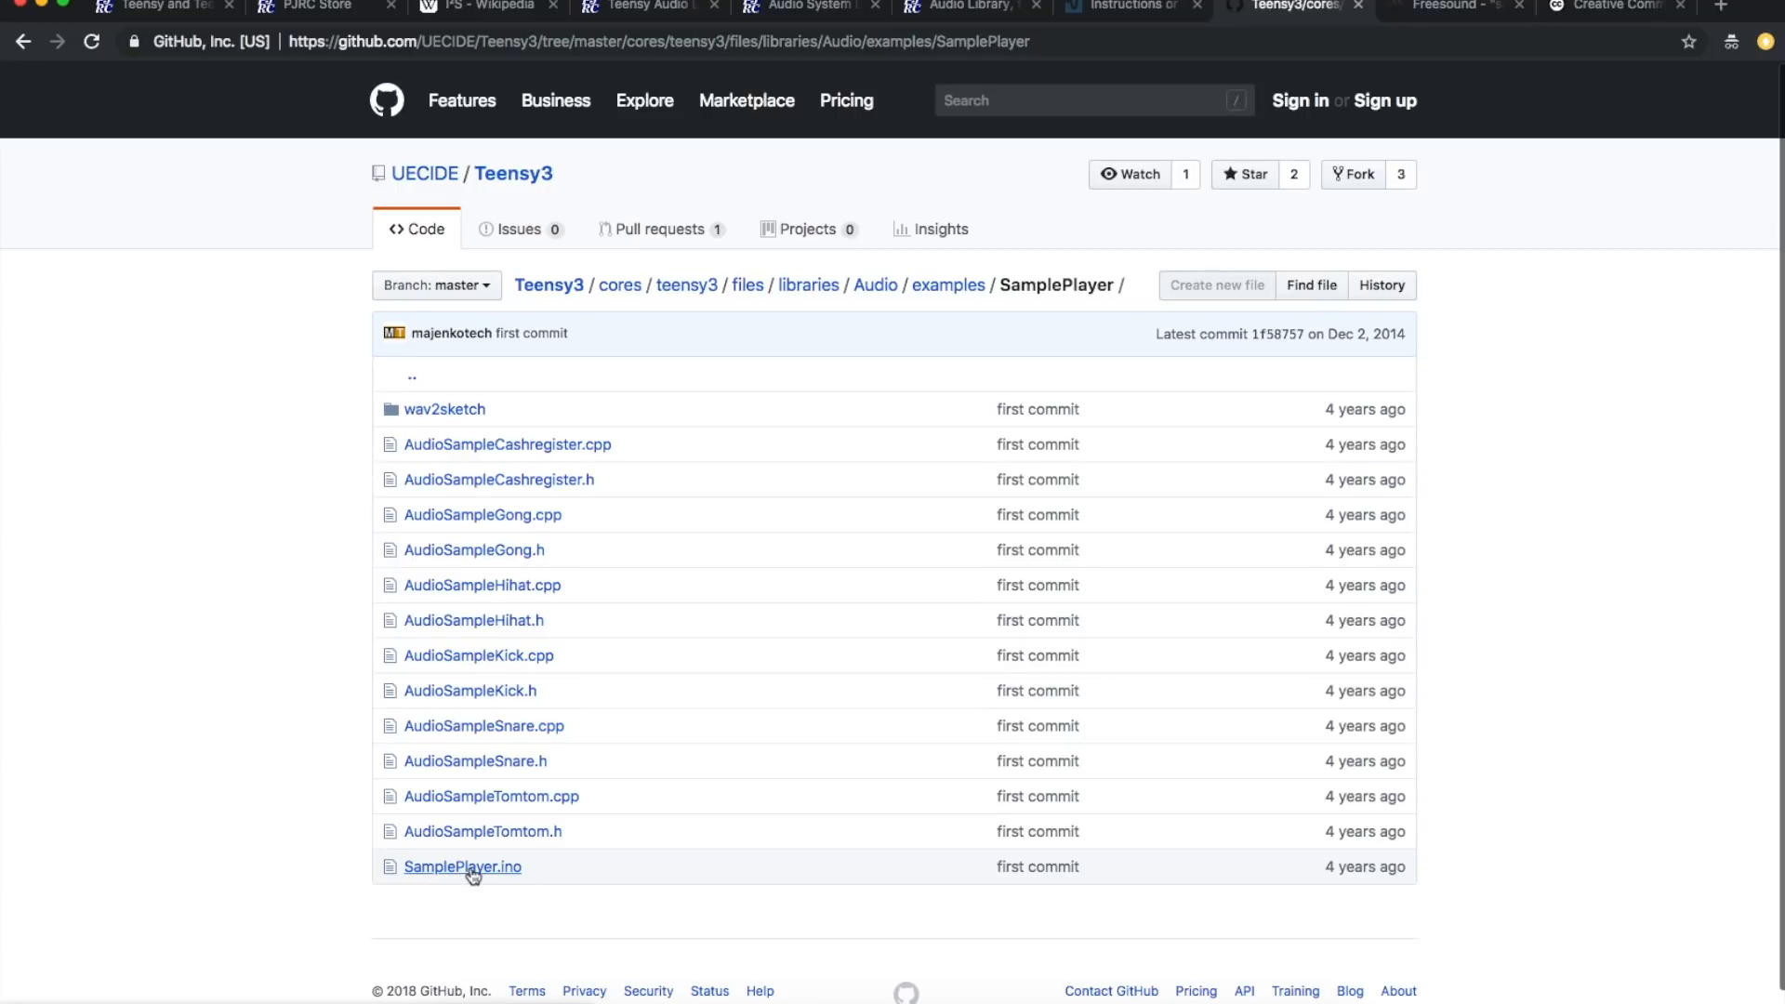
mouse_move(455, 749)
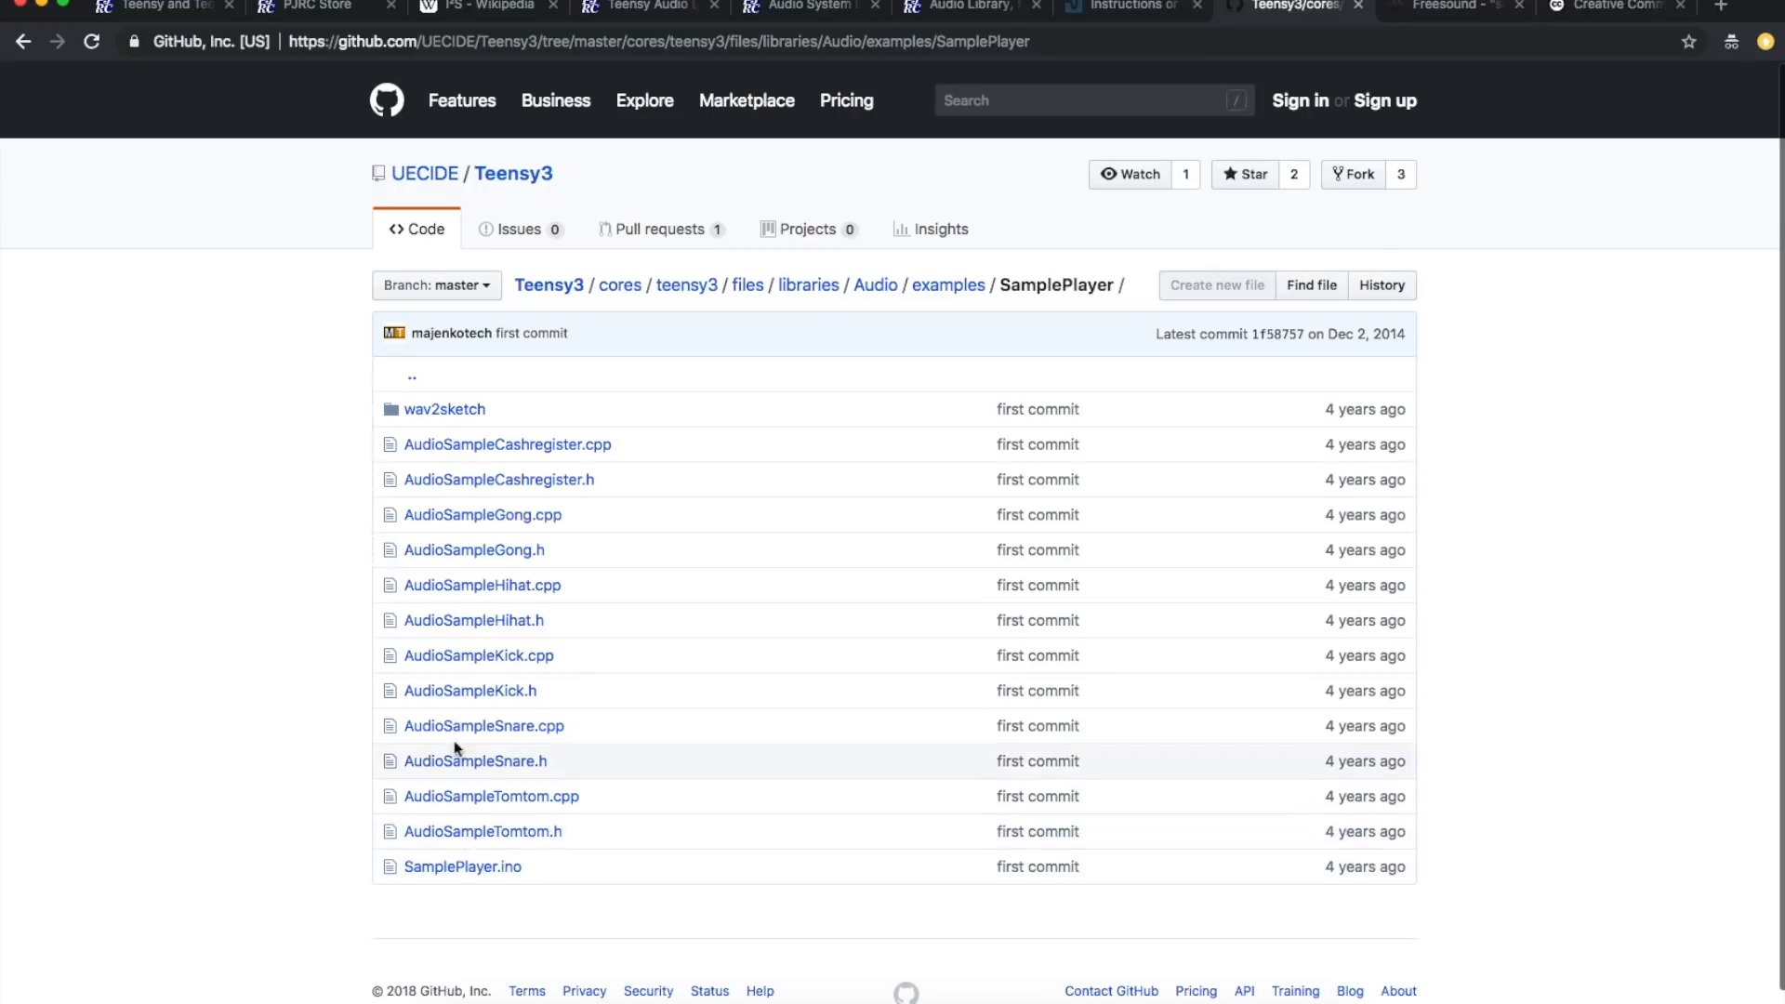
mouse_move(463, 866)
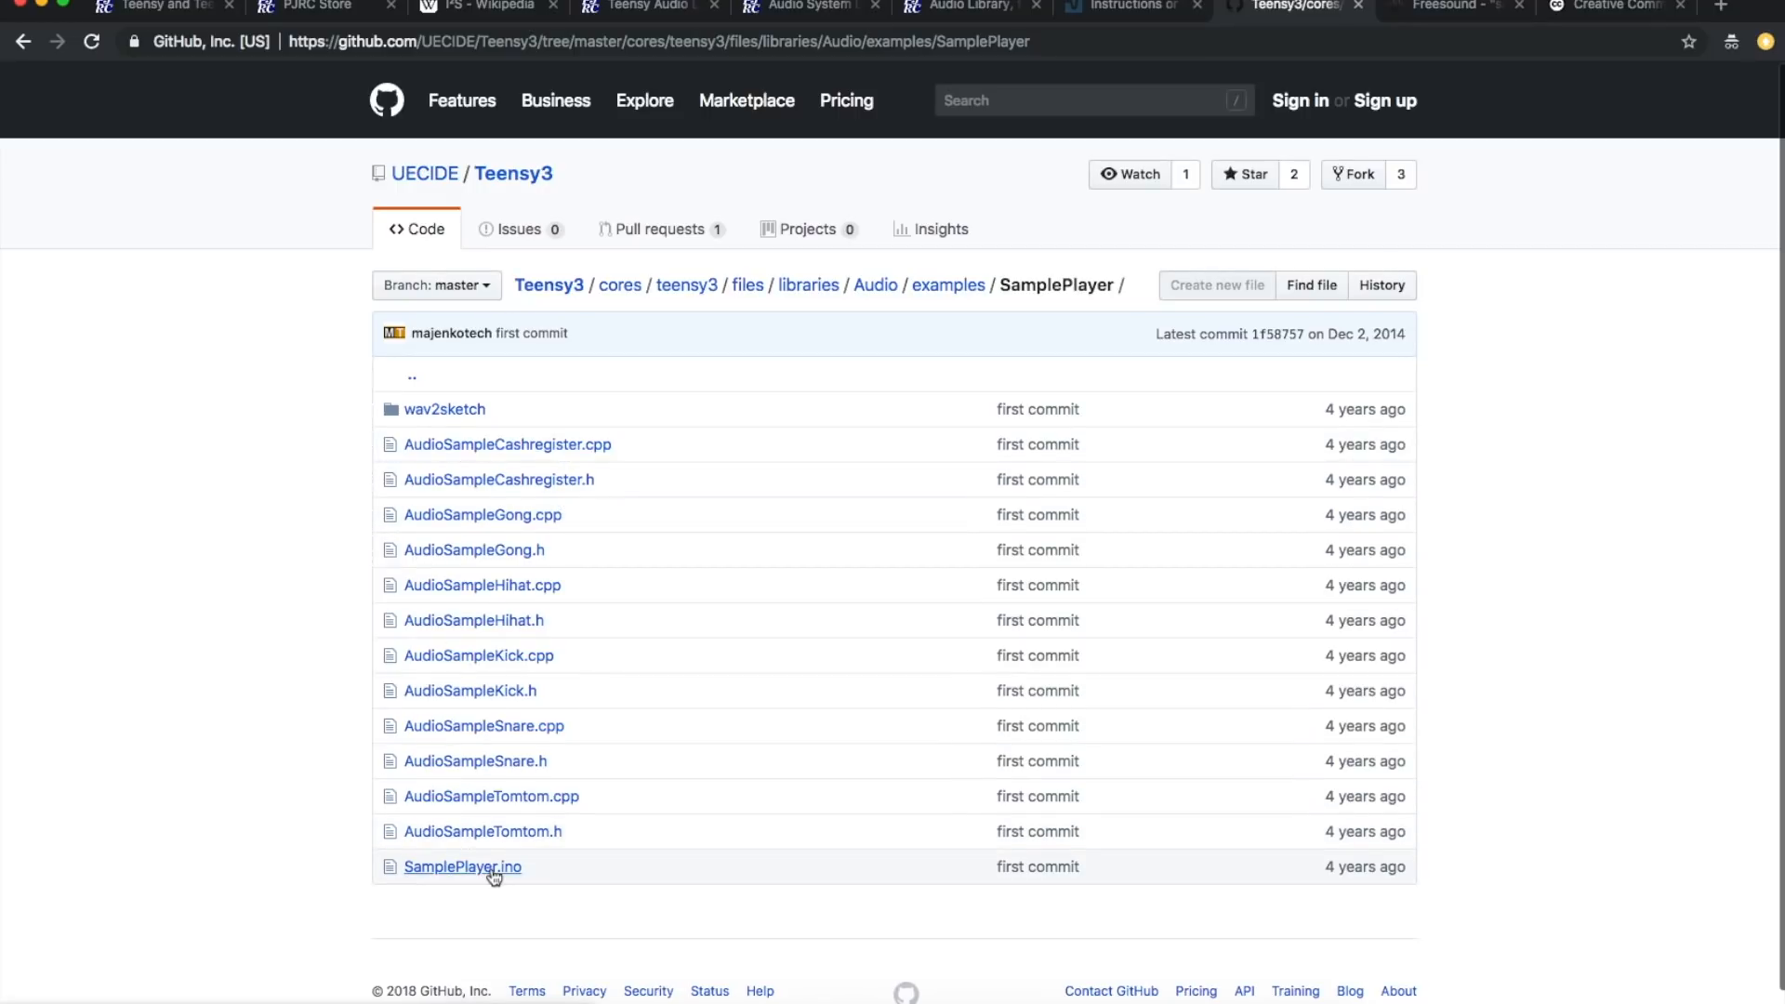
mouse_move(506, 444)
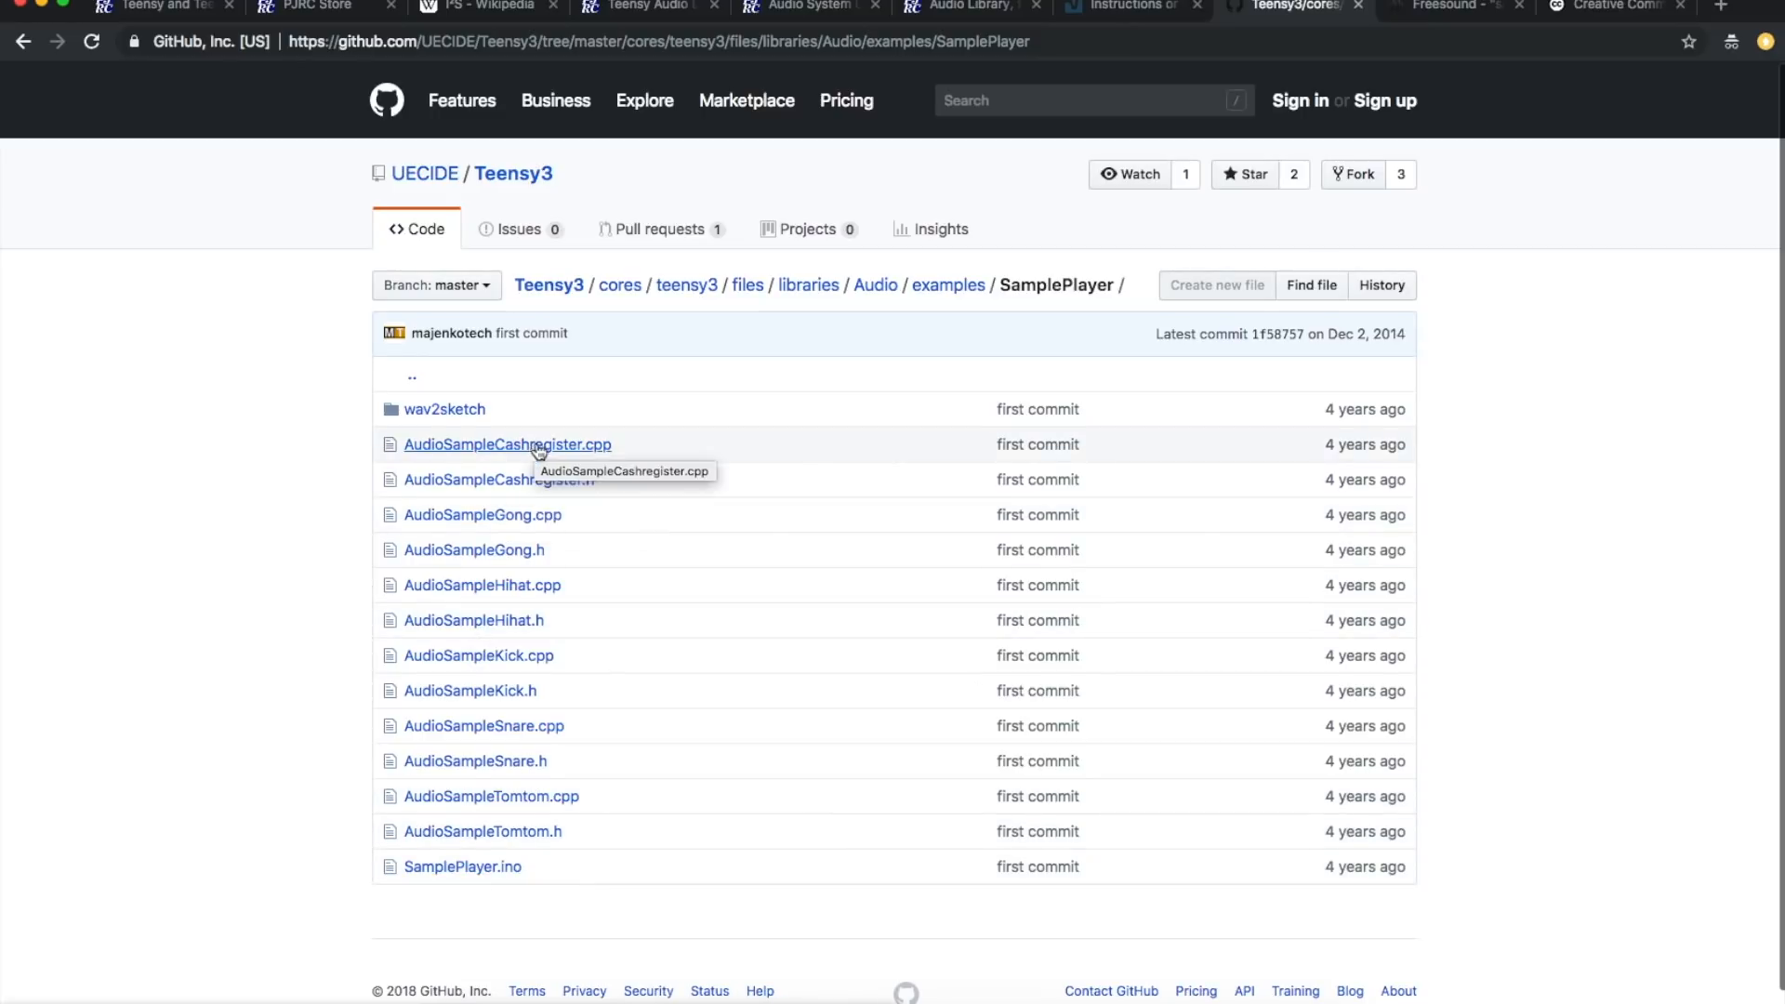
left_click(498, 479)
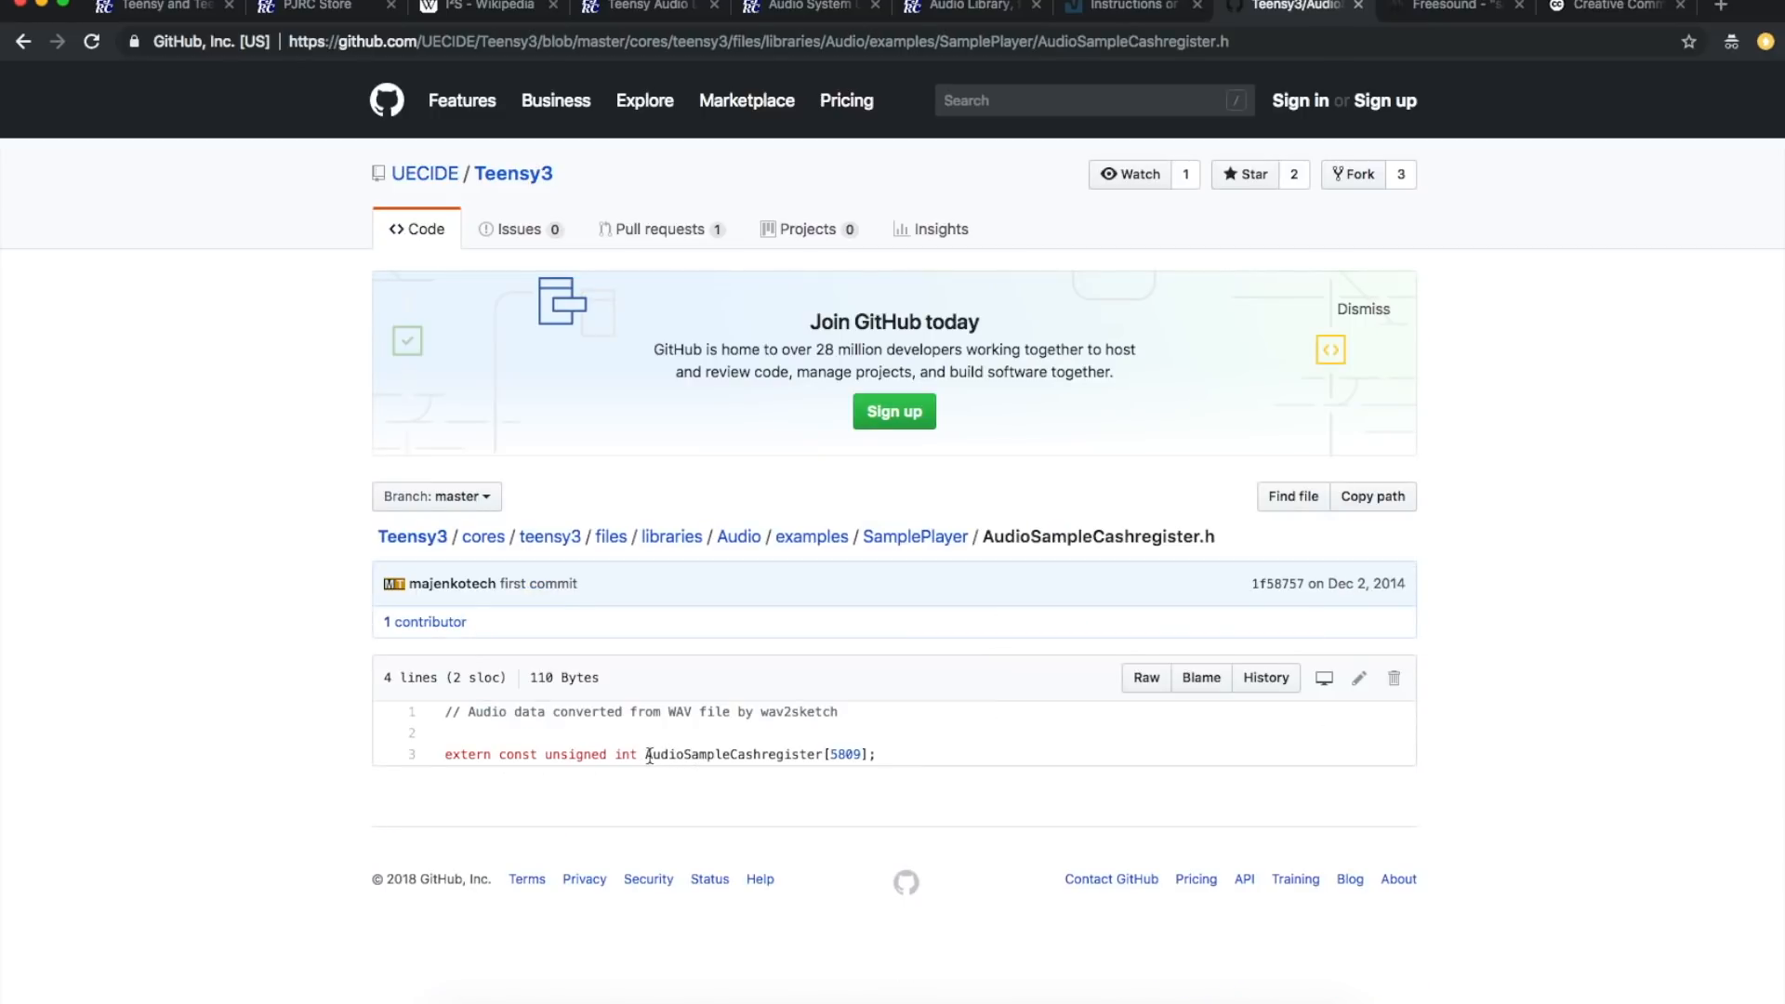
double_click(736, 753)
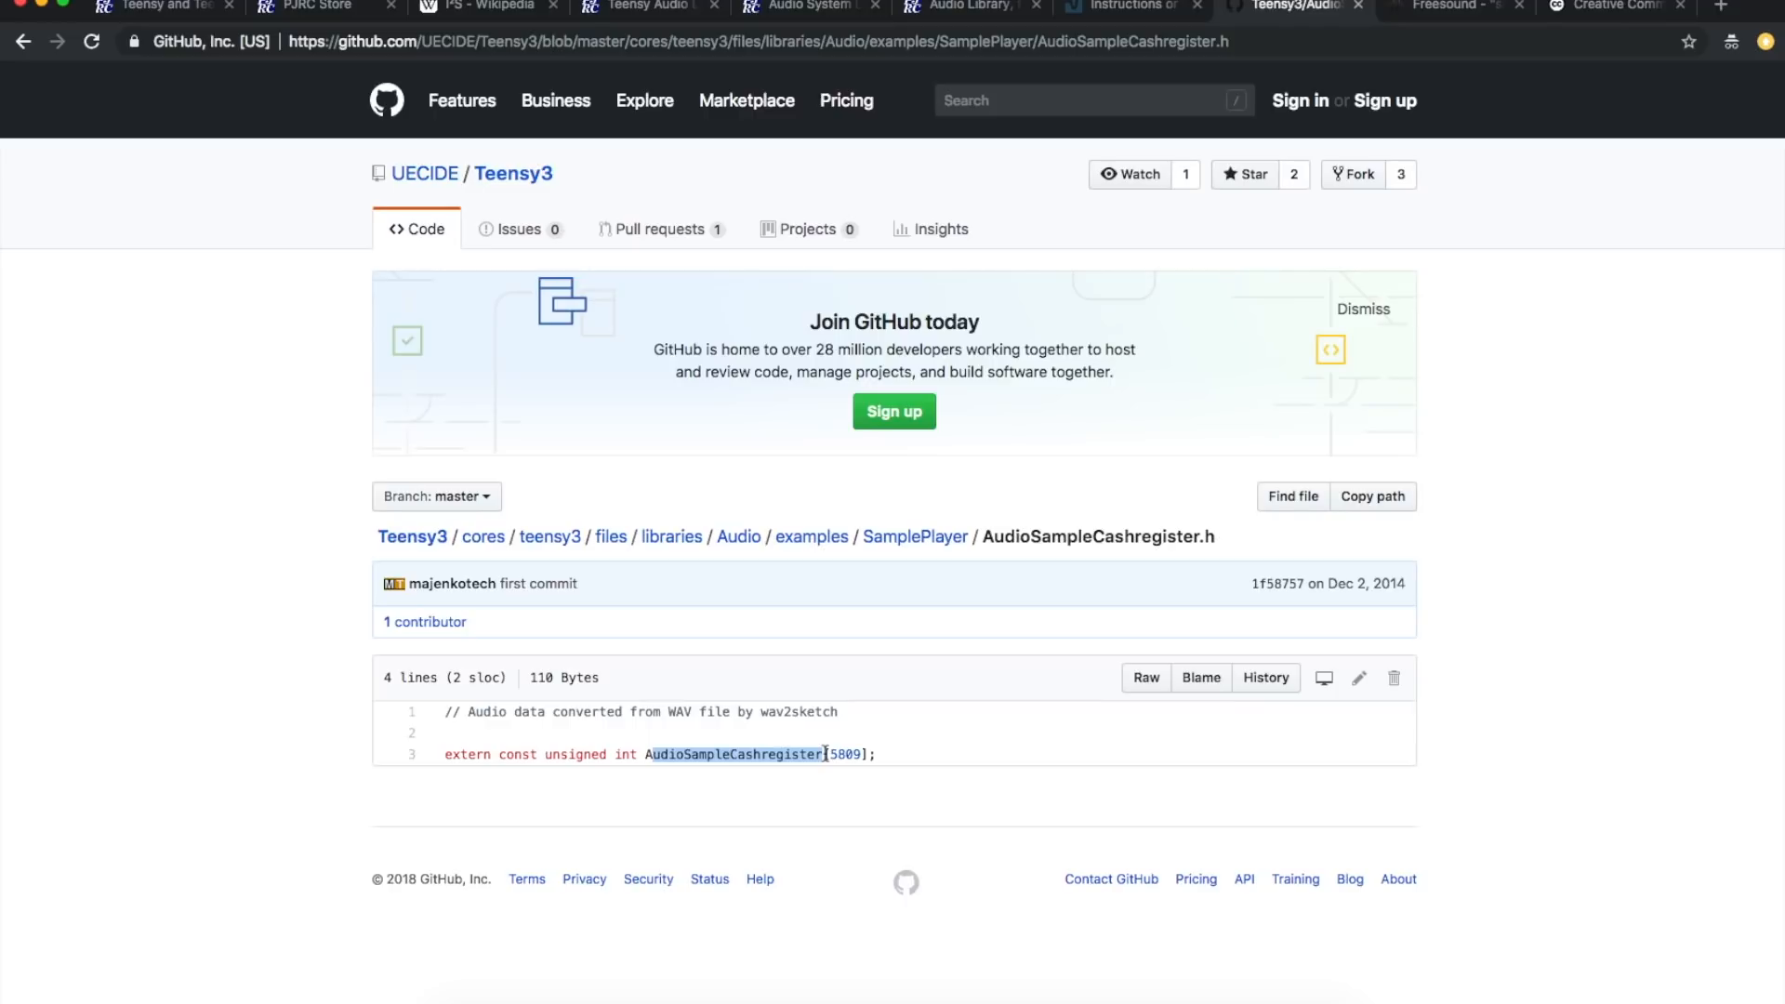
left_click(915, 536)
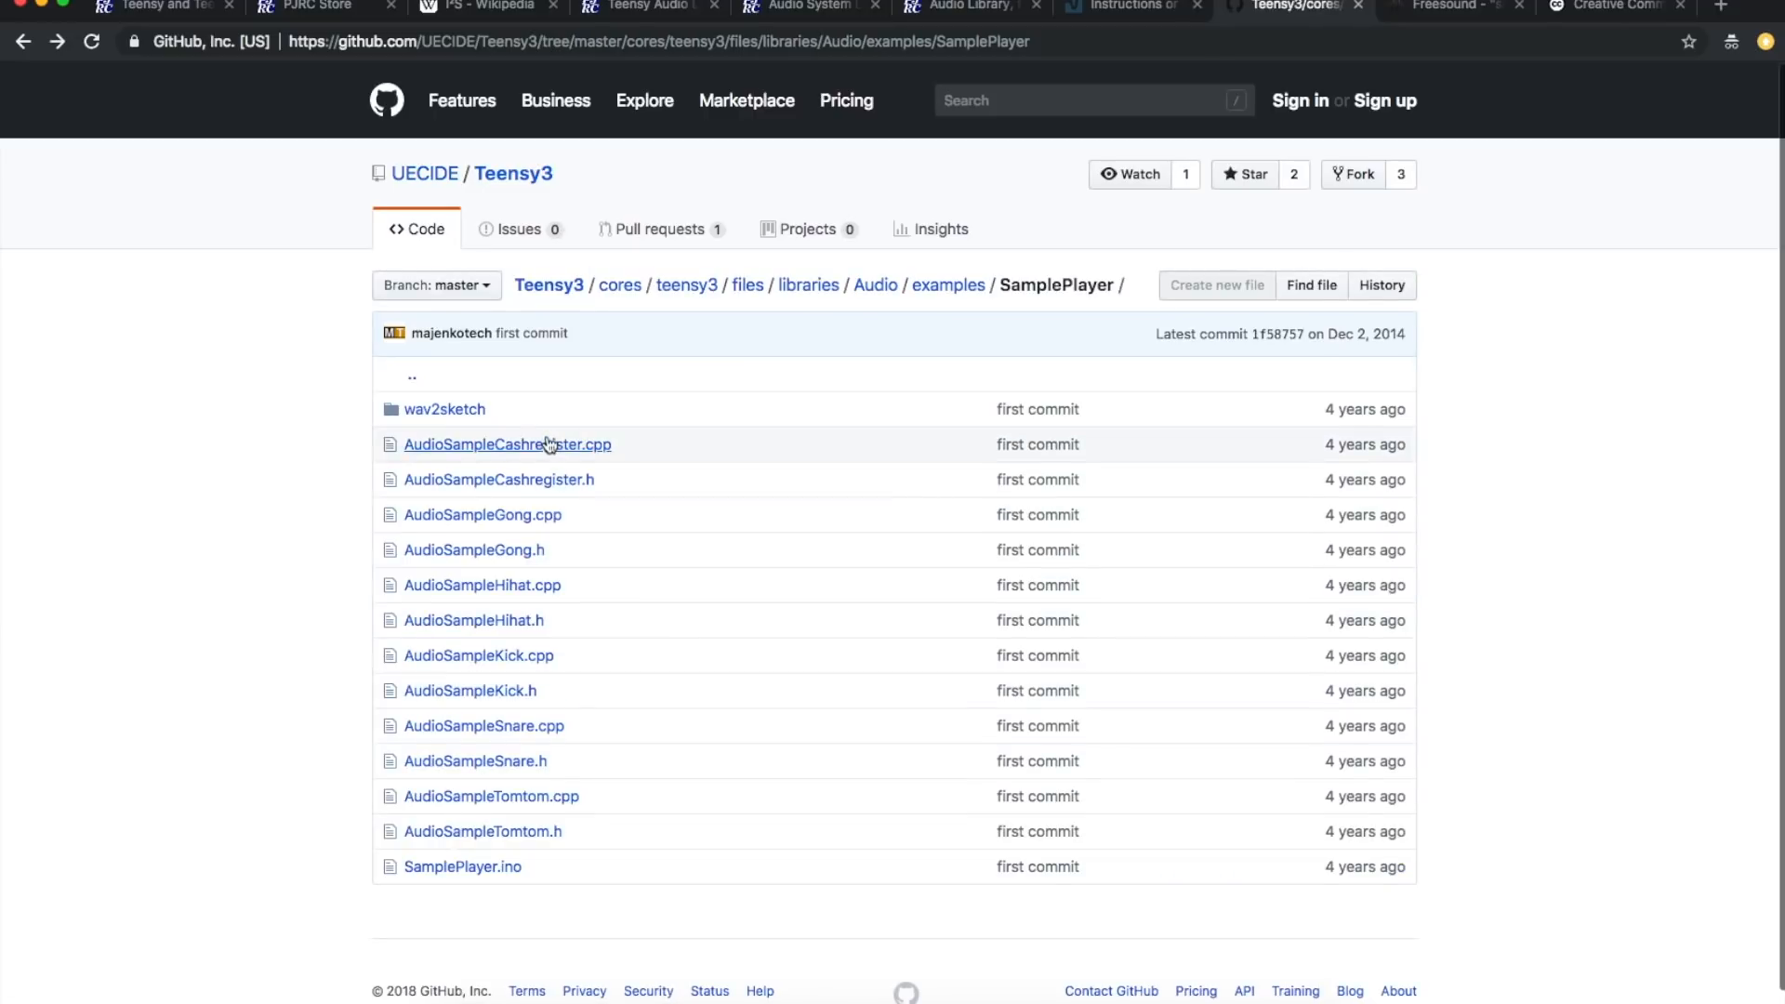
left_click(506, 444)
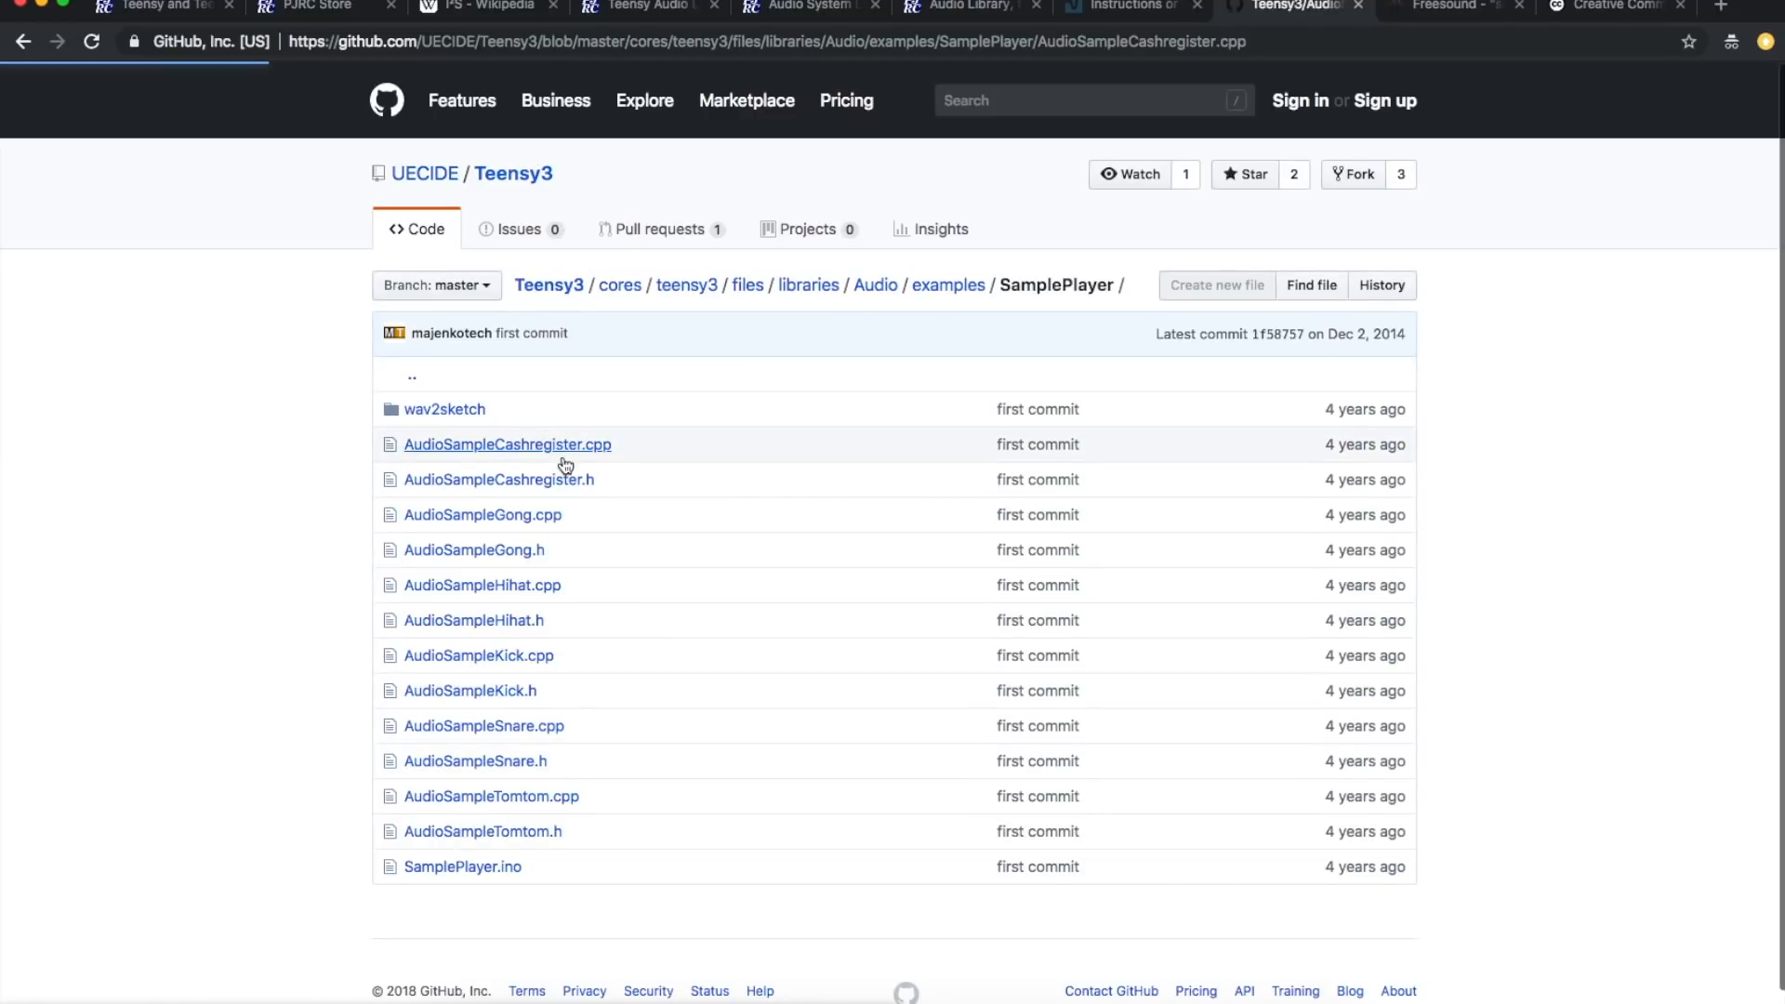
left_click(506, 445)
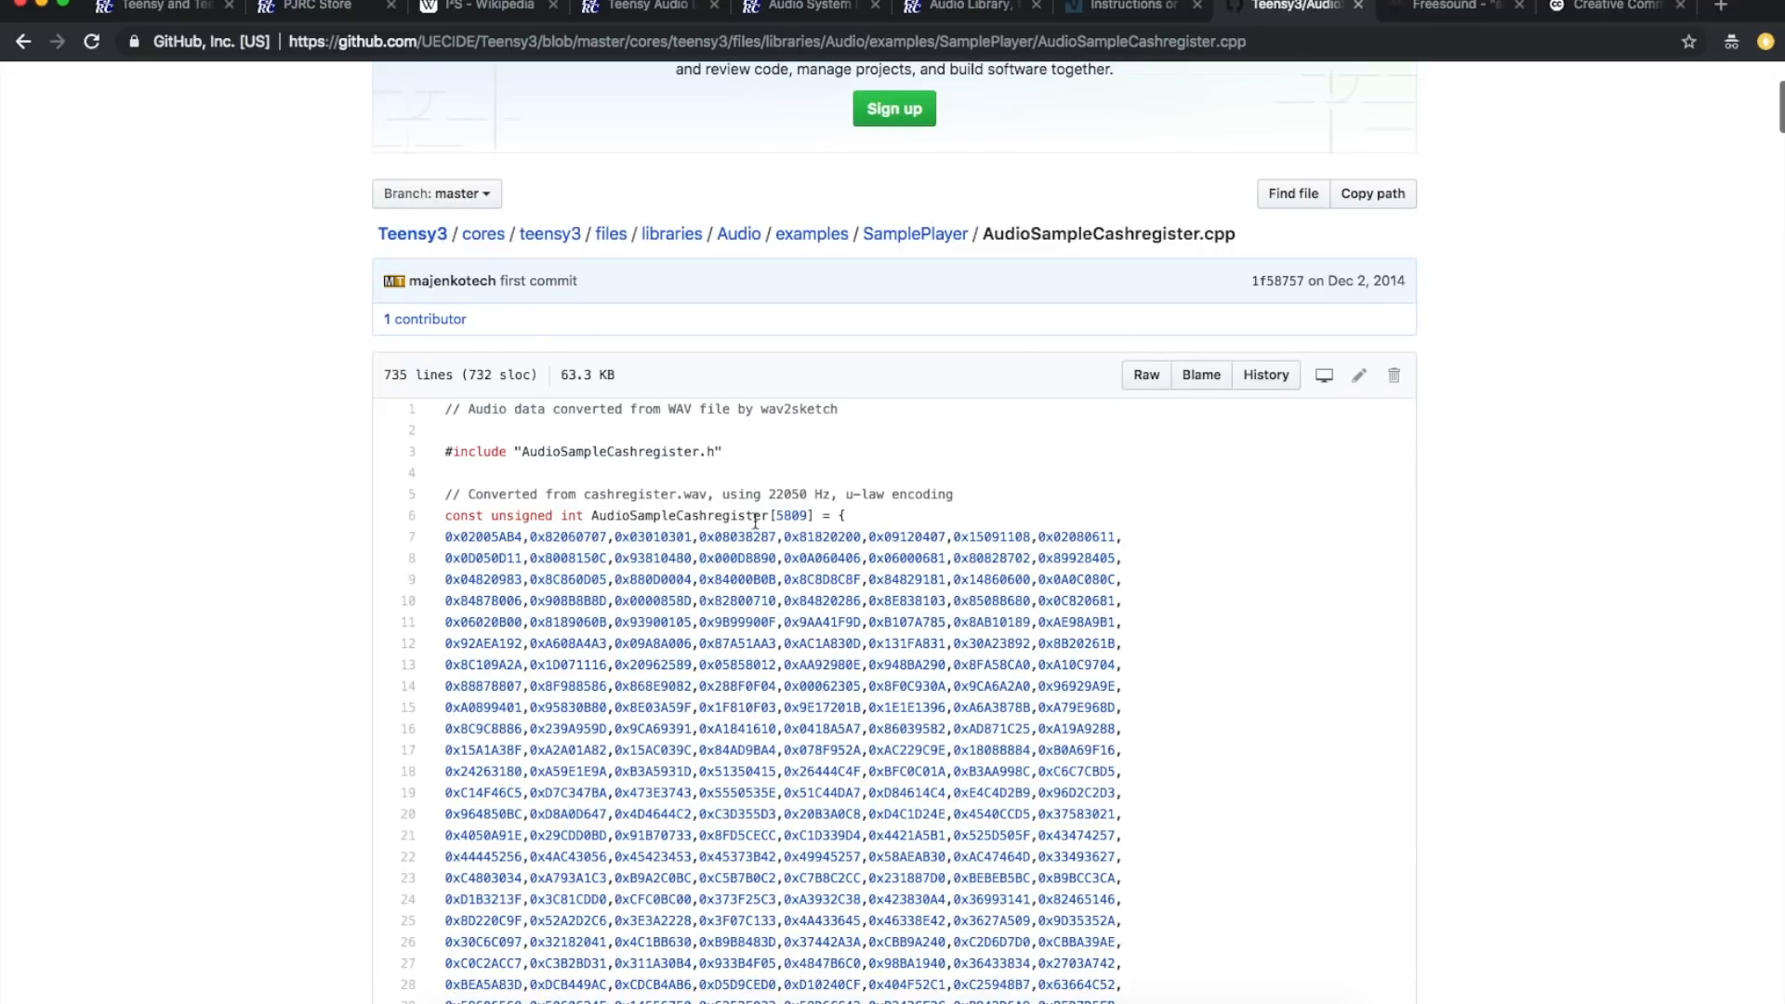
scroll("down", 3)
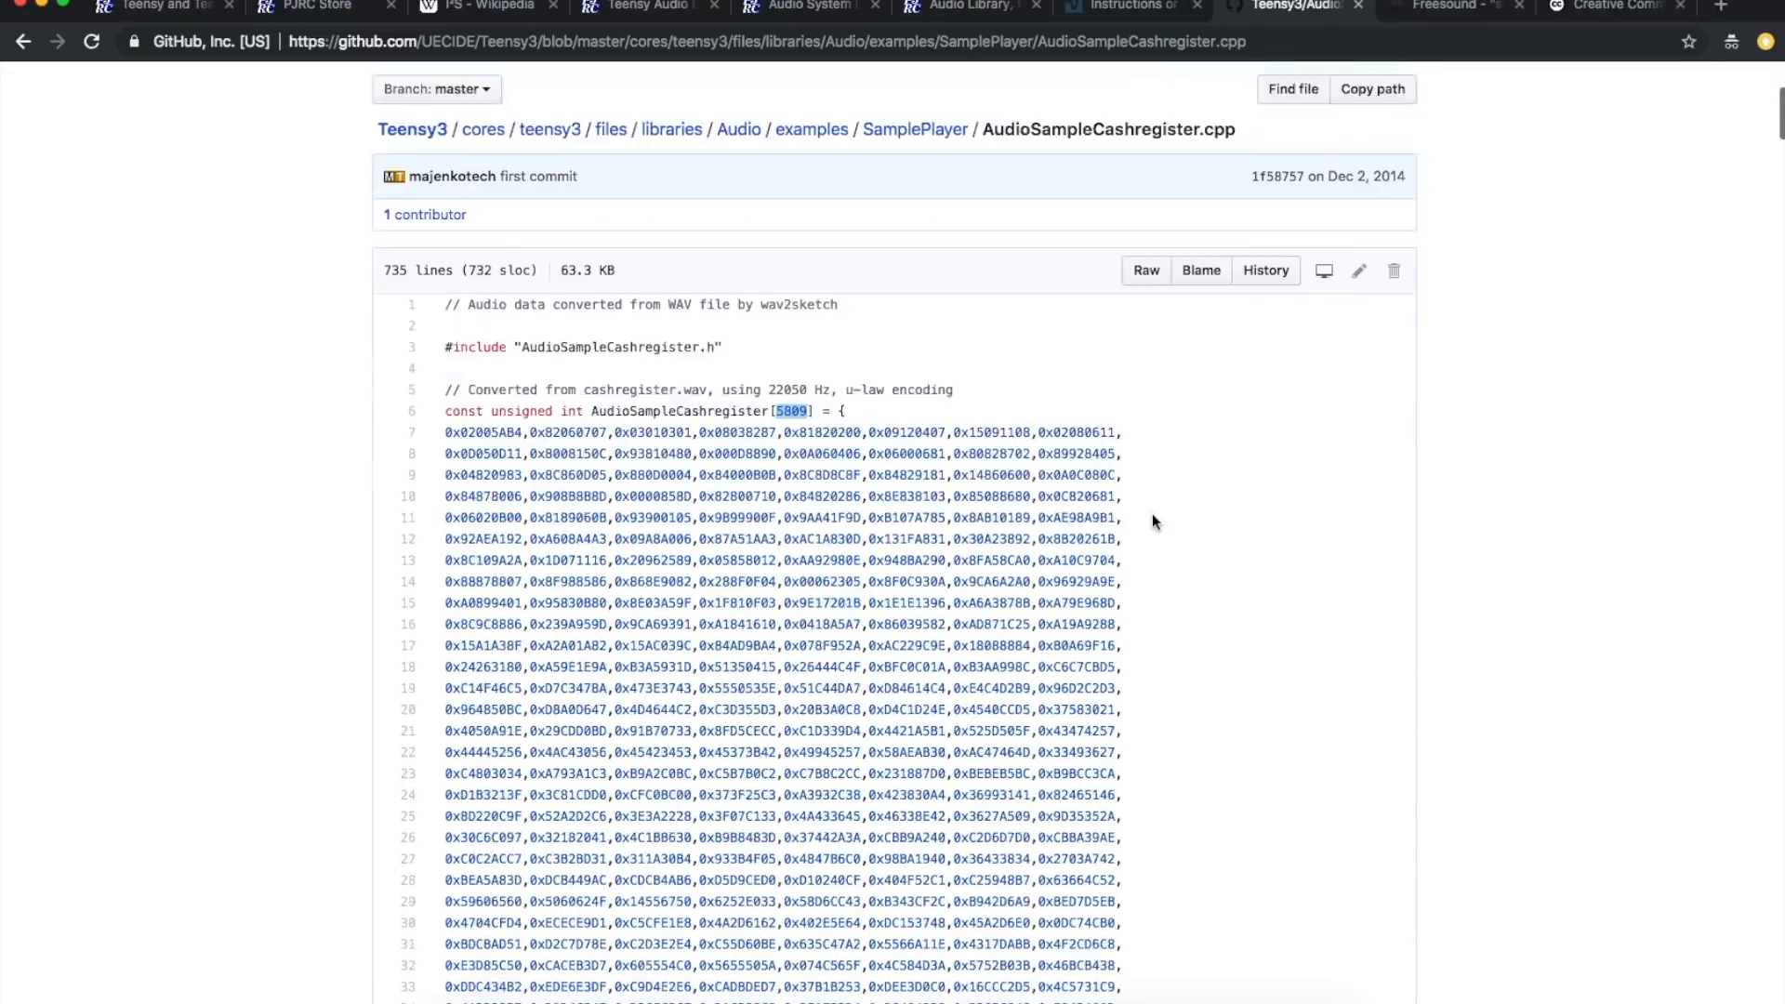
scroll("down", 3)
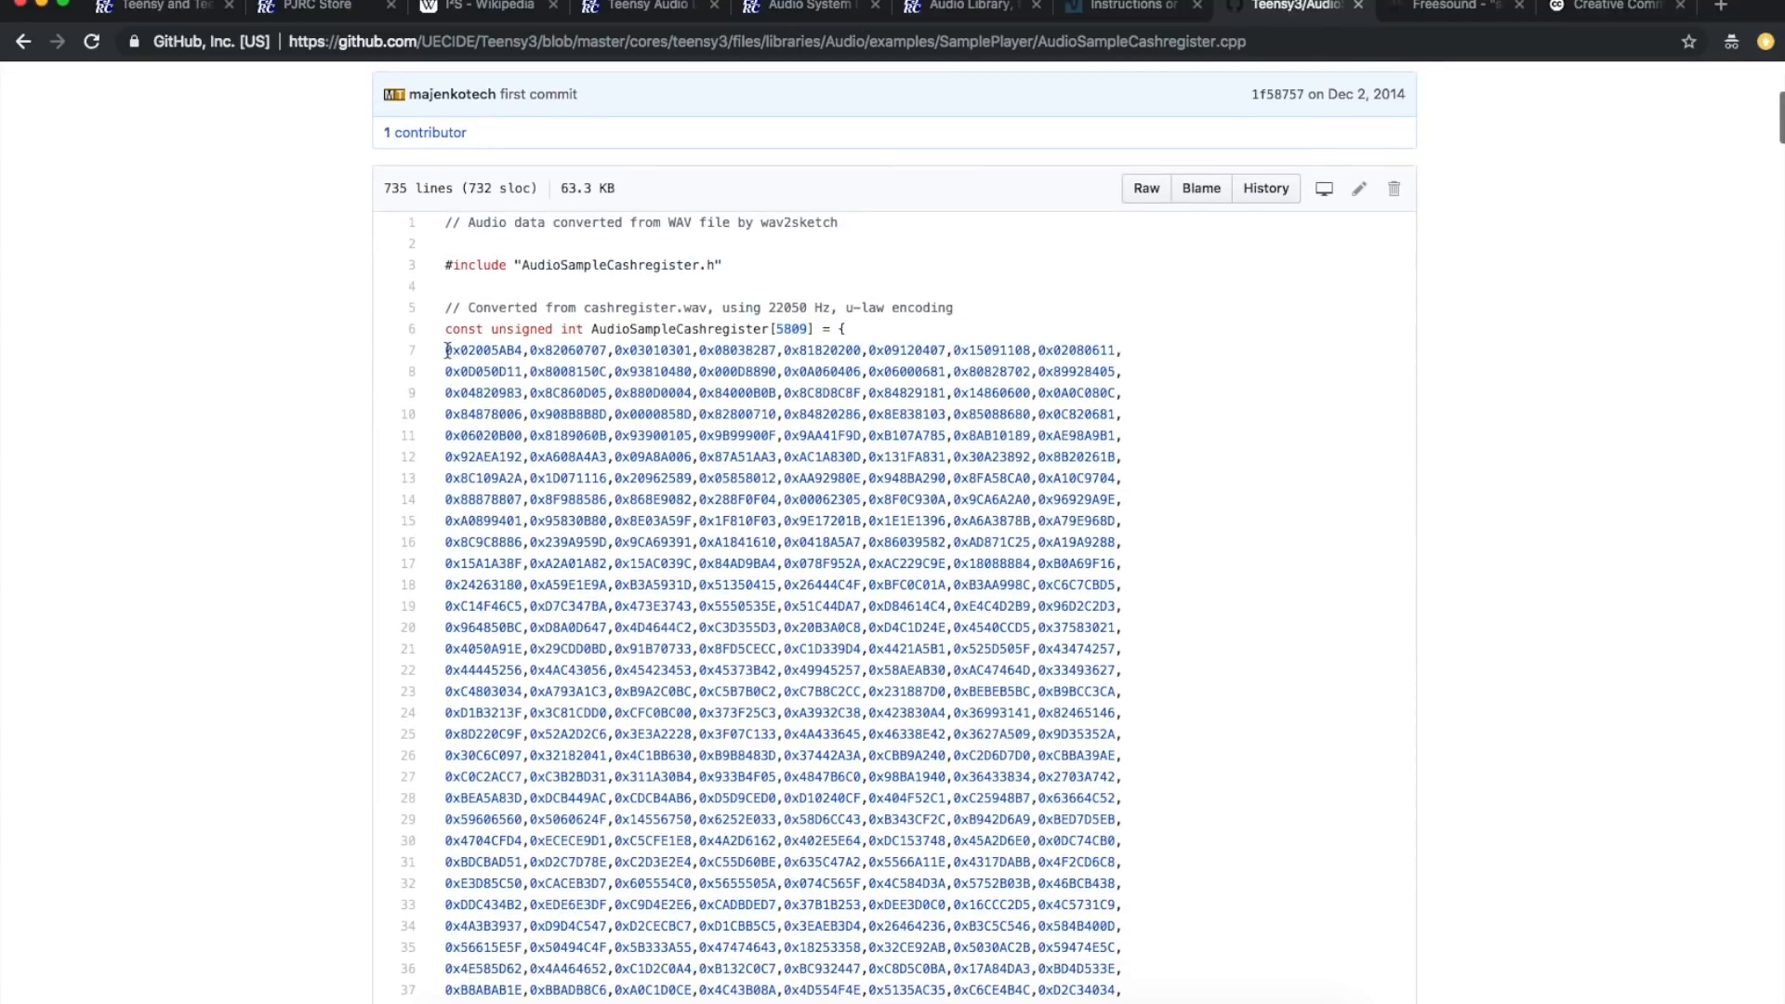
left_click_drag(445, 350, 1121, 393)
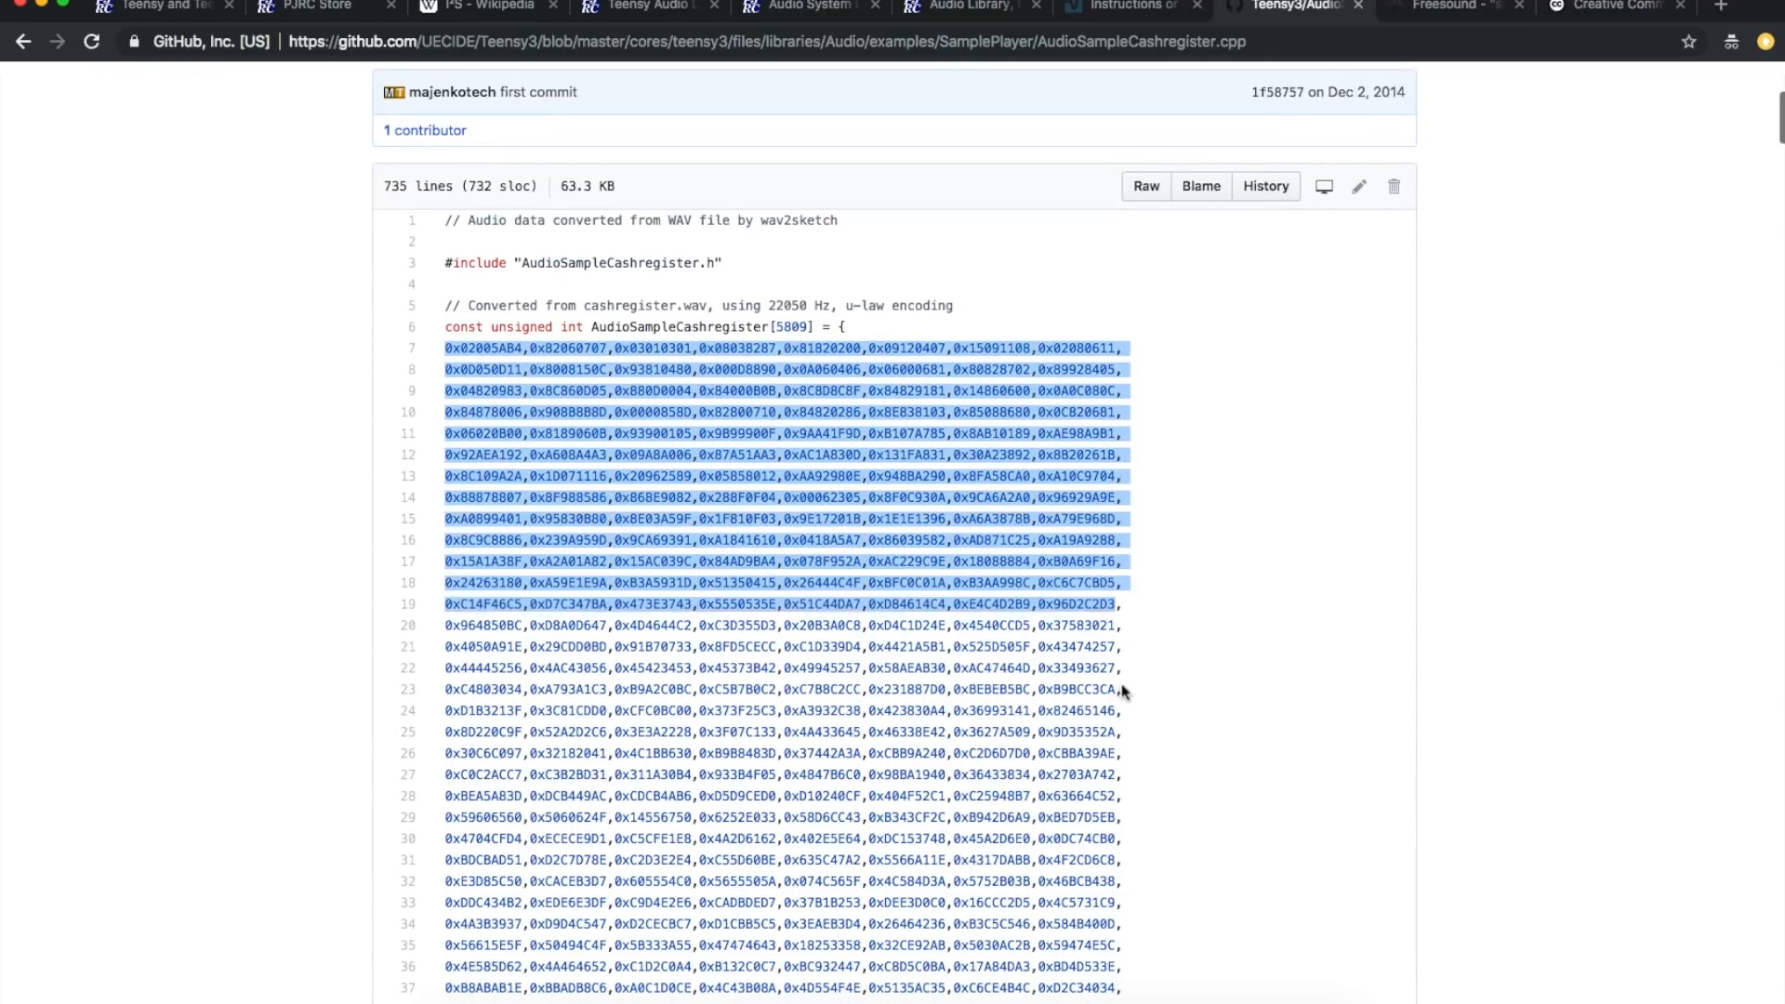
scroll("down", 3)
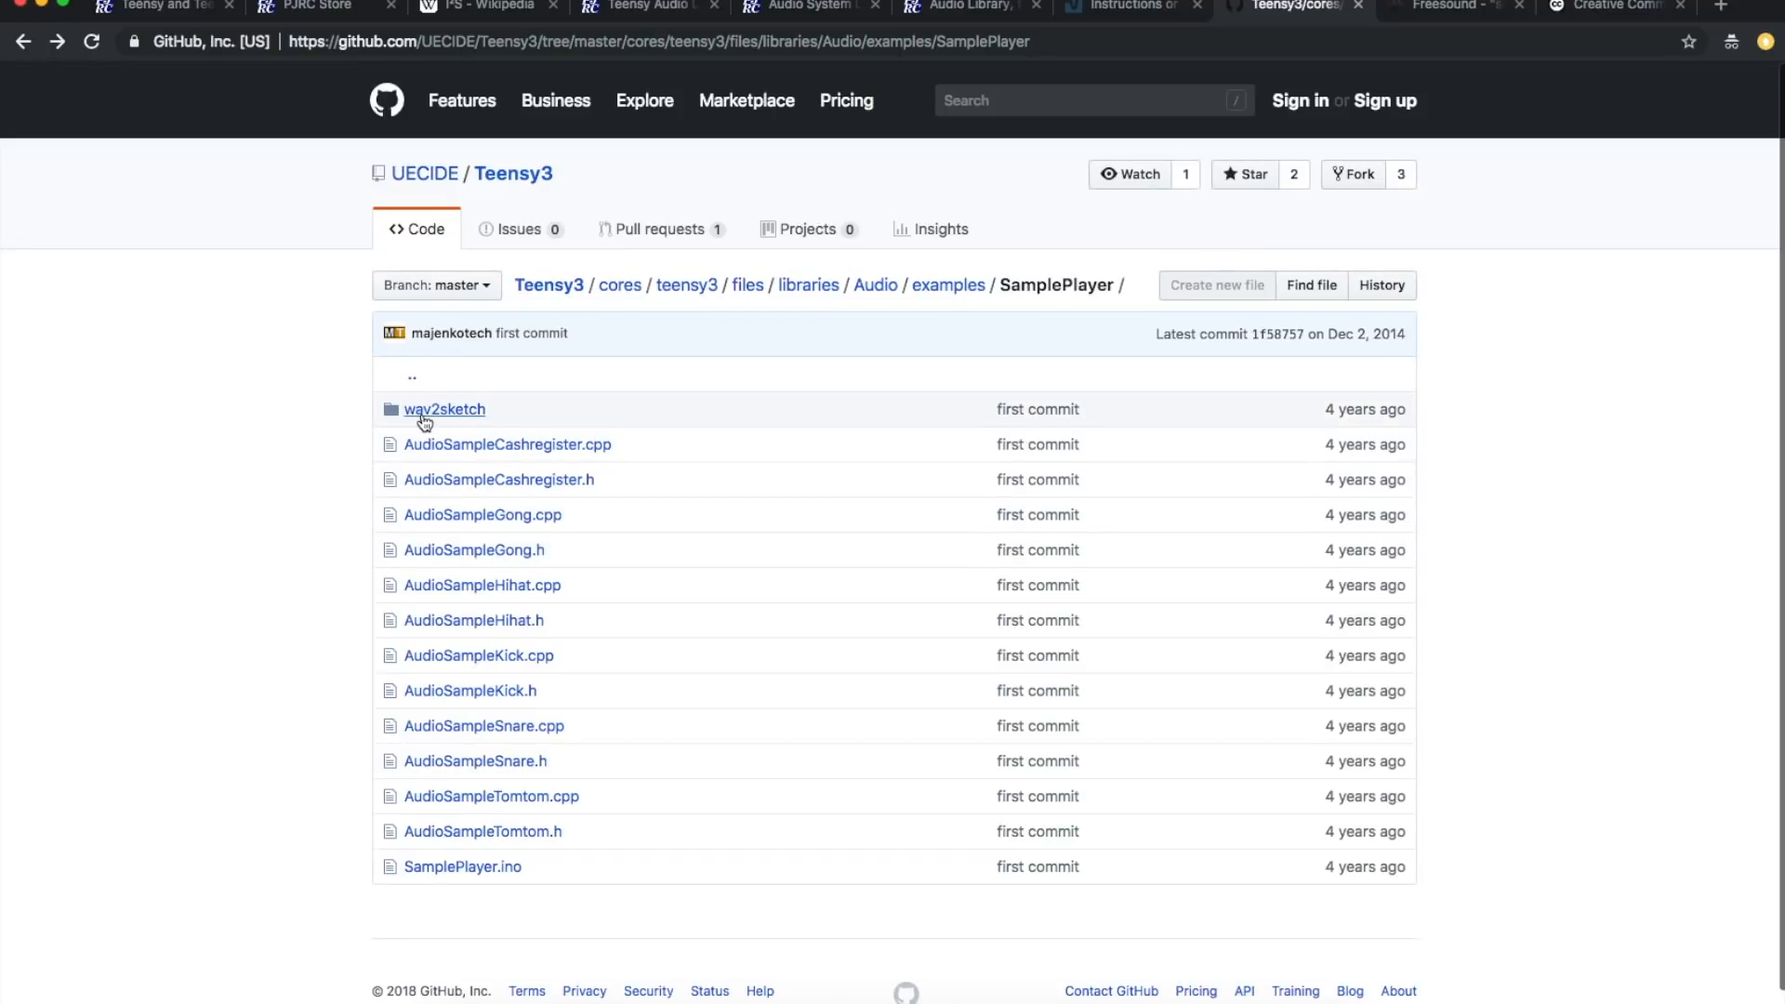
Step: From SamplePlayer.ino, follow the freesound.org link credited for the snare sample
left_click(463, 867)
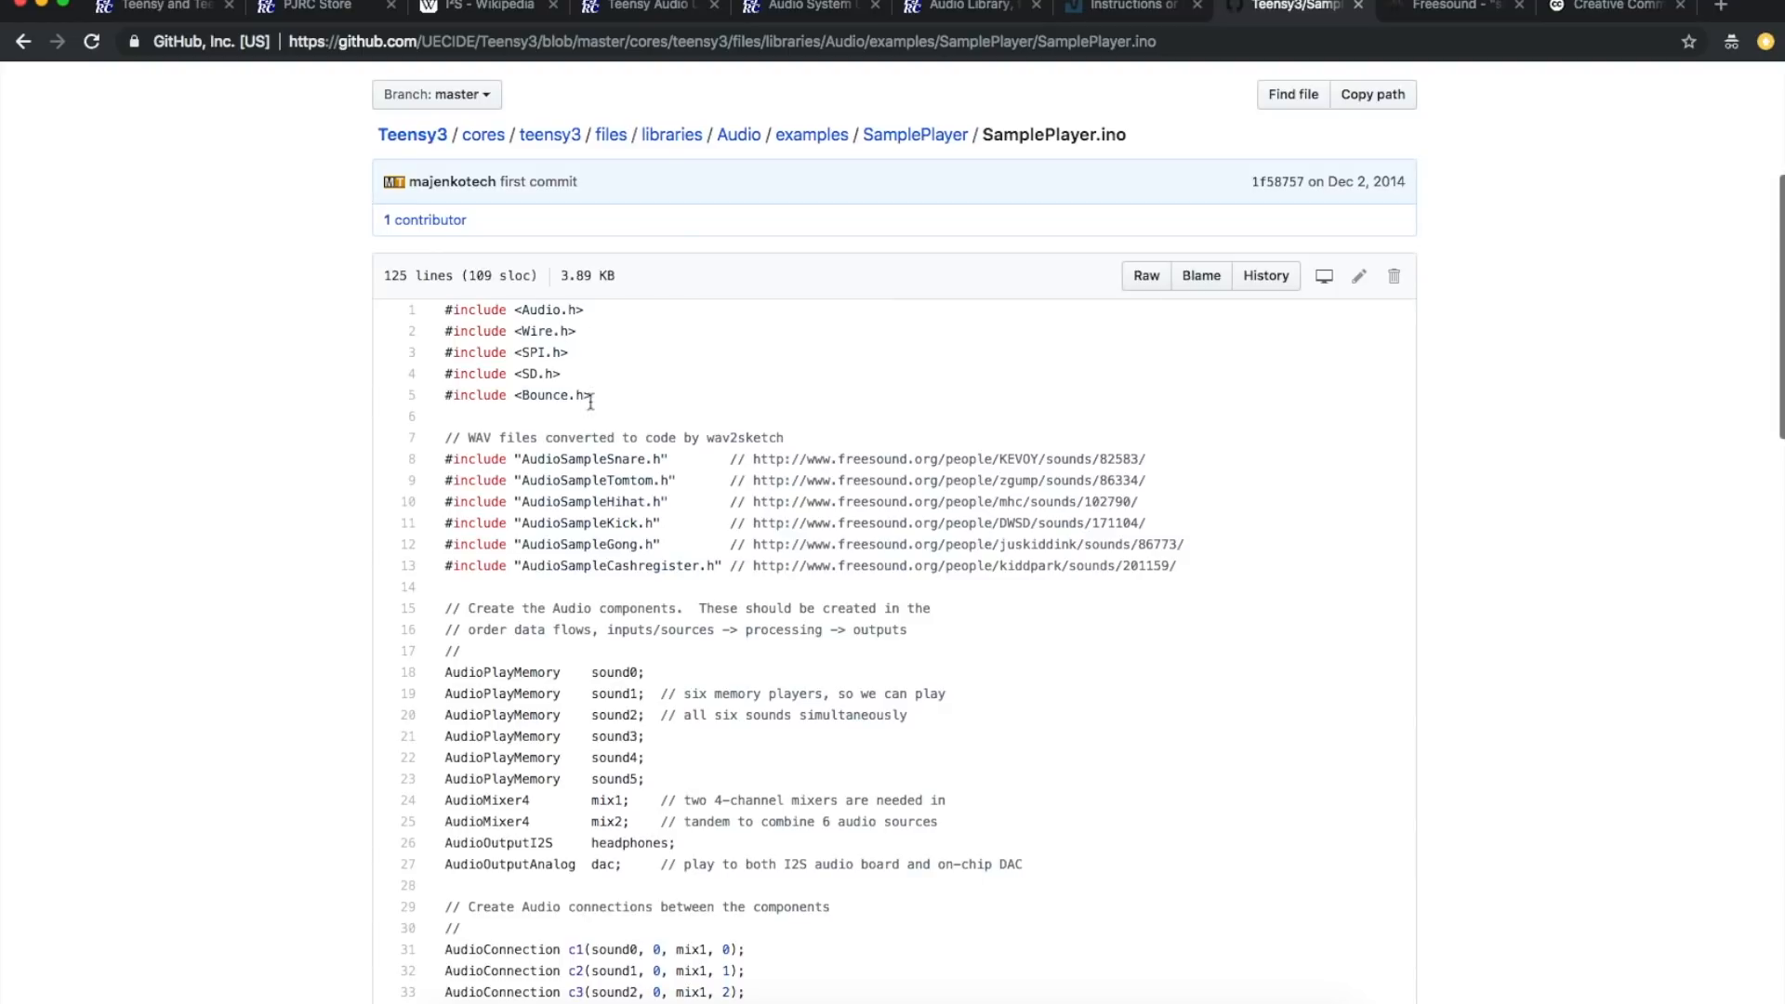
scroll("down", 3)
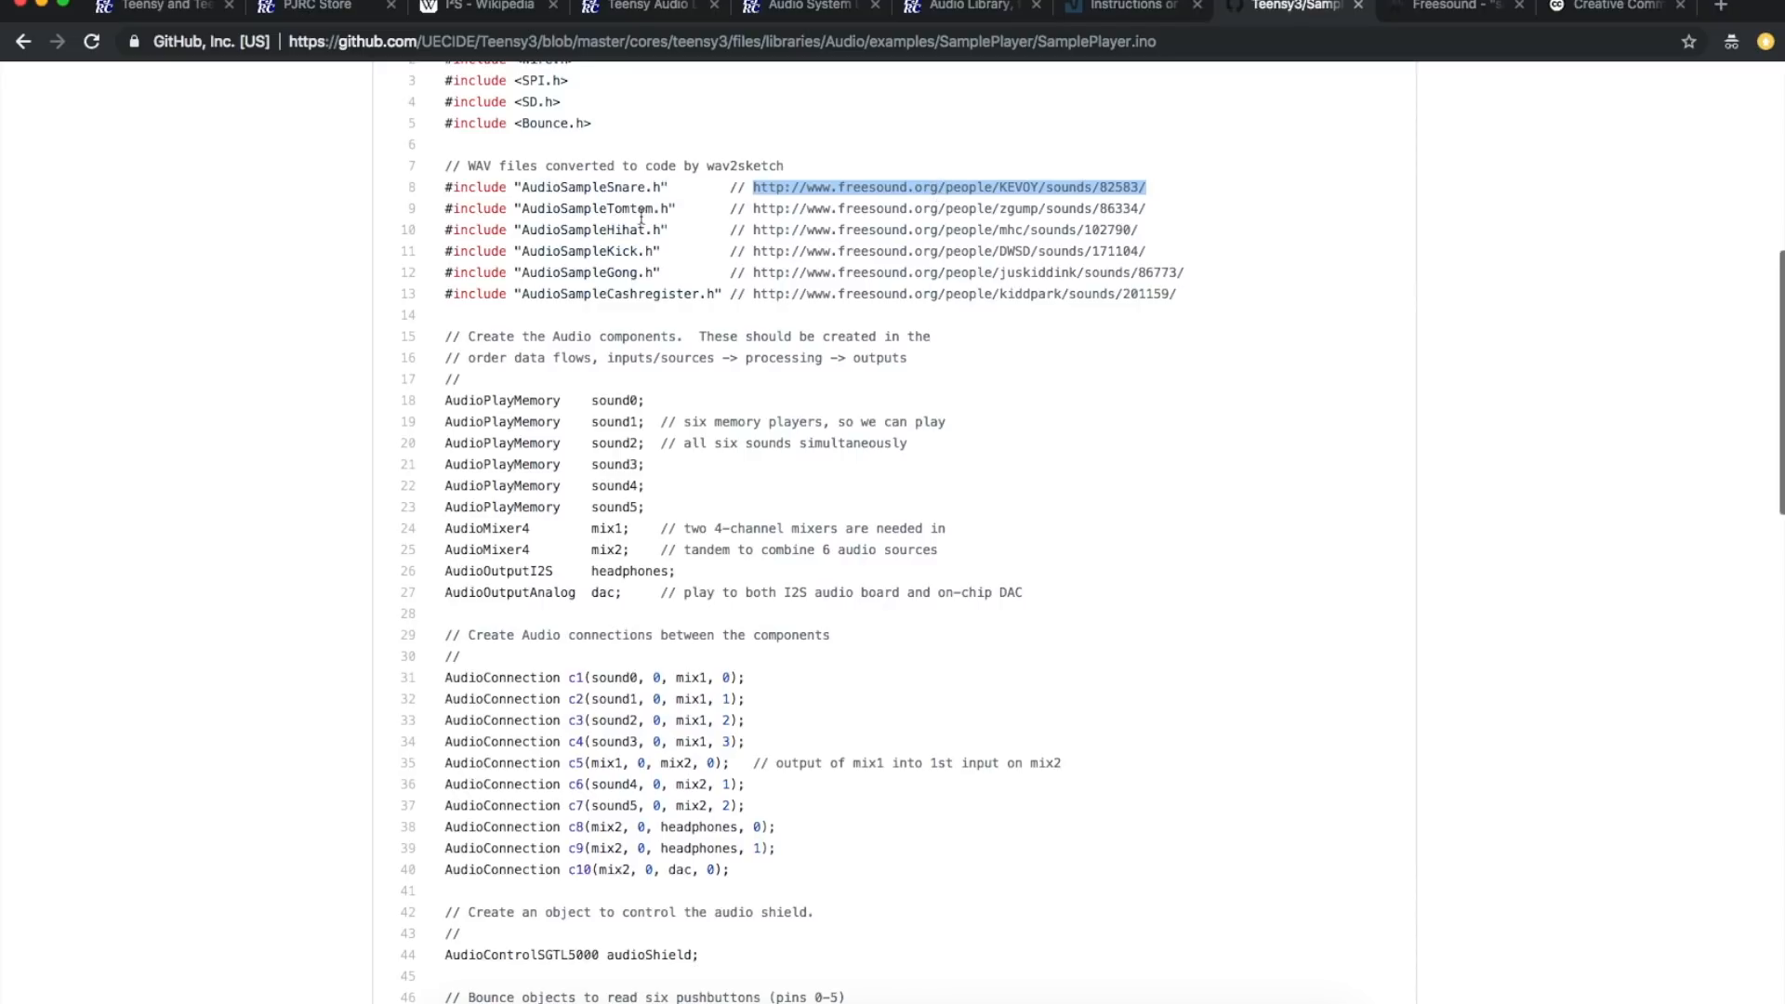
mouse_move(900, 184)
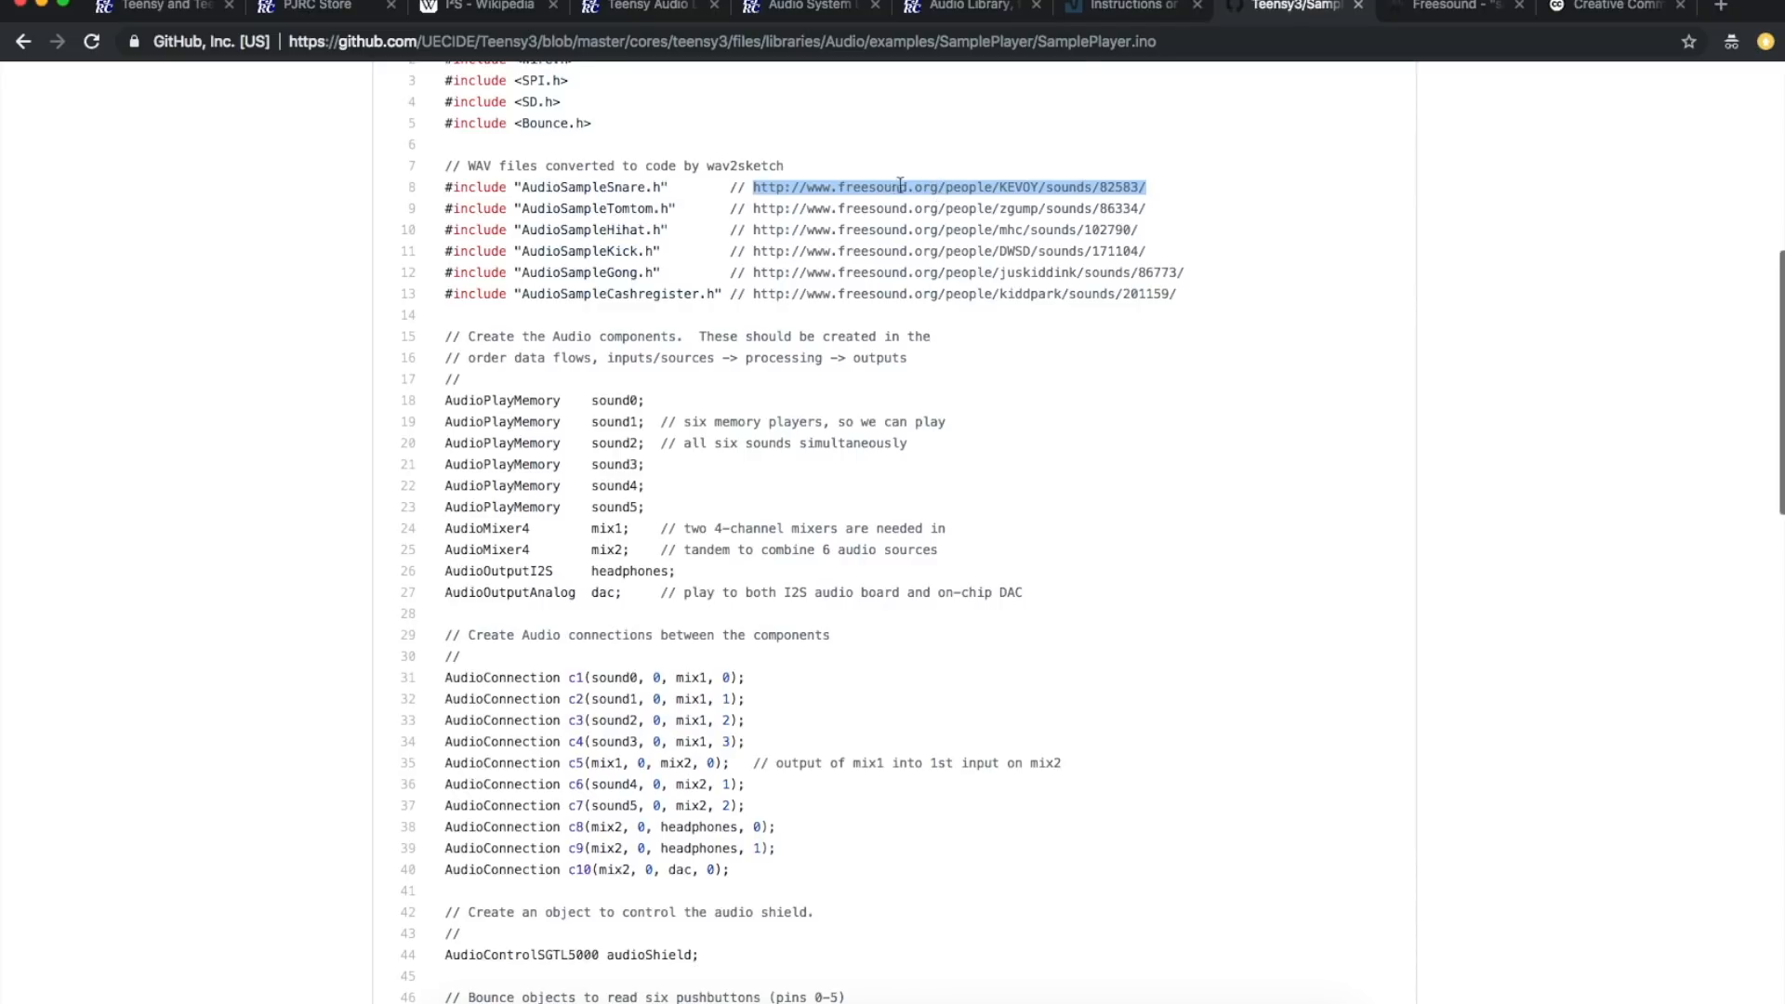
left_click(948, 186)
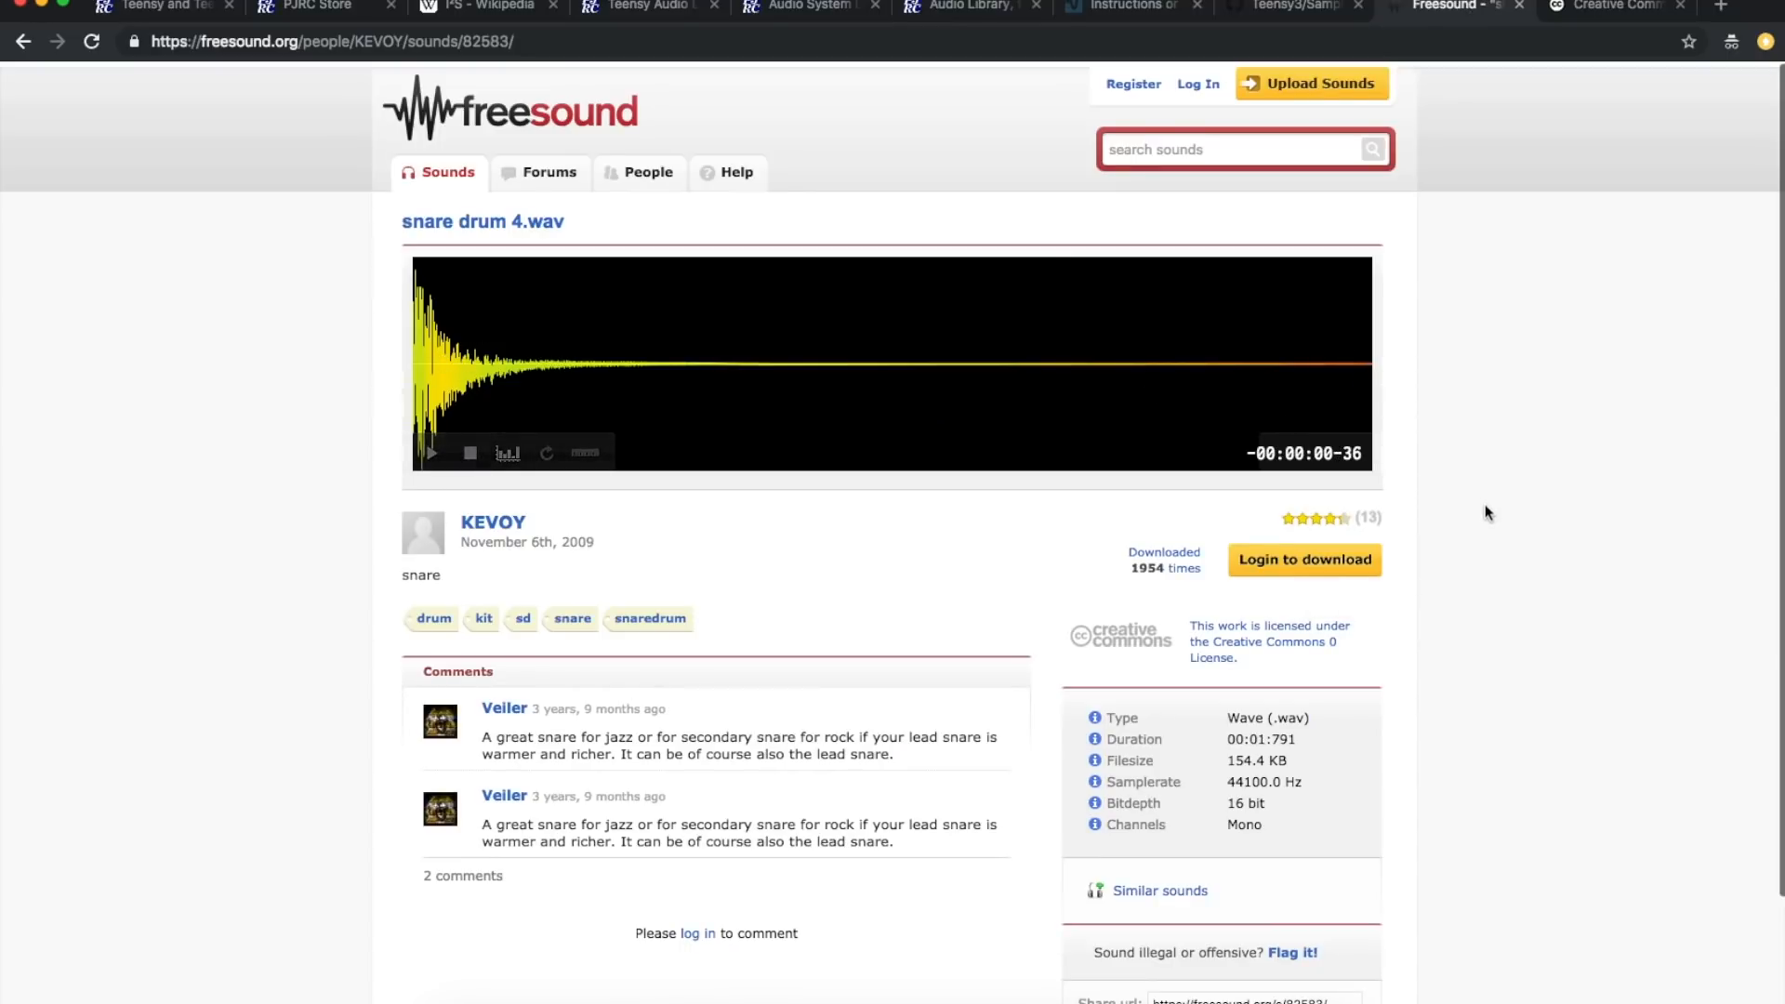
Step: Scroll the 'snare drum 4.wav' page down to its CC0 public-domain licence link
scroll("down", 3)
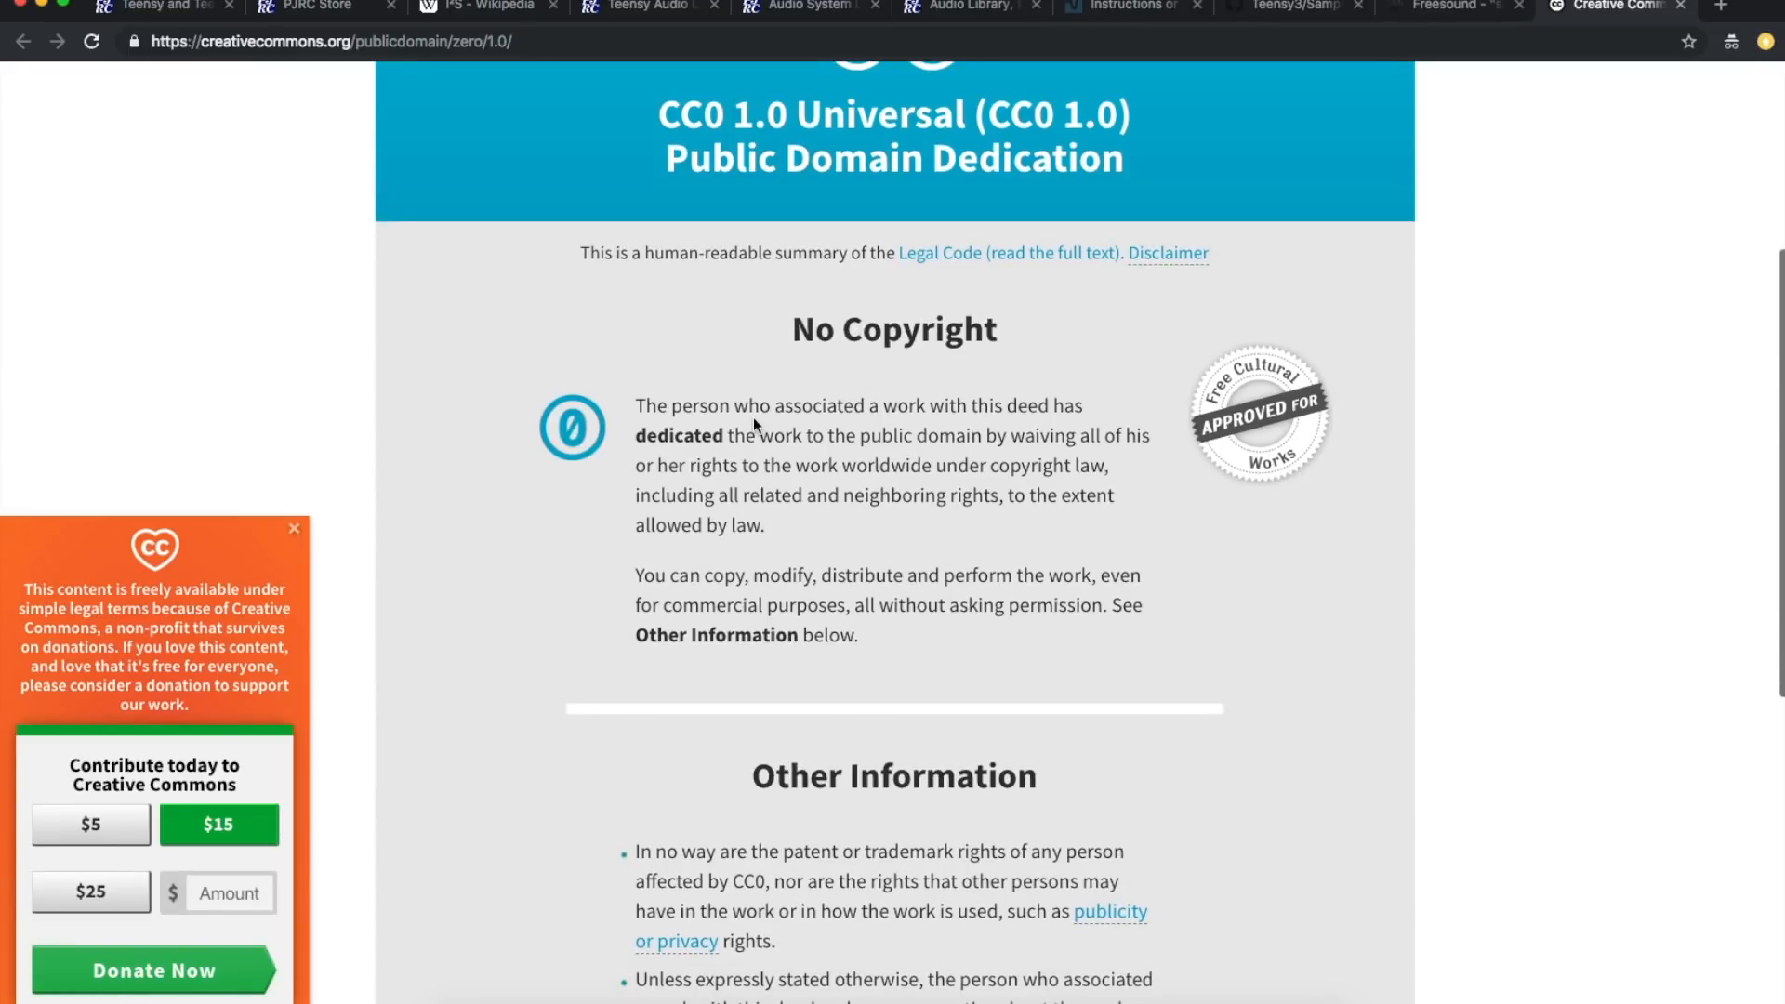
mouse_move(915, 427)
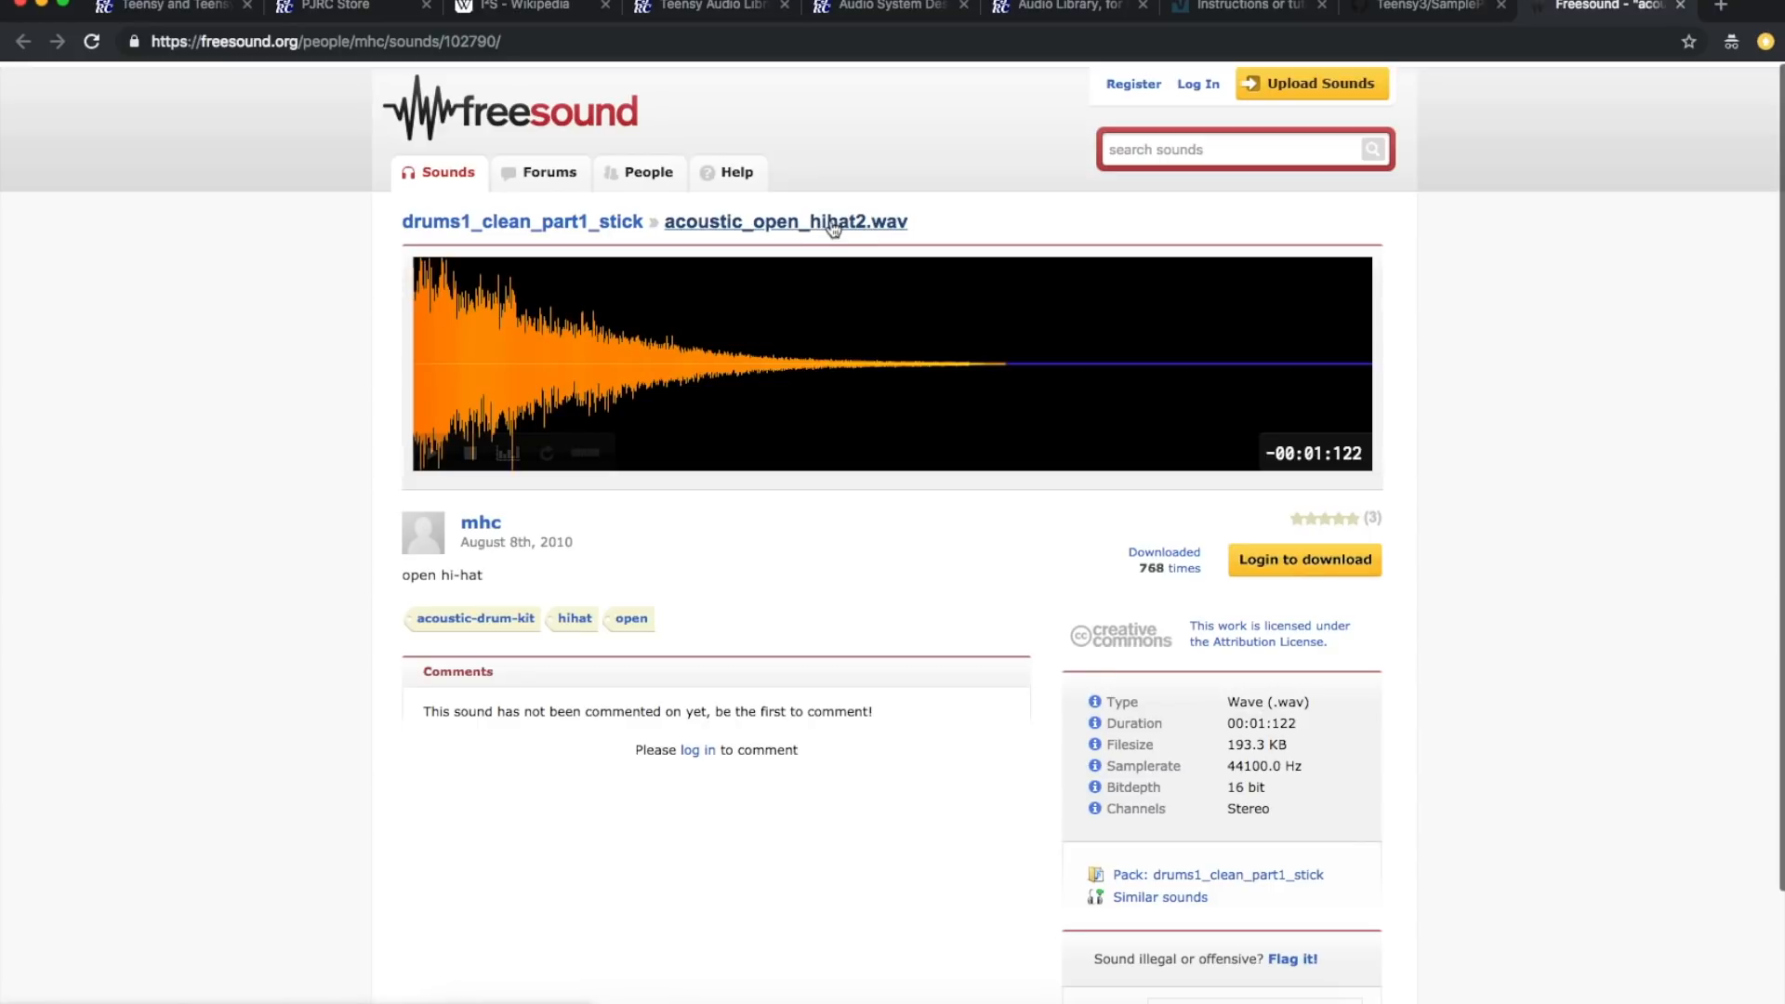
mouse_move(1303, 658)
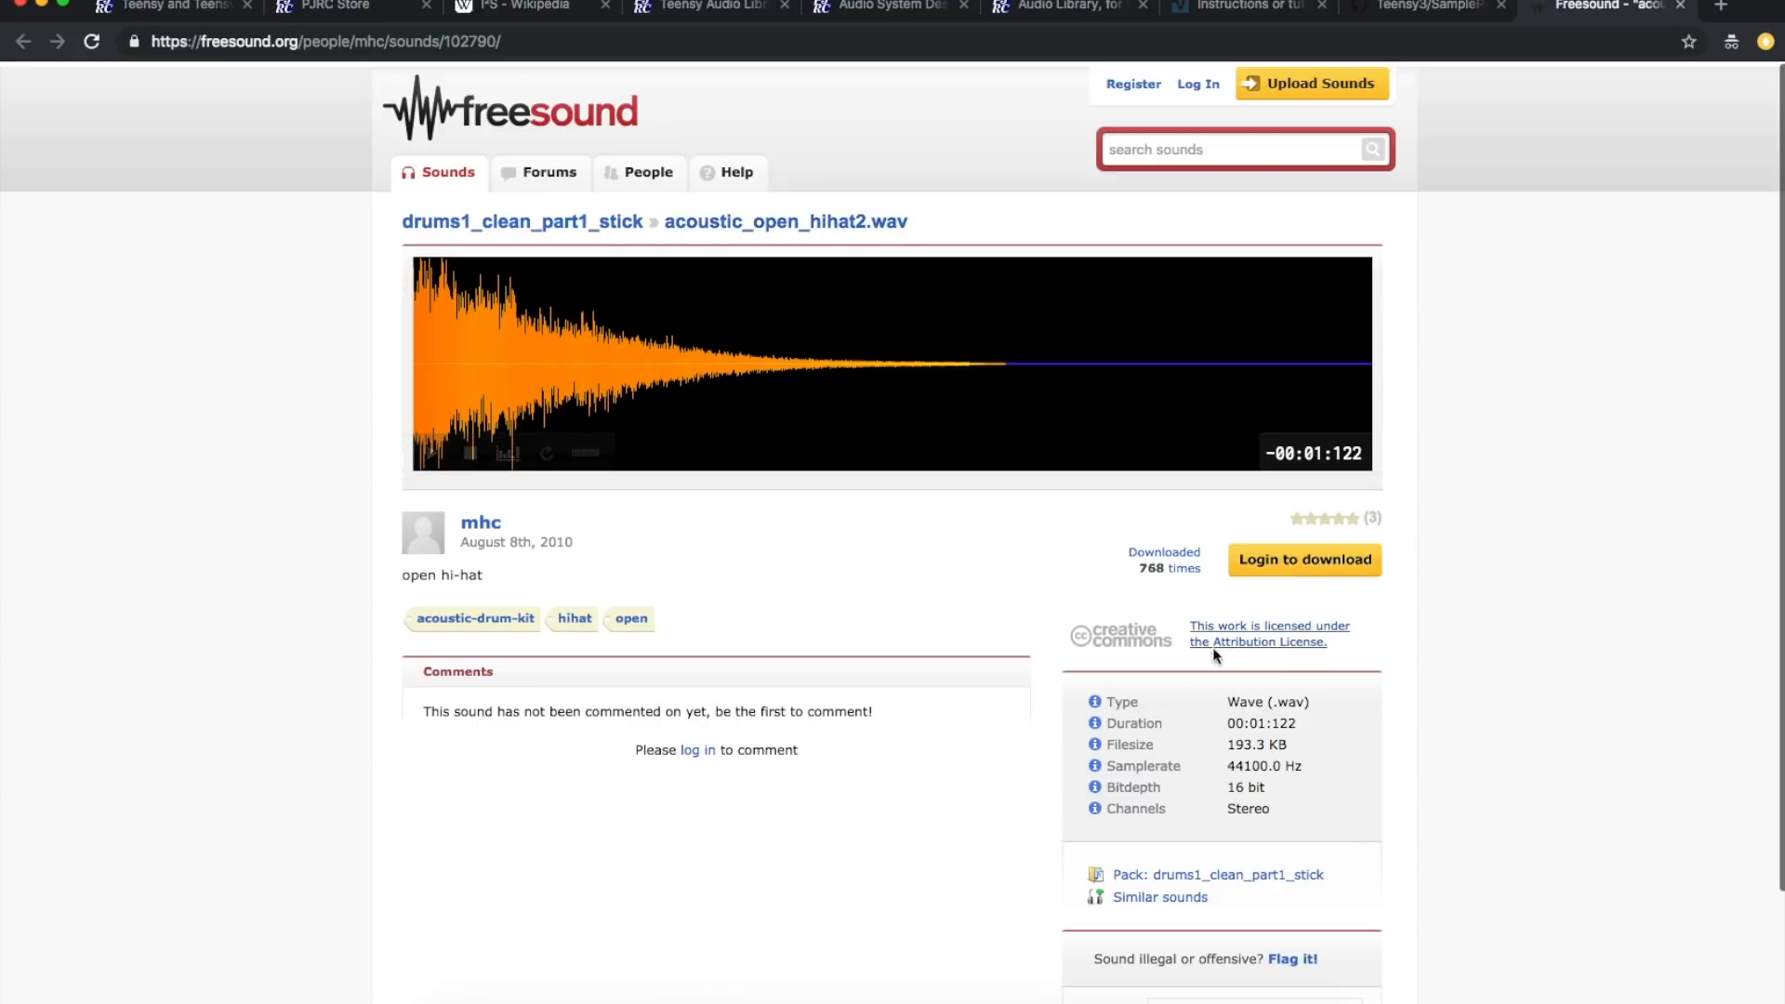
Step: On the CC BY 3.0 Unported summary, highlight the attribution requirement for the hi-hat sample
left_click(1256, 633)
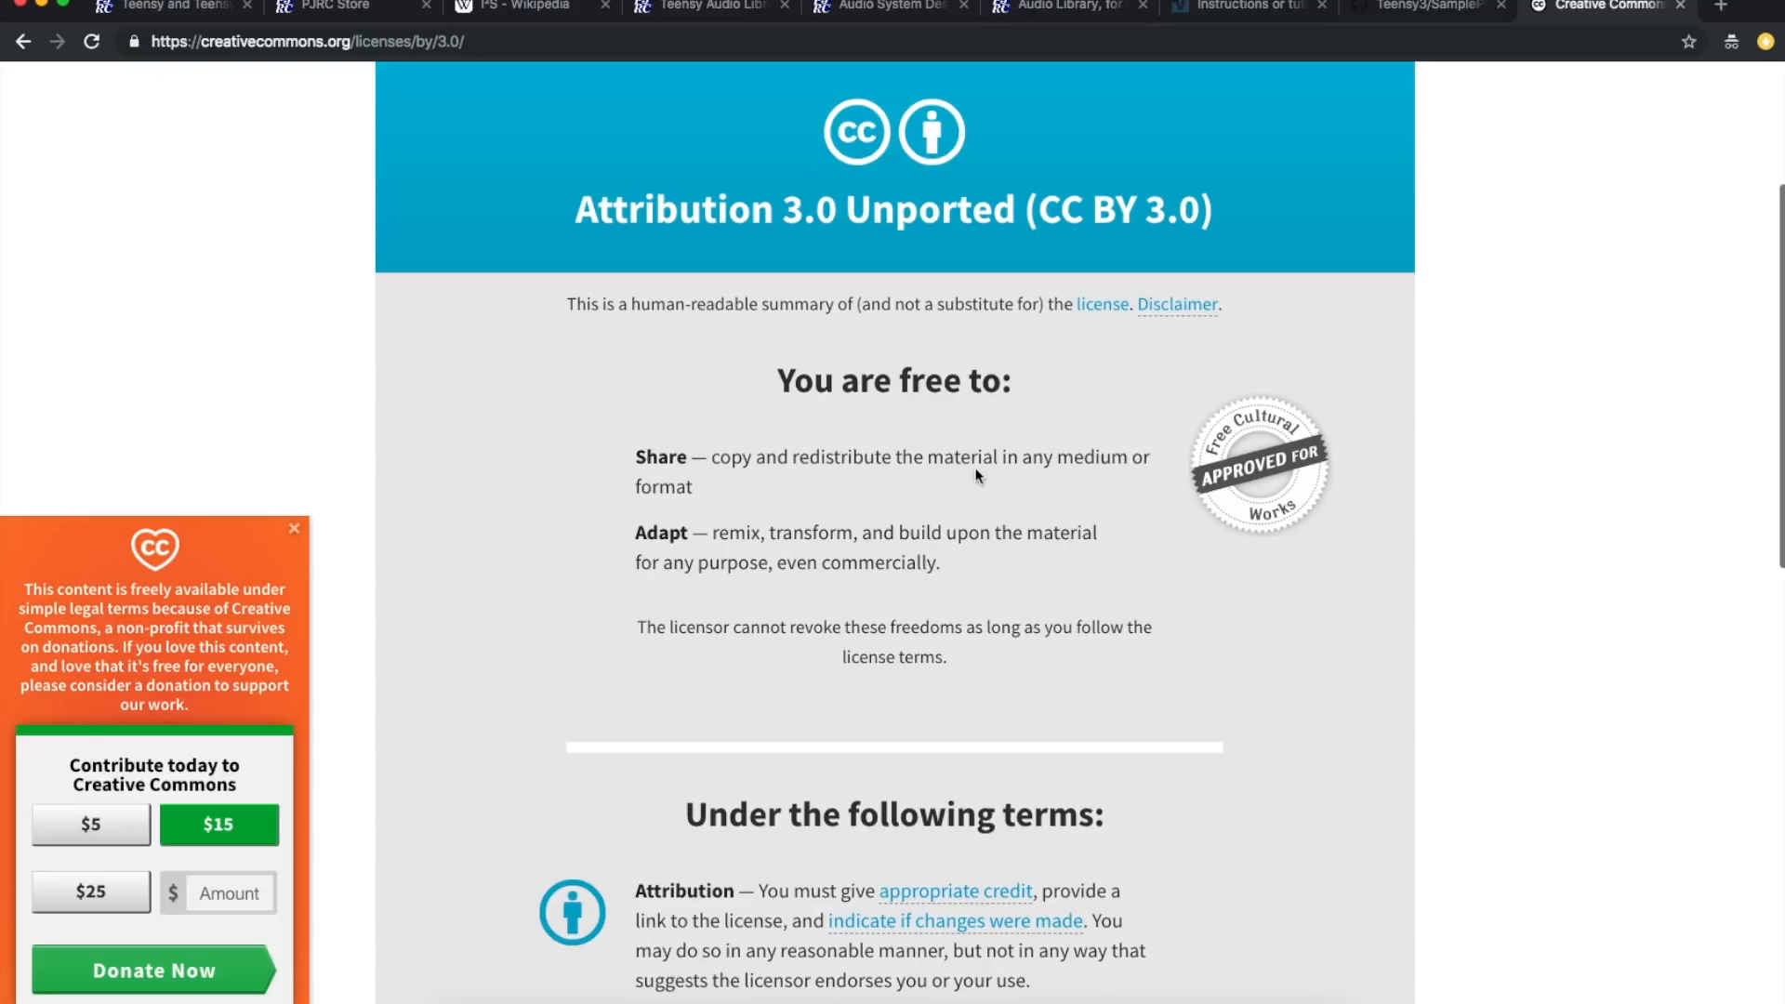
mouse_move(623, 536)
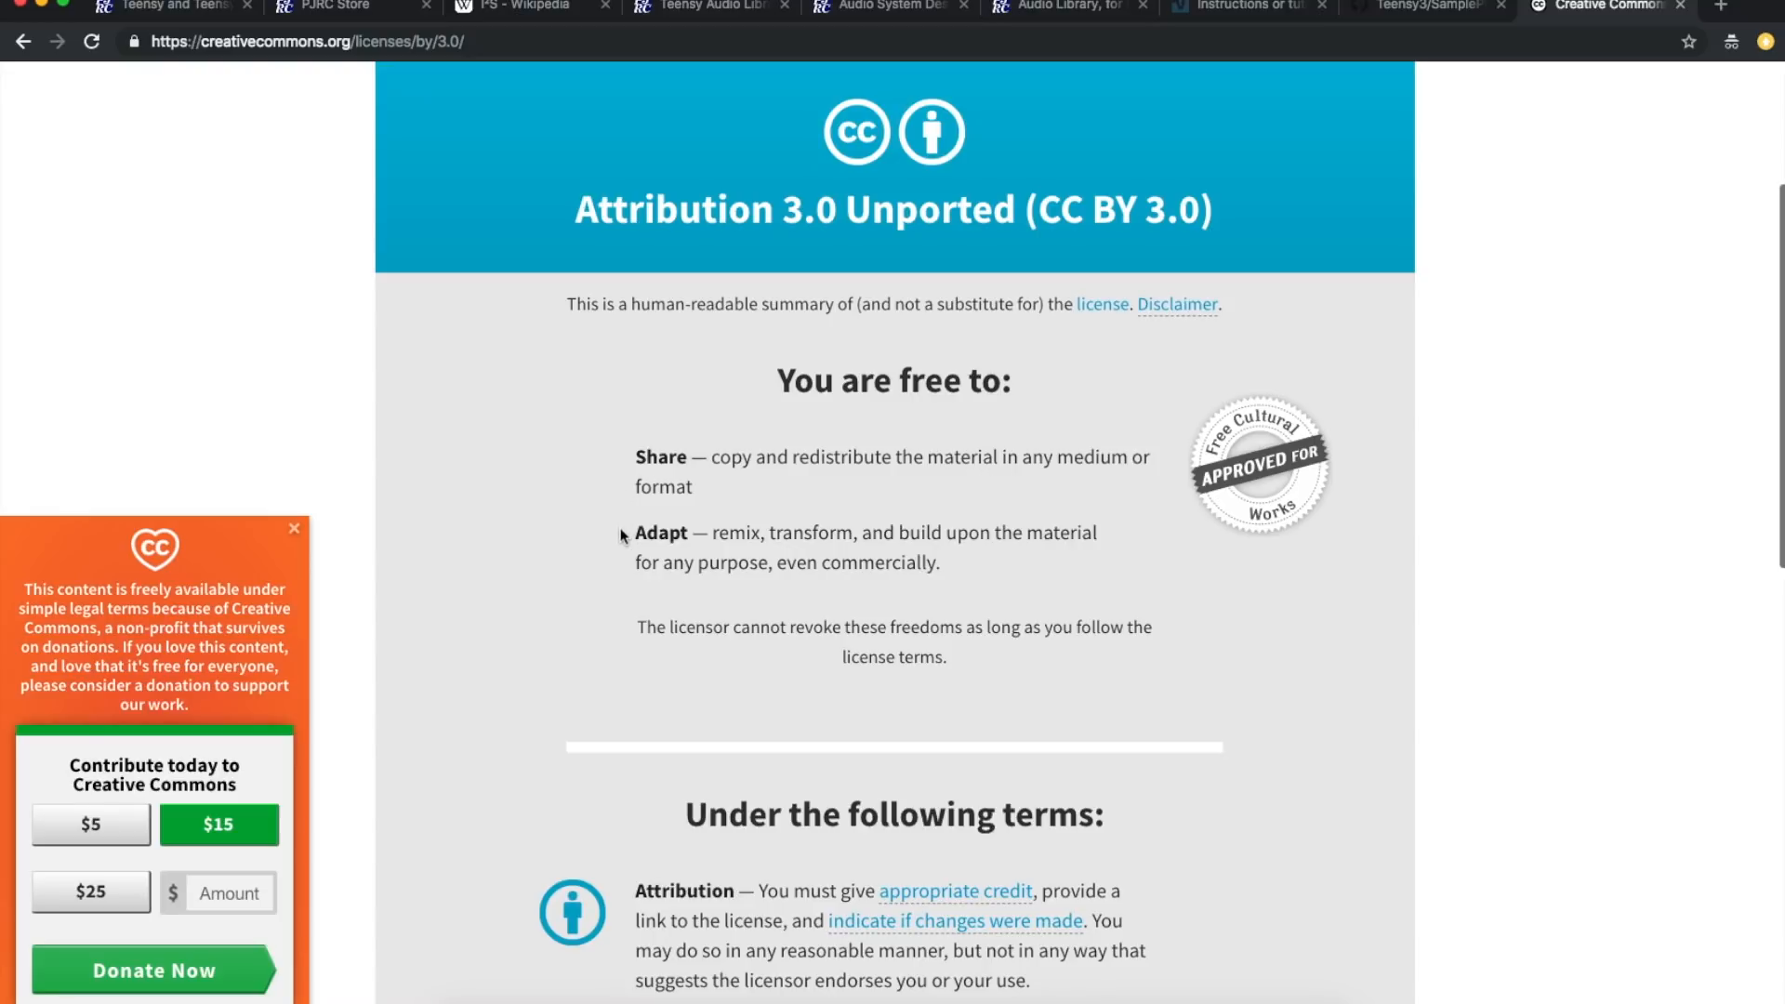
mouse_move(896, 591)
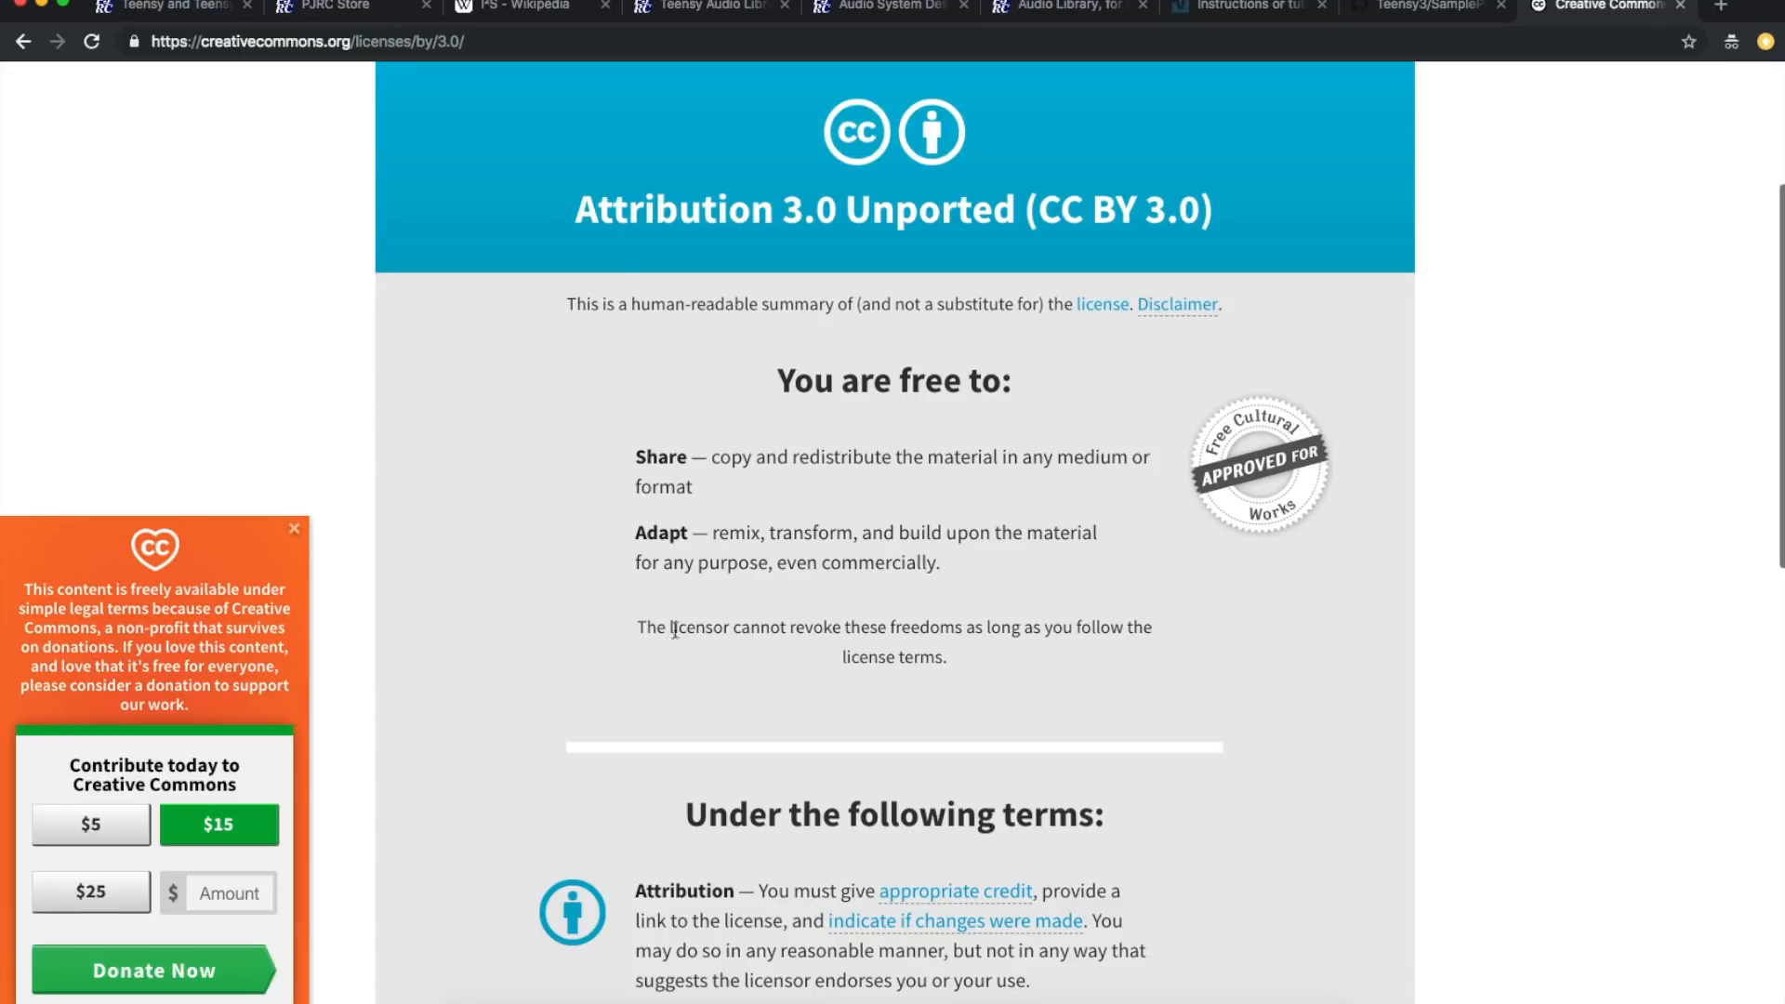
mouse_move(995, 630)
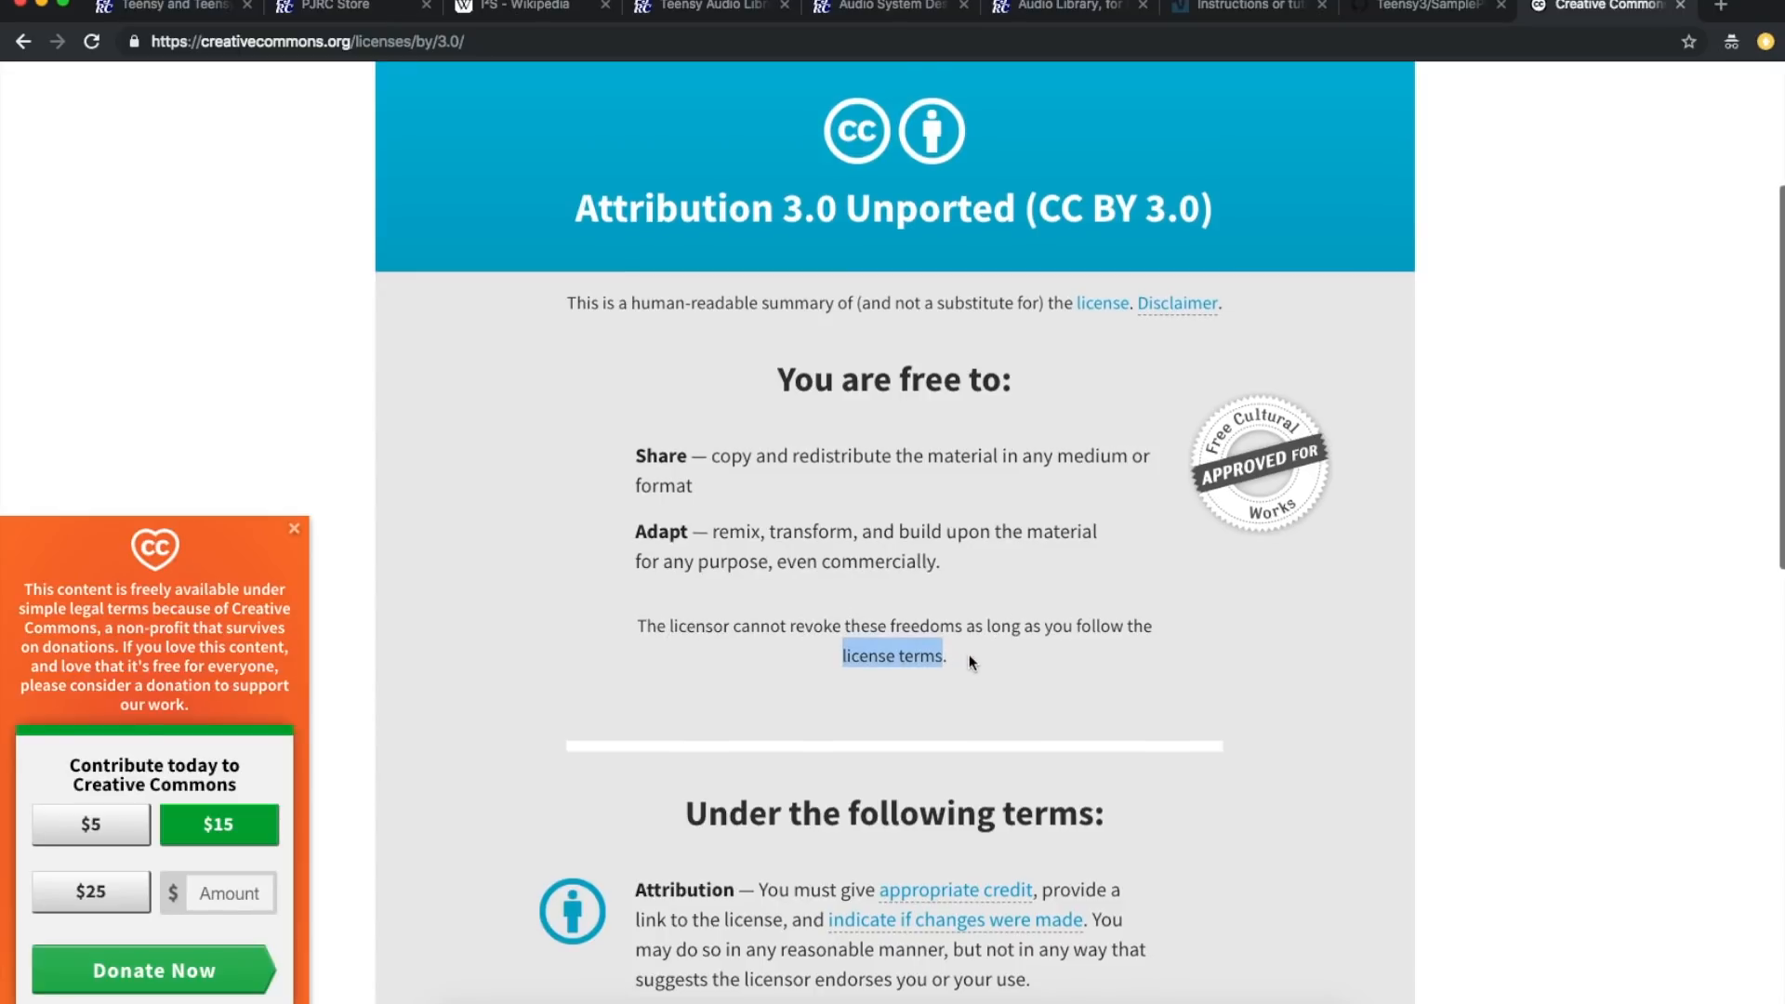
scroll("down", 3)
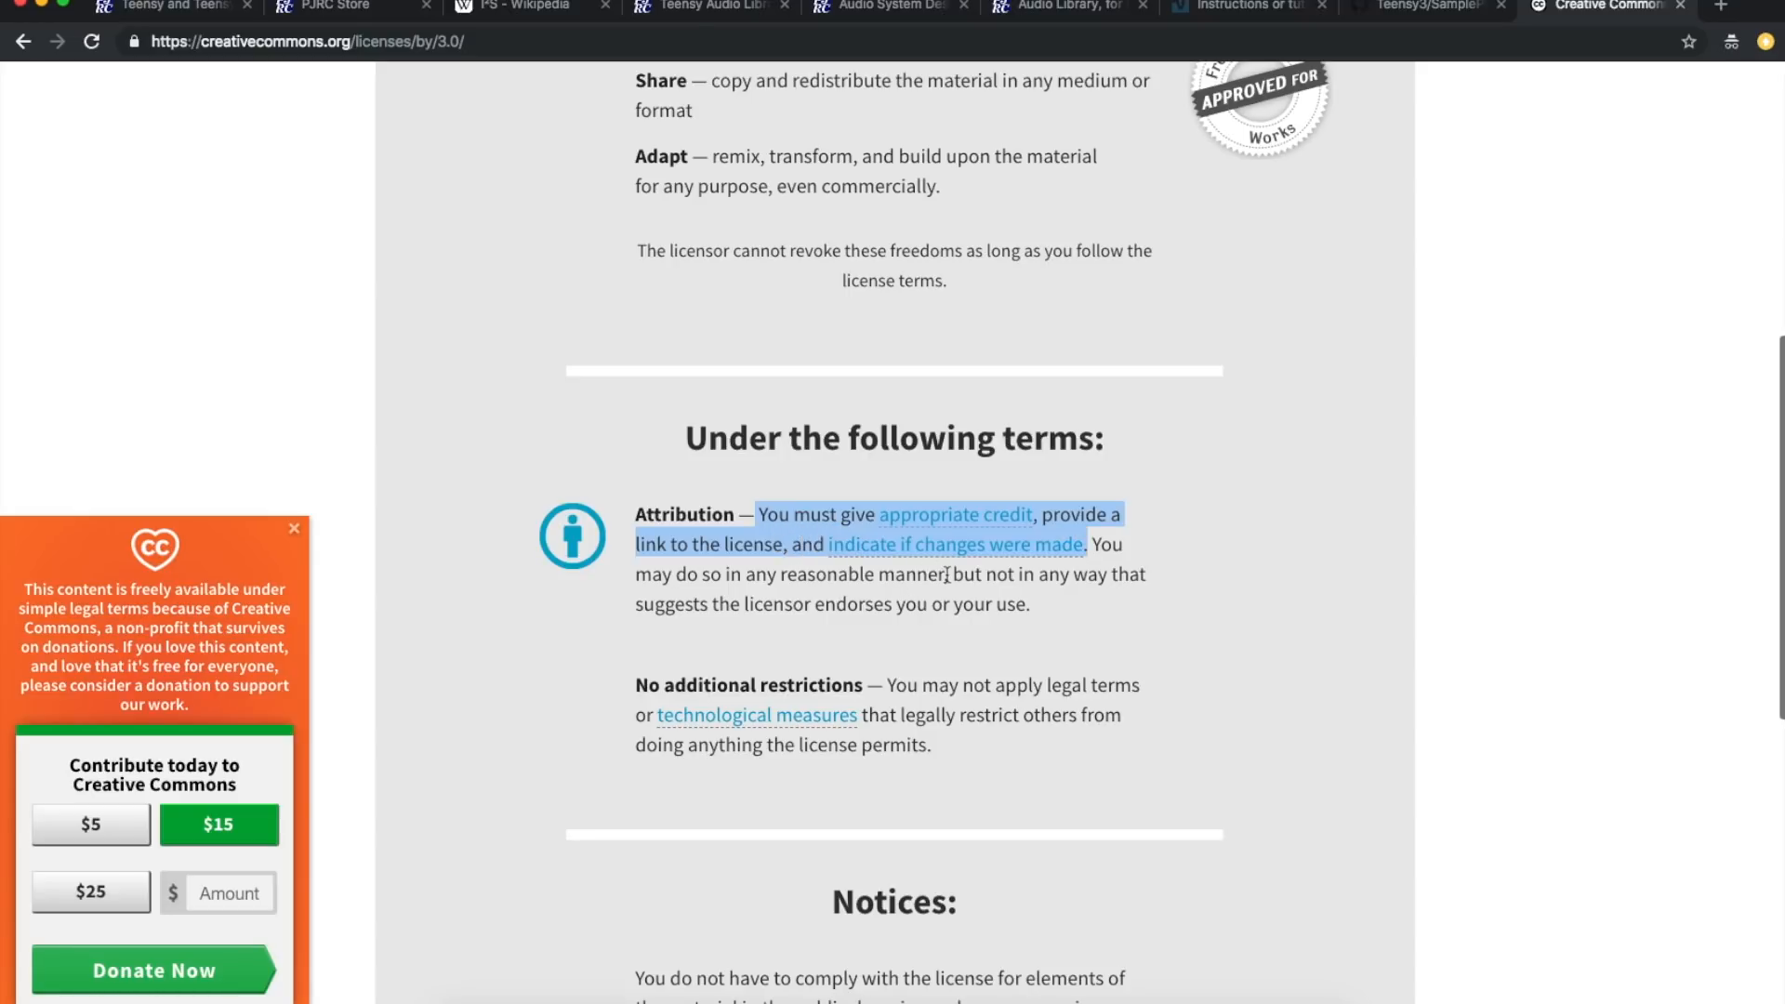
left_click_drag(753, 513, 946, 603)
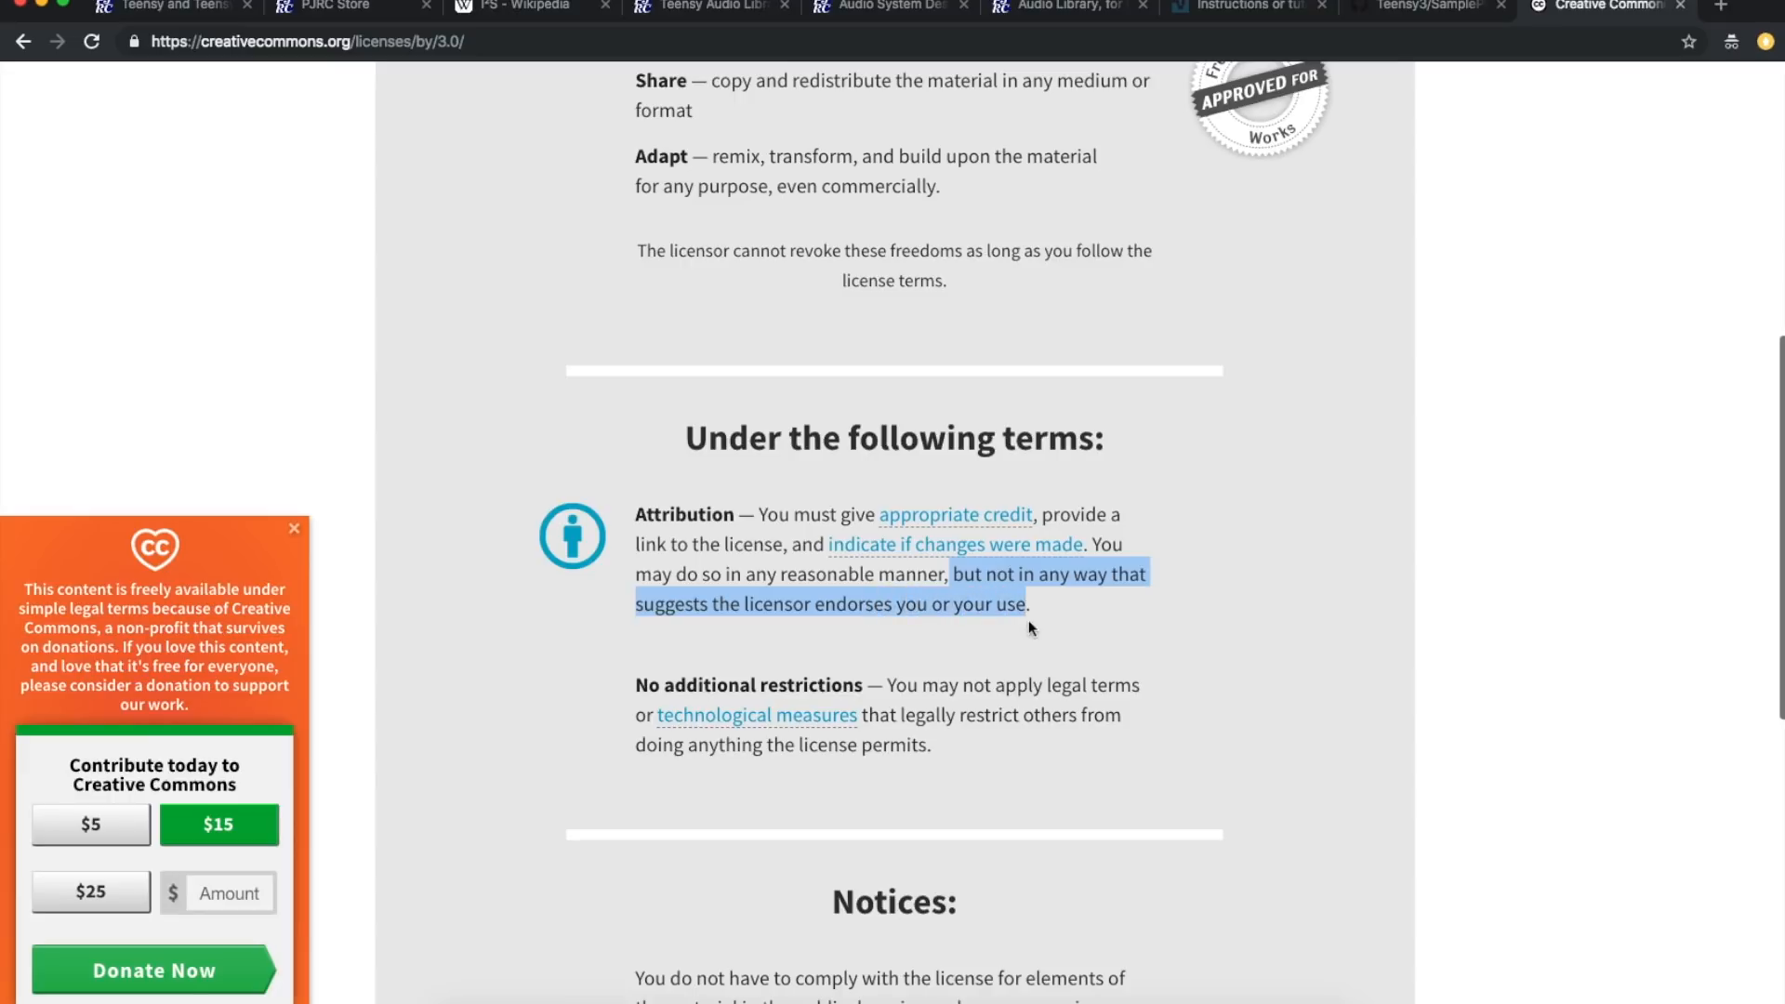
mouse_move(881, 688)
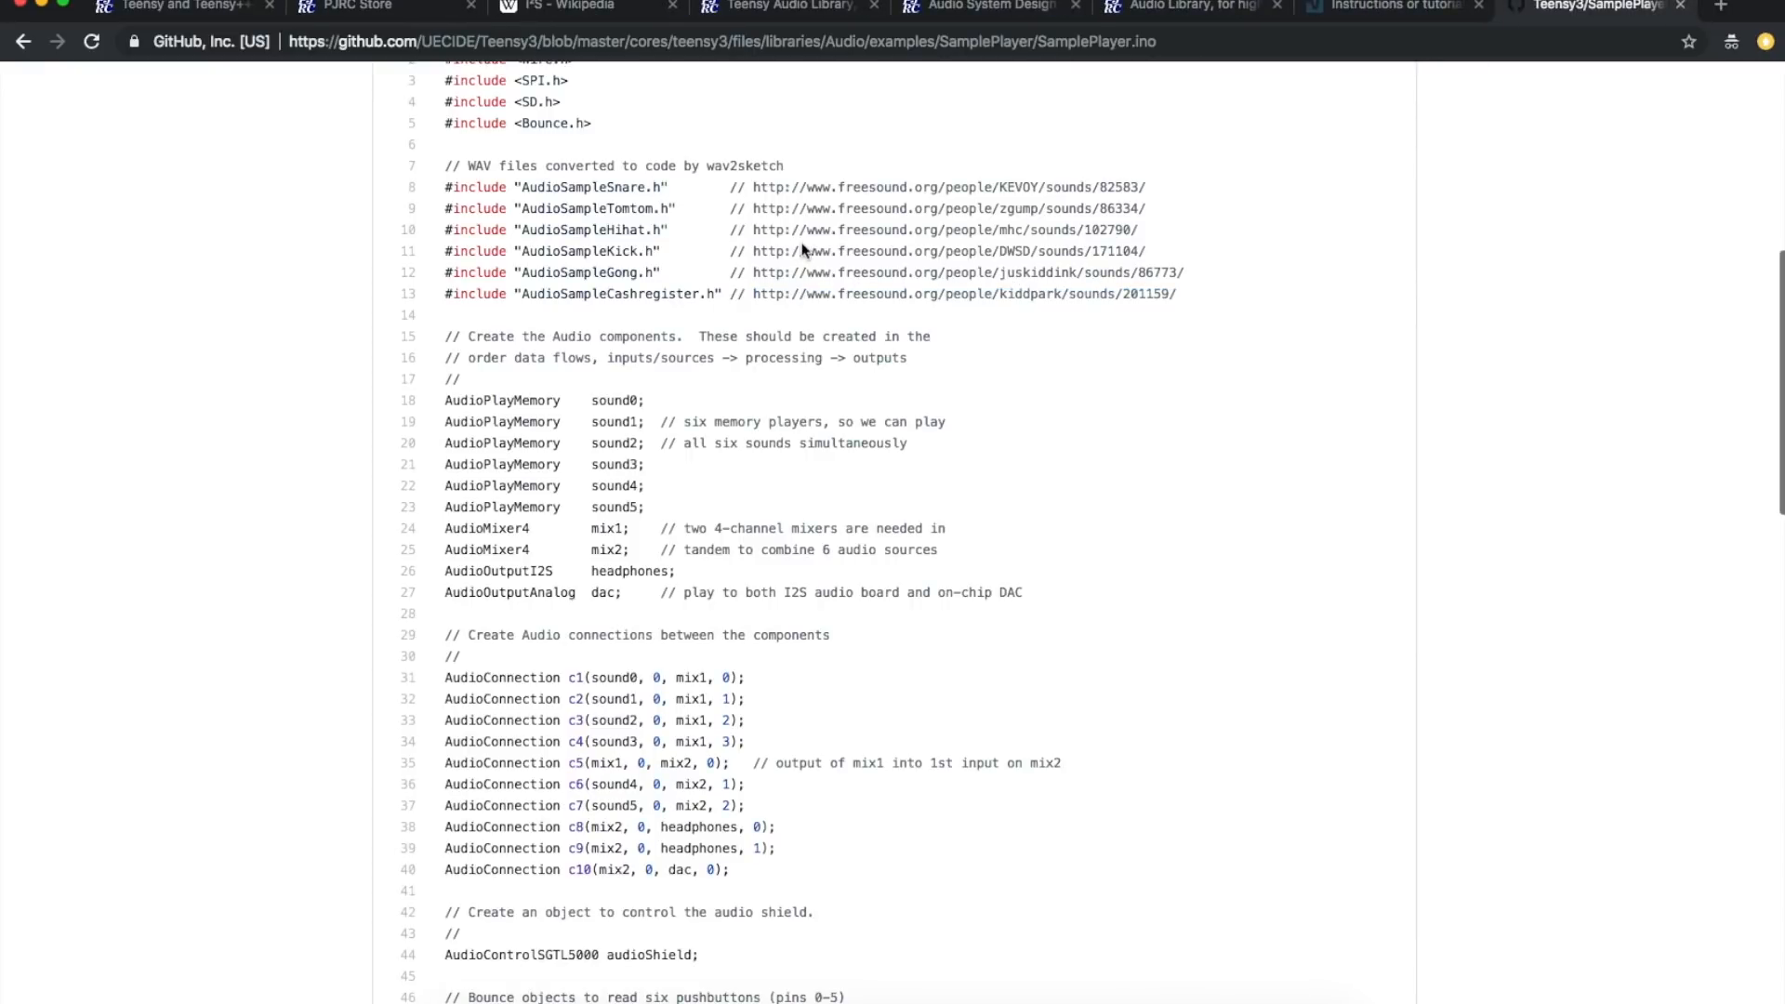
mouse_move(569, 186)
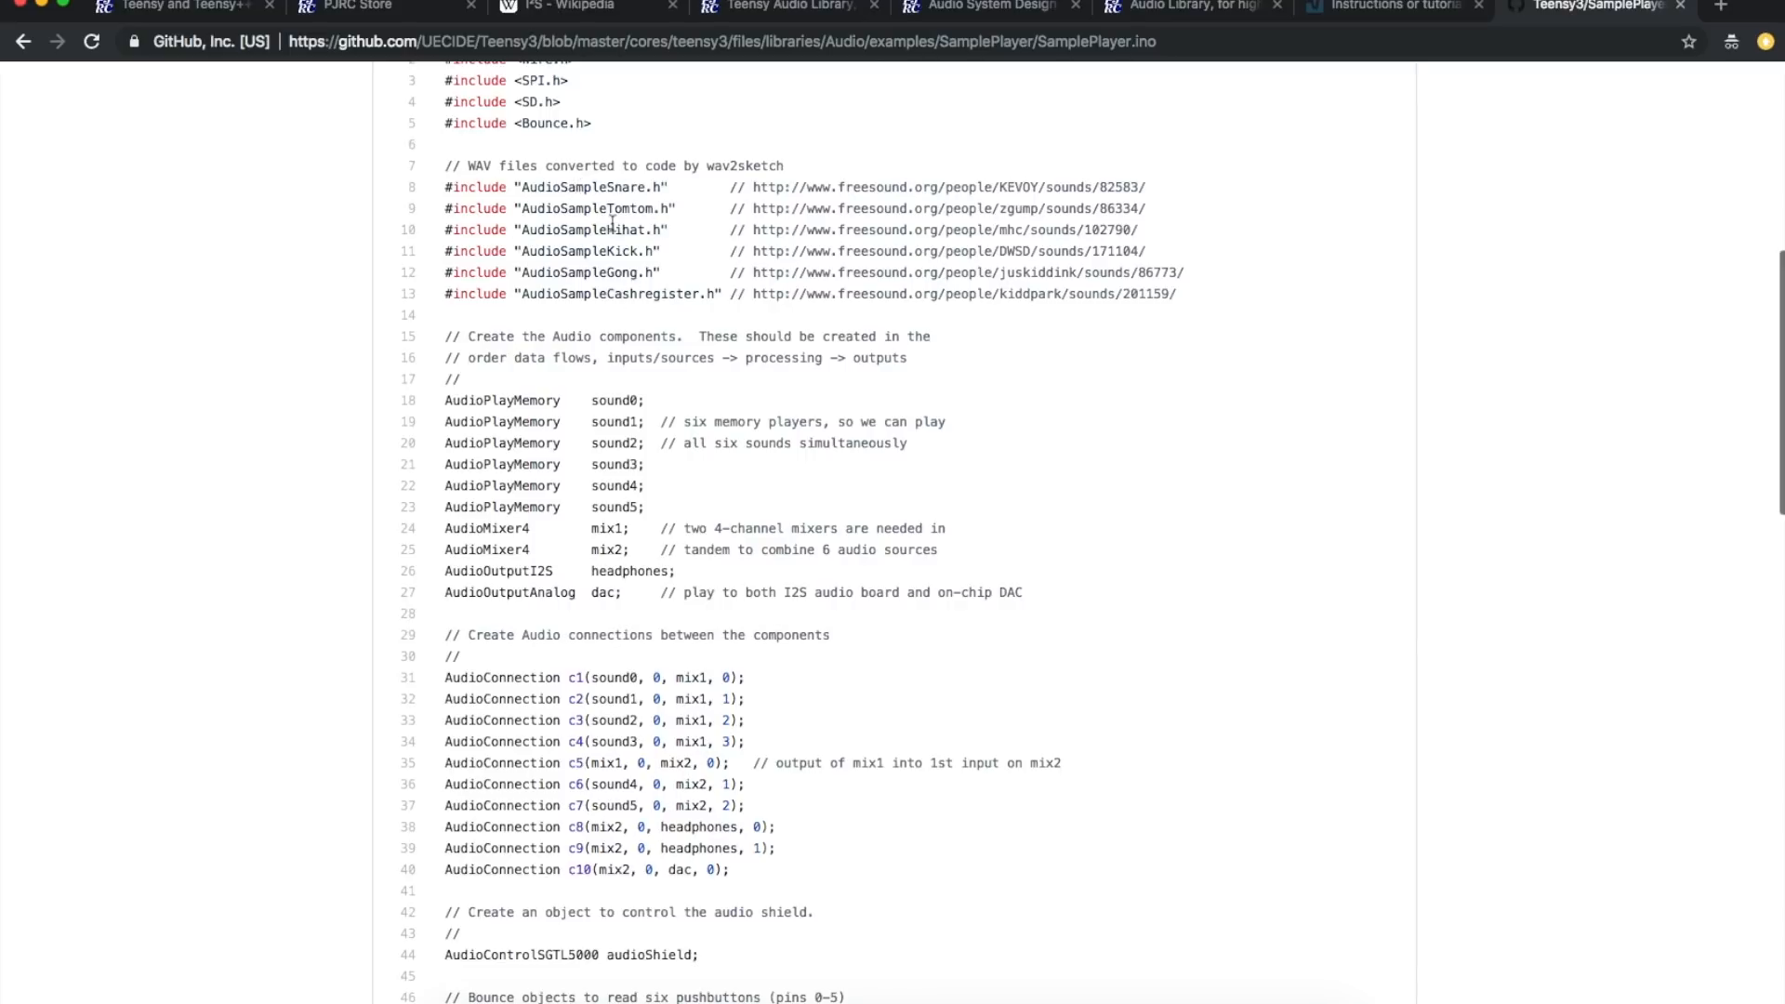
mouse_move(913, 245)
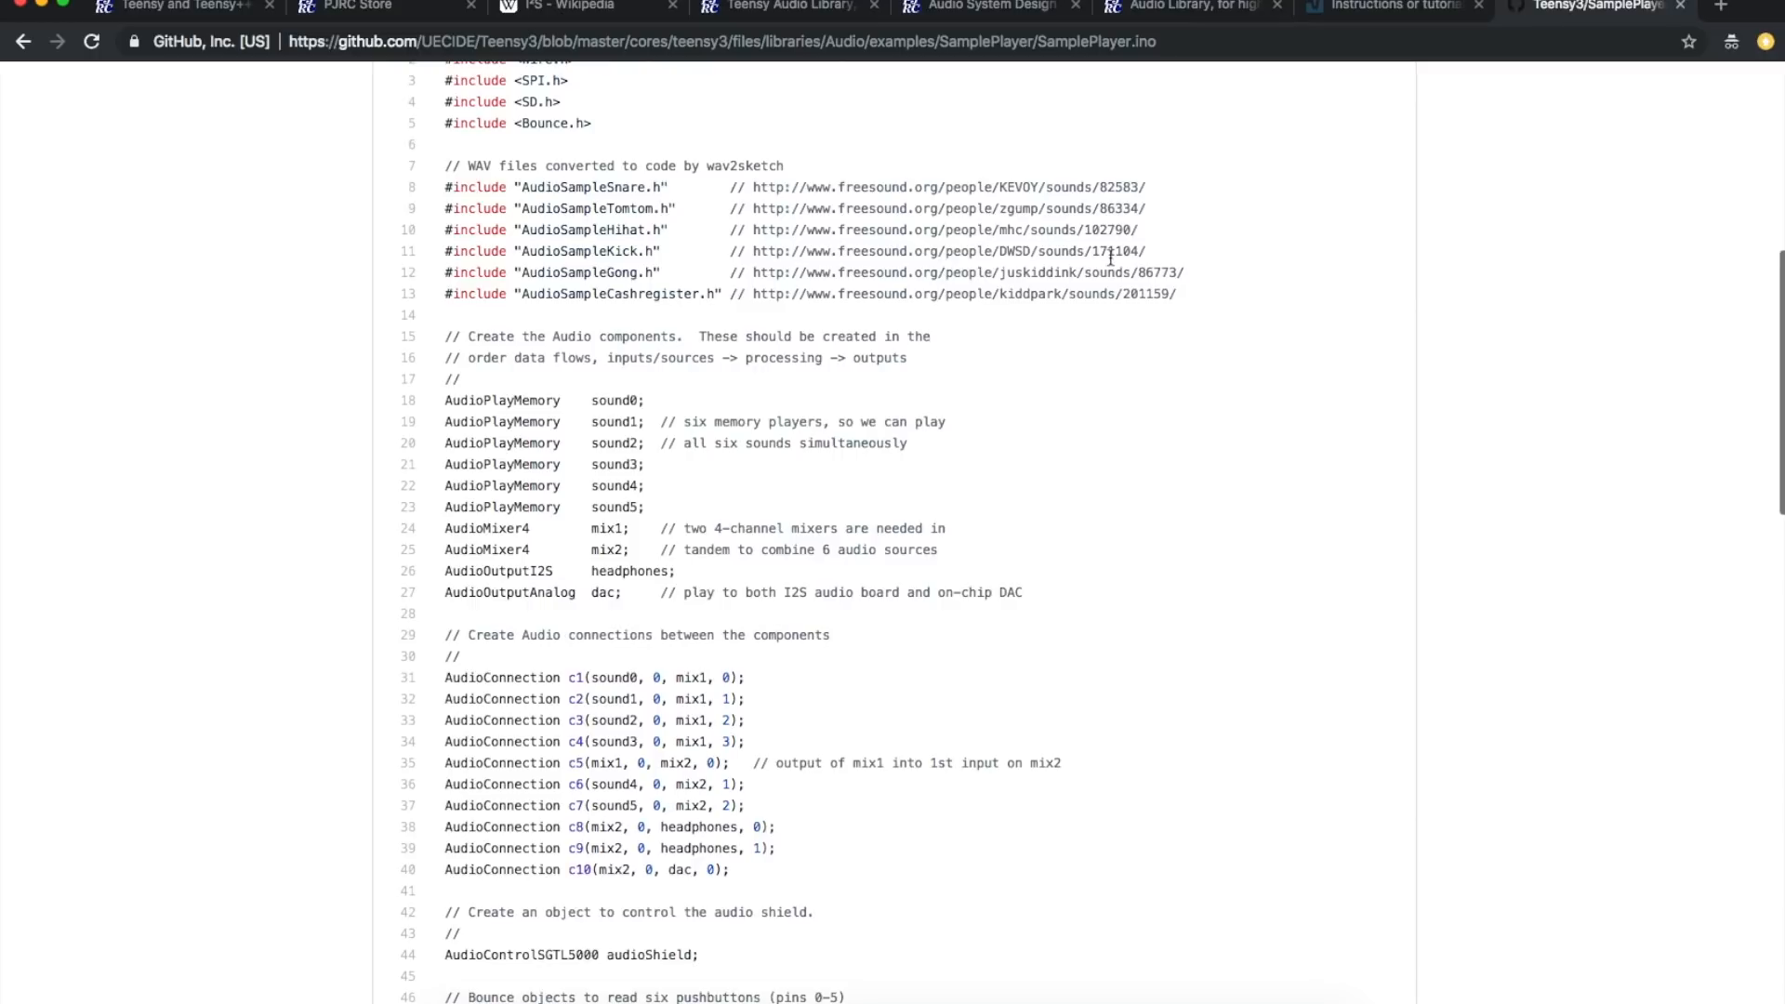
mouse_move(909, 320)
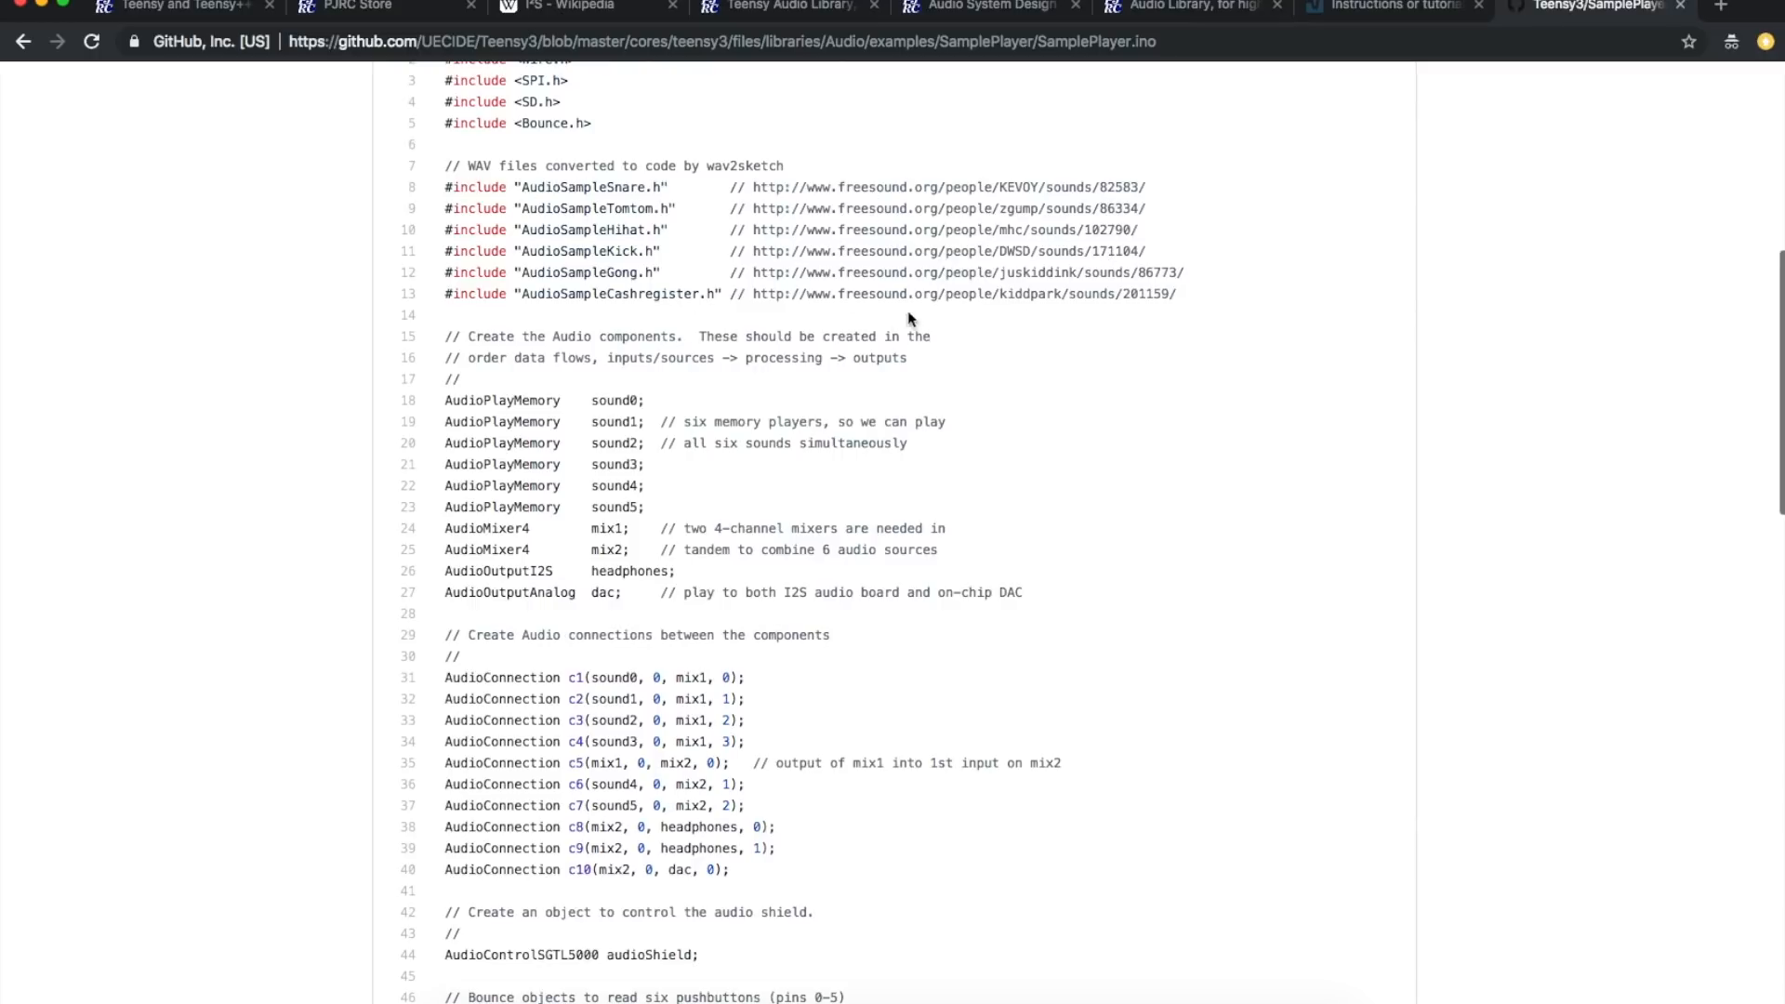
mouse_move(723, 214)
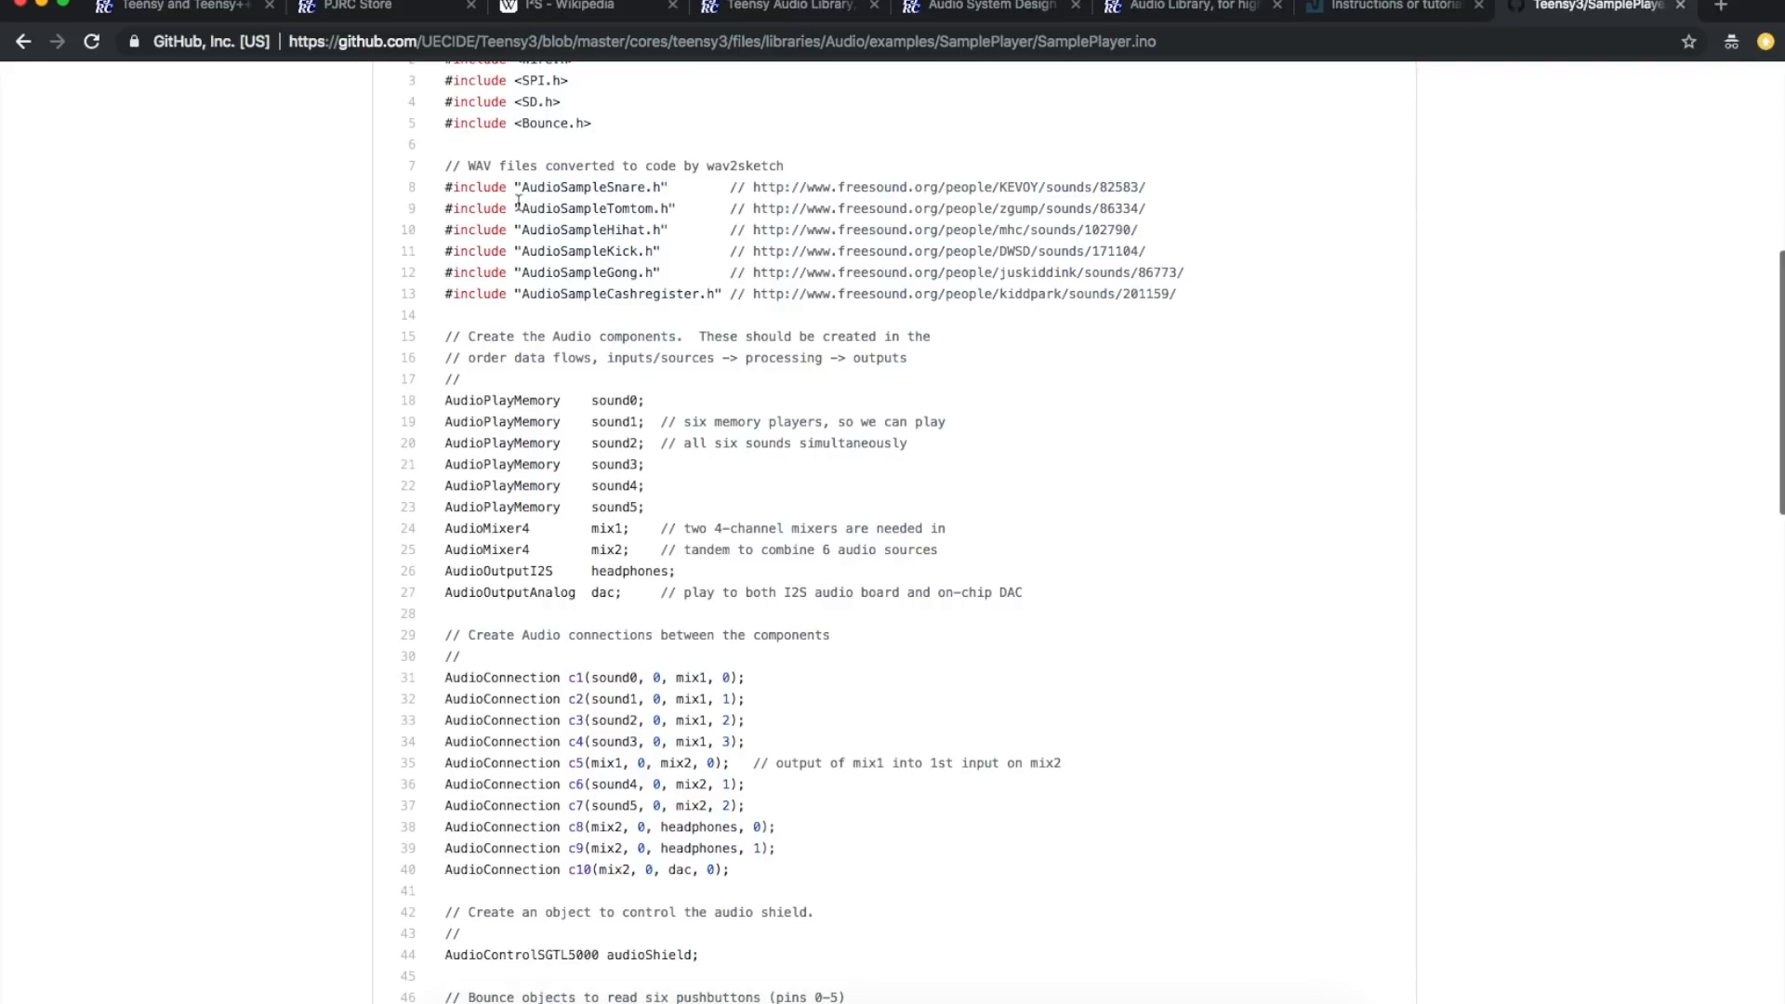
mouse_move(686, 190)
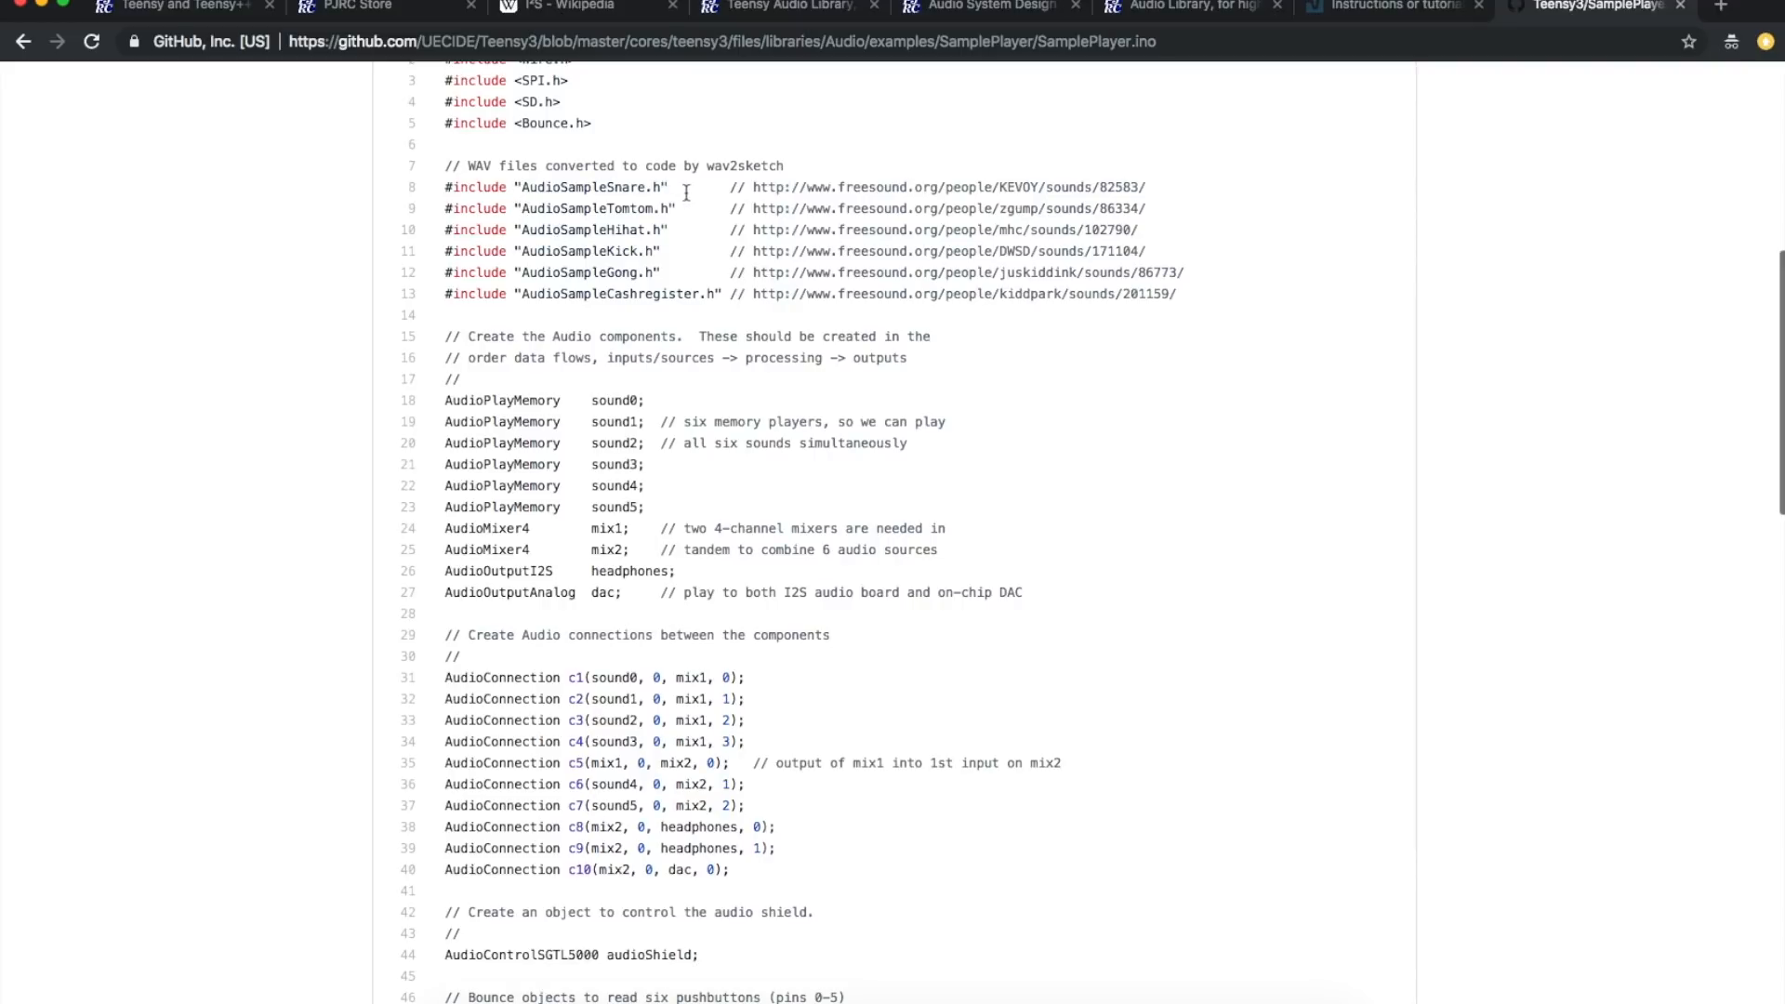
mouse_move(1165, 199)
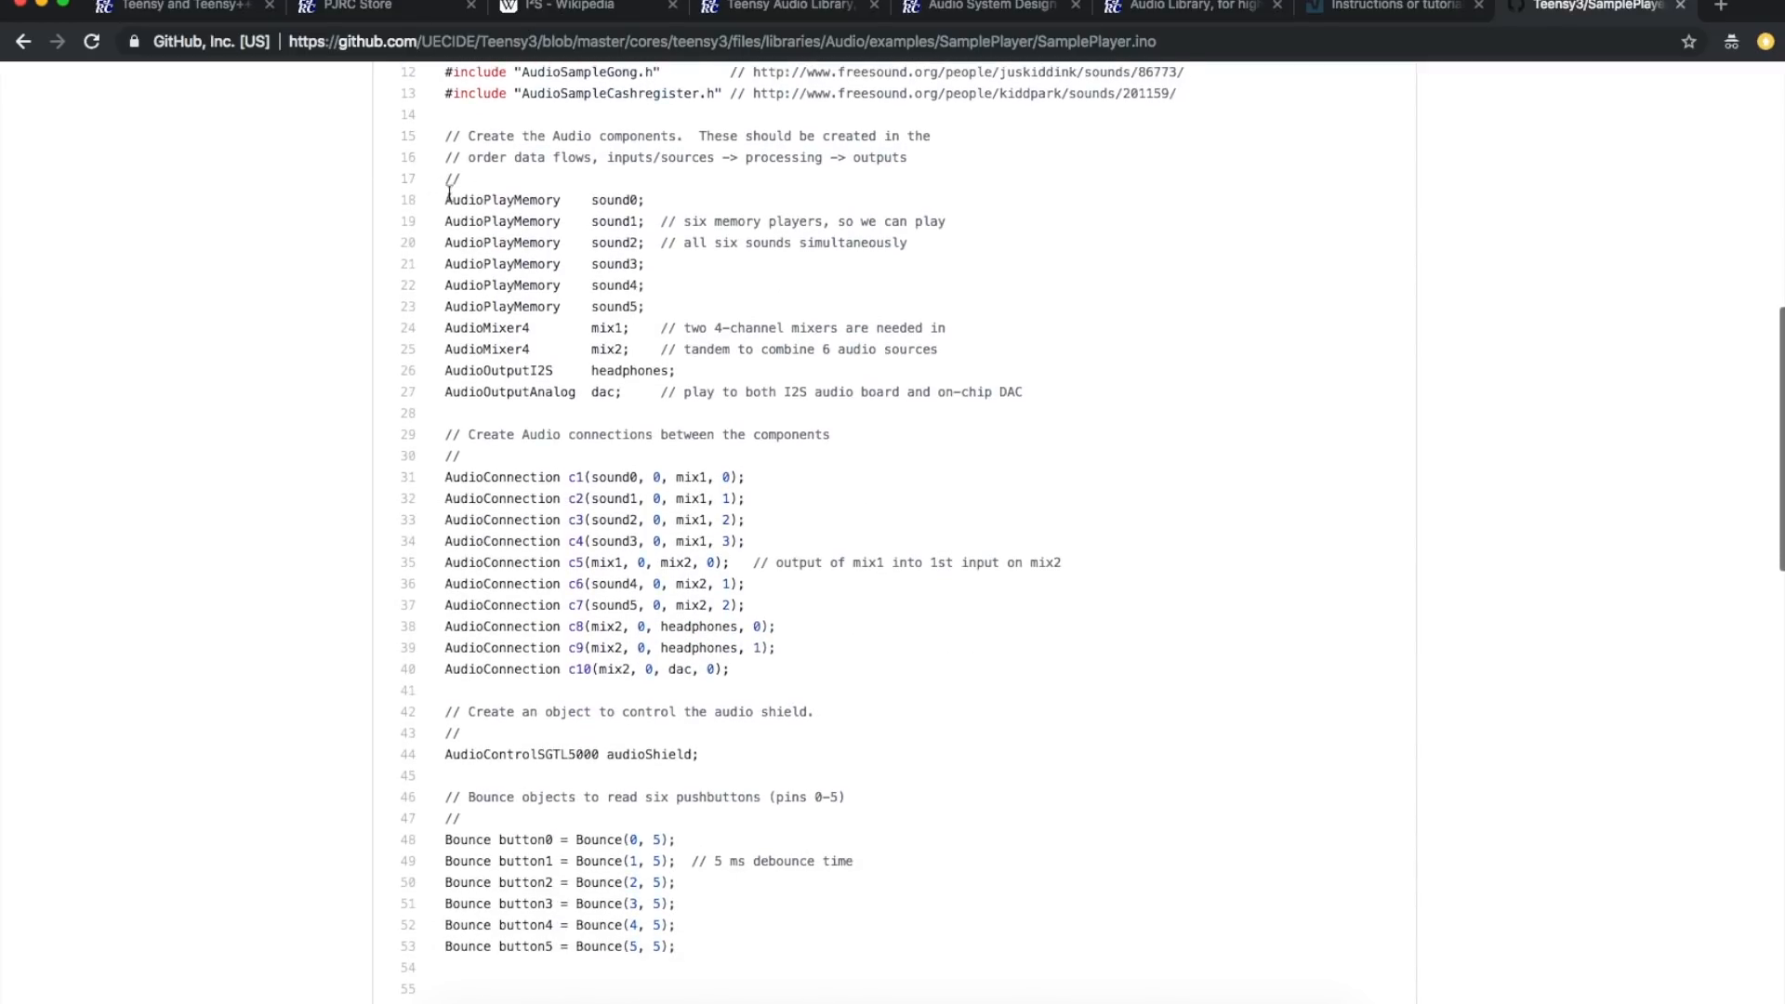
double_click(484, 199)
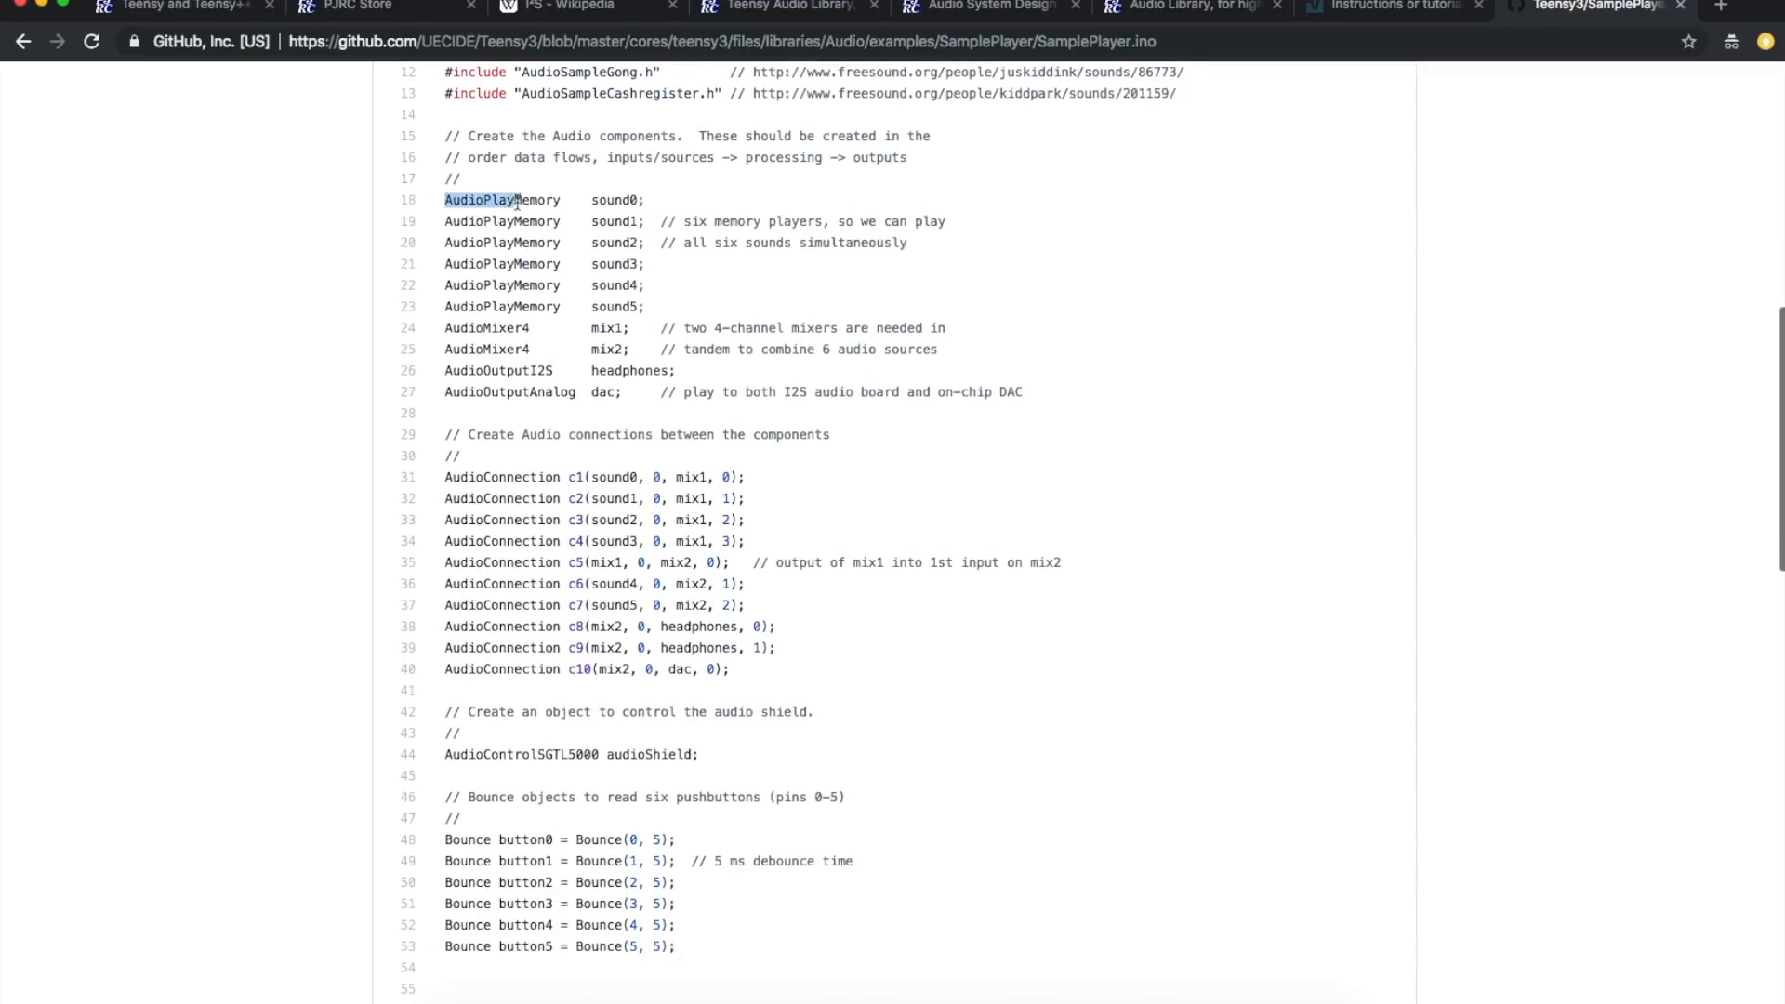
double_click(500, 199)
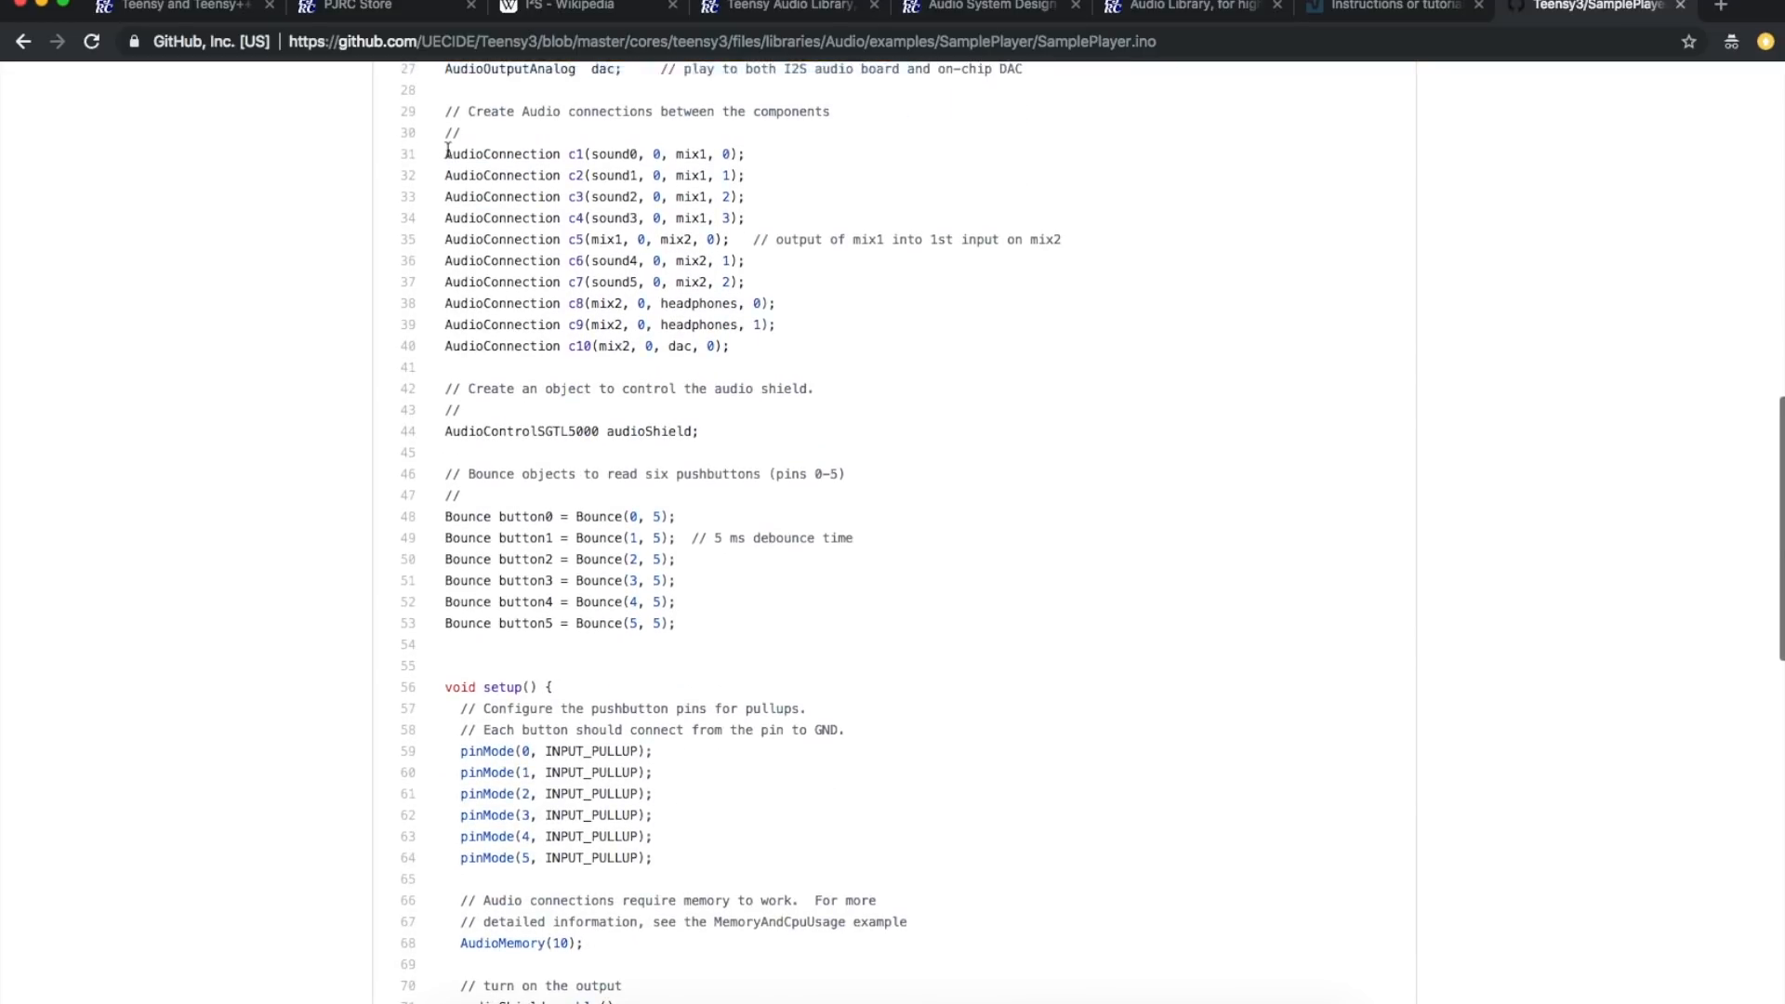
double_click(609, 155)
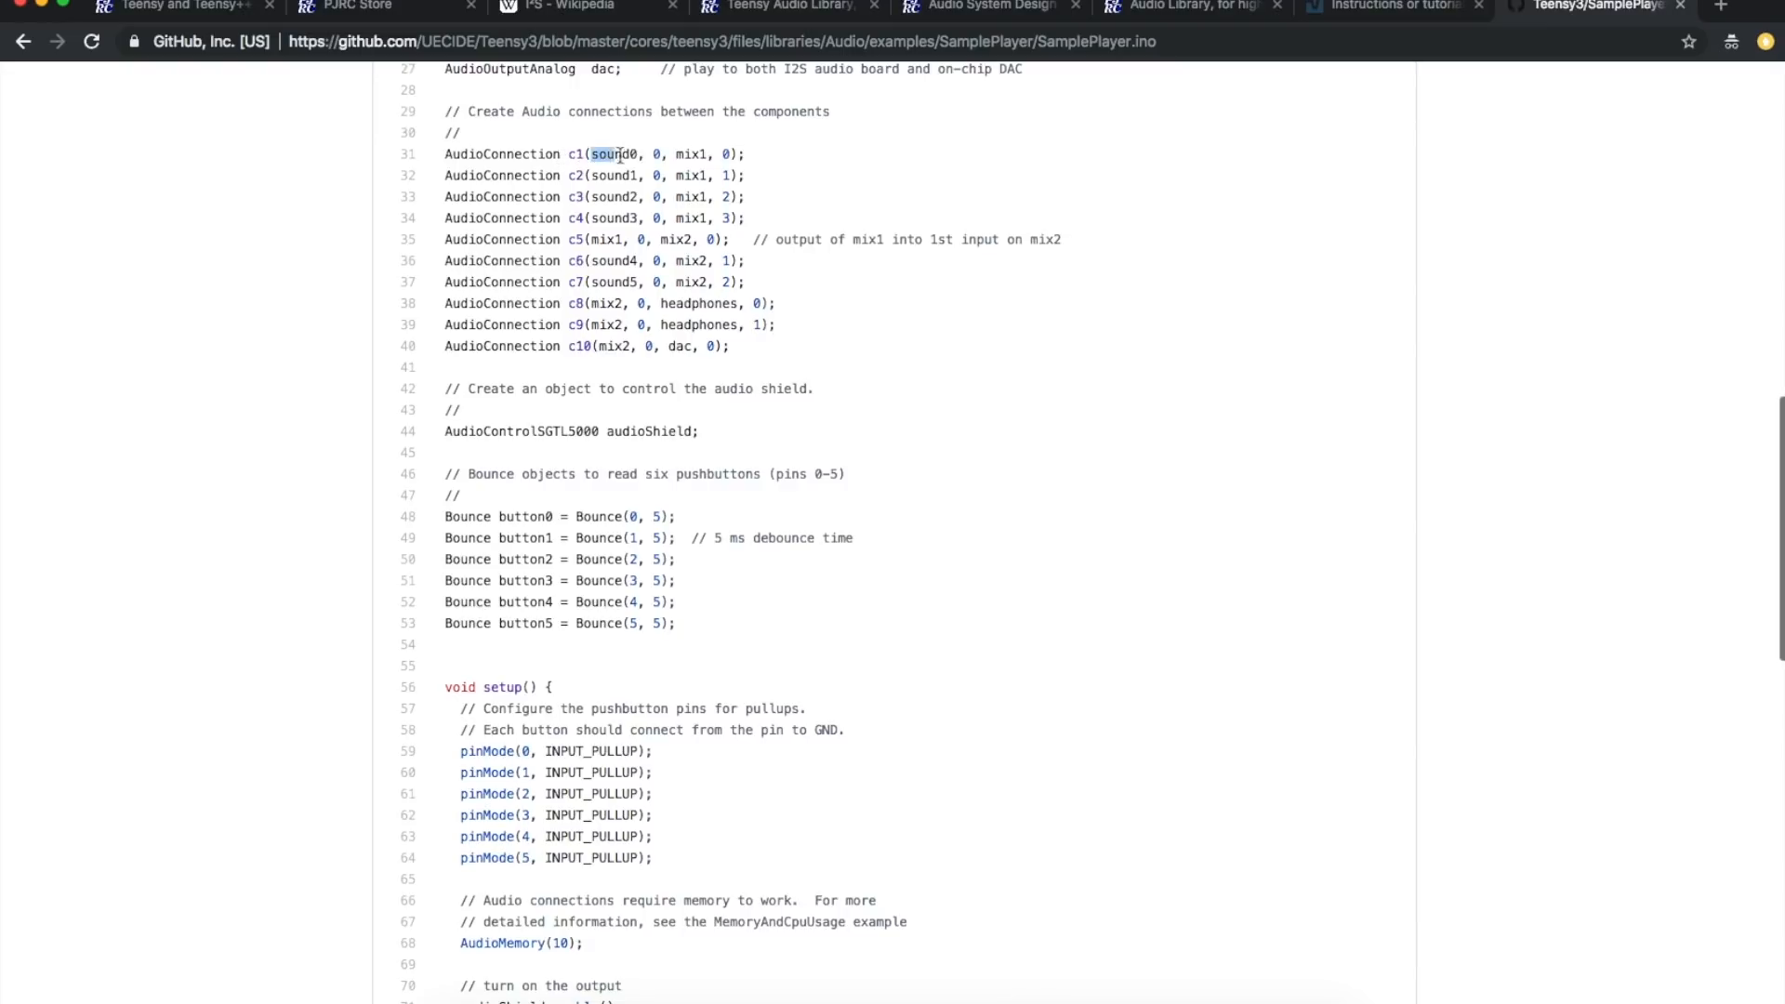
left_click_drag(616, 154, 746, 175)
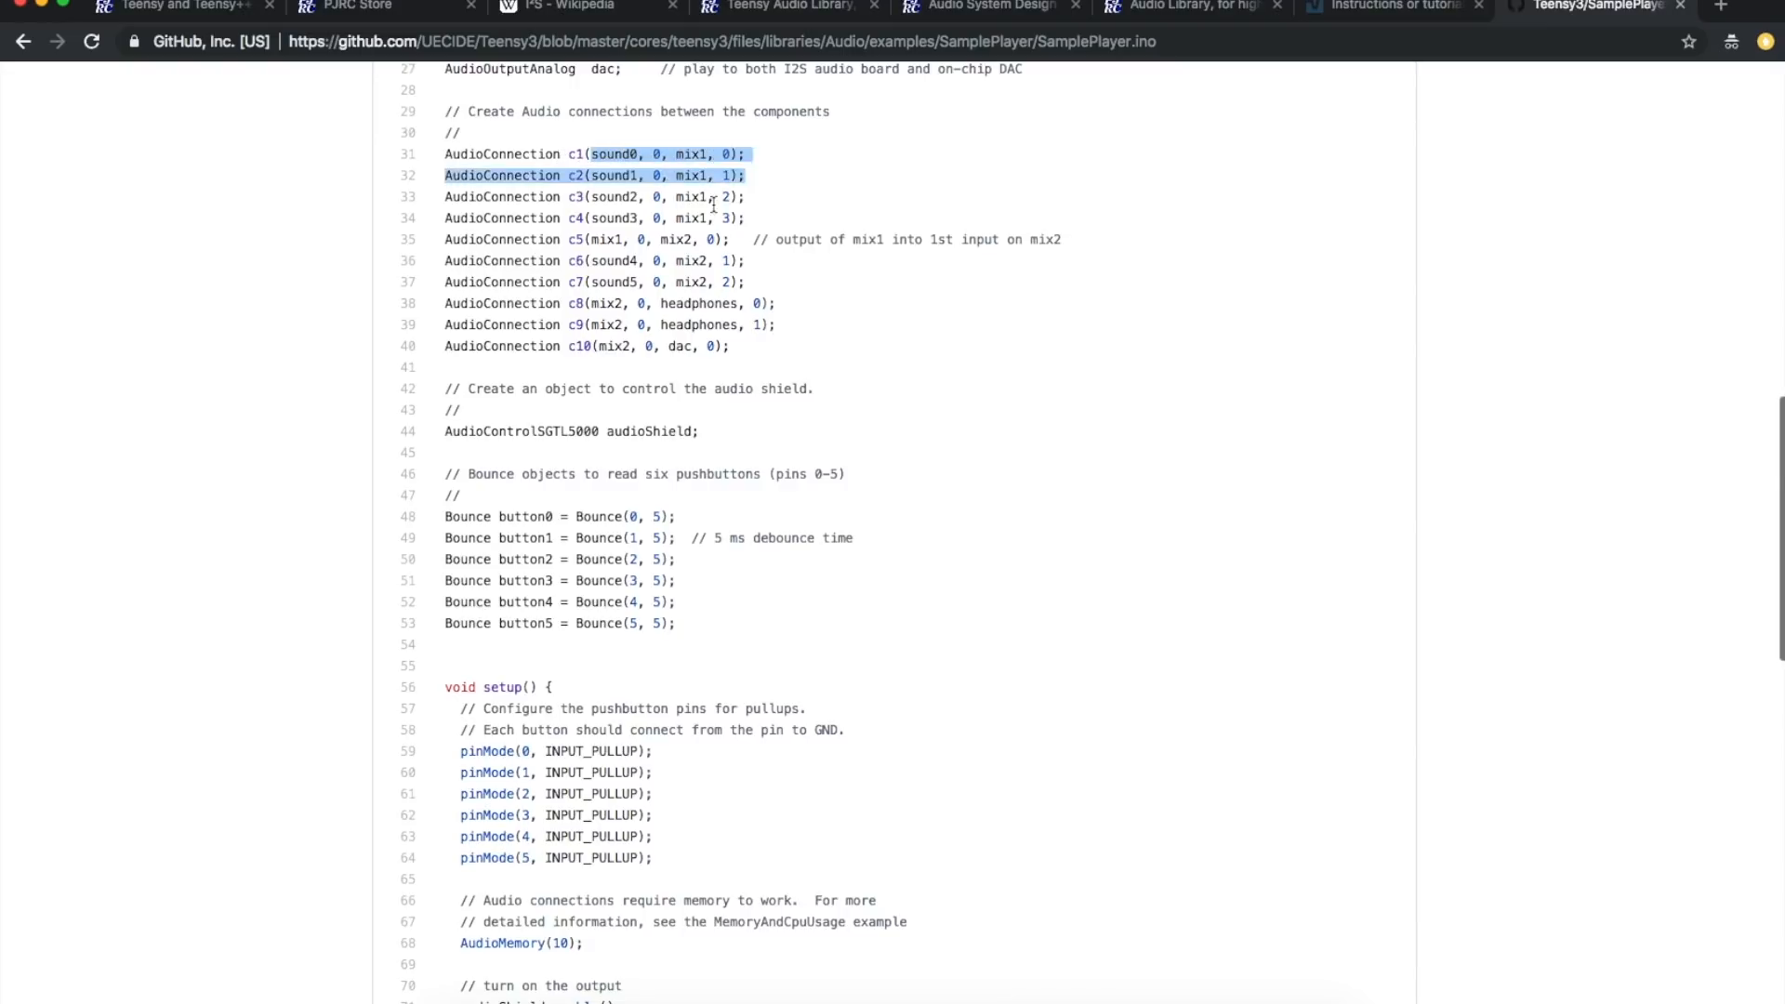
scroll("down", 3)
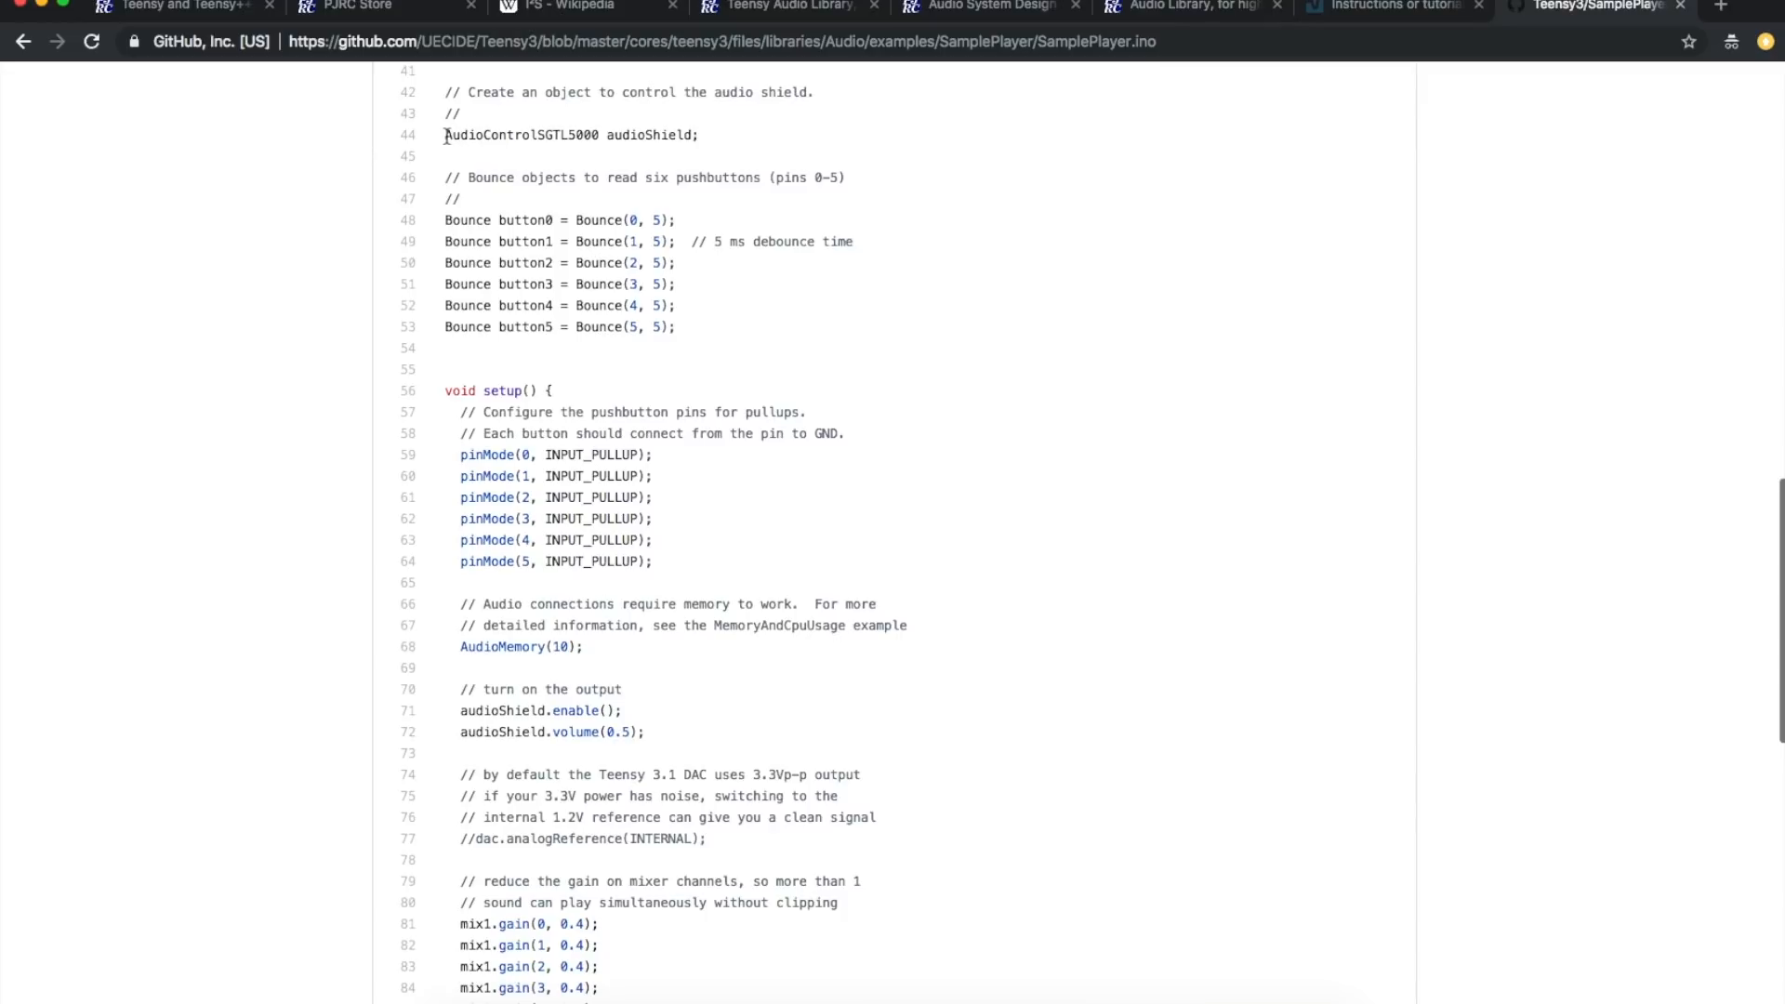
double_click(521, 134)
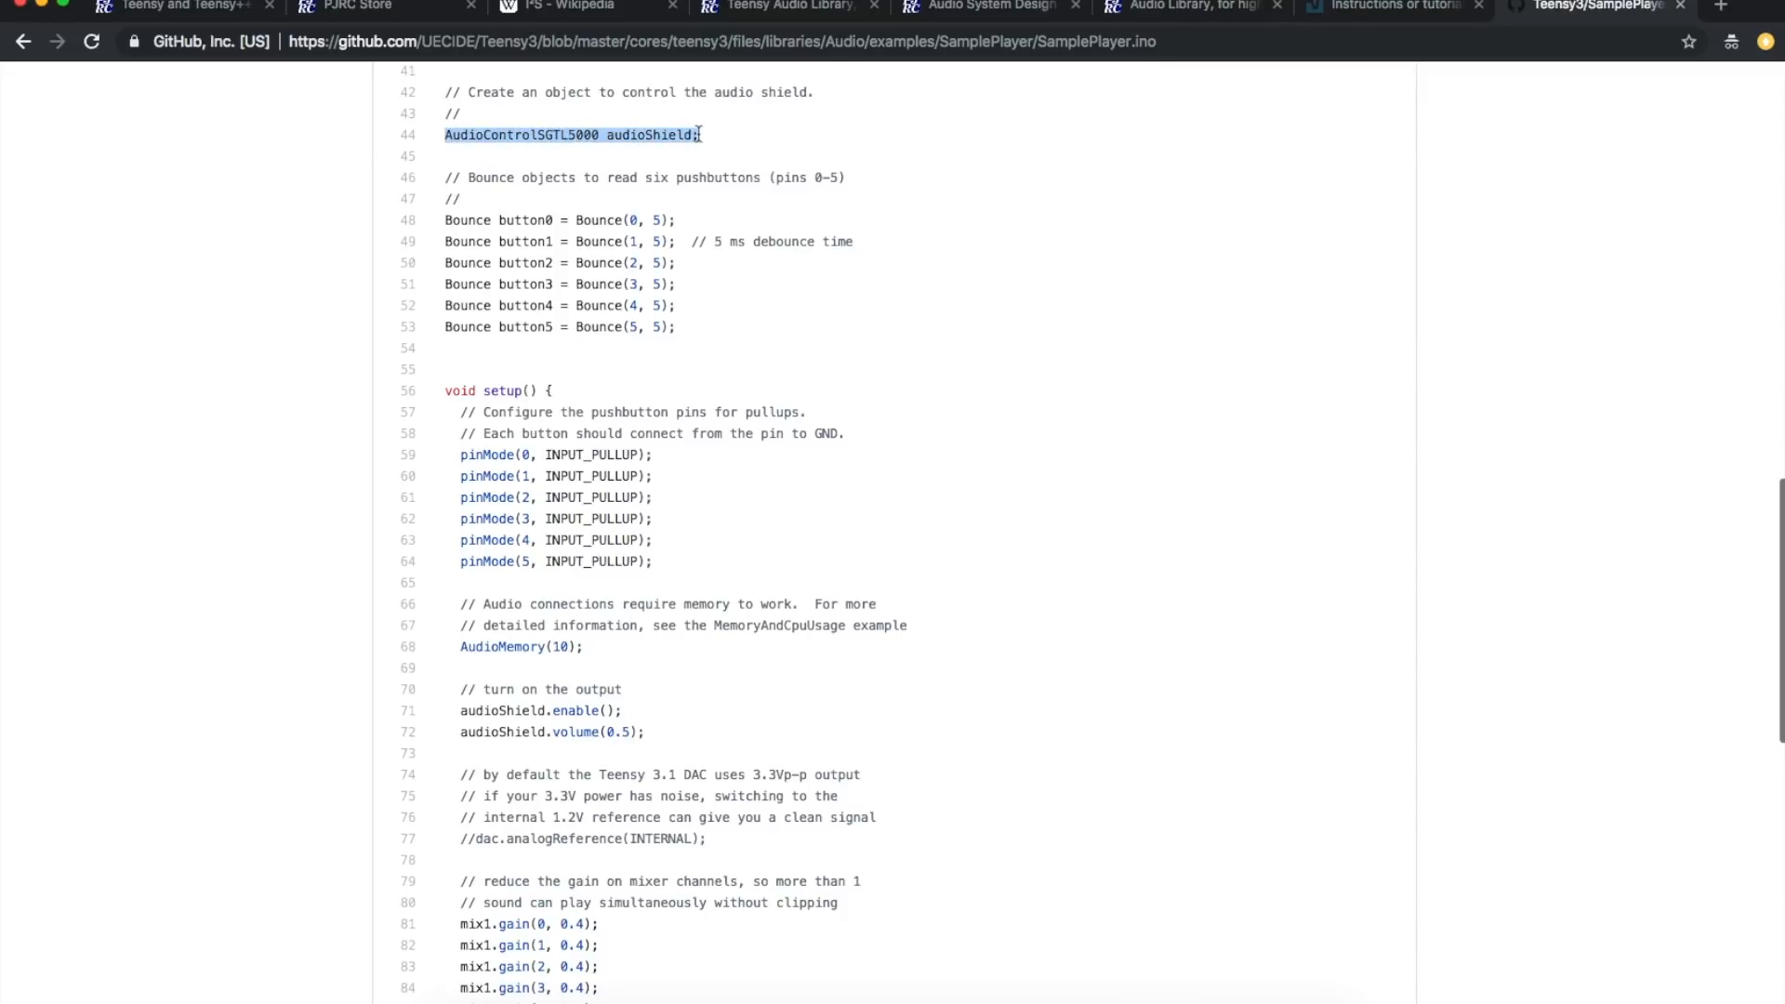
scroll("down", 3)
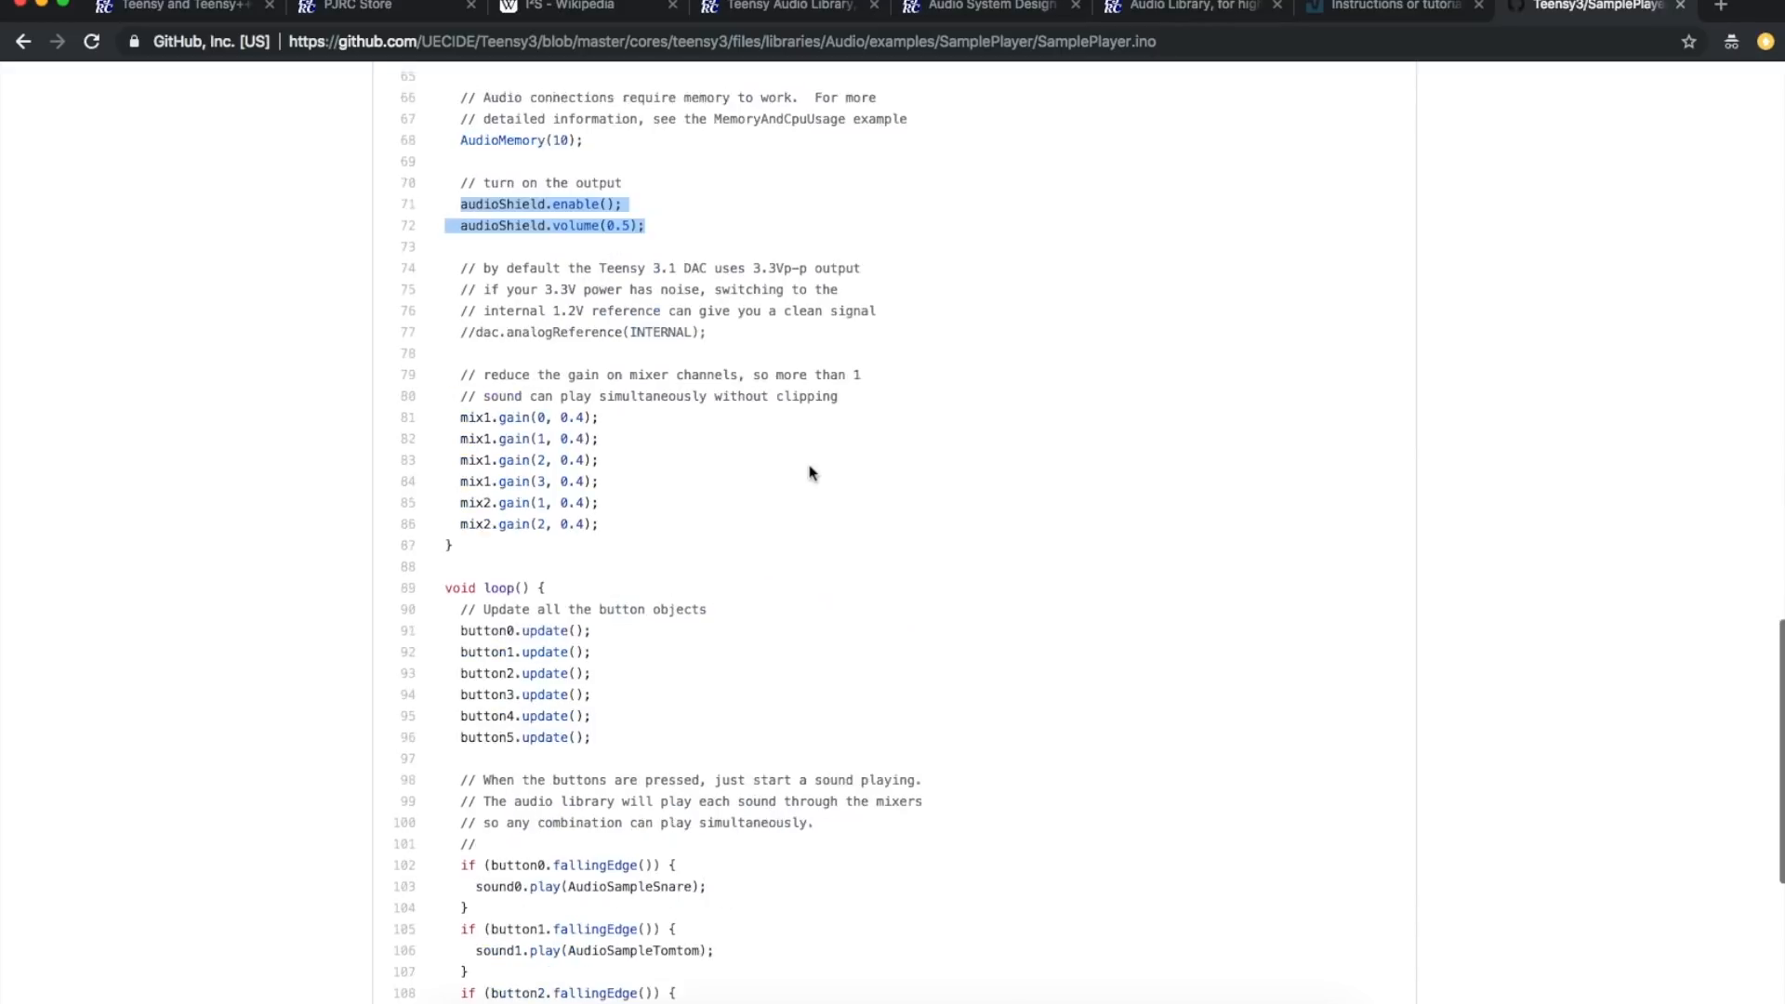
scroll("down", 3)
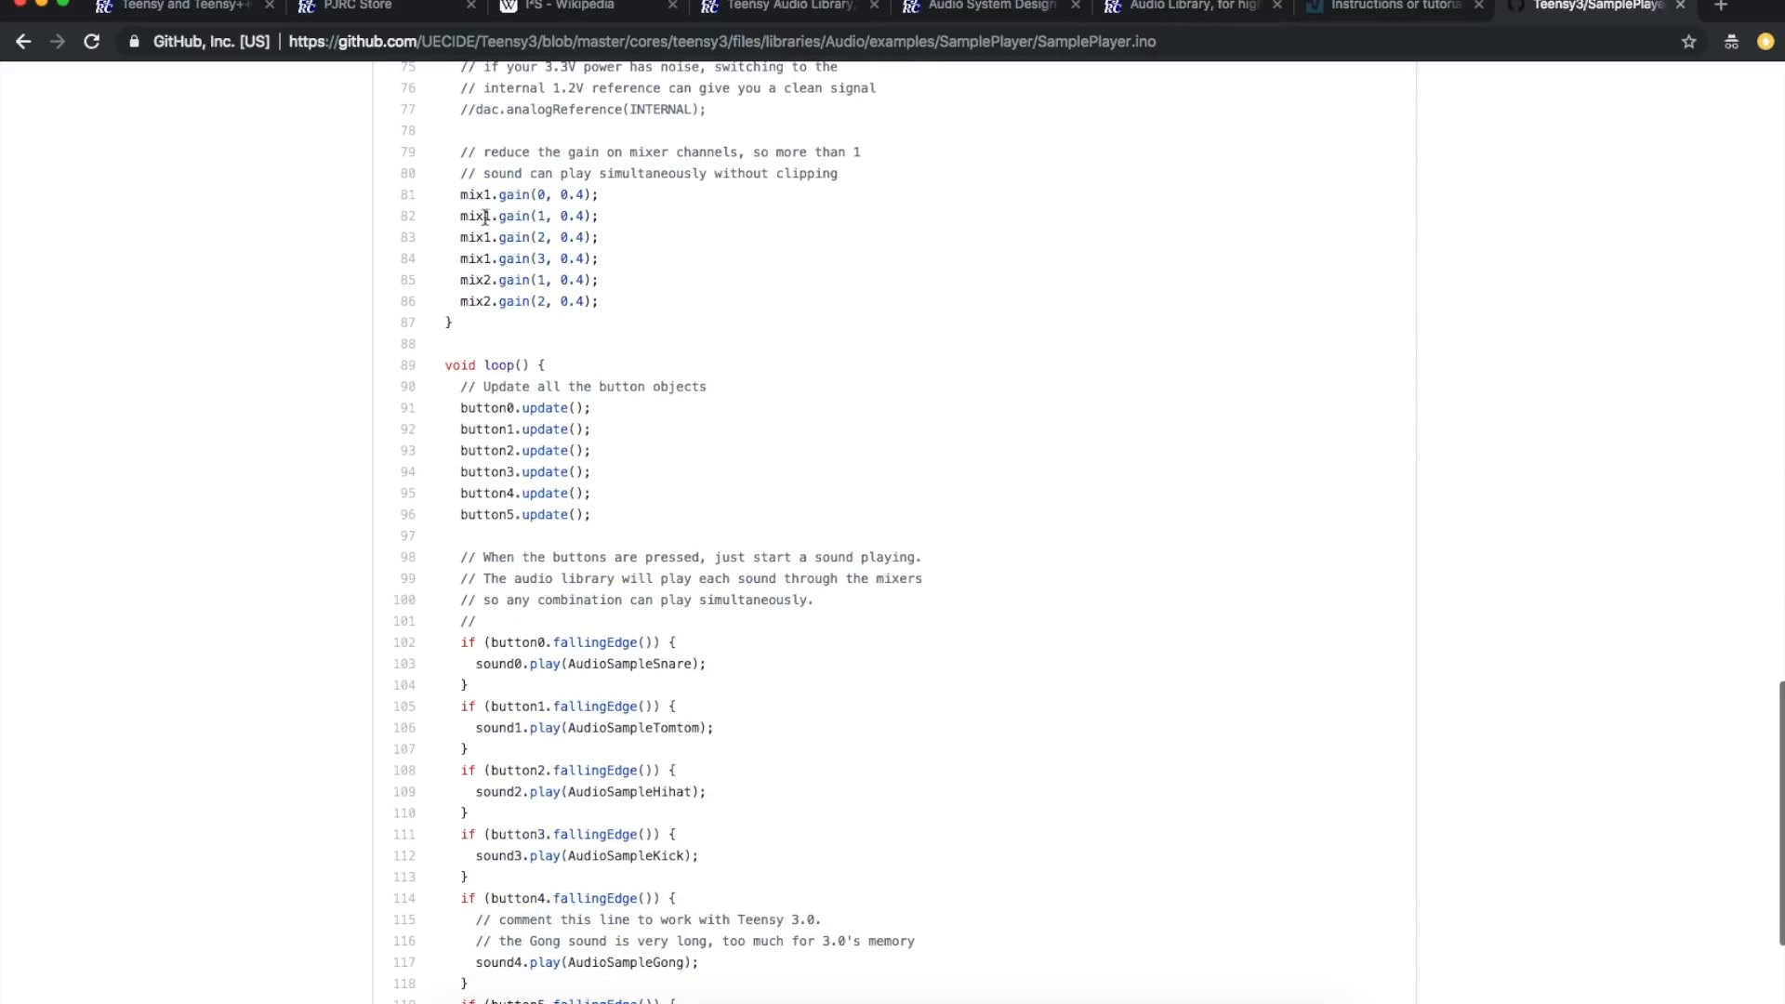
left_click_drag(459, 193, 598, 301)
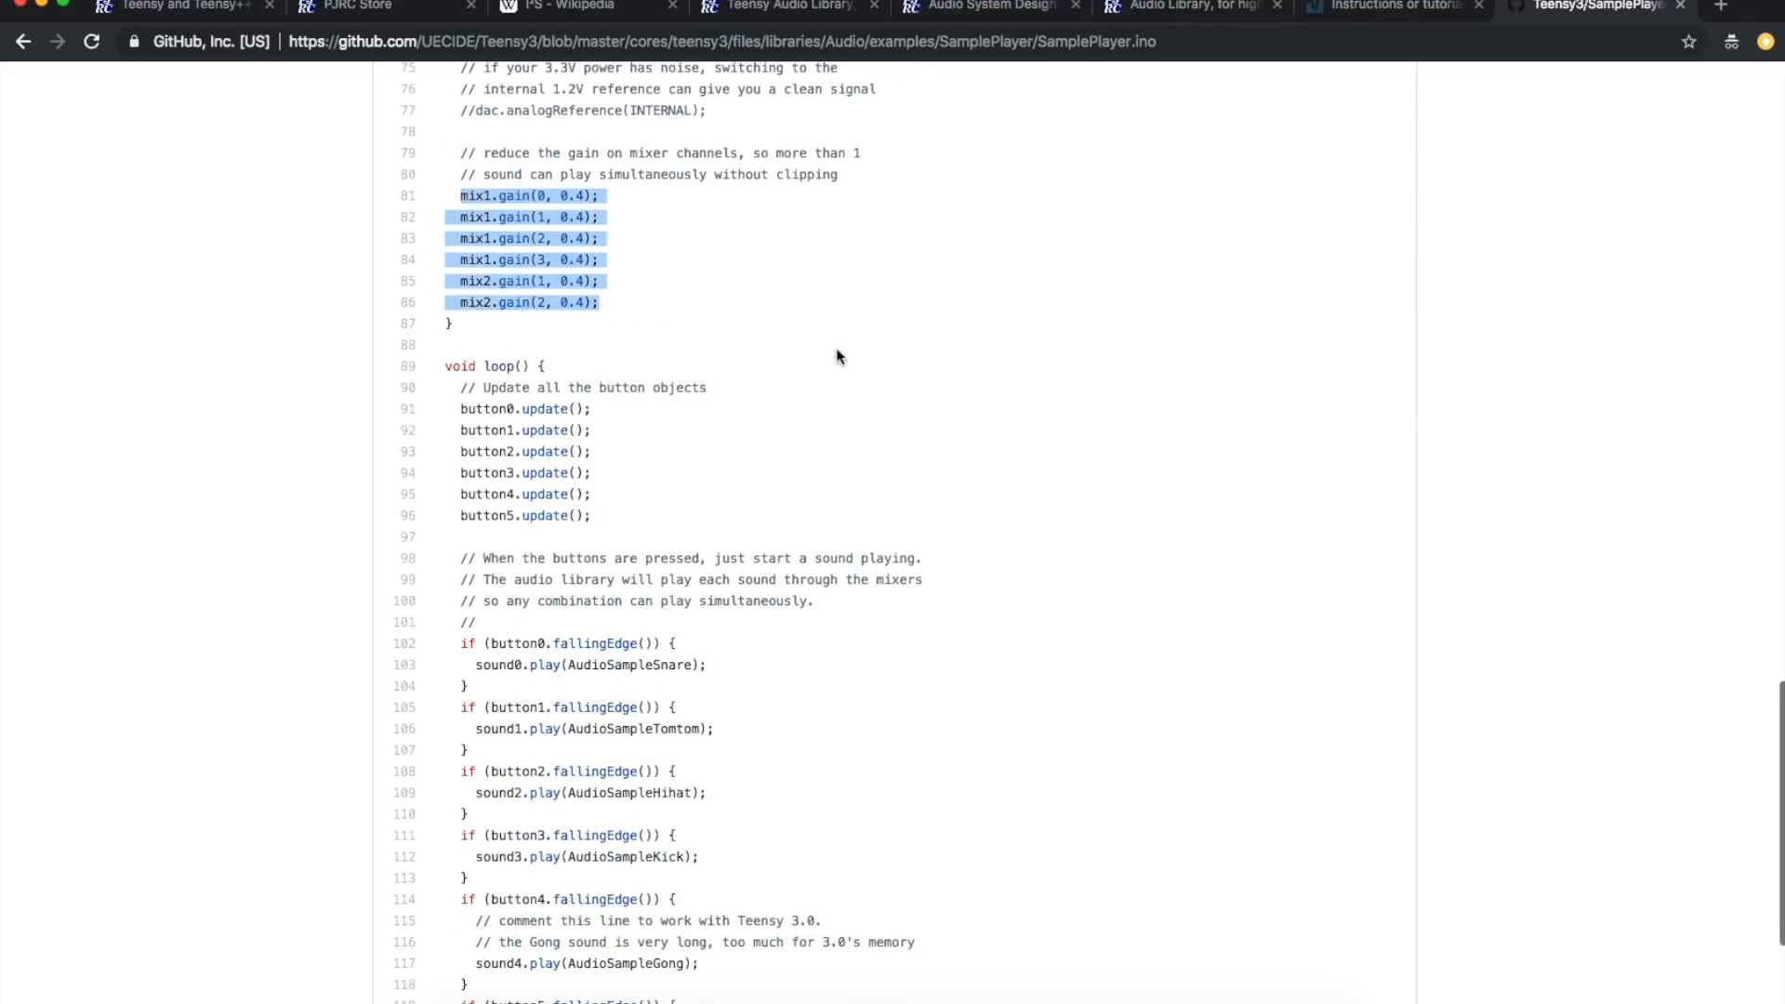
scroll("down", 3)
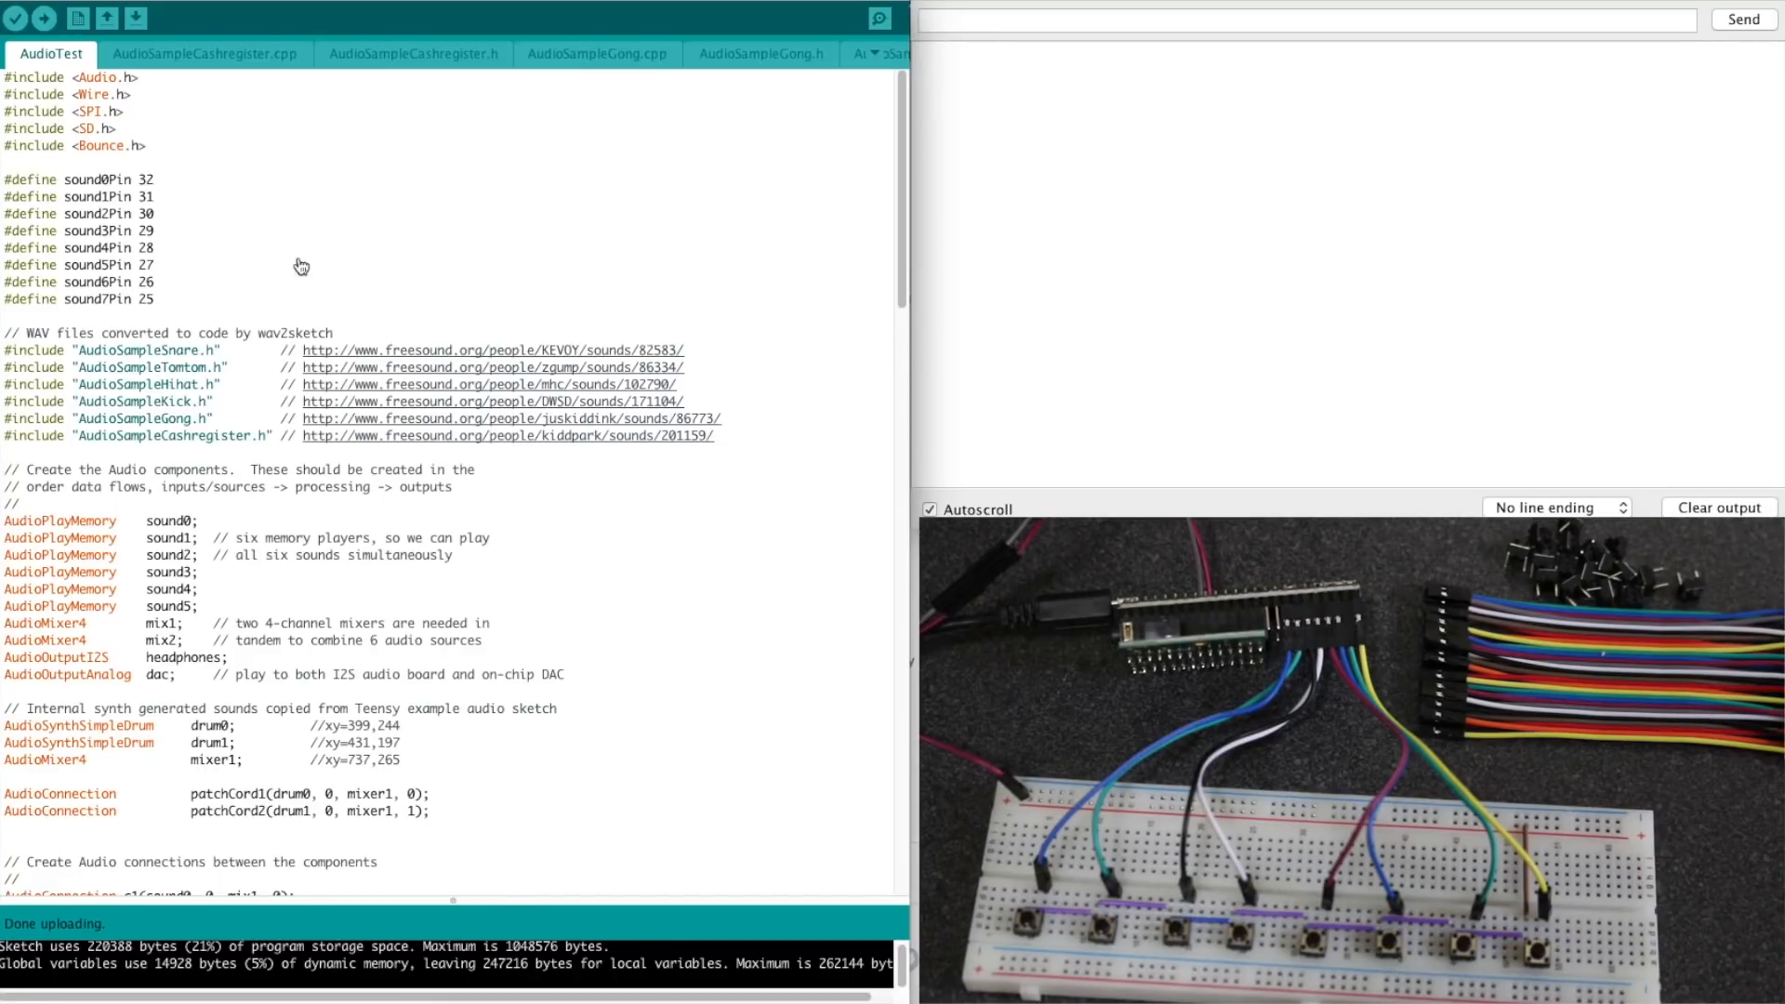
mouse_move(117, 203)
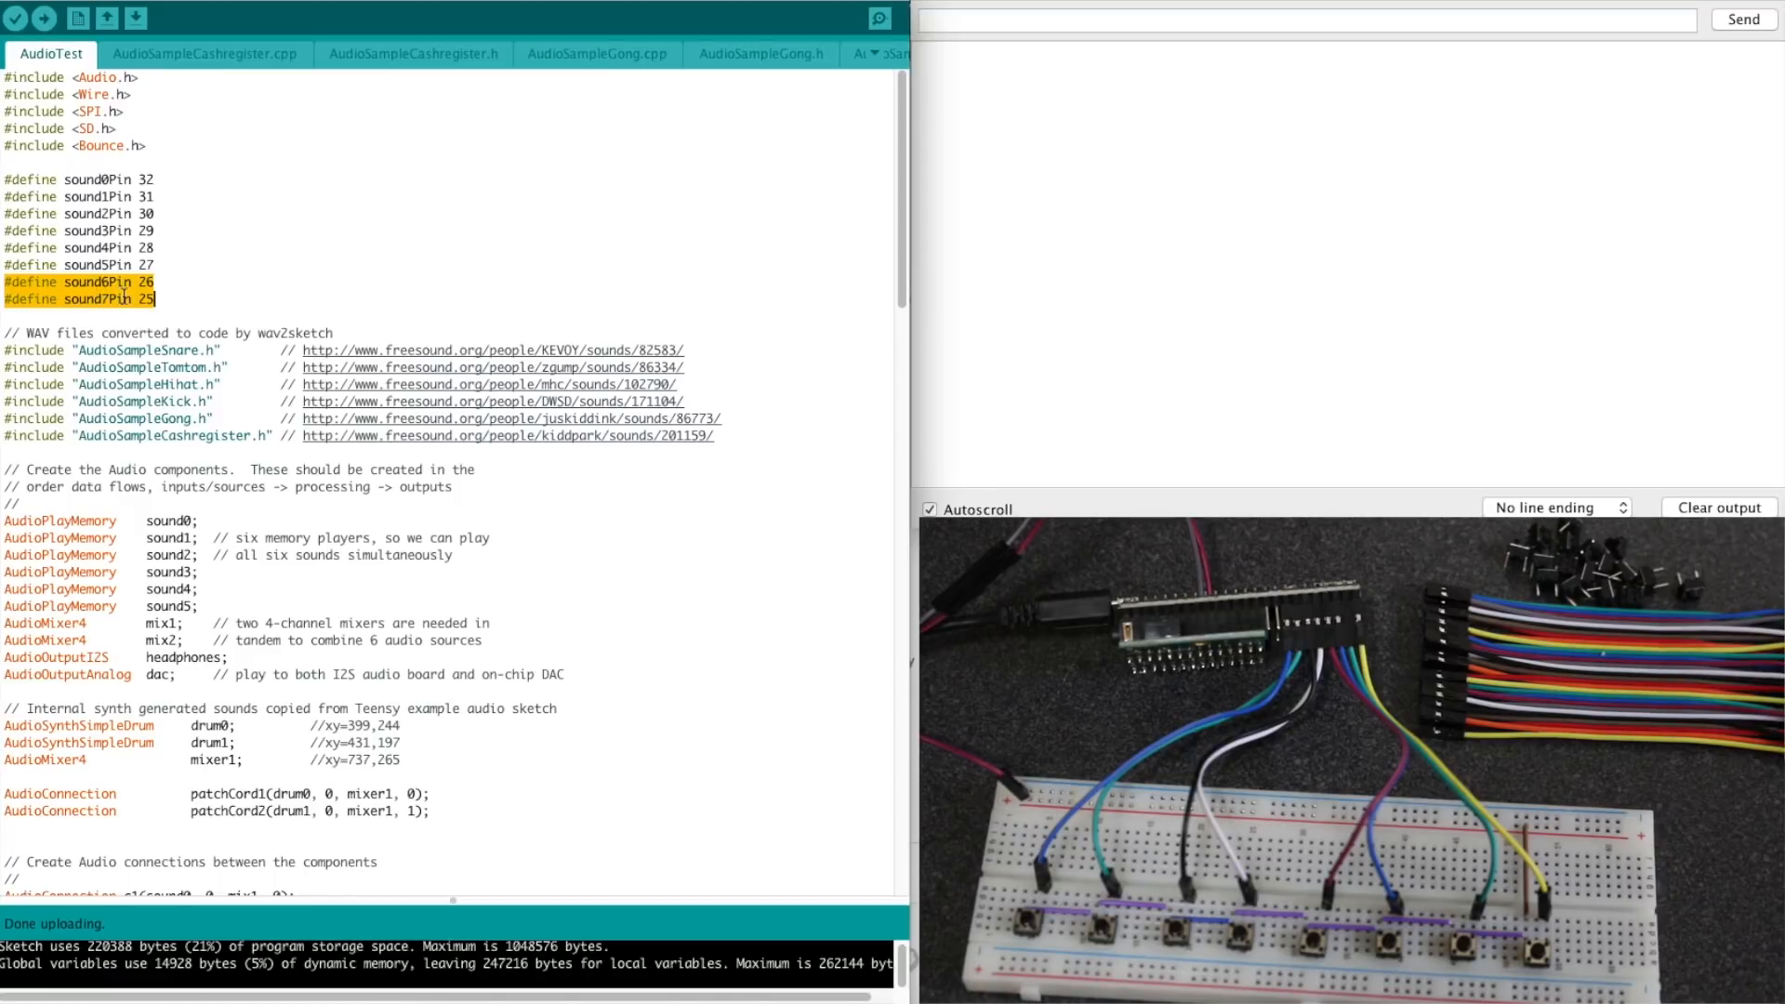
scroll("down", 3)
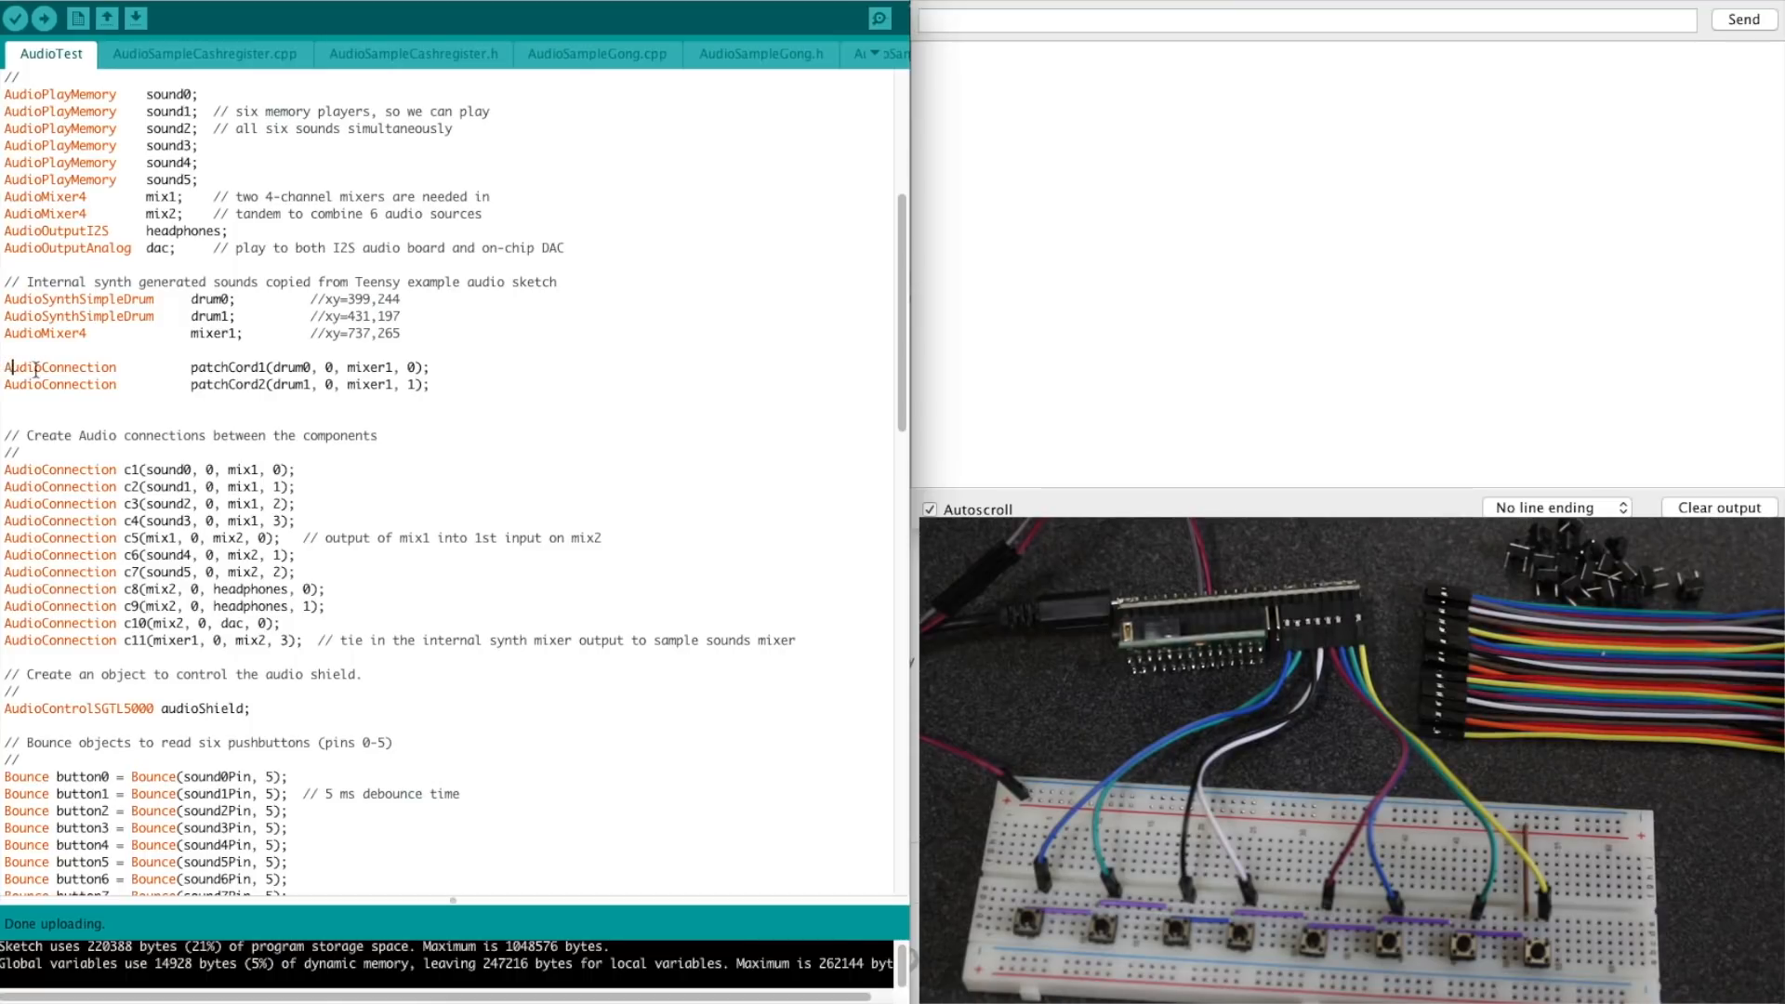
left_click_drag(12, 367, 428, 383)
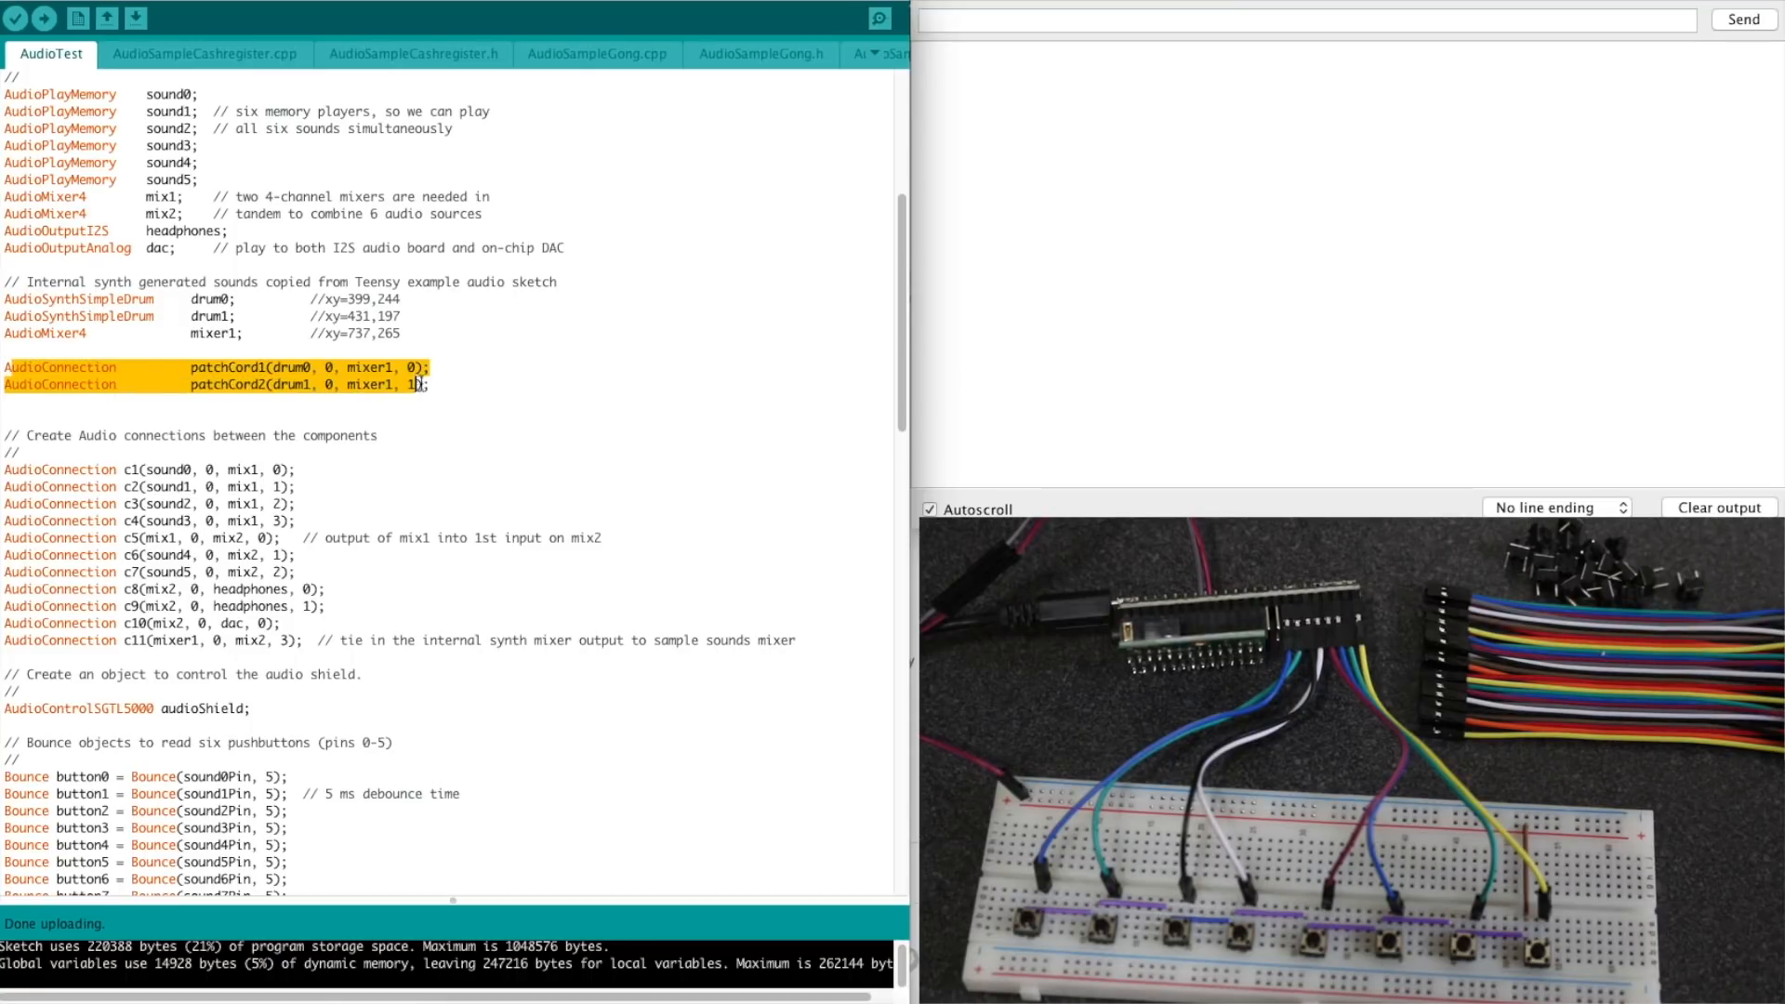